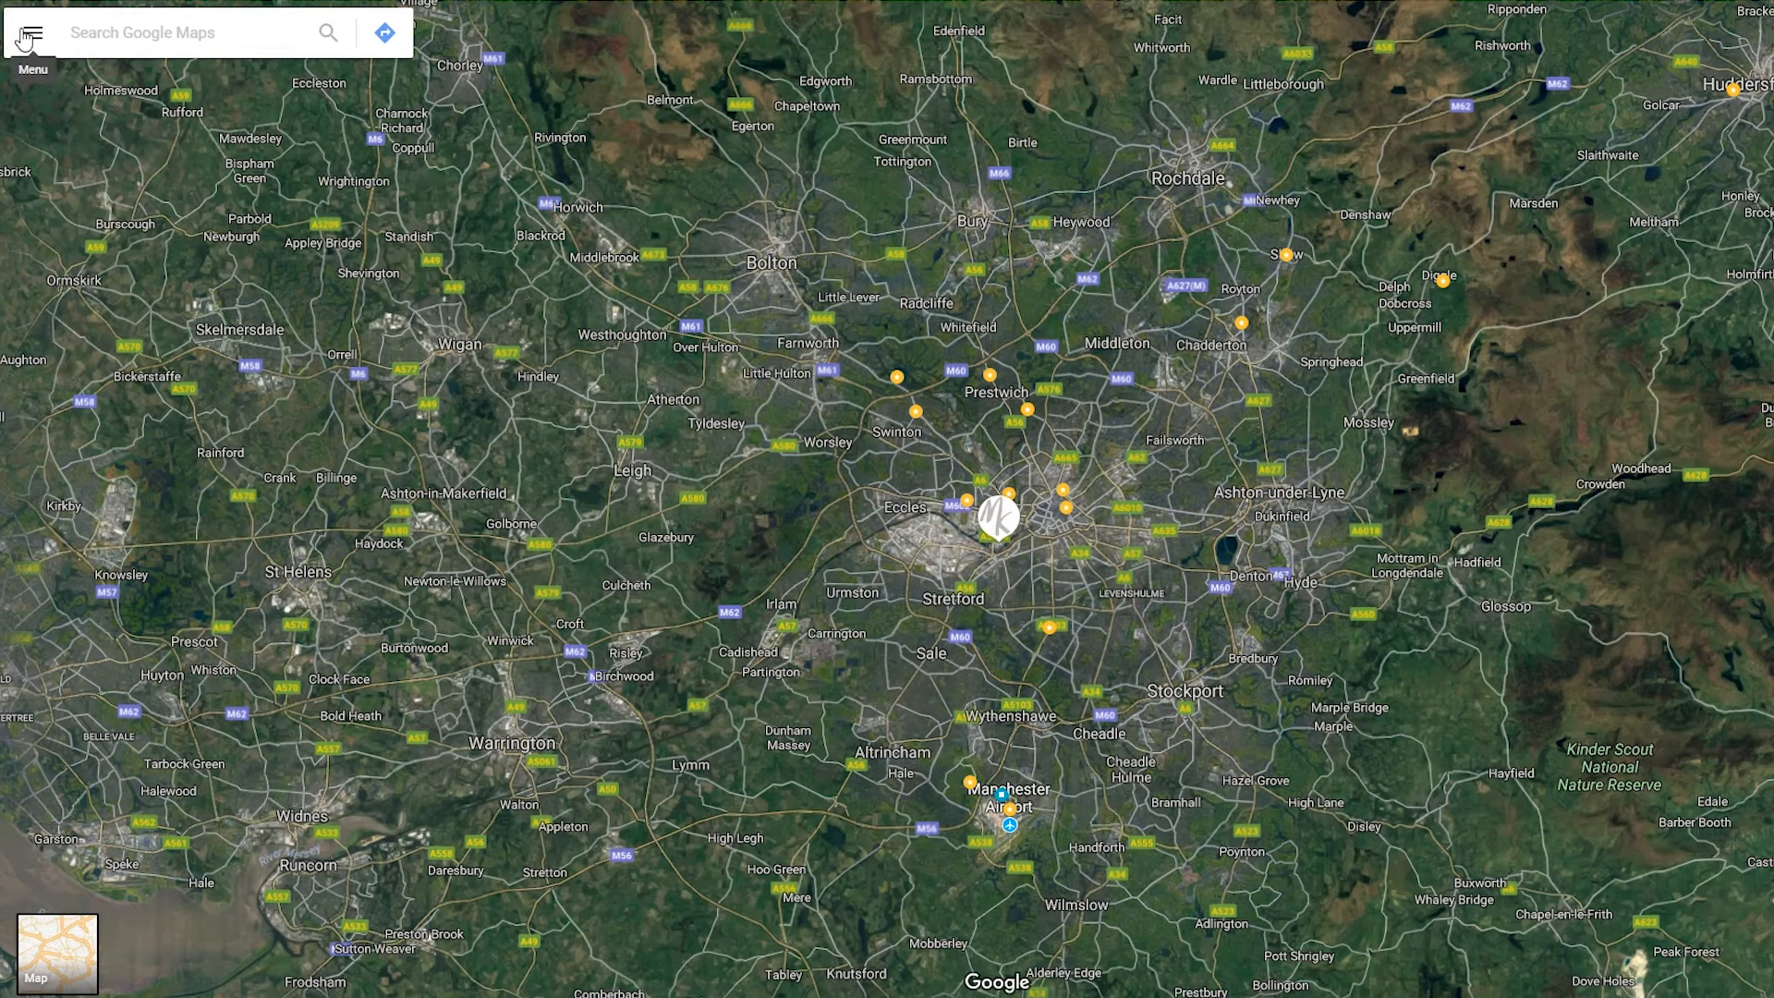
Step: Open the Google Maps hamburger menu to reveal the Location sharing option
left_click(27, 31)
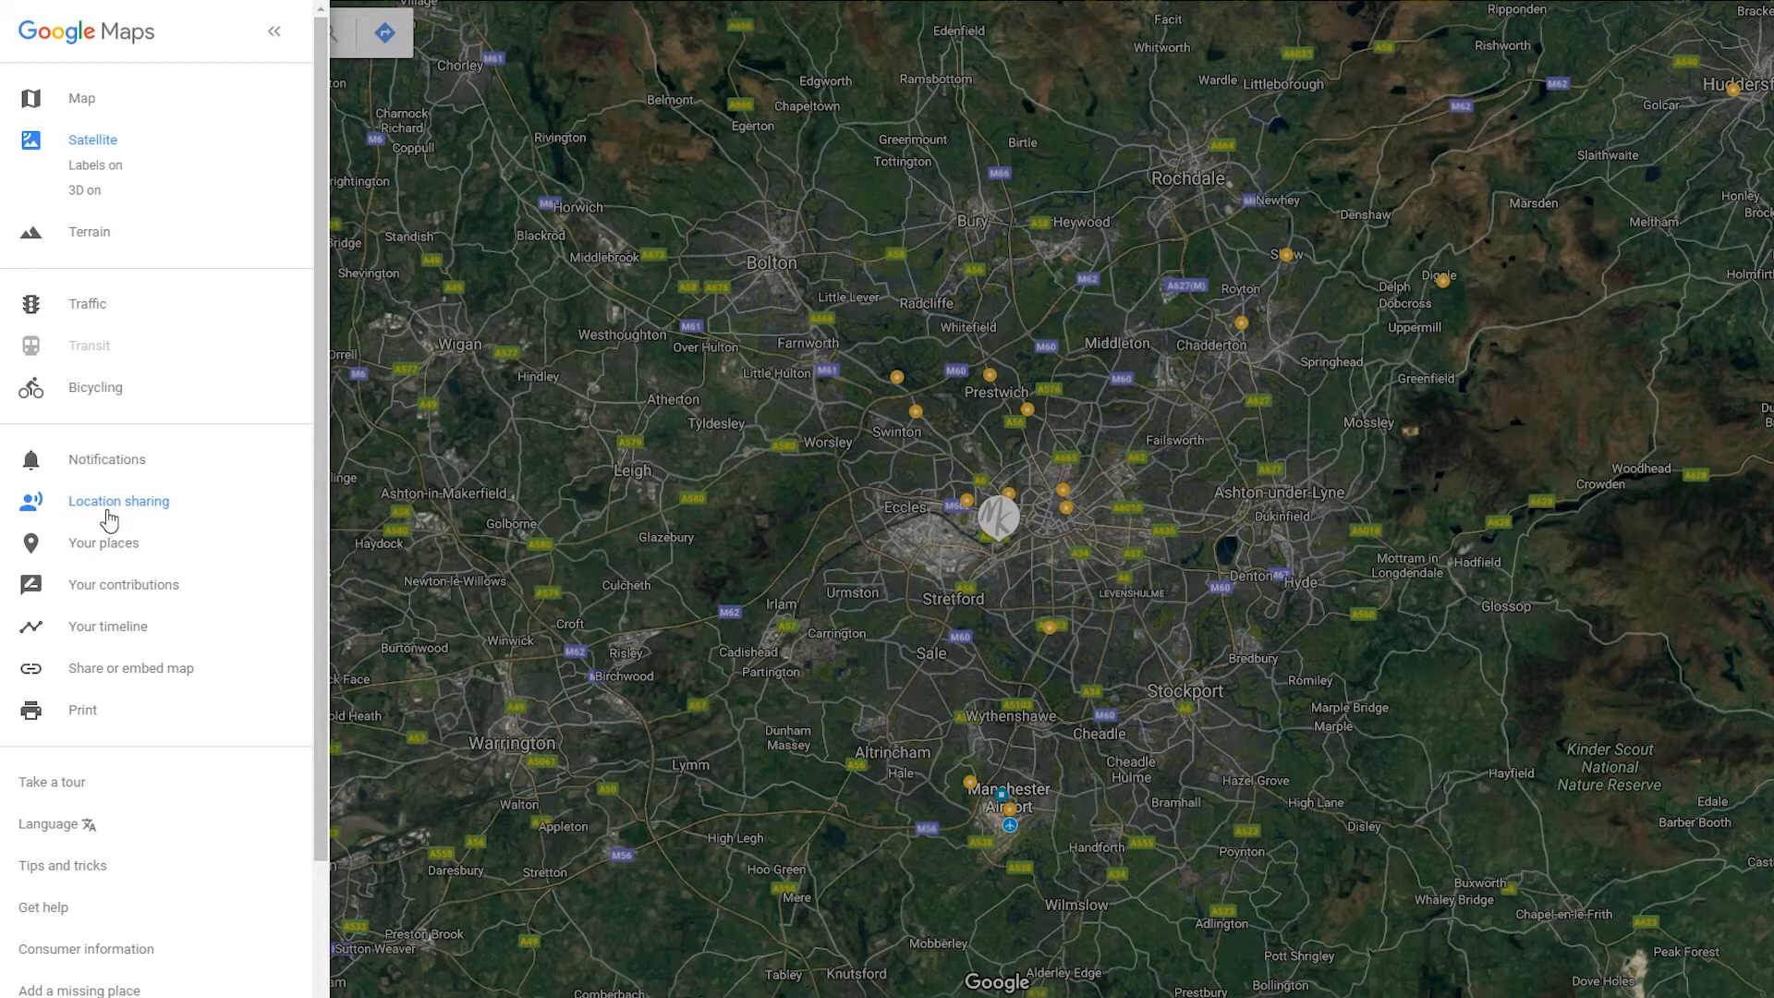
mouse_move(672, 455)
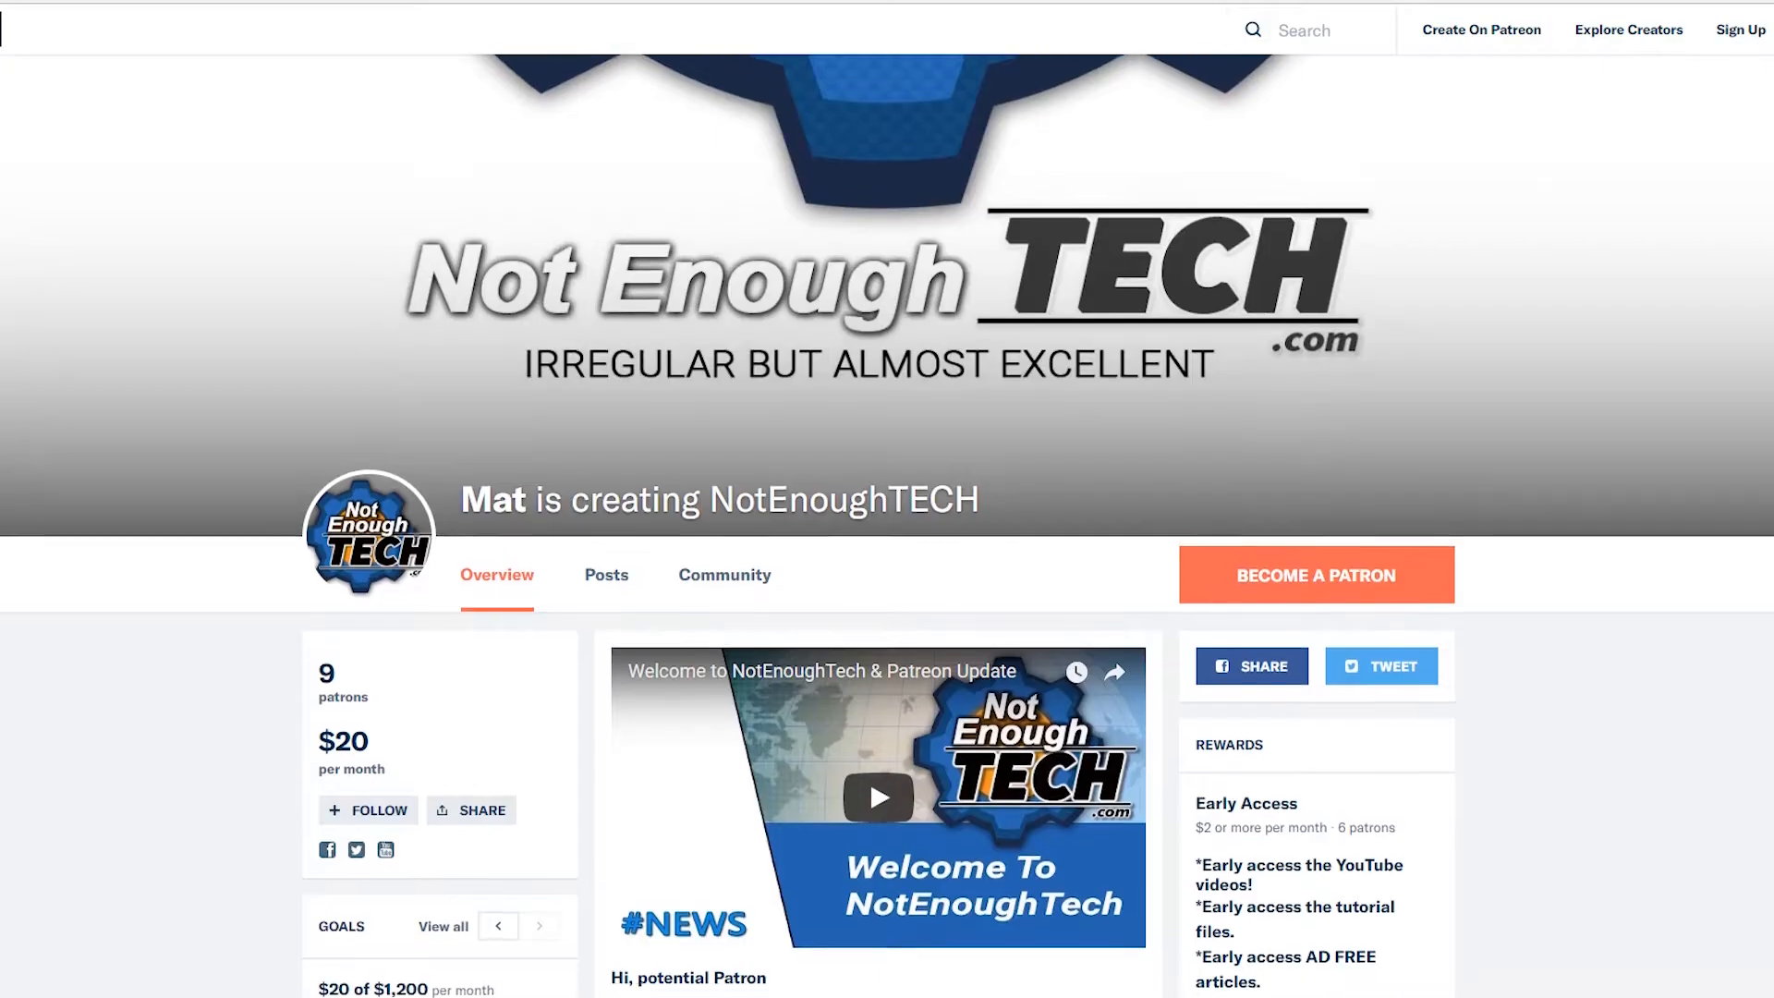
scroll("down", 3)
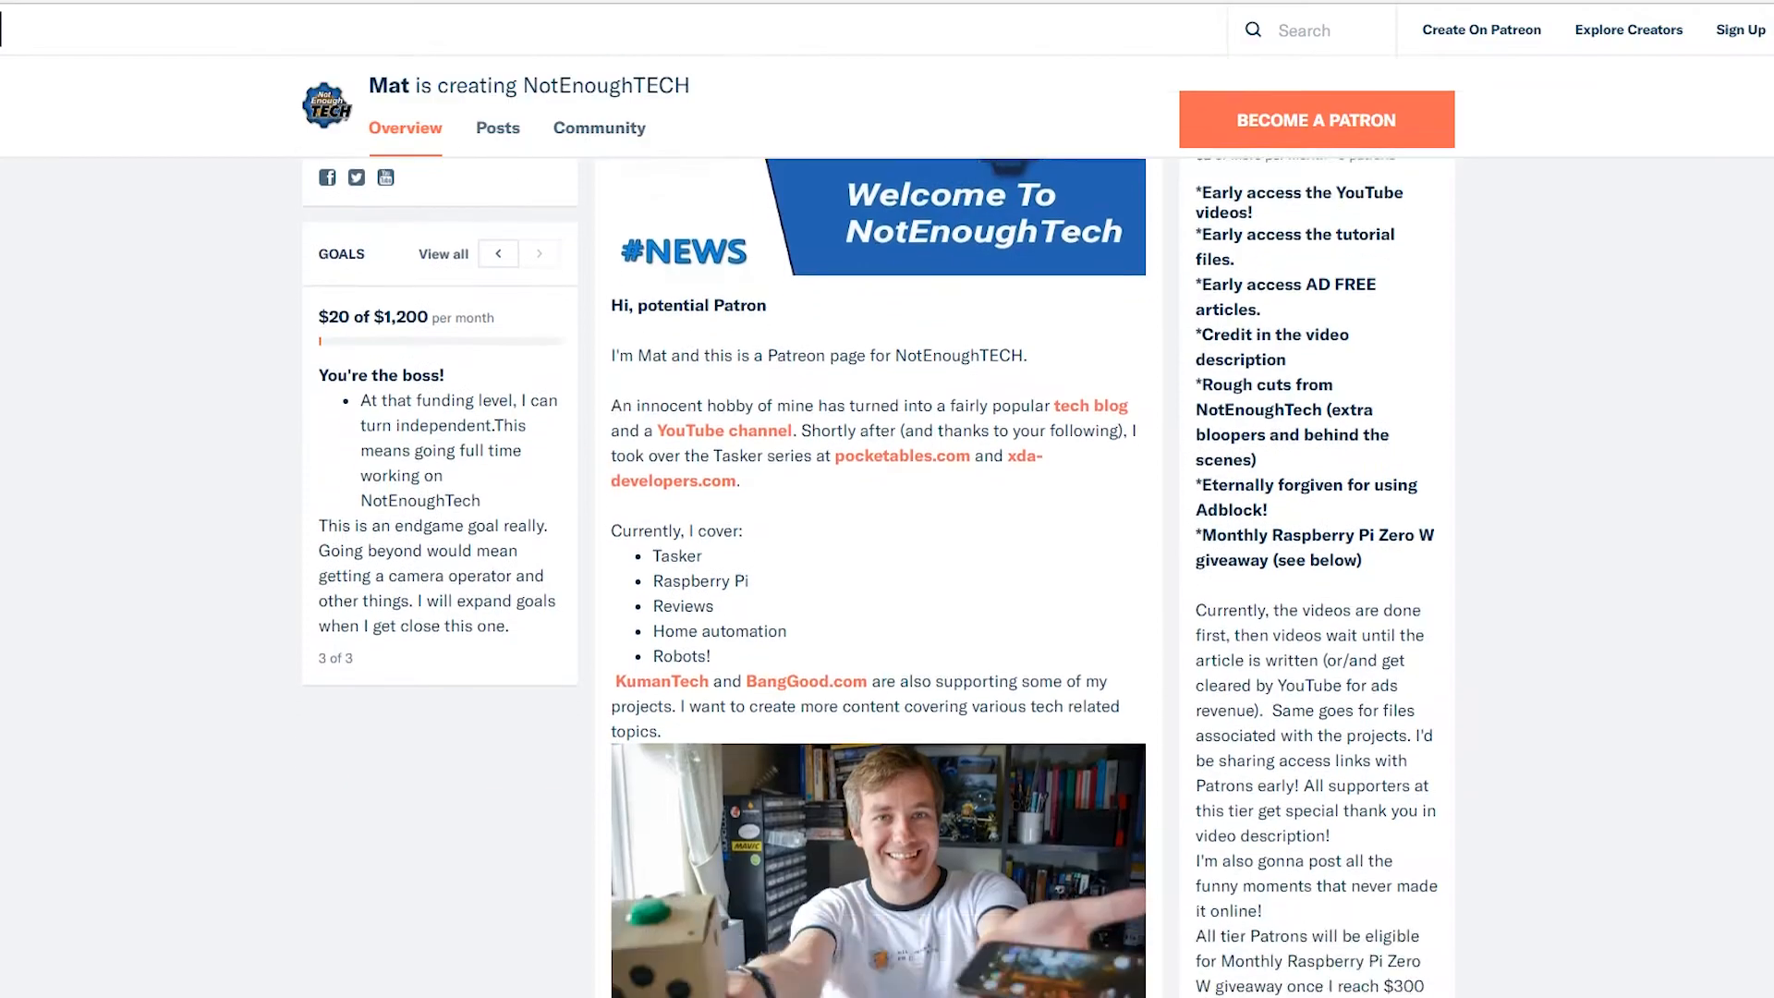
scroll("down", 3)
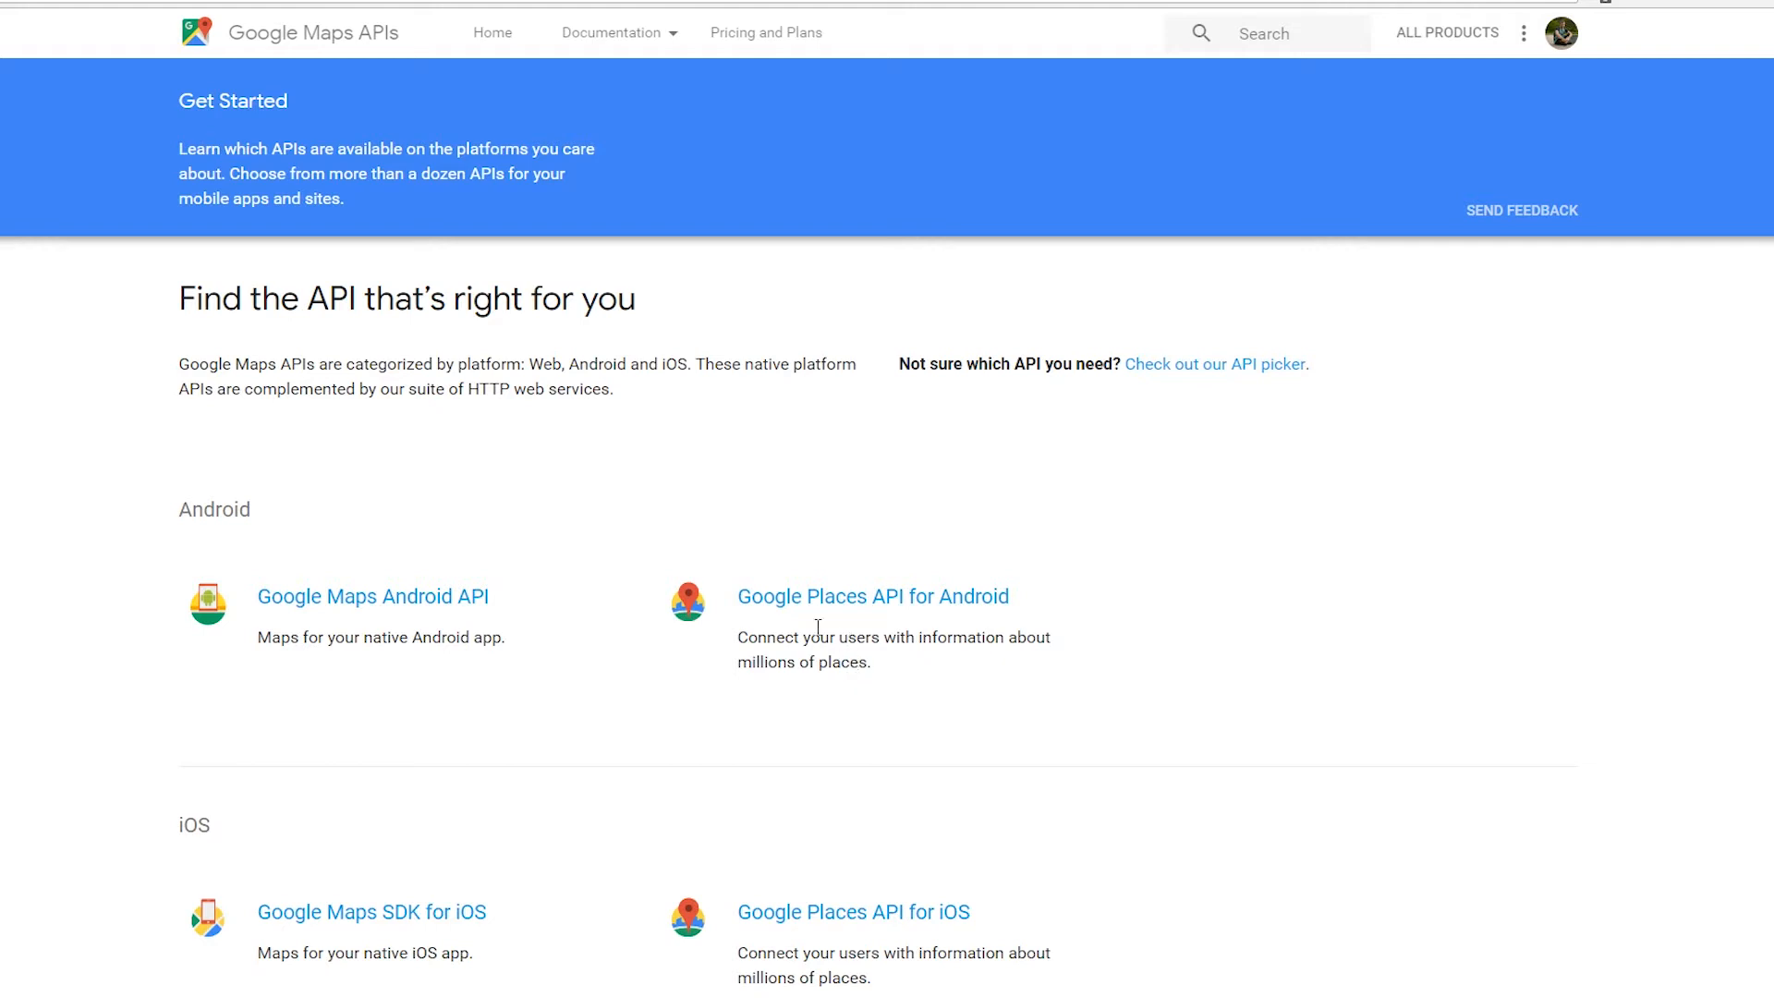
mouse_move(603, 488)
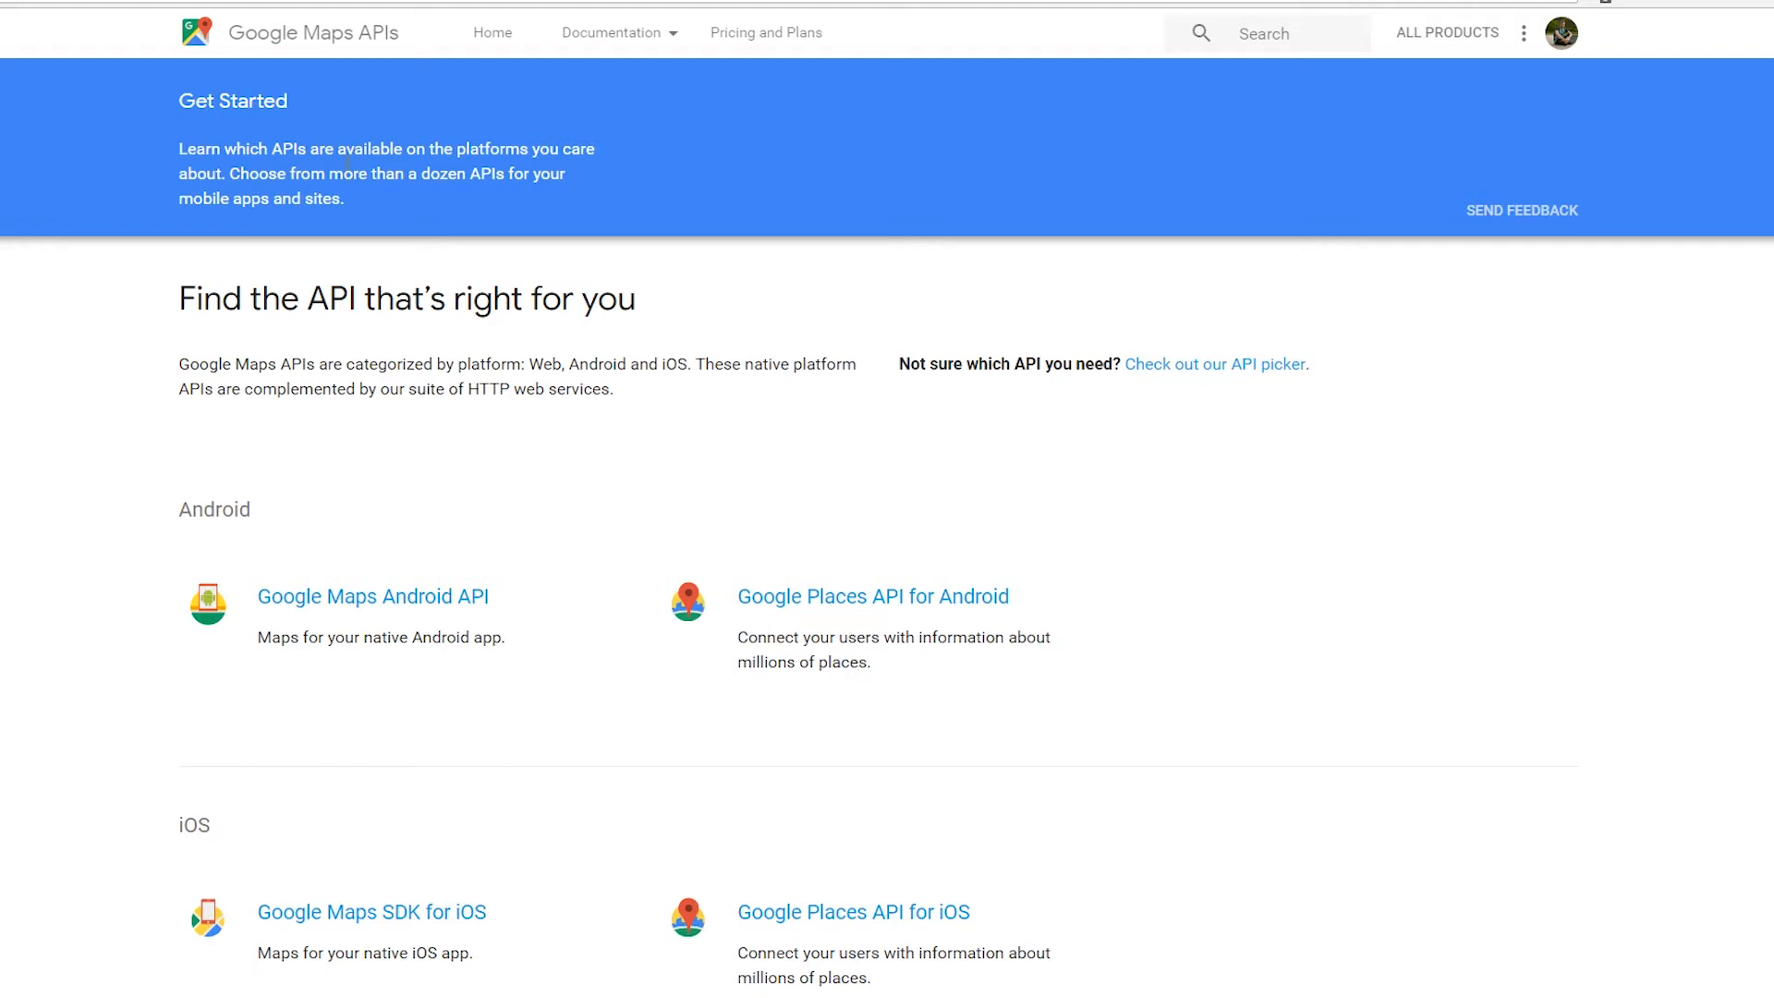
Step: Scroll to Web Service APIs and open the Google Maps Geocoding API documentation
scroll("down", 3)
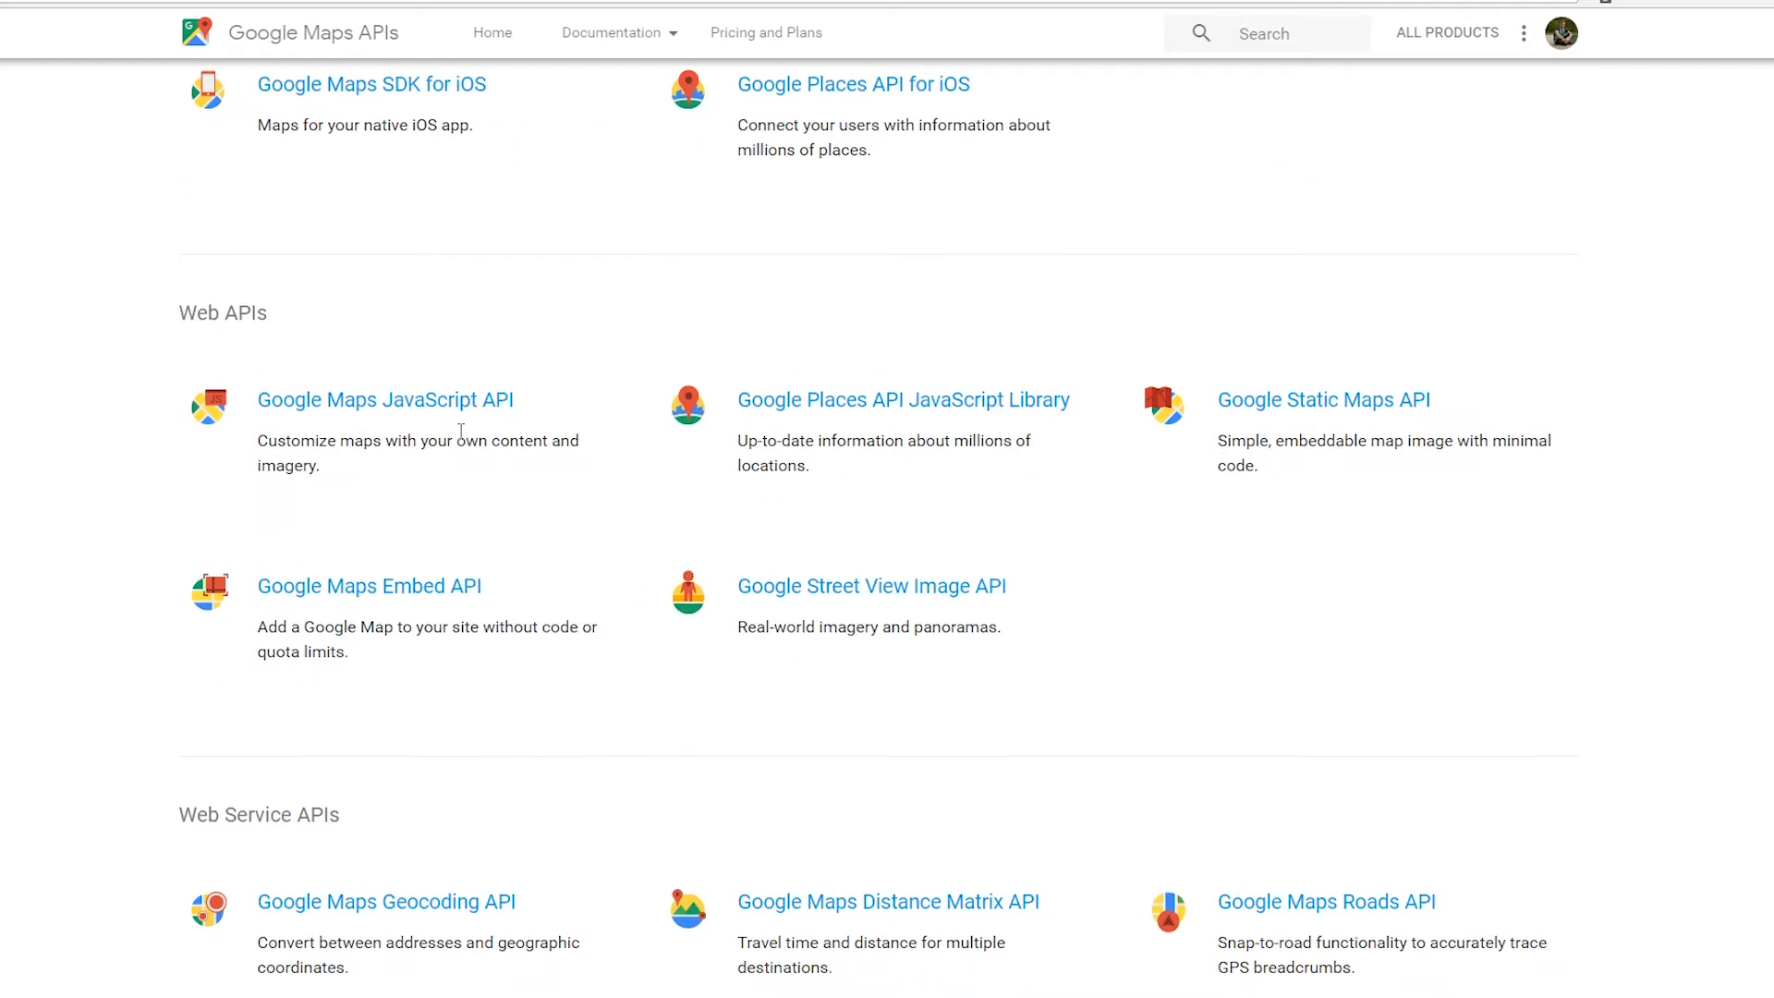
scroll("down", 3)
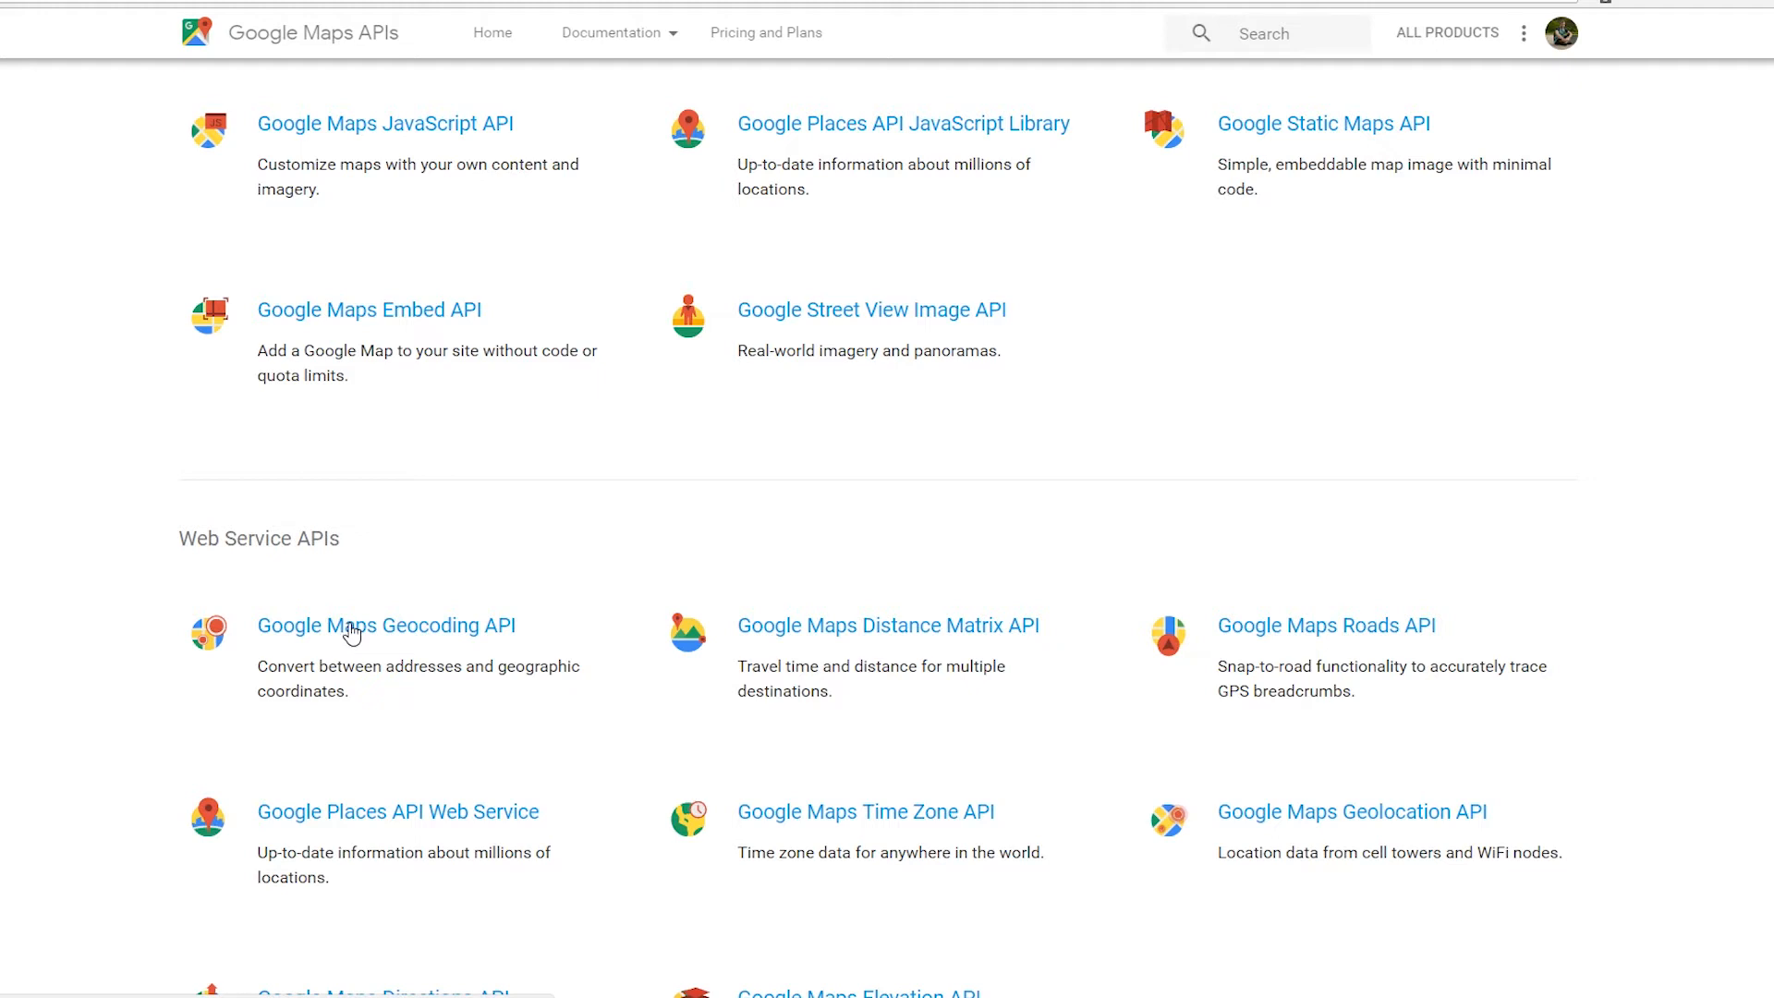
left_click(384, 625)
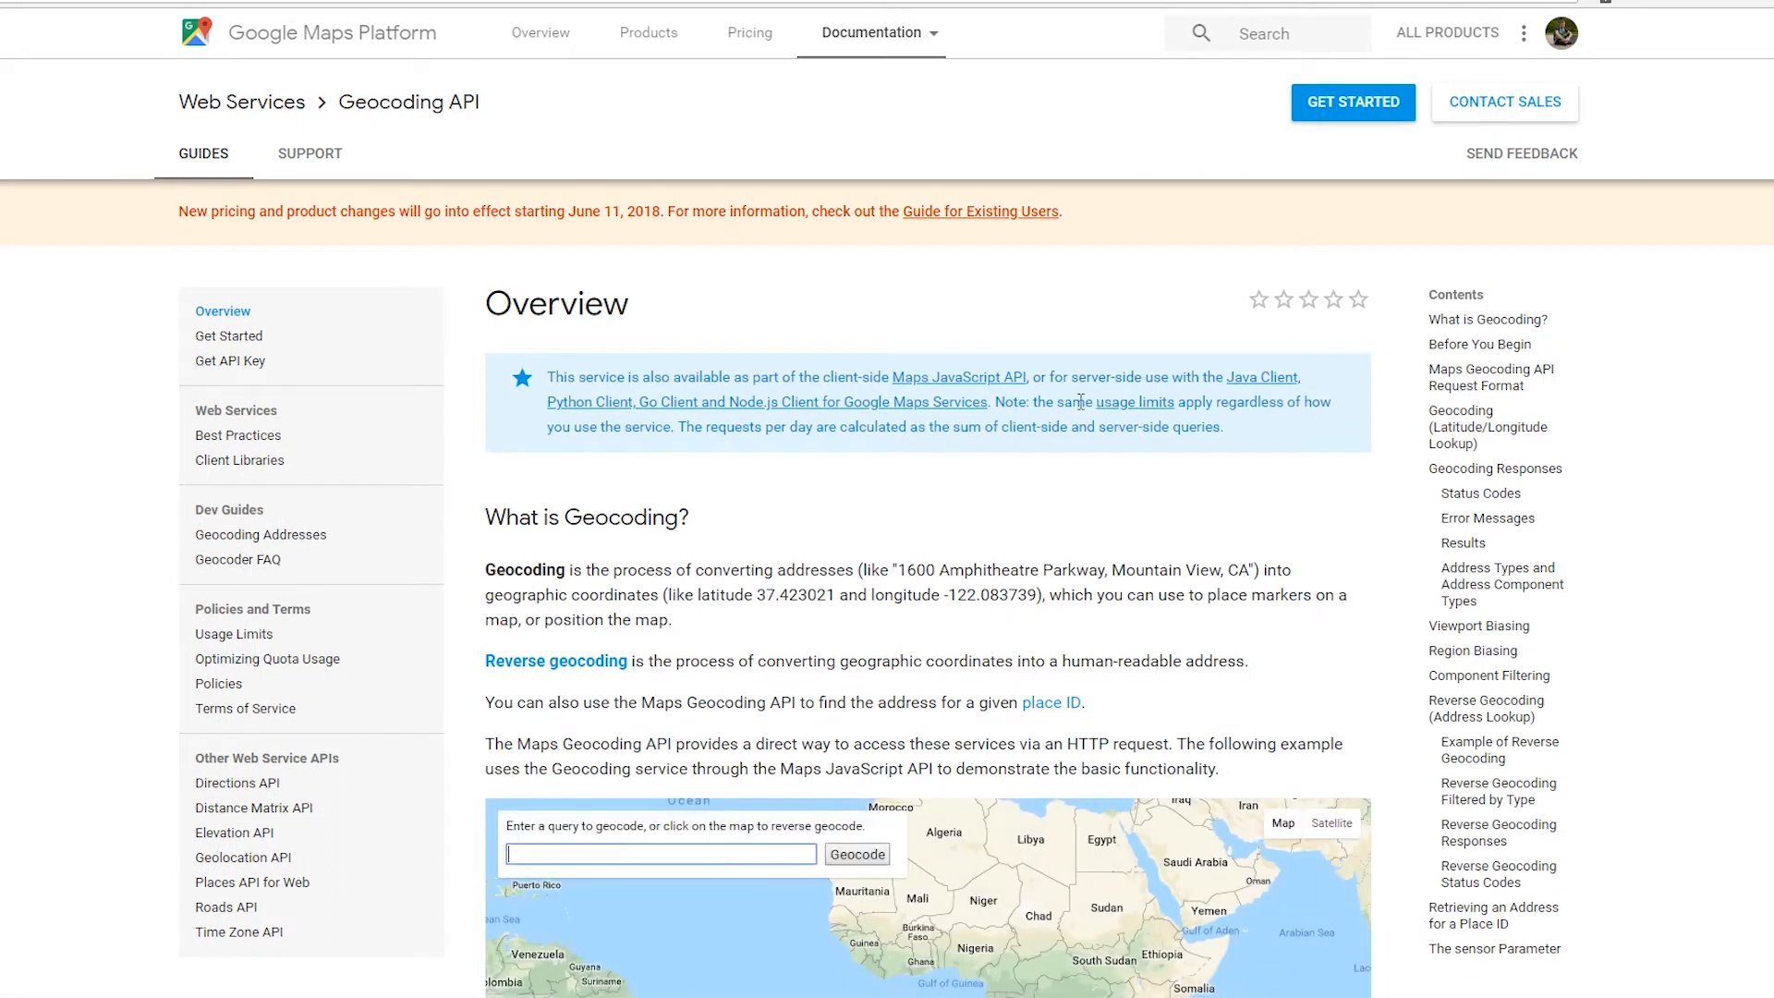
Step: Start the Geocoding API setup, bringing up the Maps, Routes and Places enable dialog
scroll("down", 3)
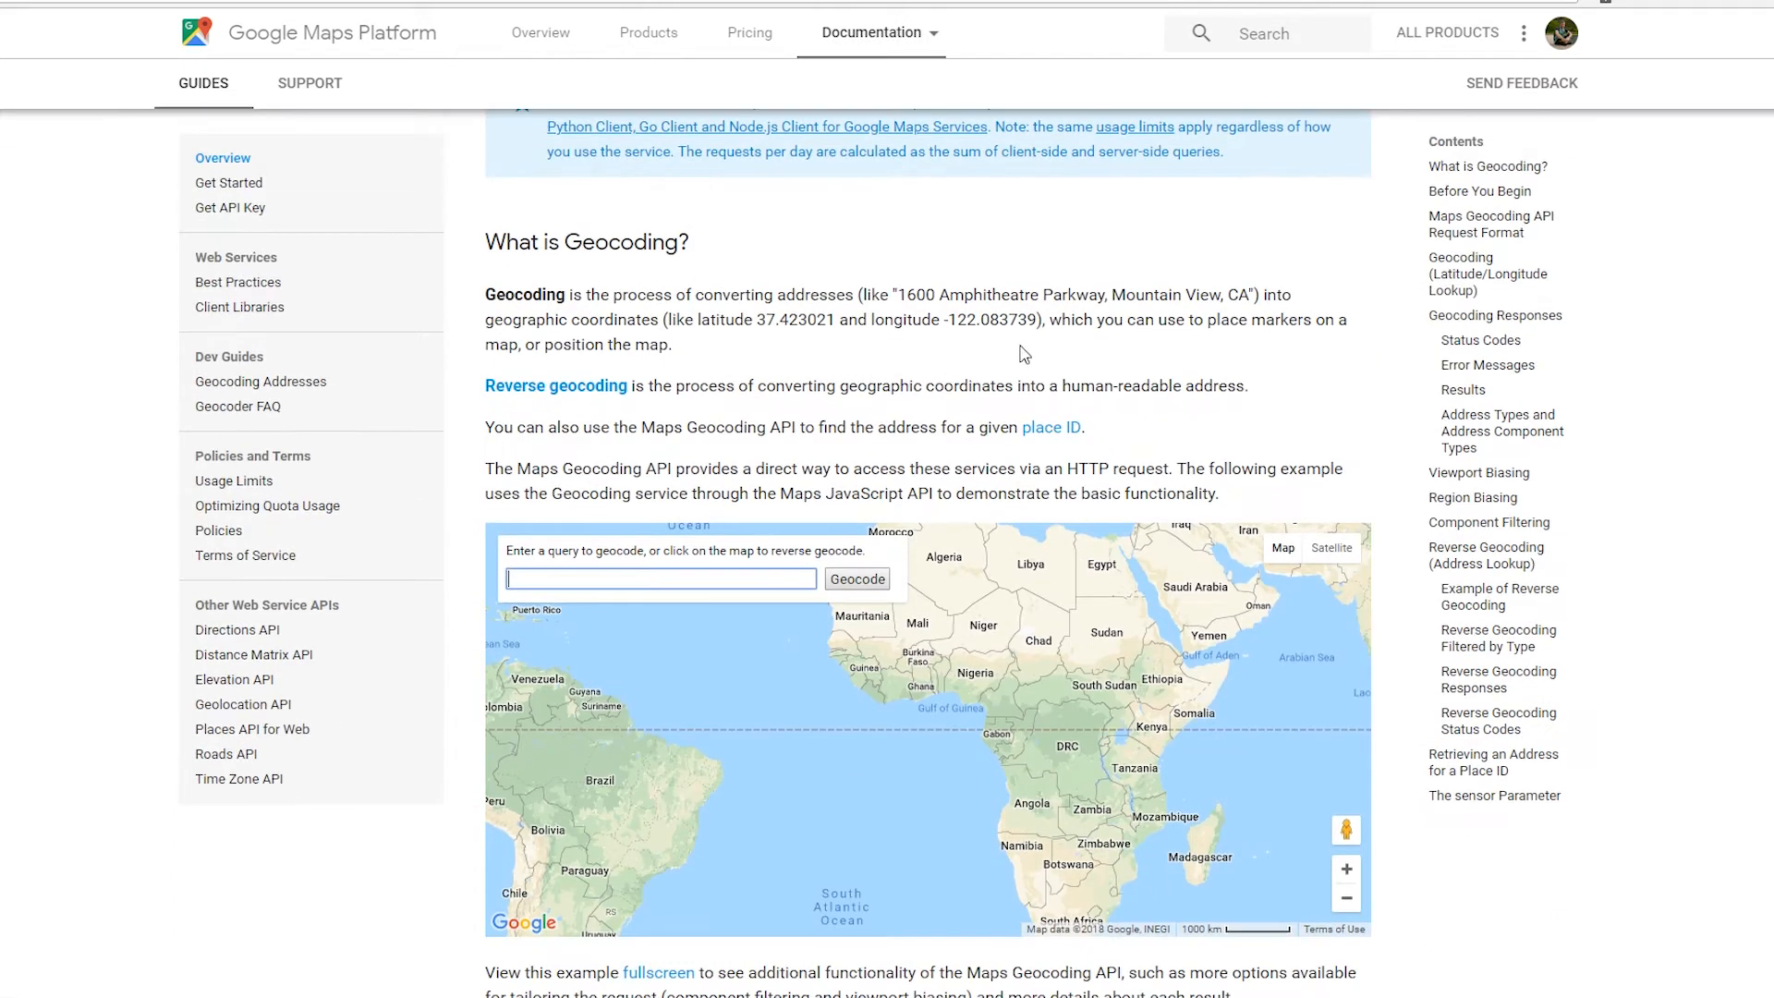
scroll("up", 3)
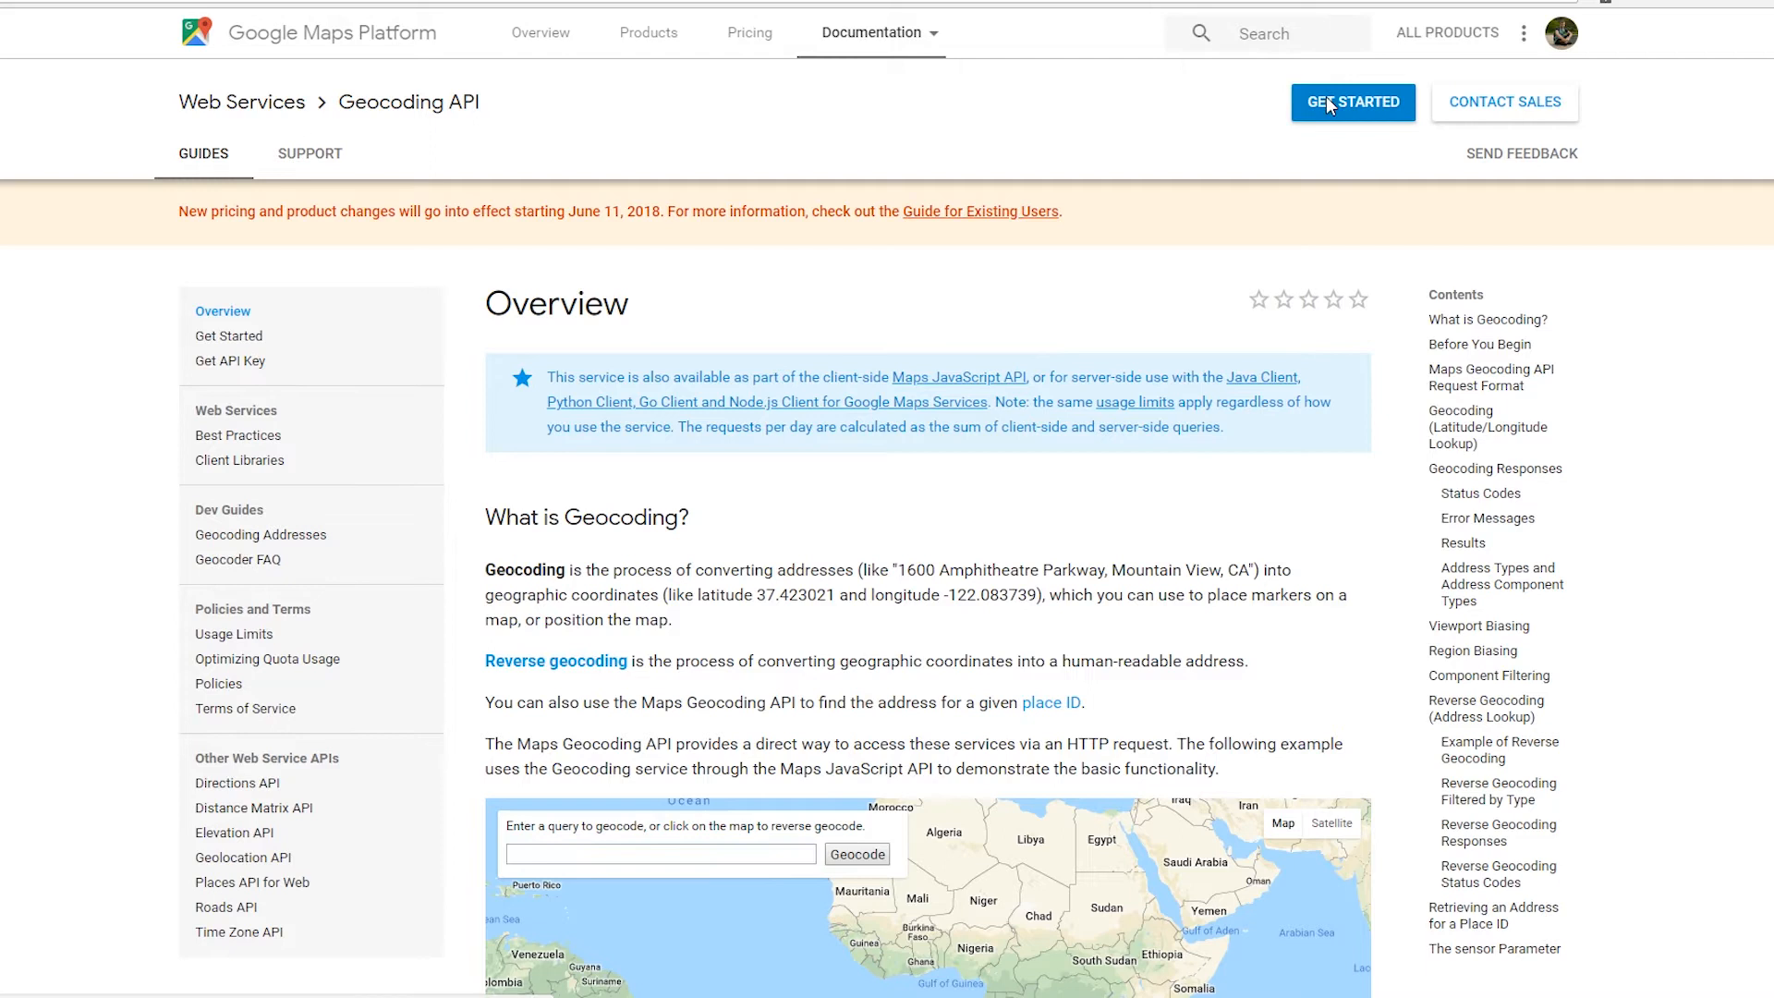
left_click(1351, 102)
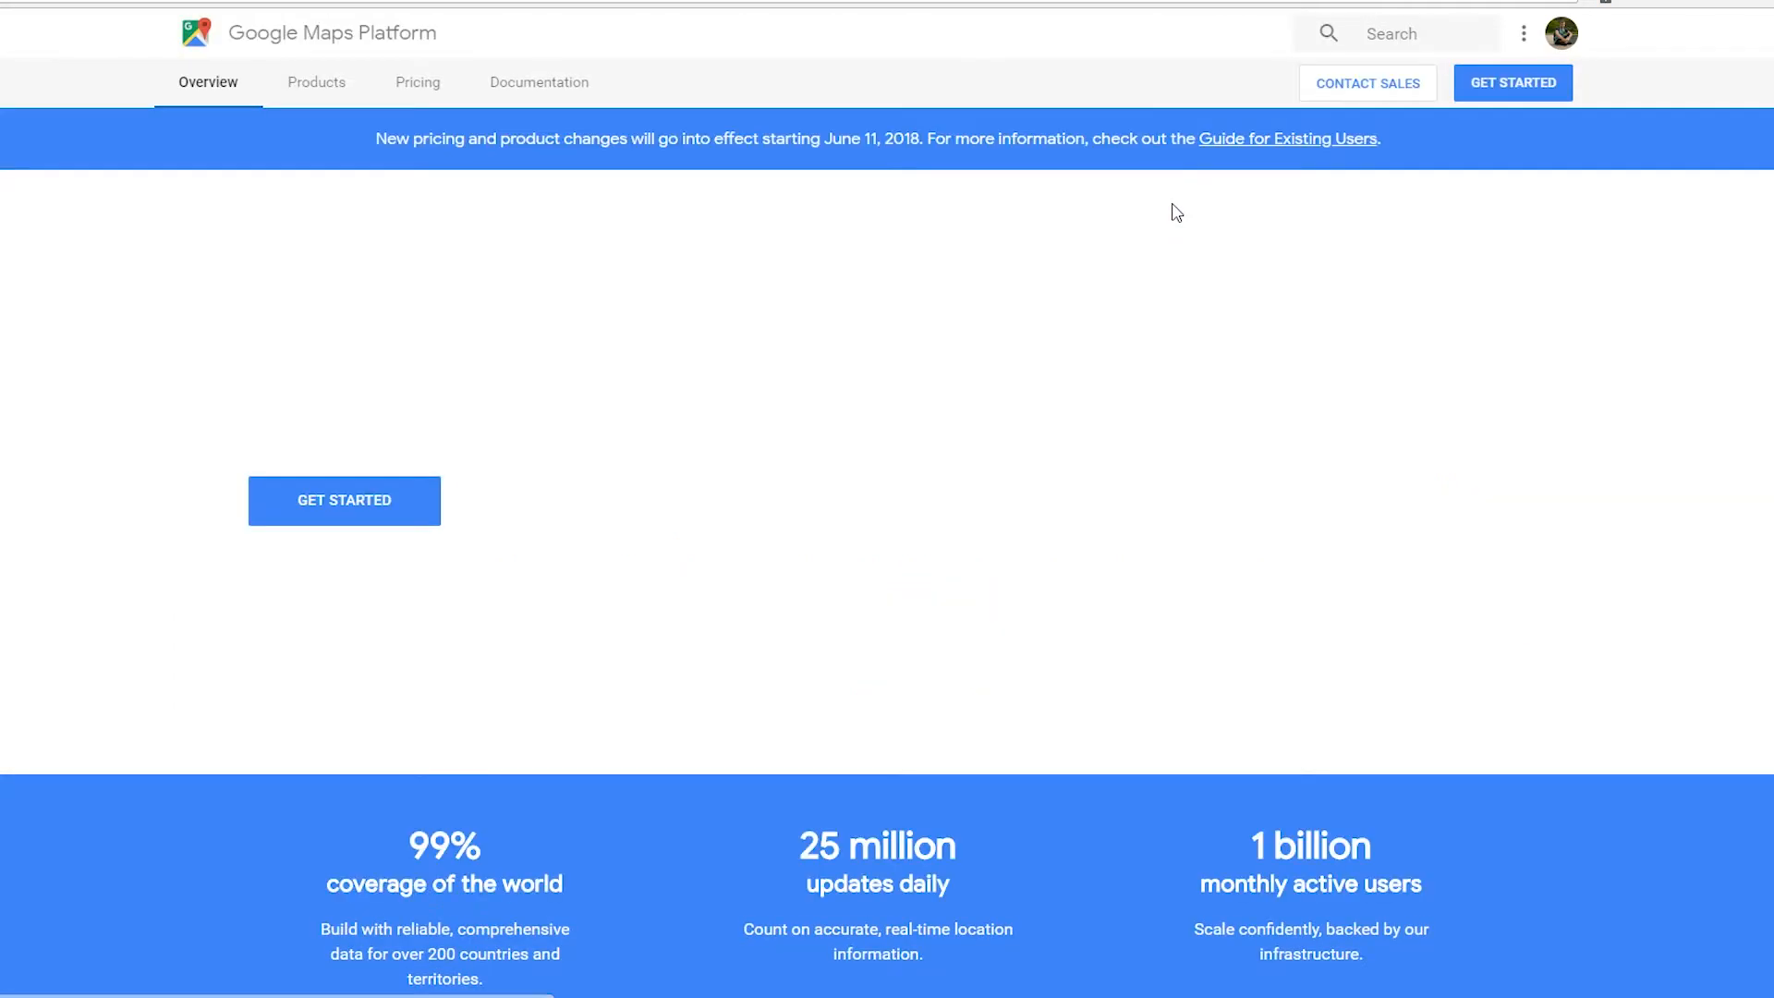
left_click(343, 499)
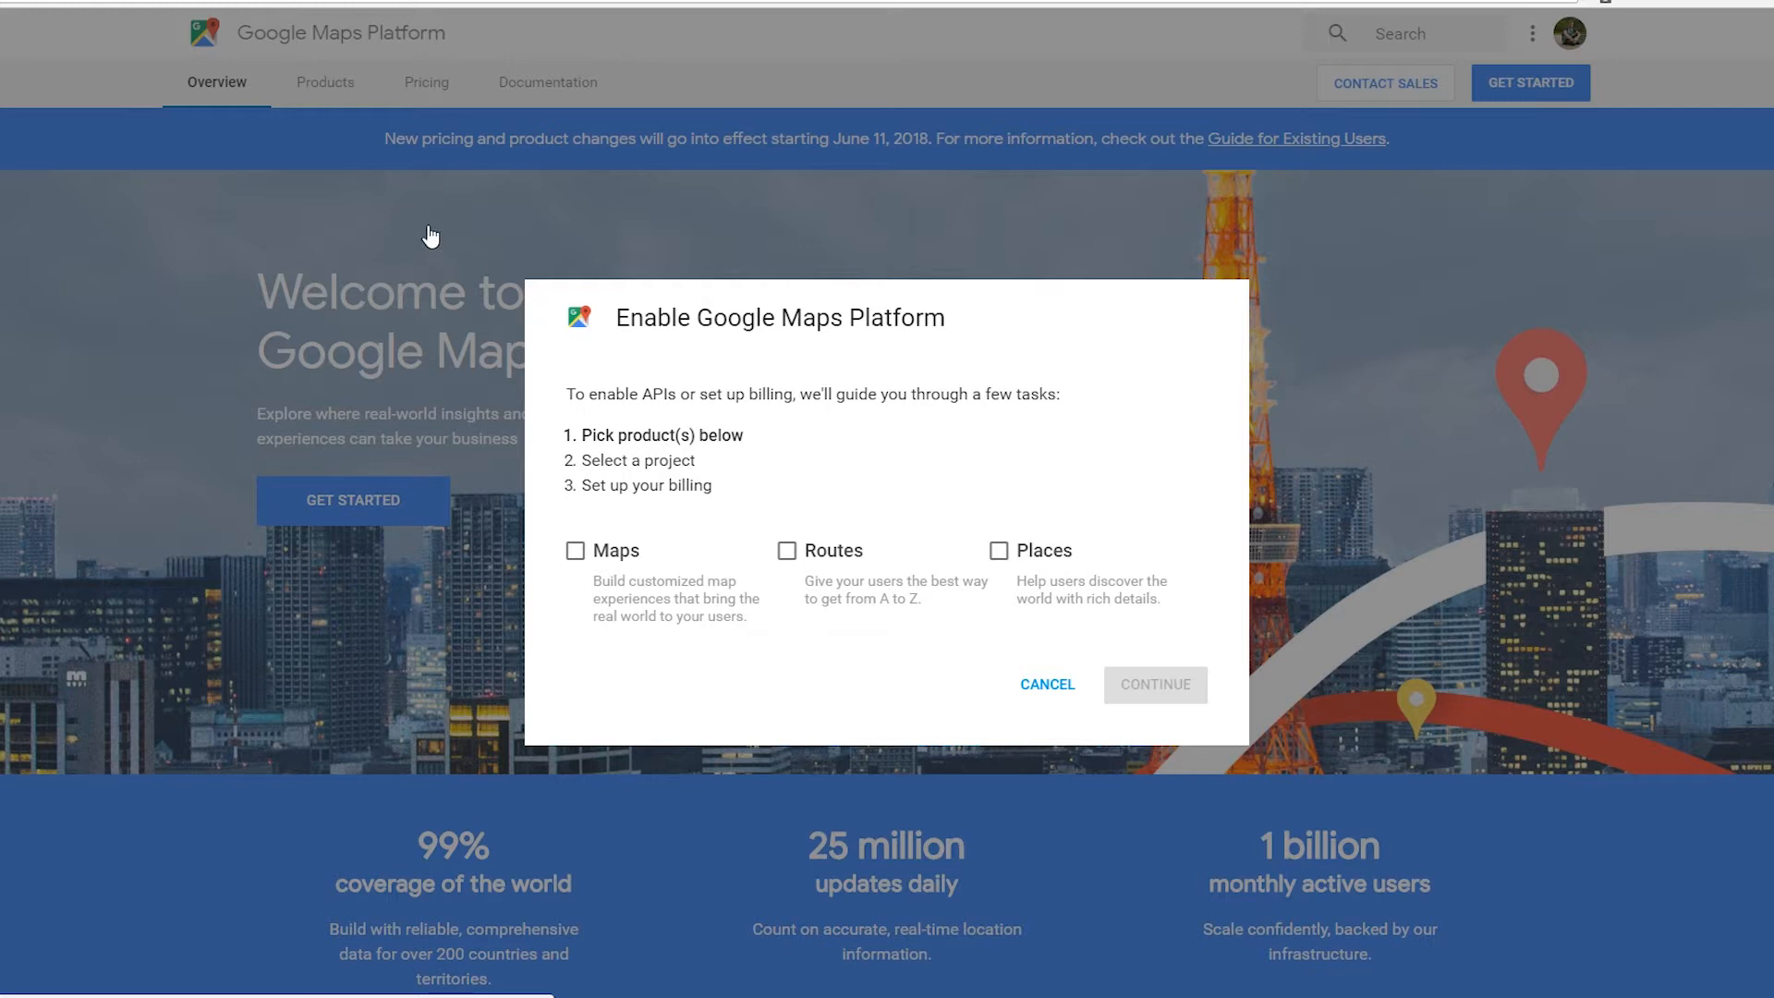
left_click(1044, 684)
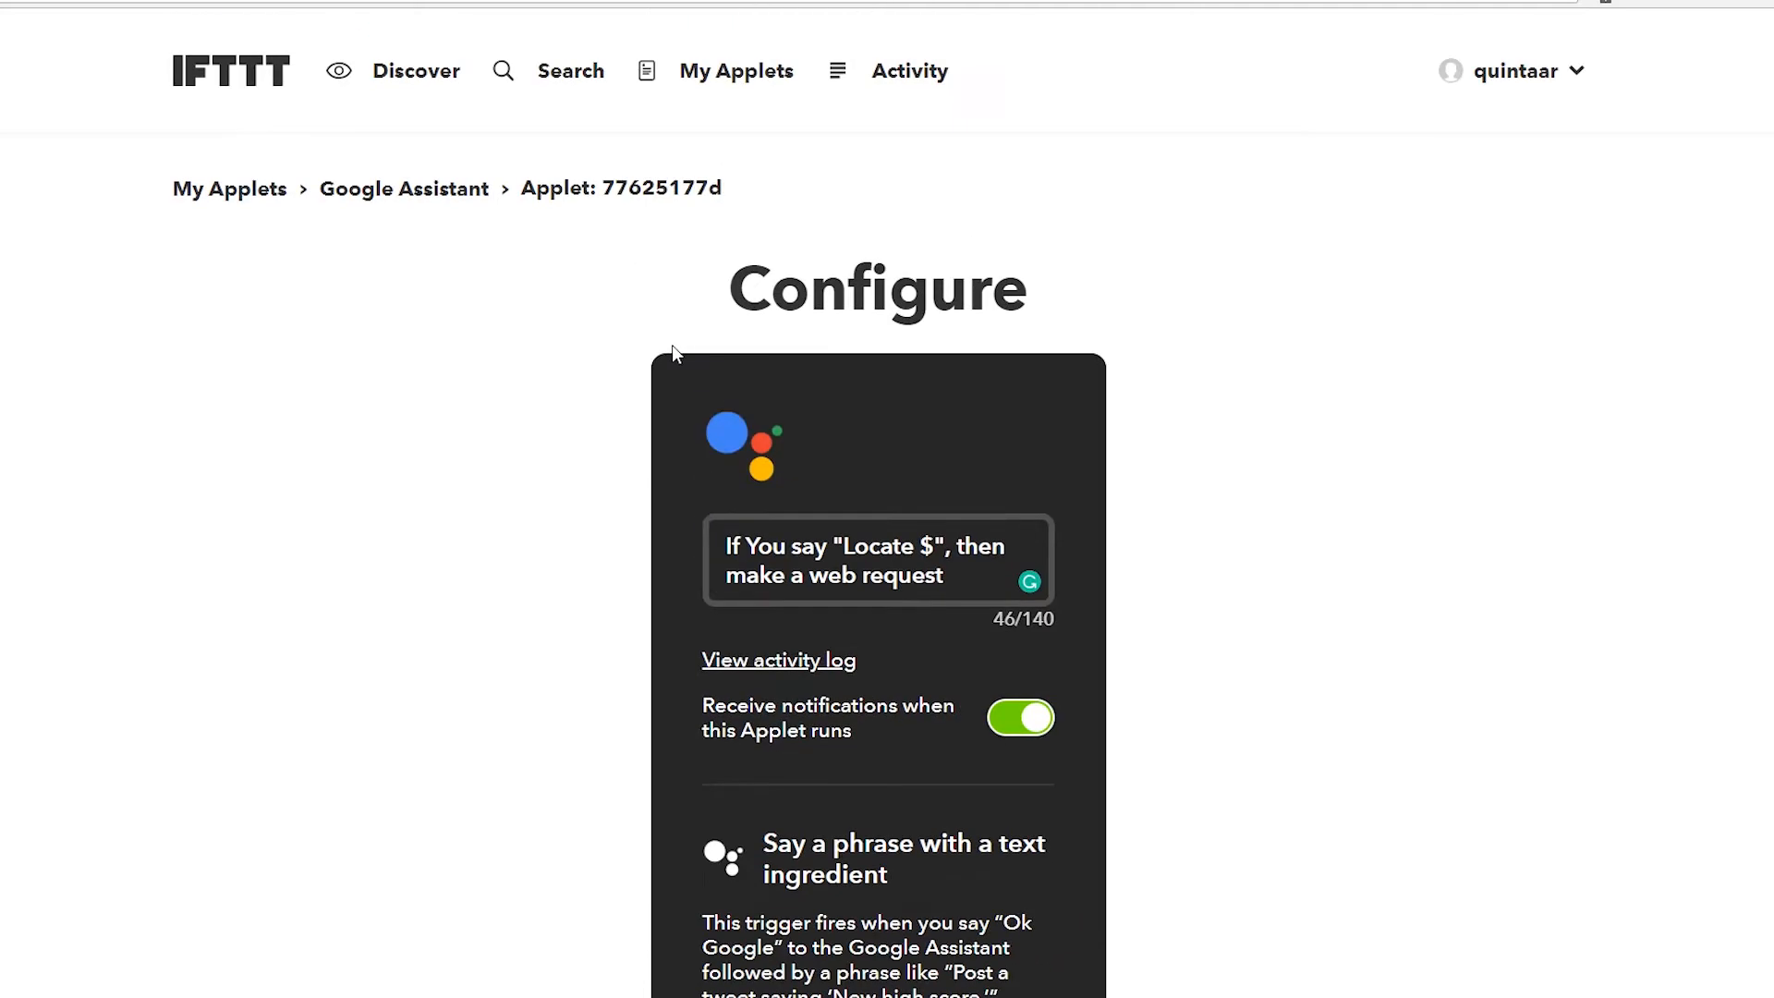
mouse_move(574, 316)
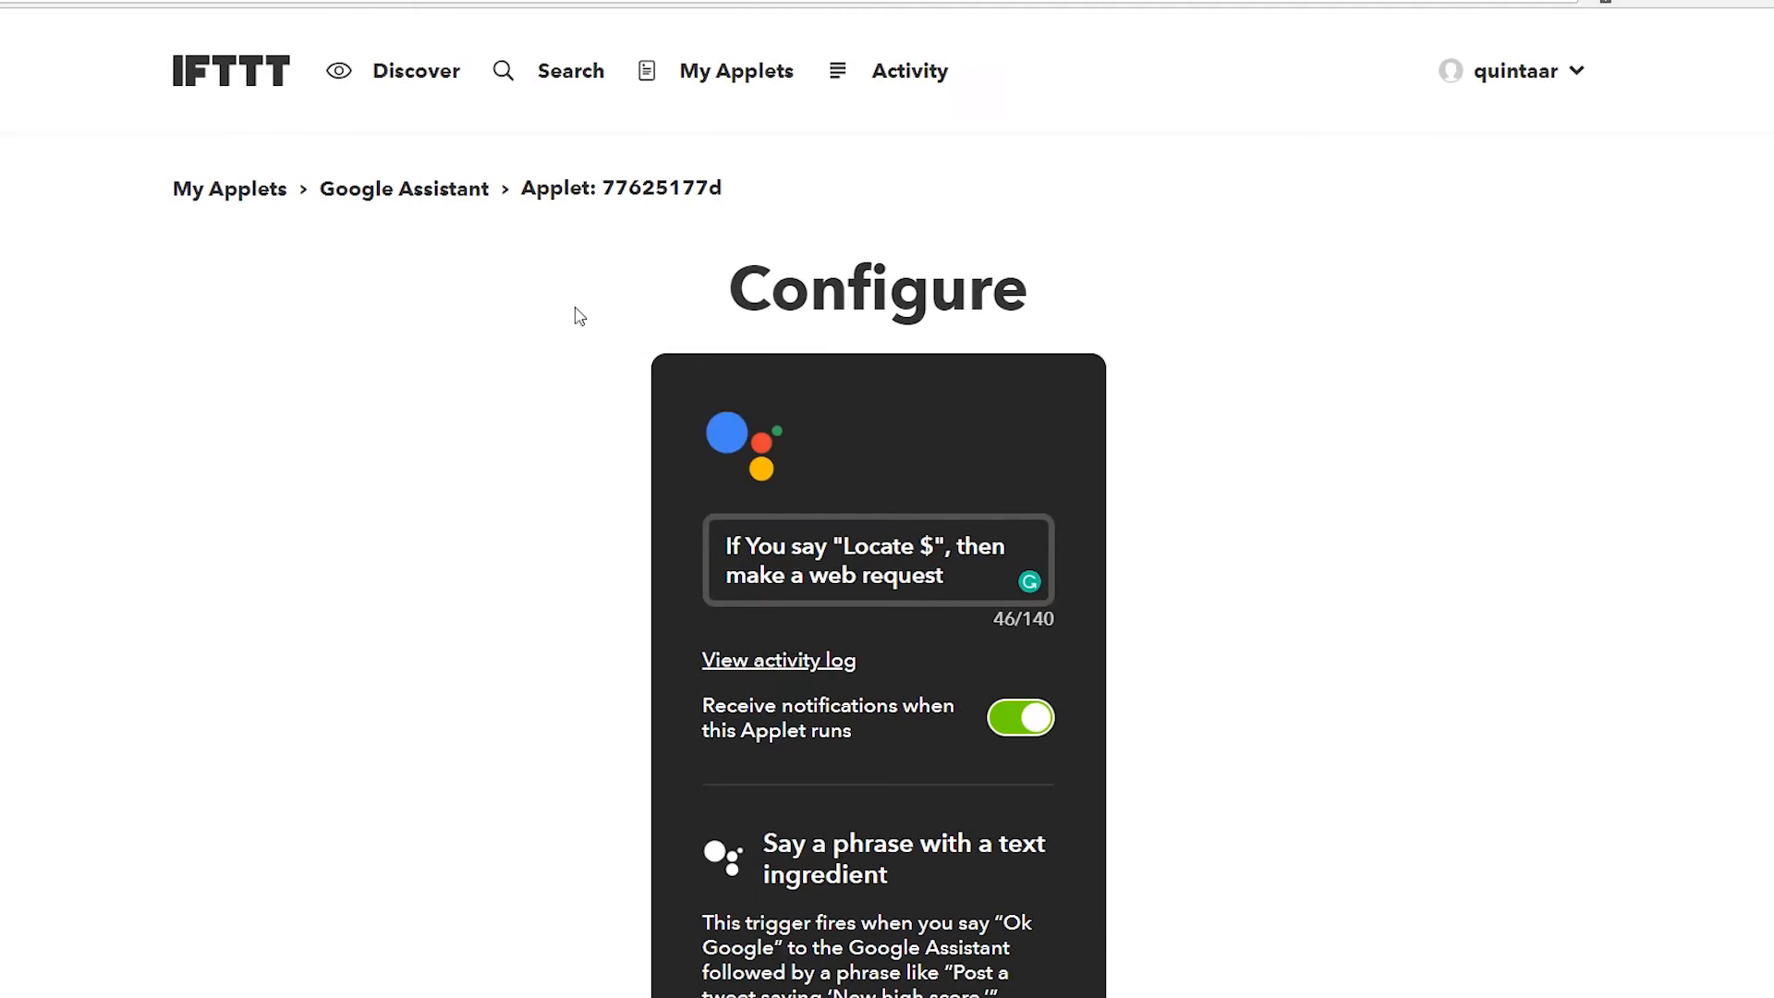
mouse_move(588, 383)
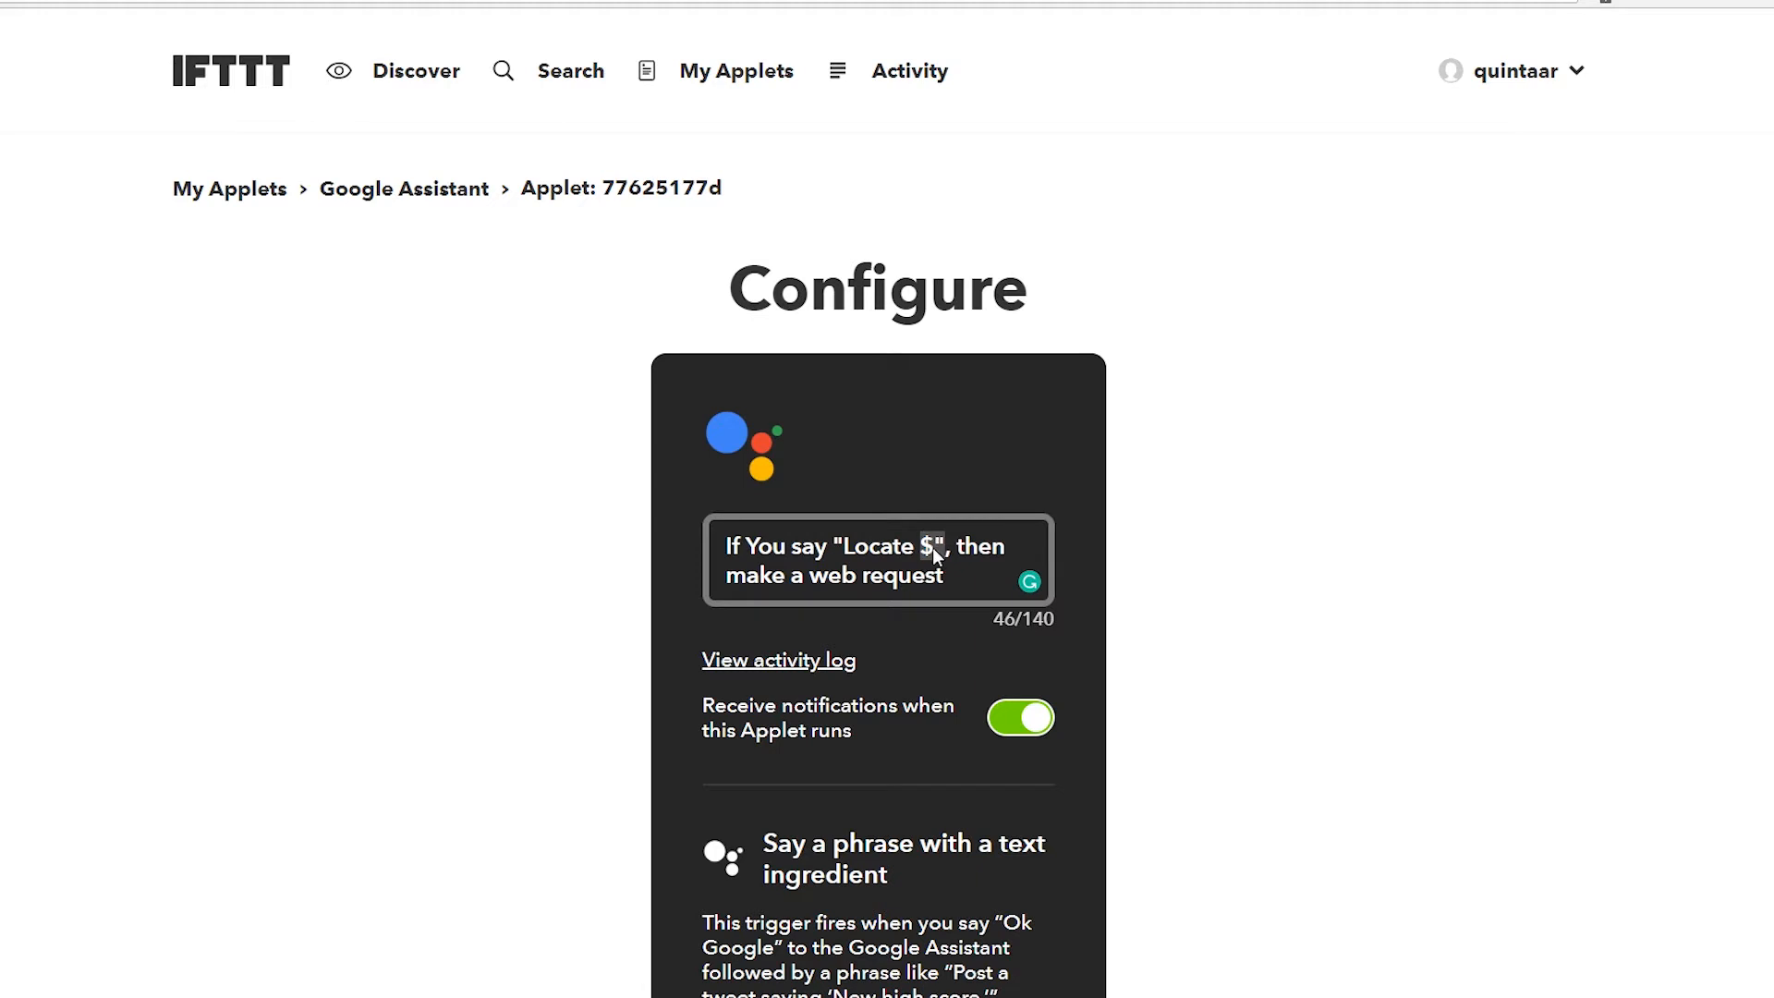
scroll("down", 3)
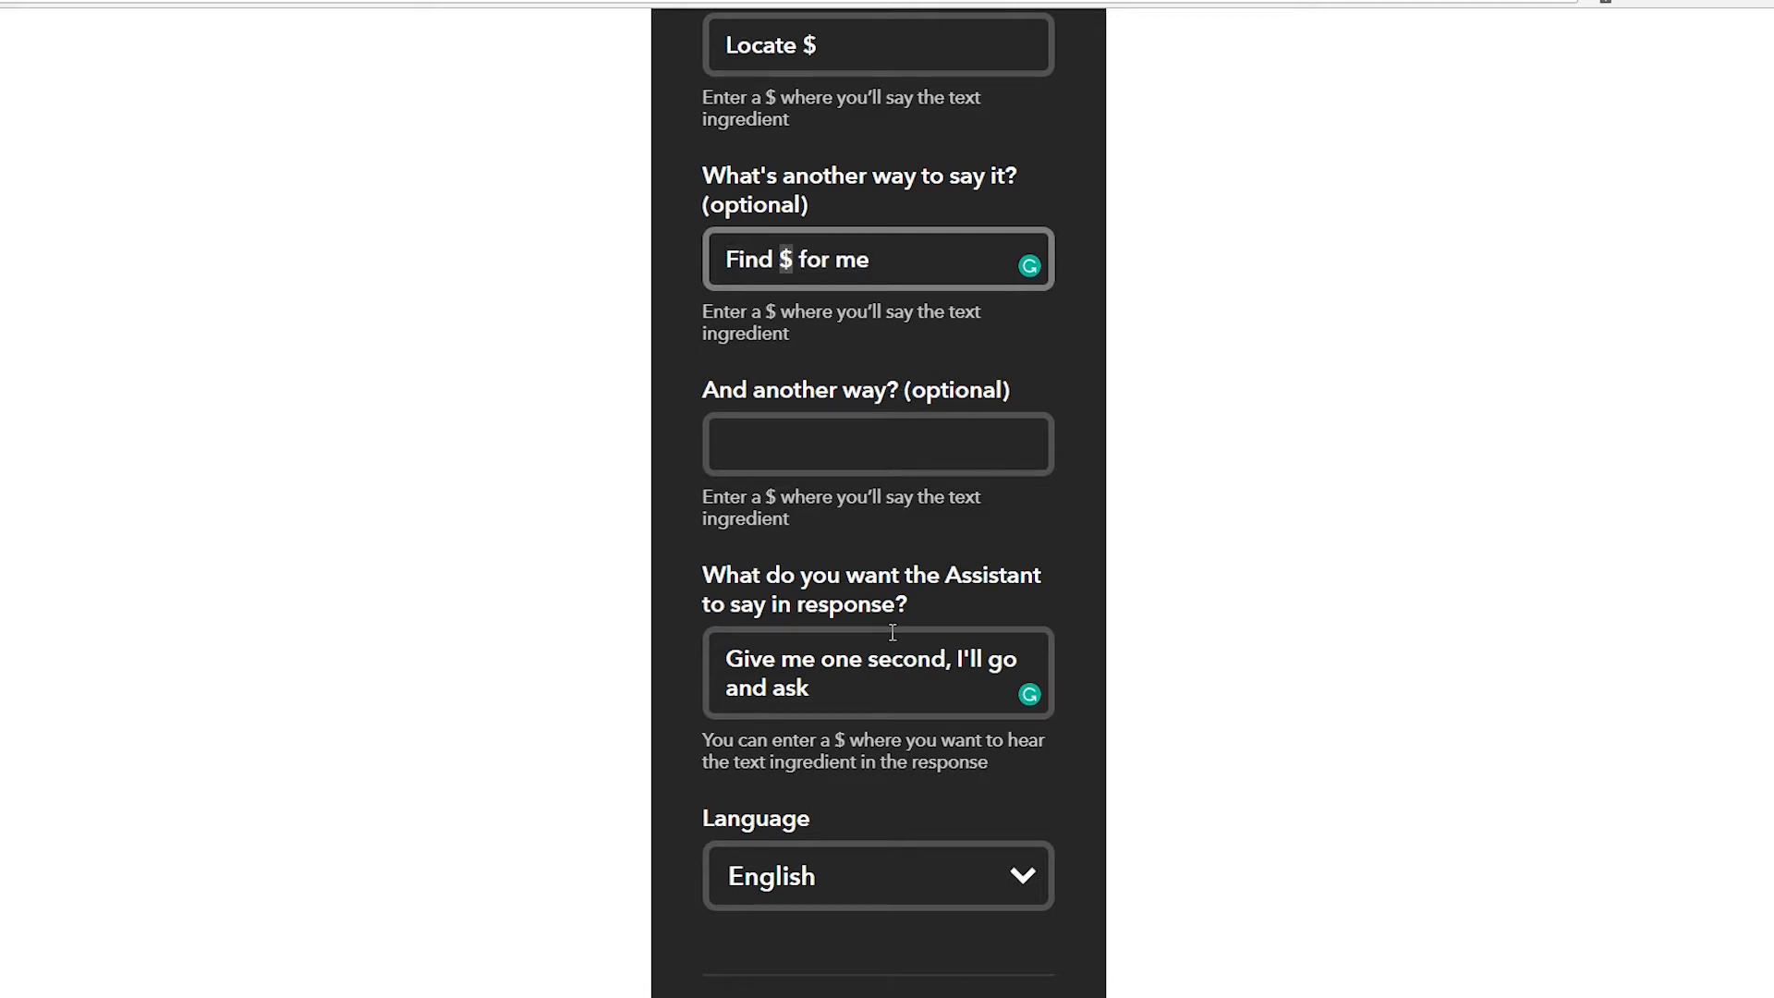
scroll("down", 3)
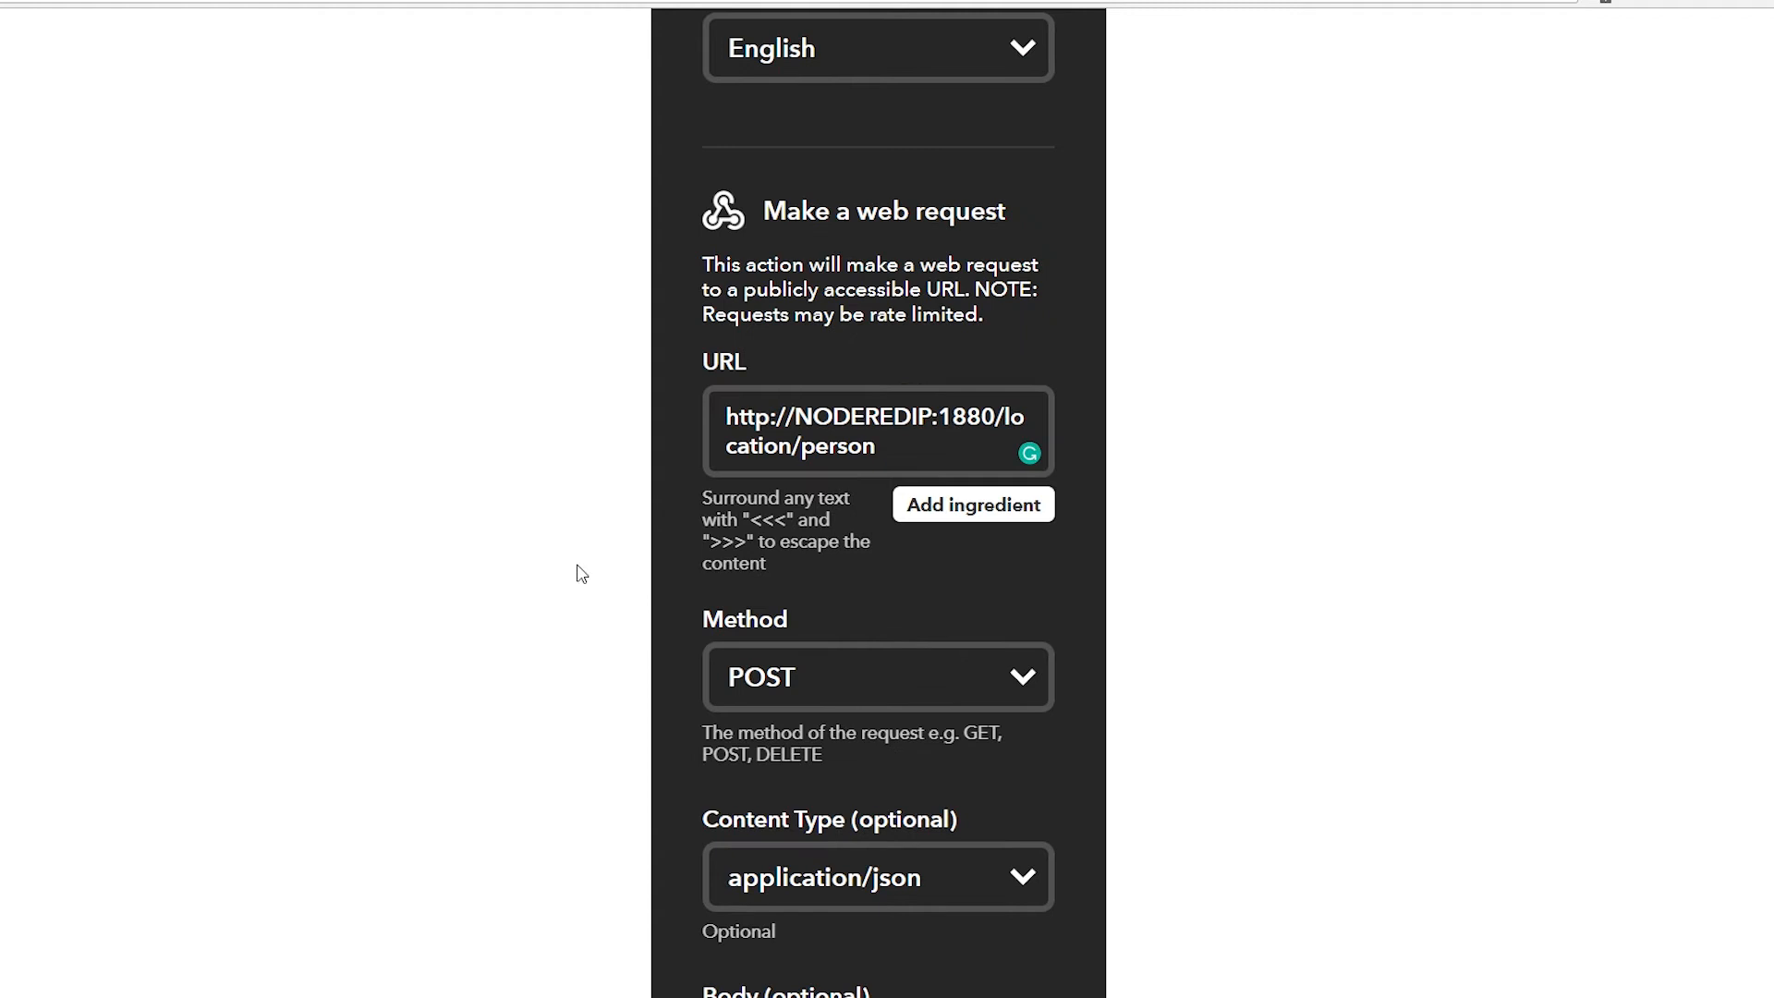
double_click(880, 212)
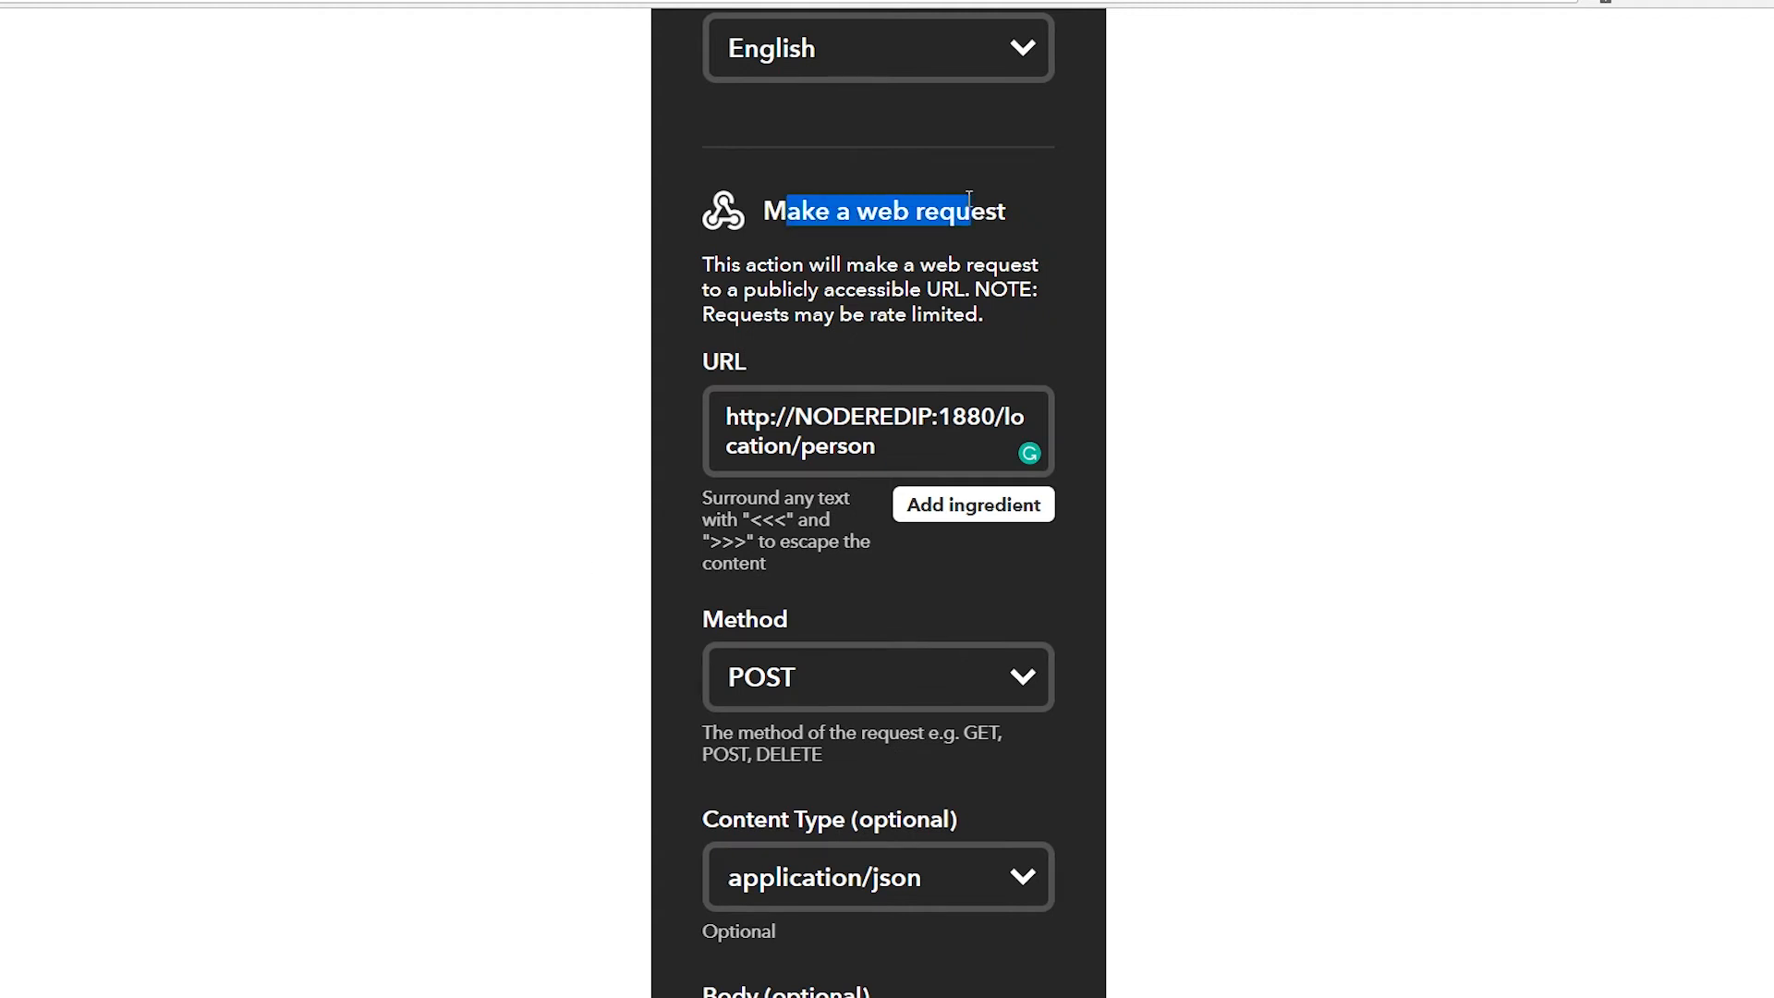
mouse_move(962, 248)
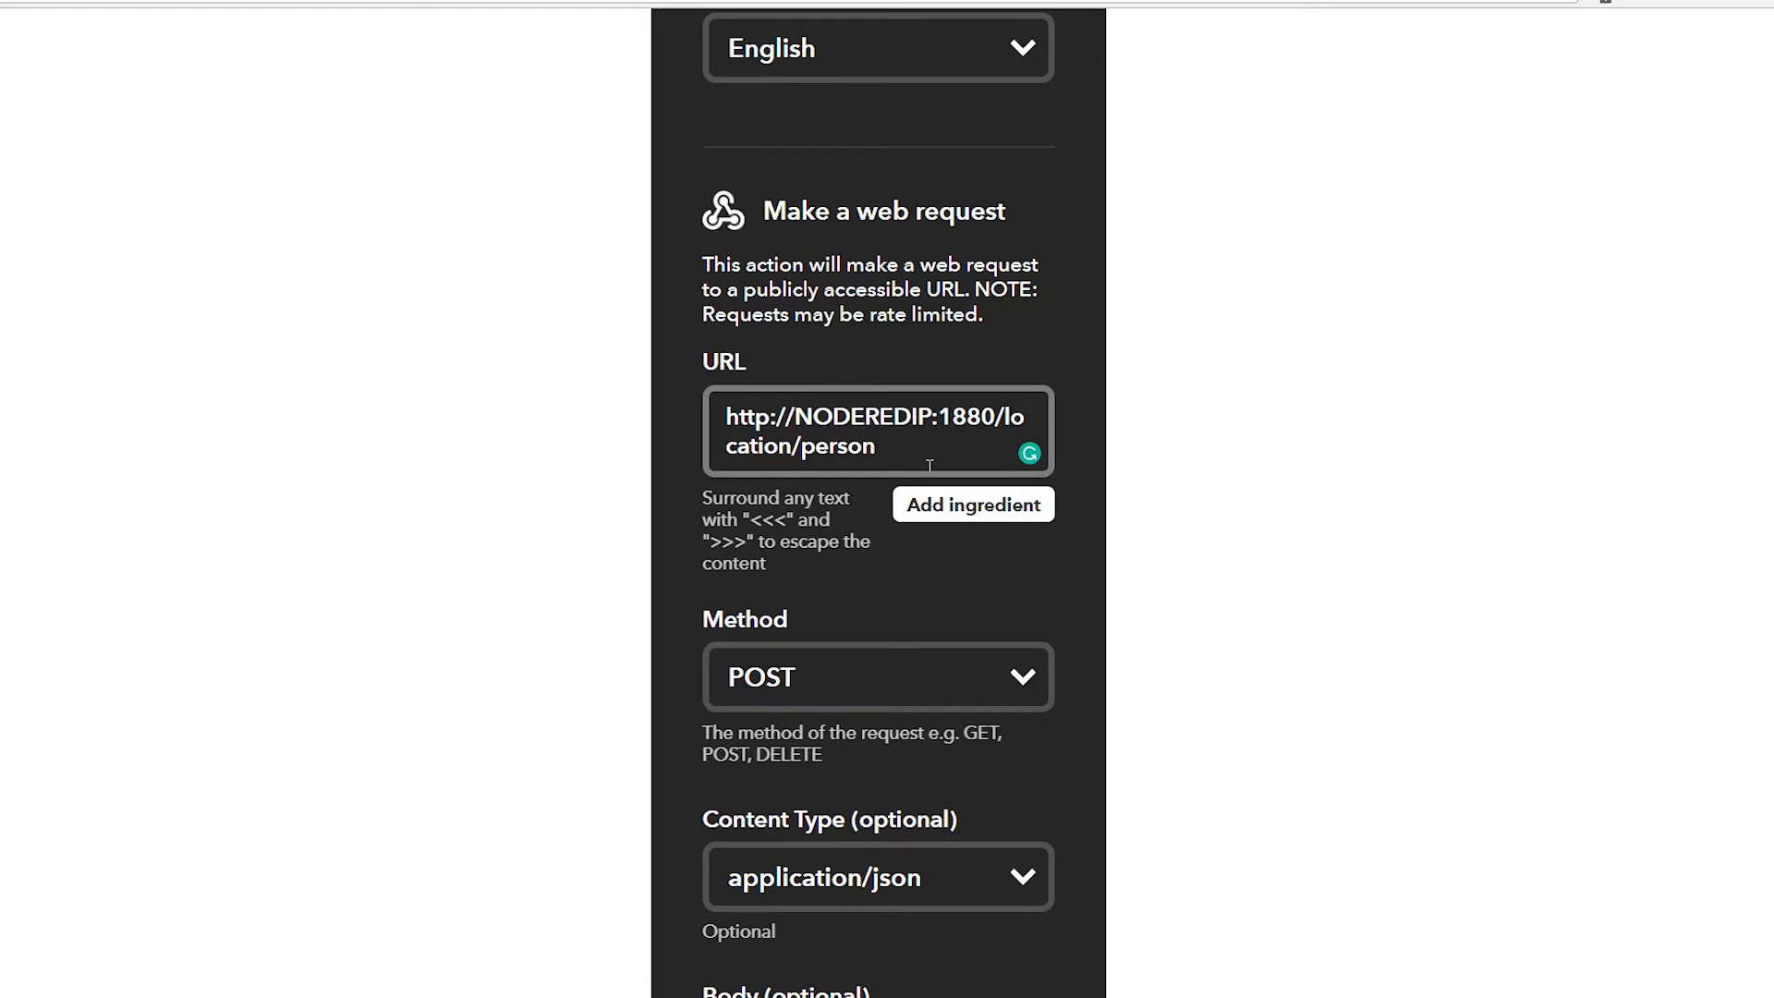
scroll("down", 3)
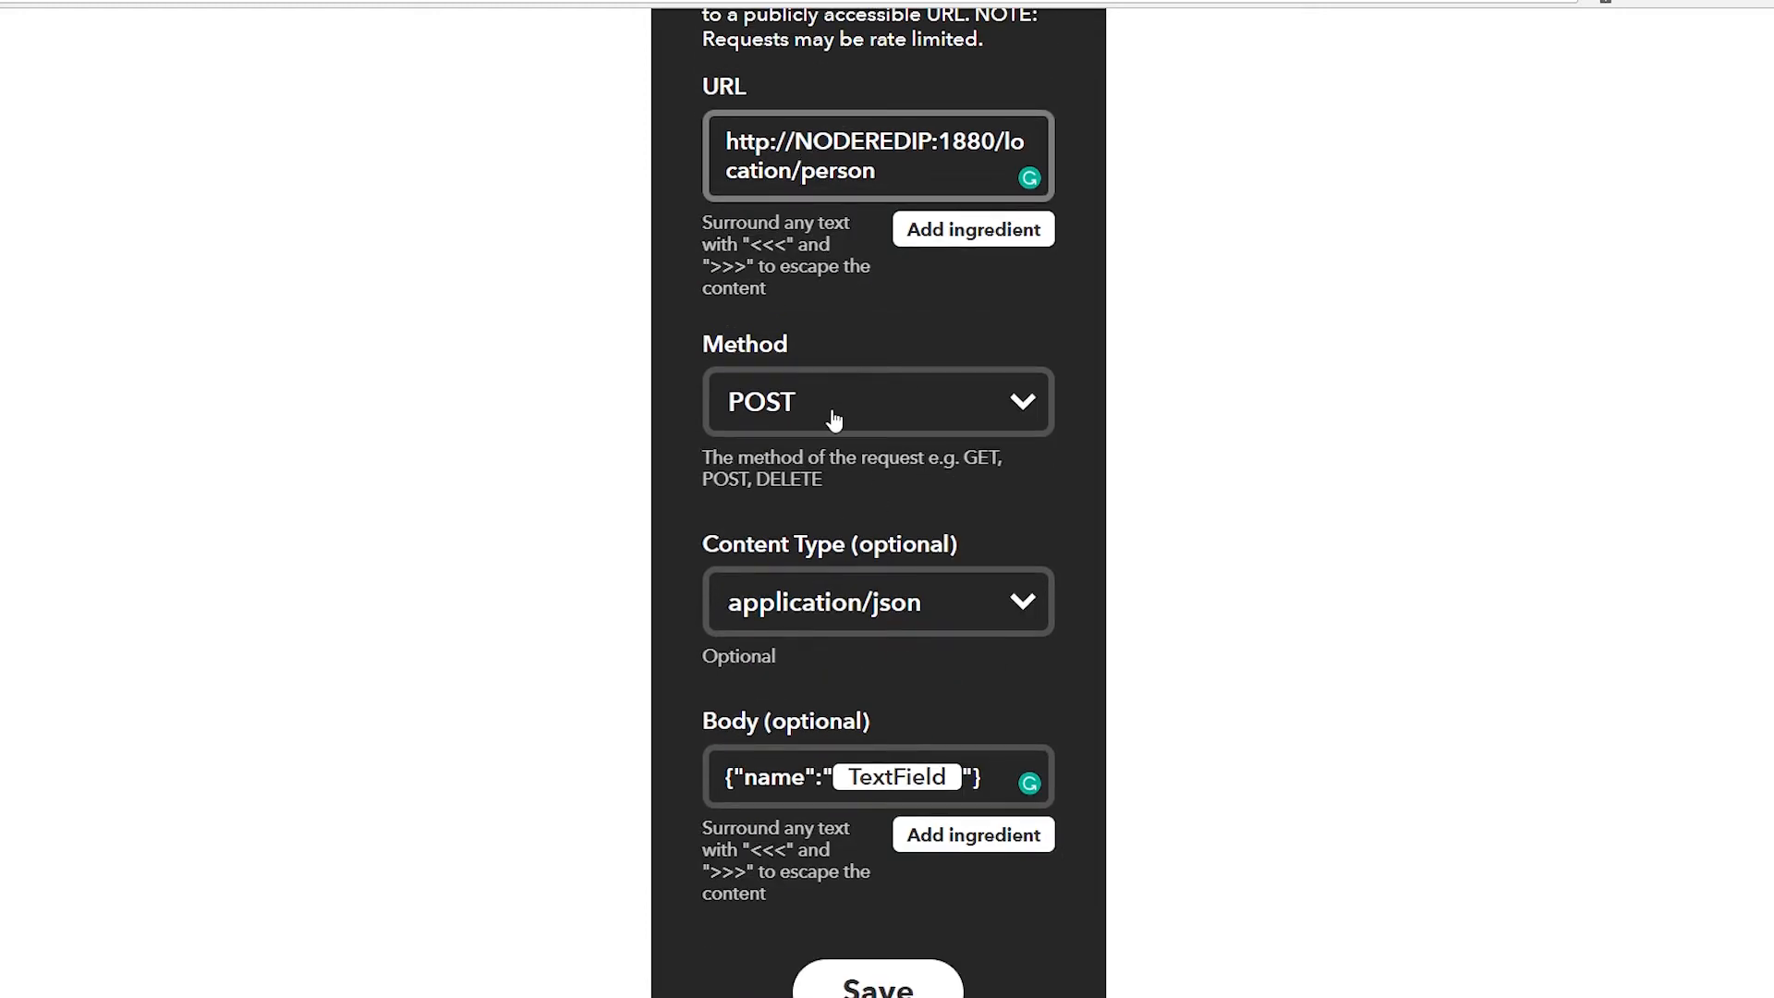
scroll("down", 3)
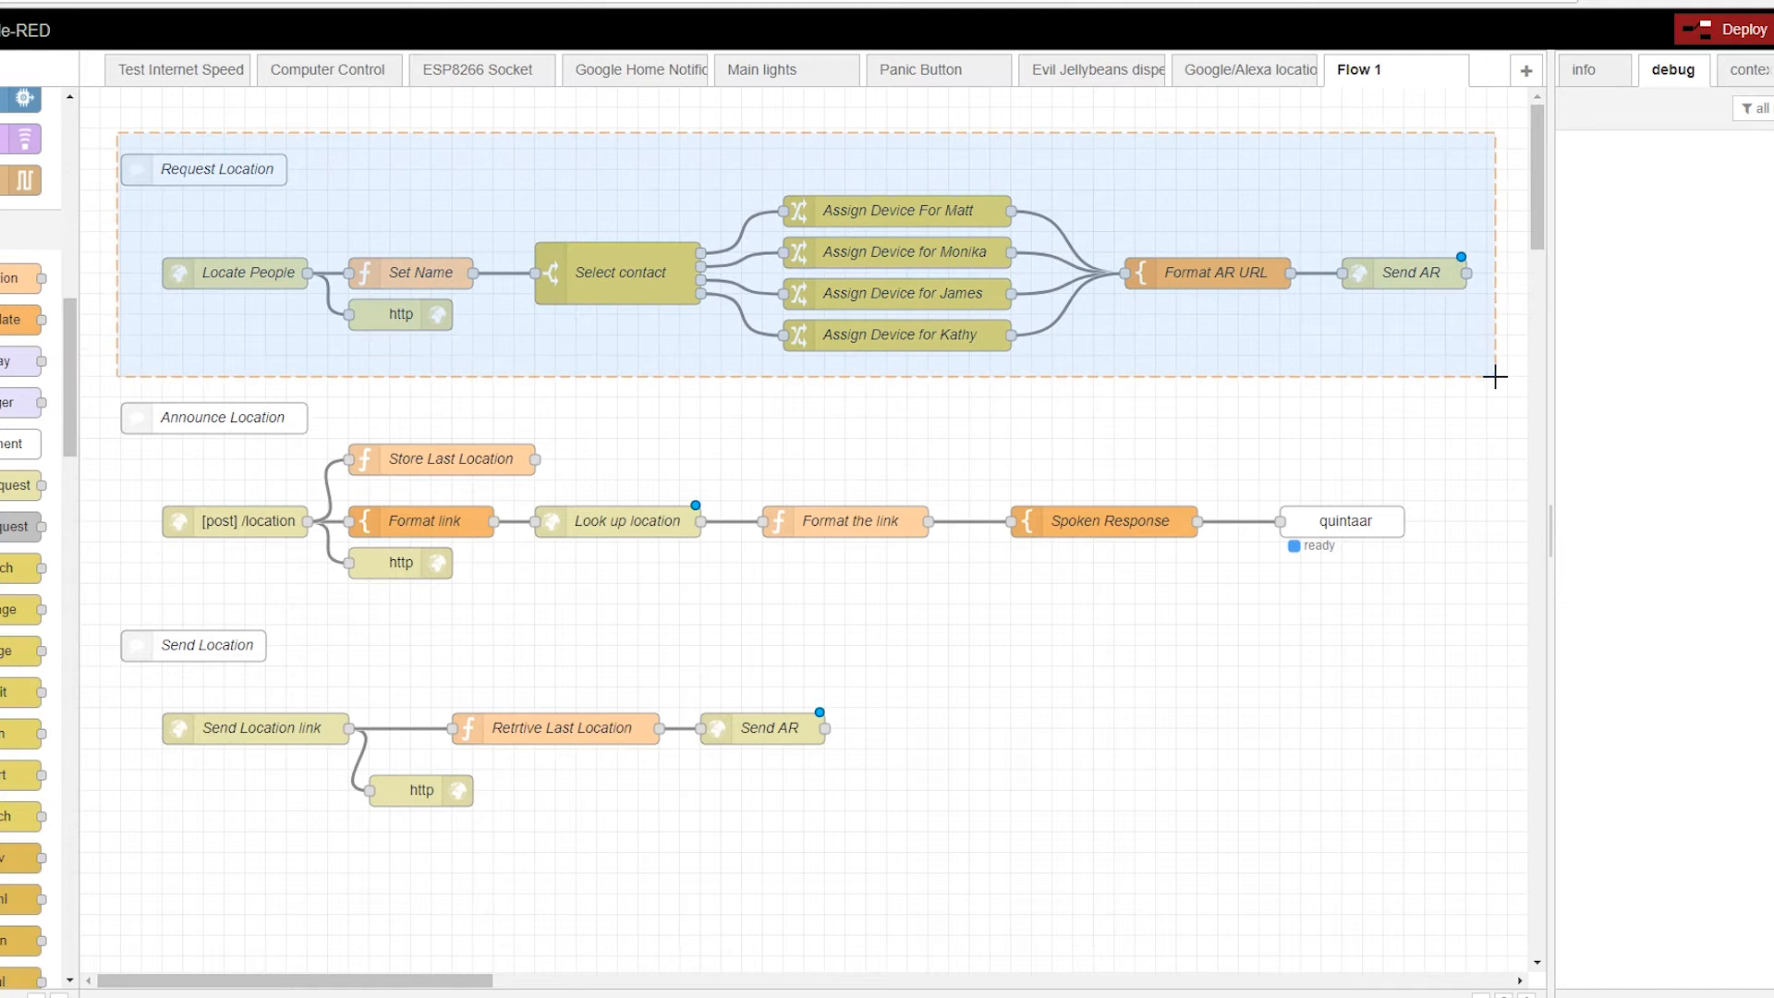
Step: Inspect the Locate People node and Set Name function in the Request Location flow
left_click(599, 362)
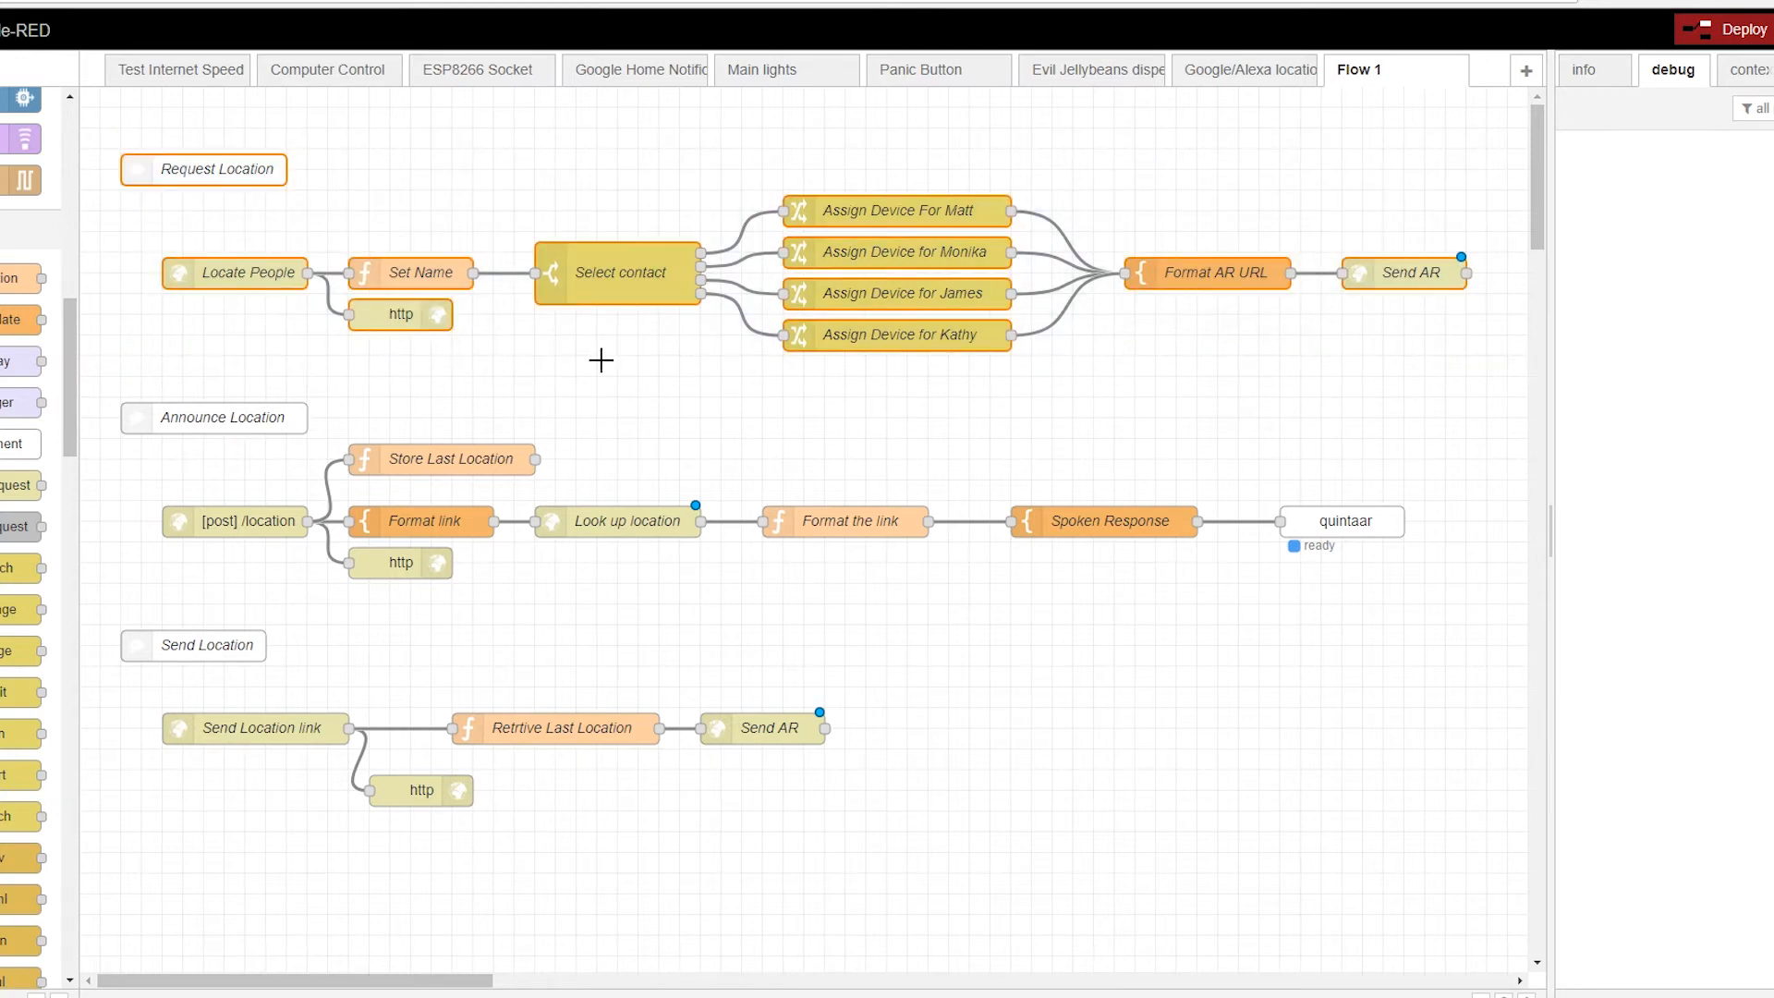
double_click(235, 272)
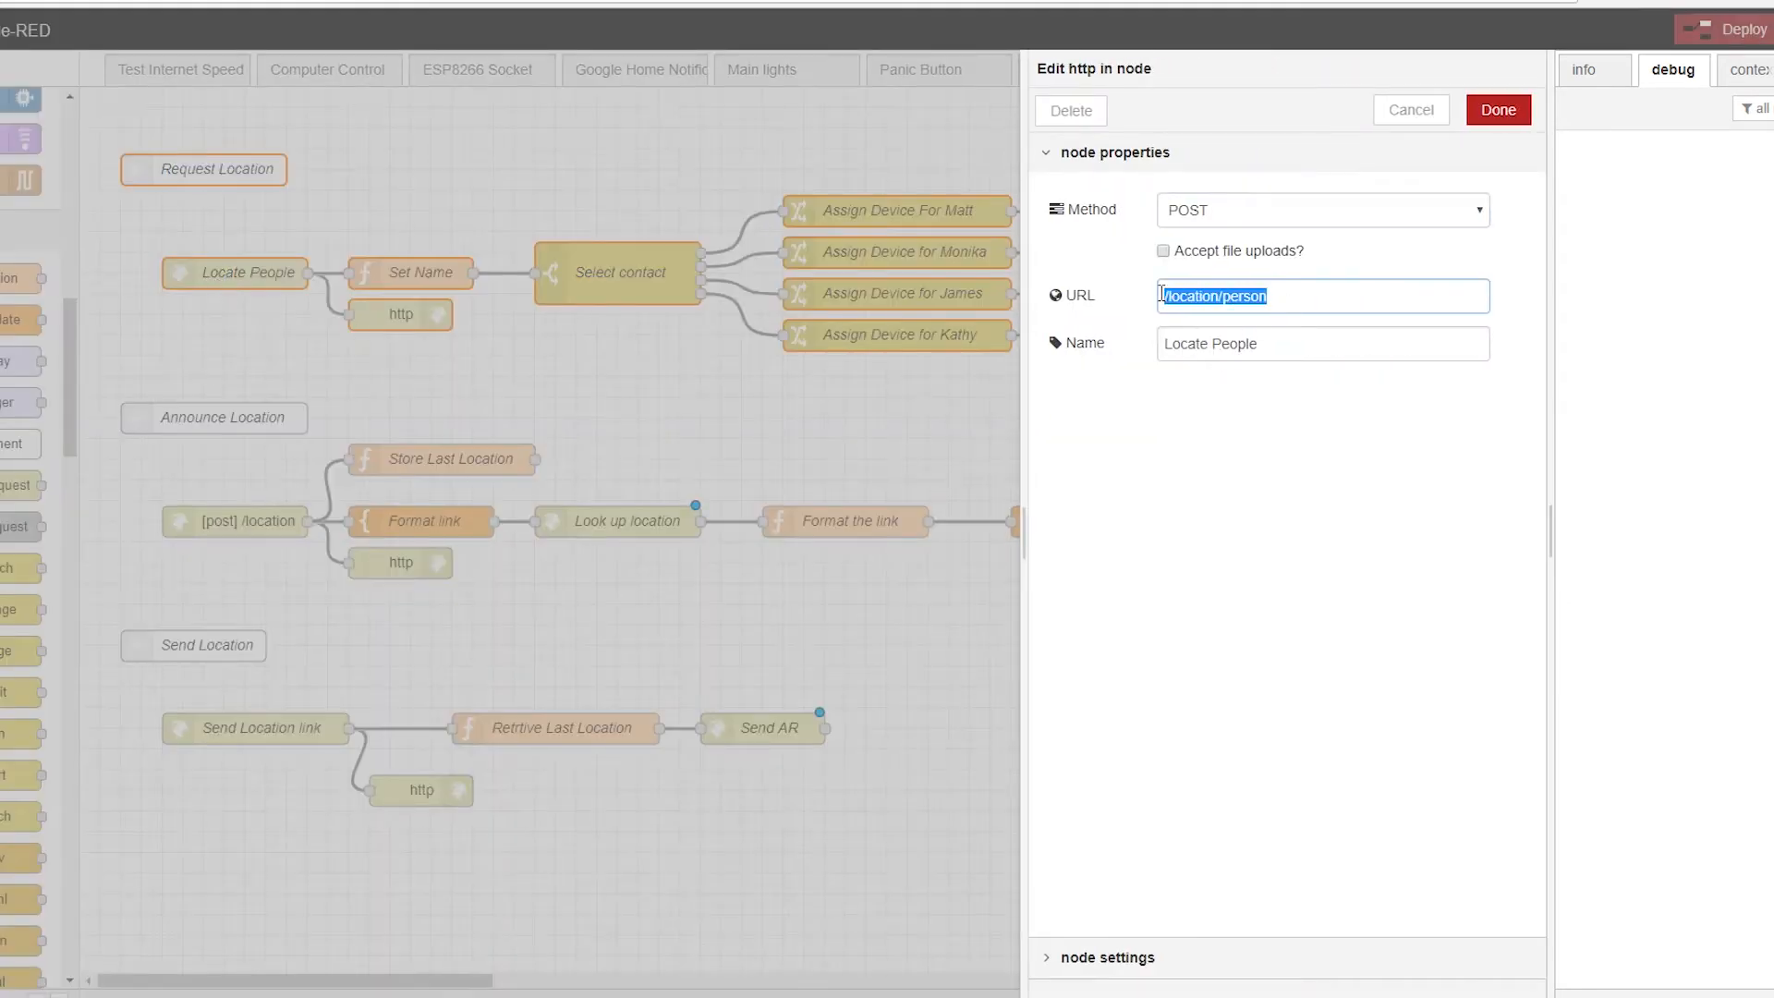
mouse_move(407, 317)
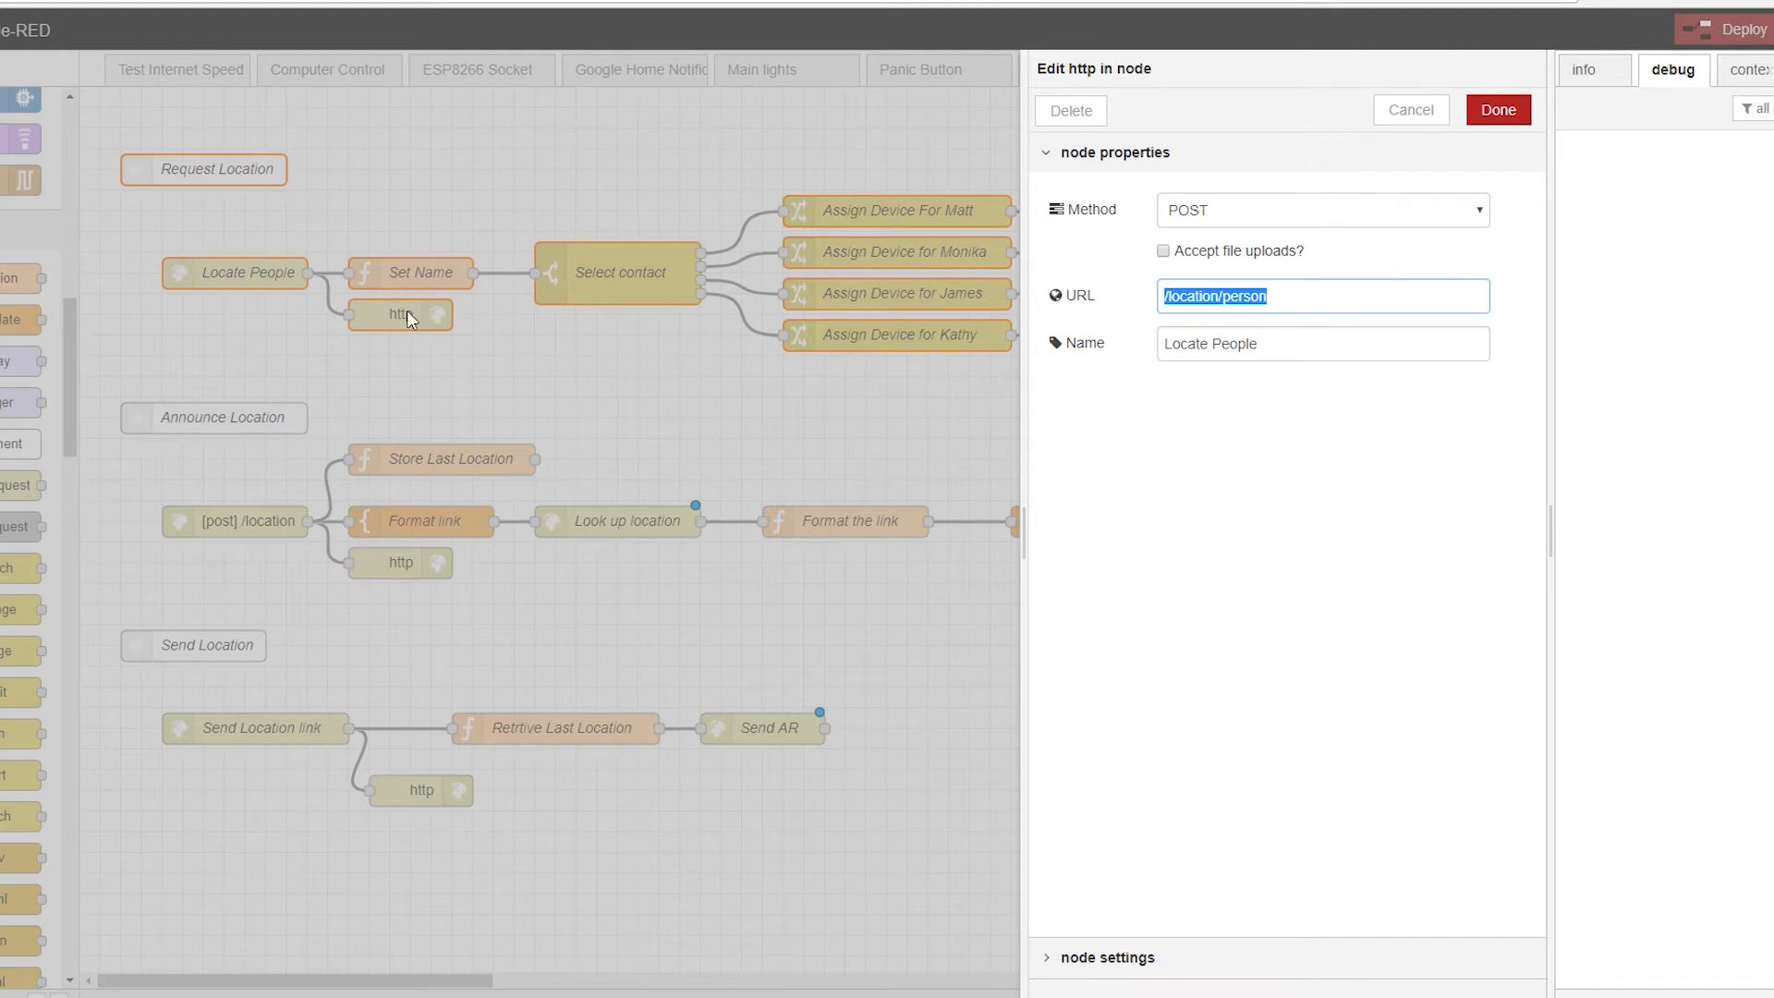
left_click(1496, 110)
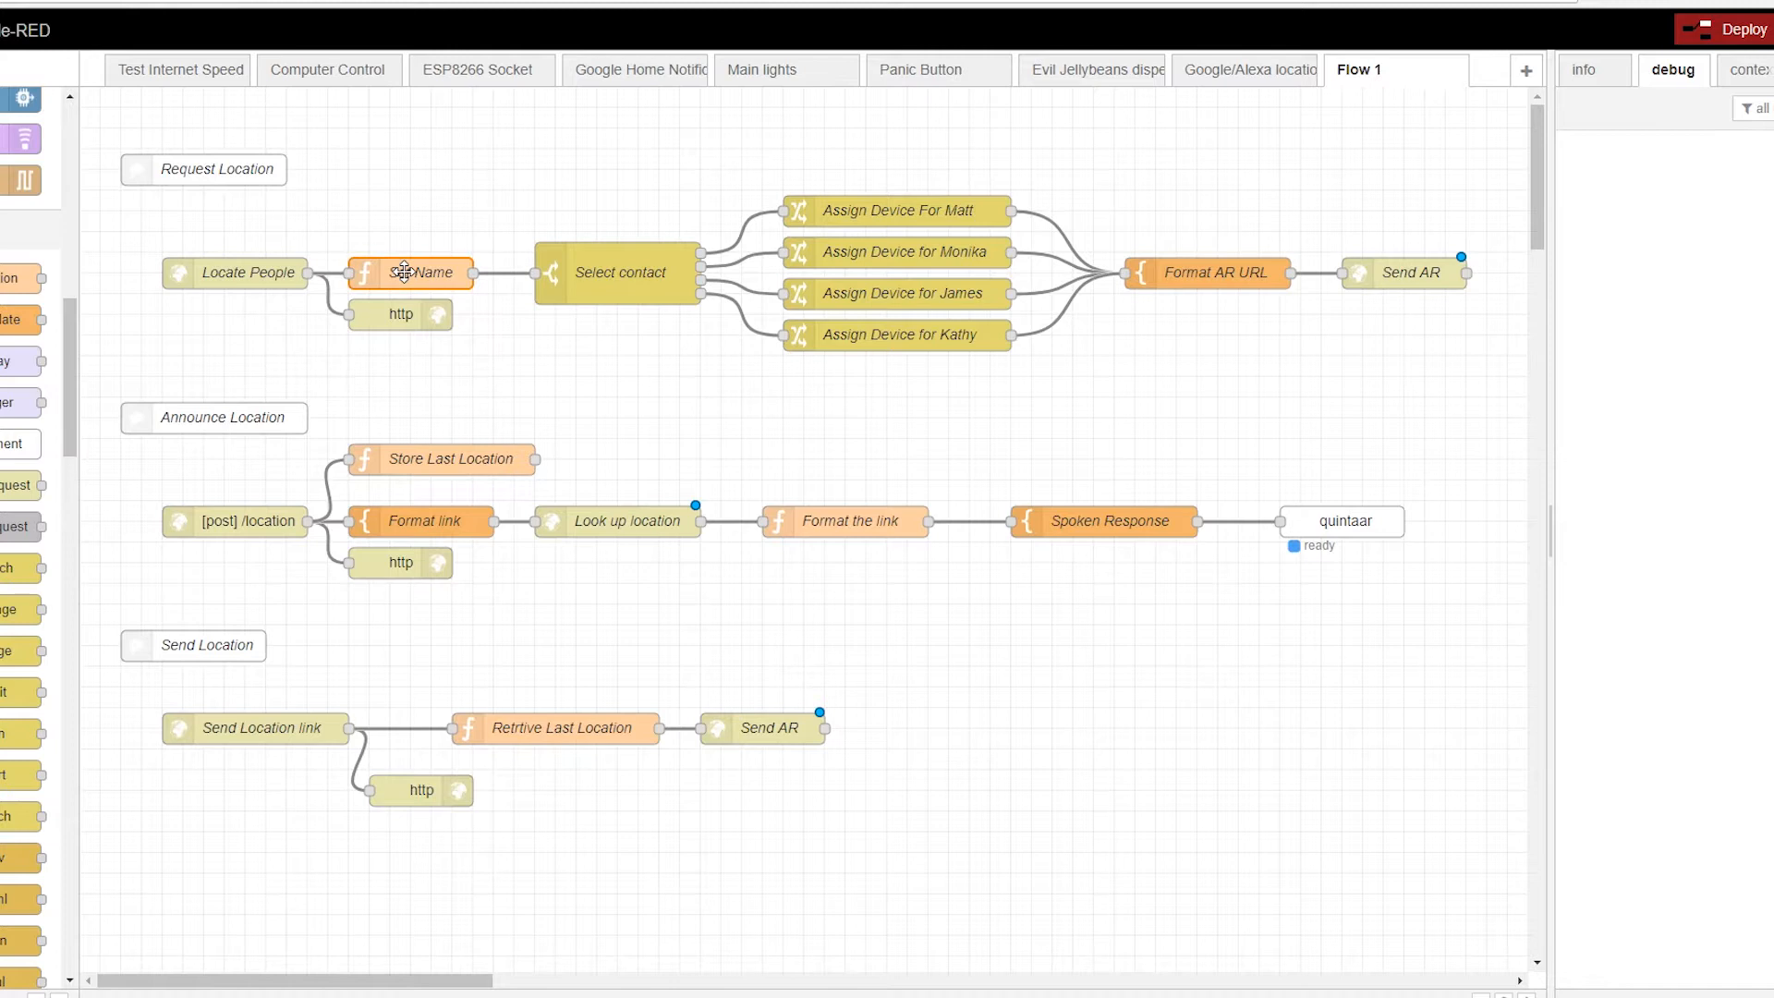
double_click(414, 273)
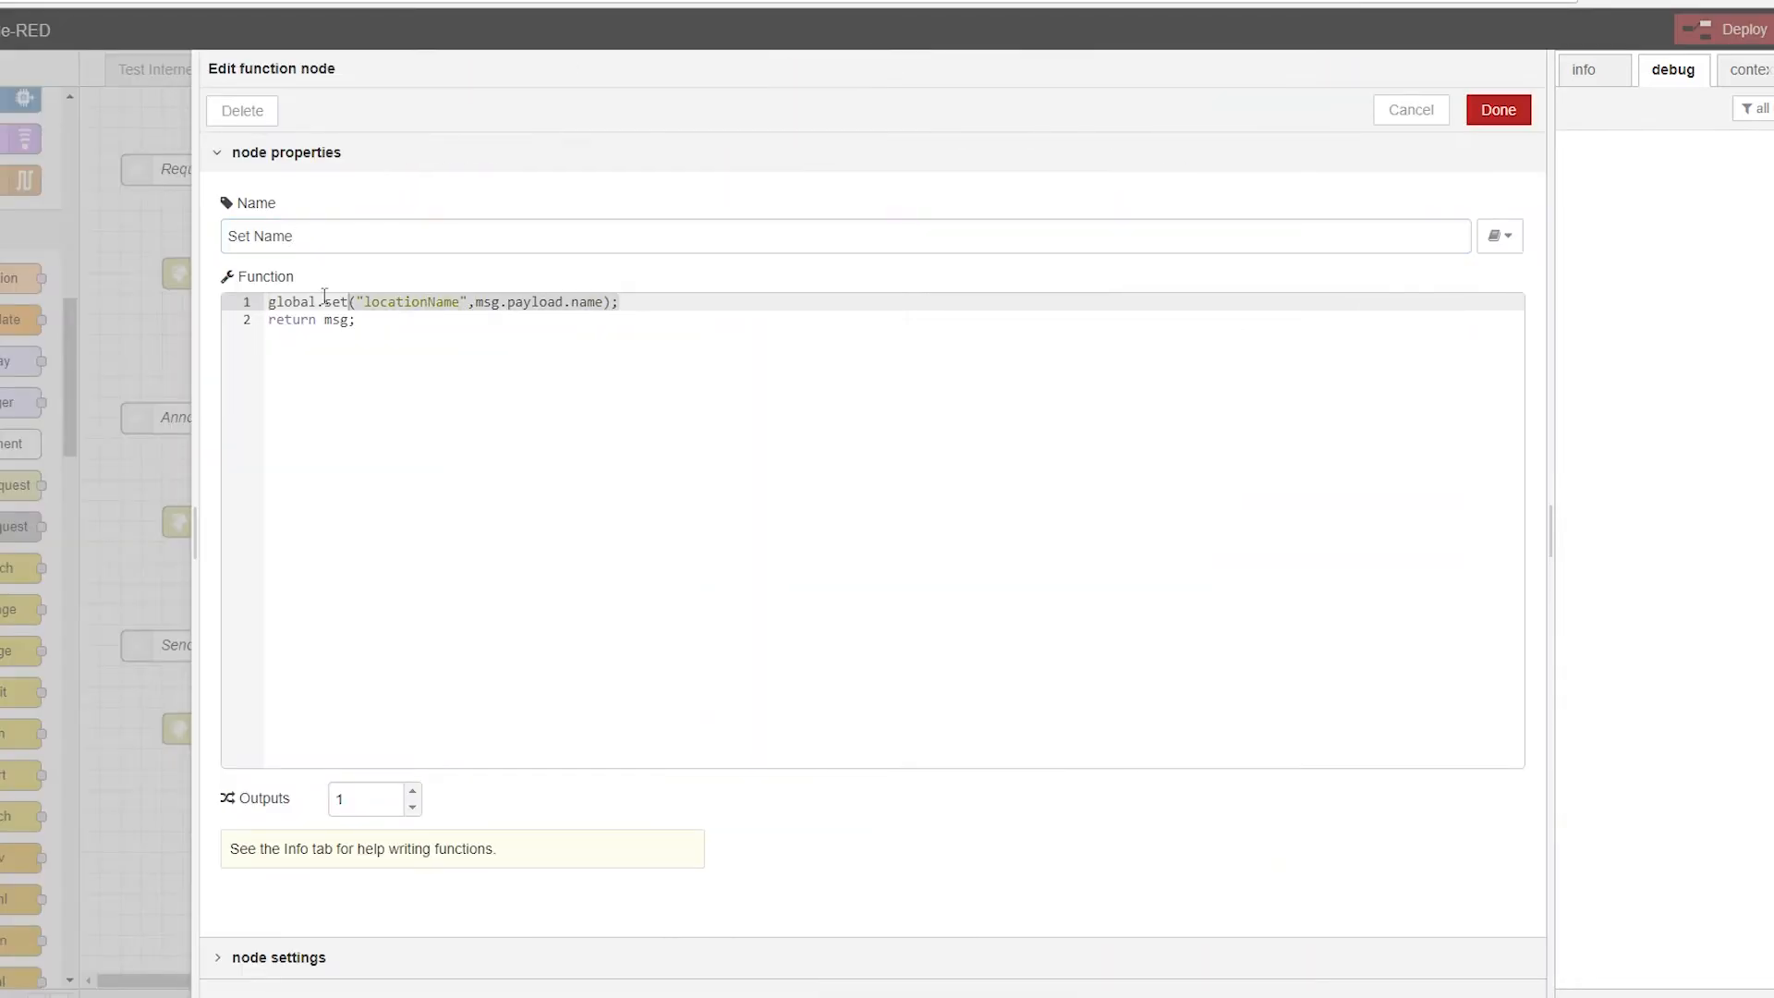
mouse_move(453, 464)
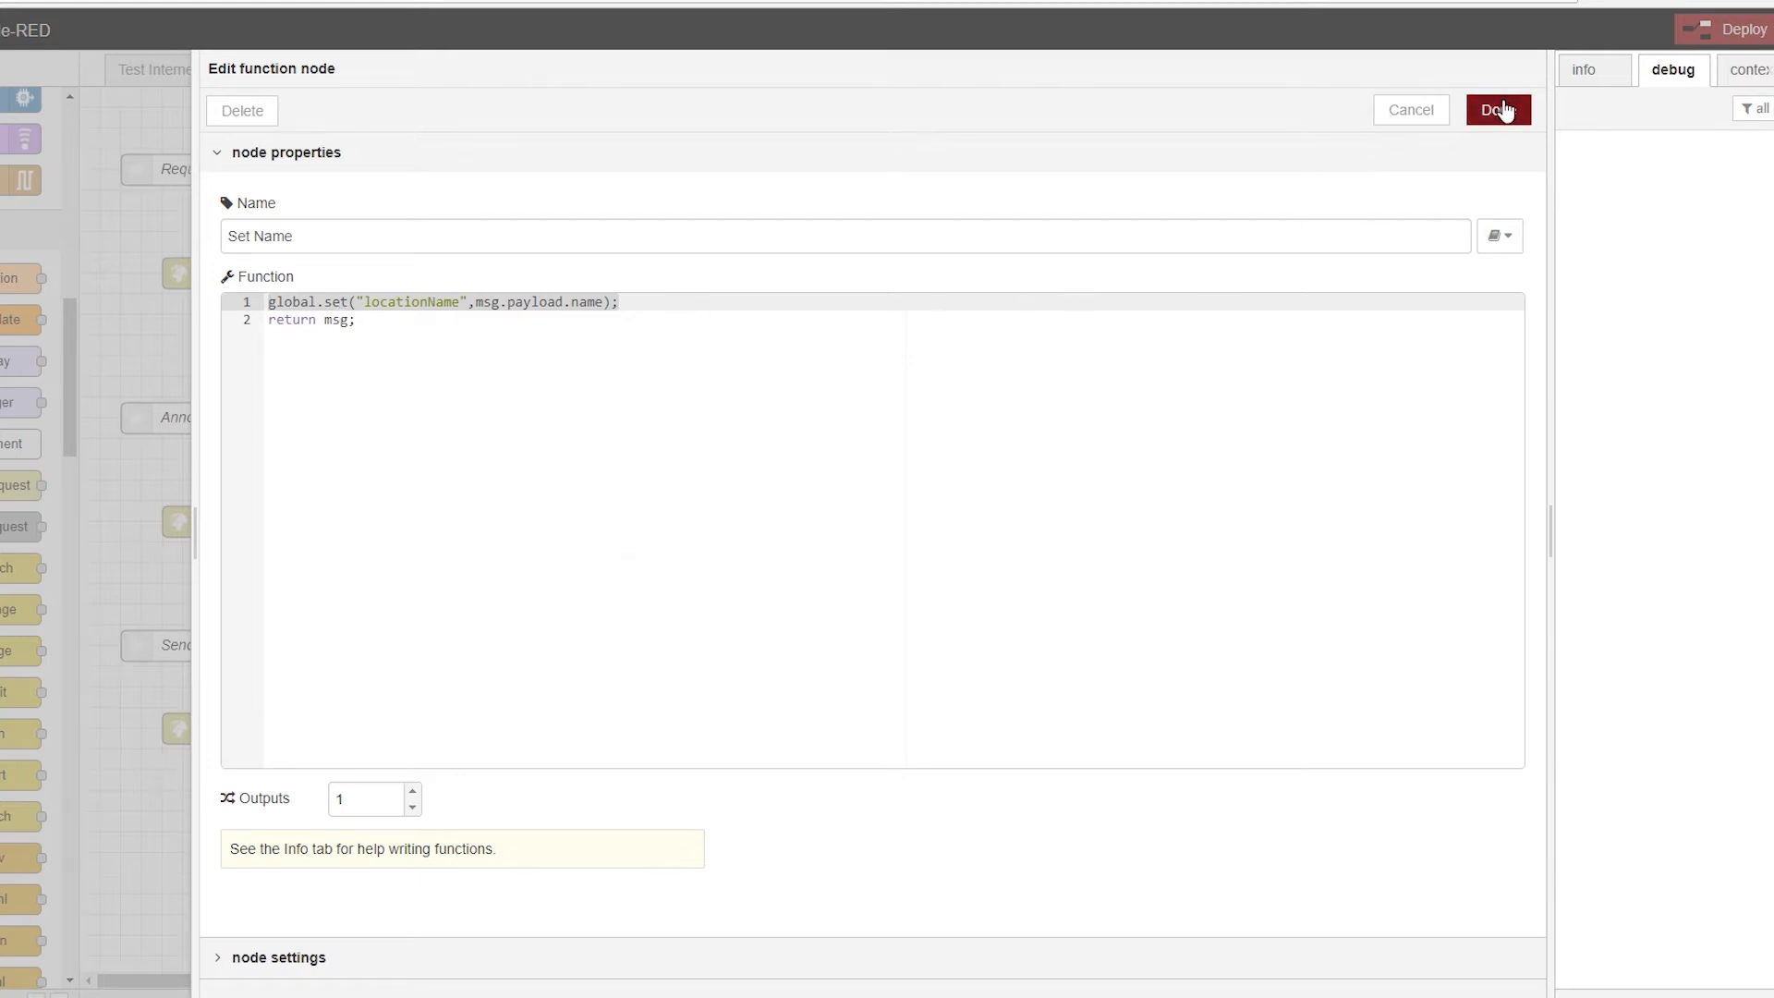
mouse_move(430, 312)
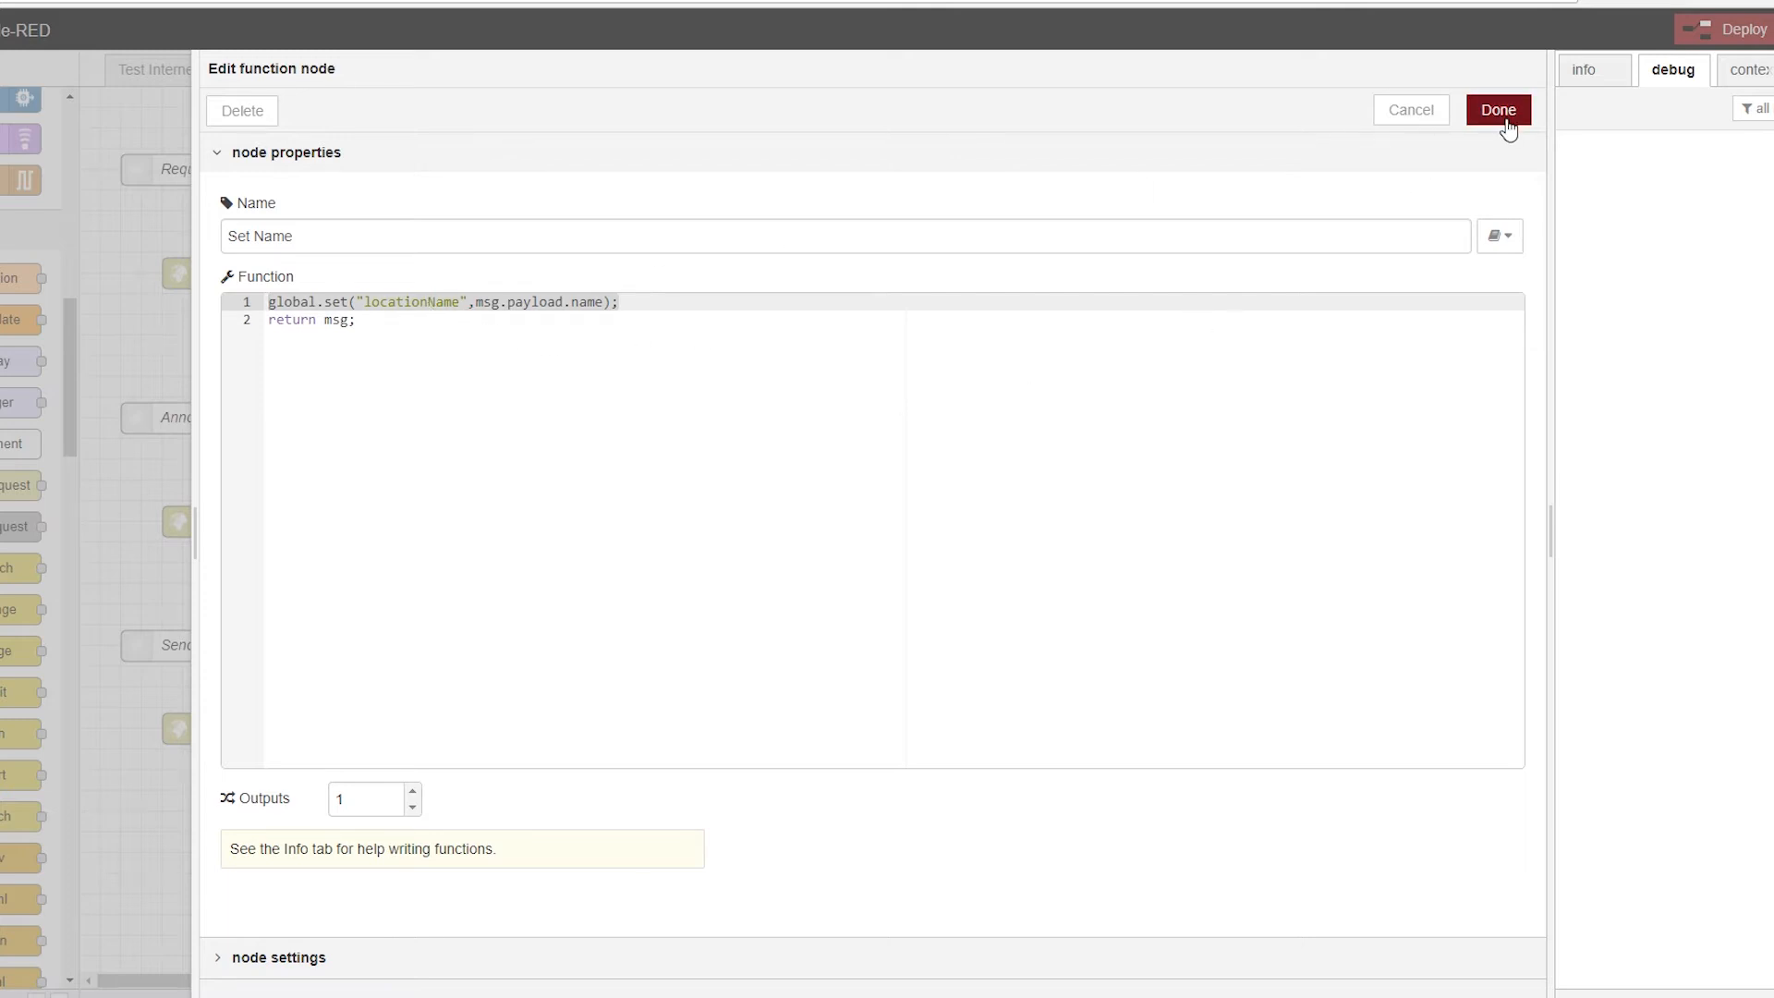
left_click(1496, 110)
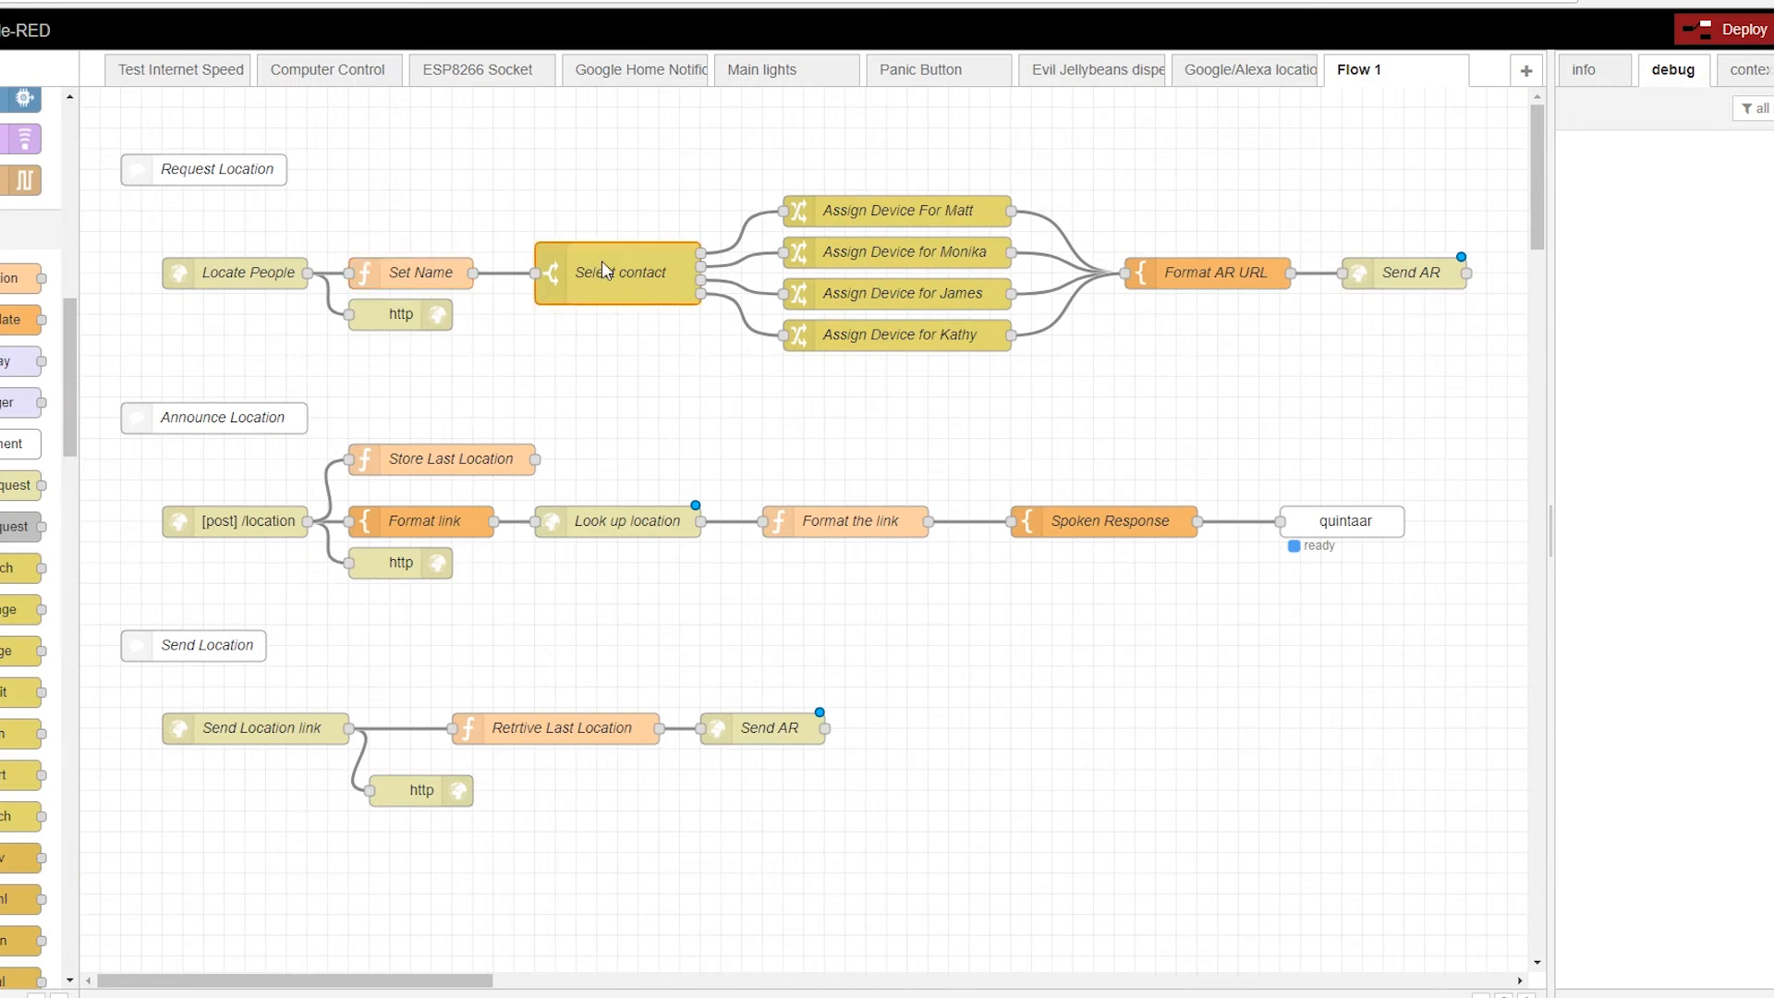
Step: Review the Select contact switch and Assign Device For Matt, then view Format AR URL
double_click(618, 272)
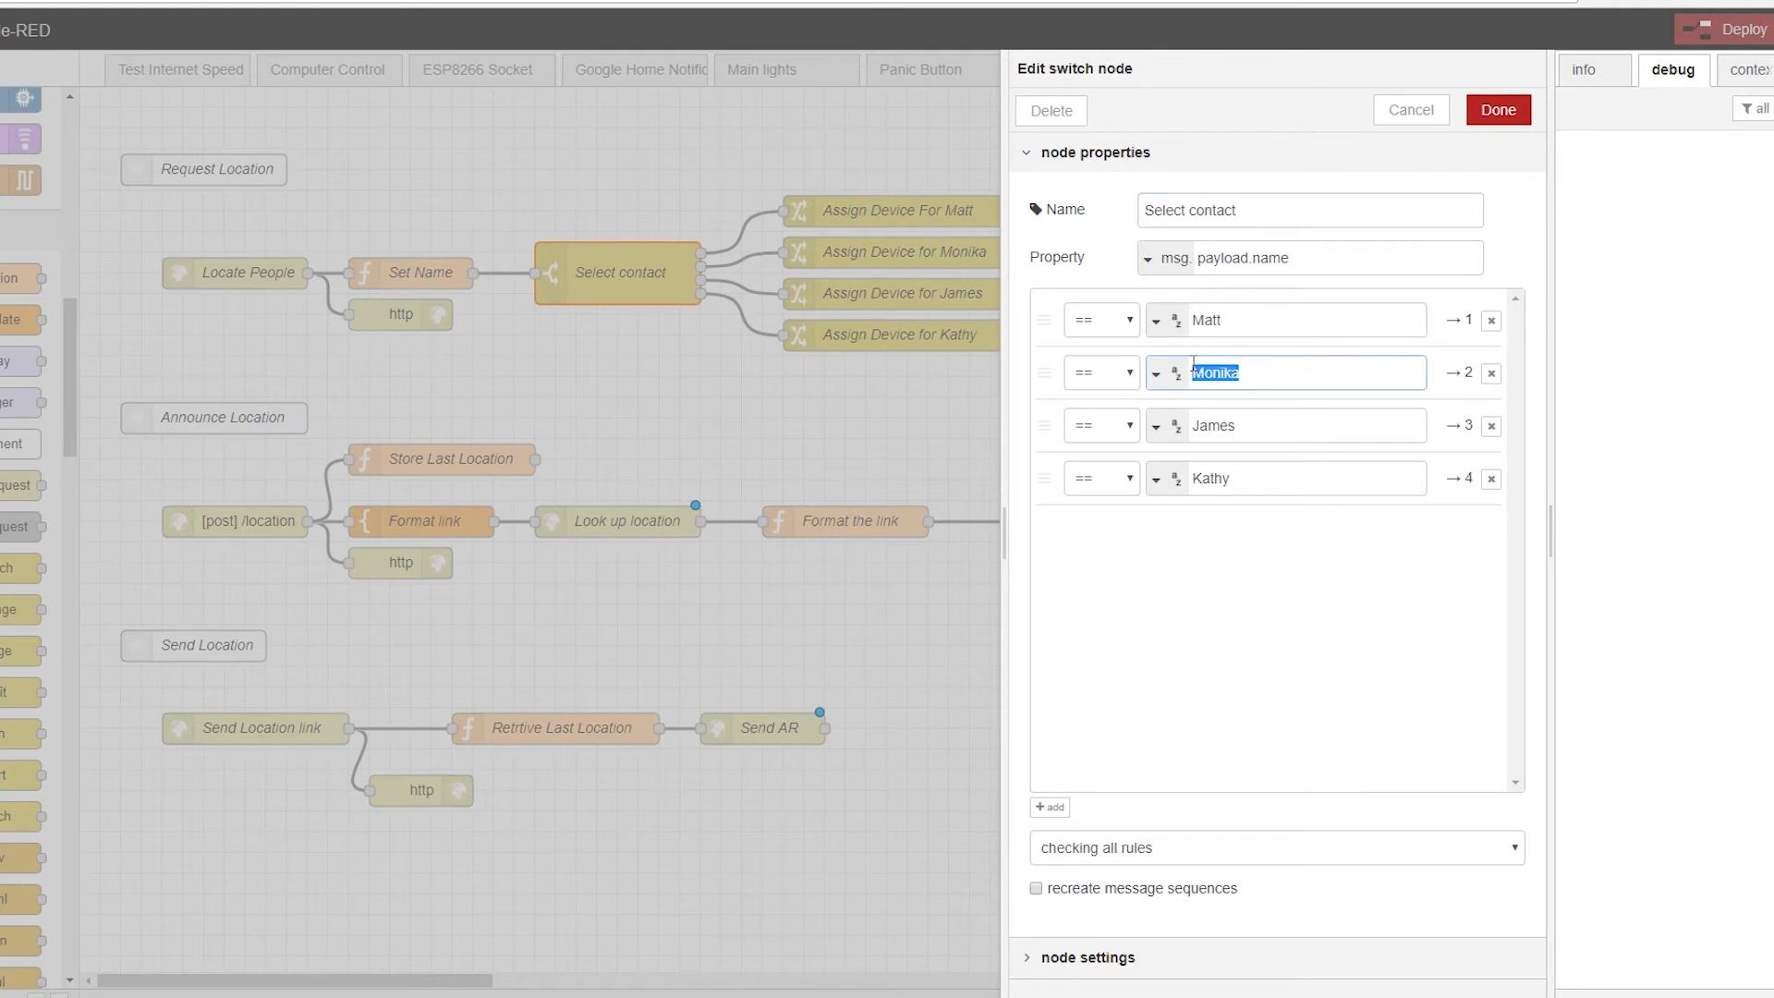
left_click(1286, 425)
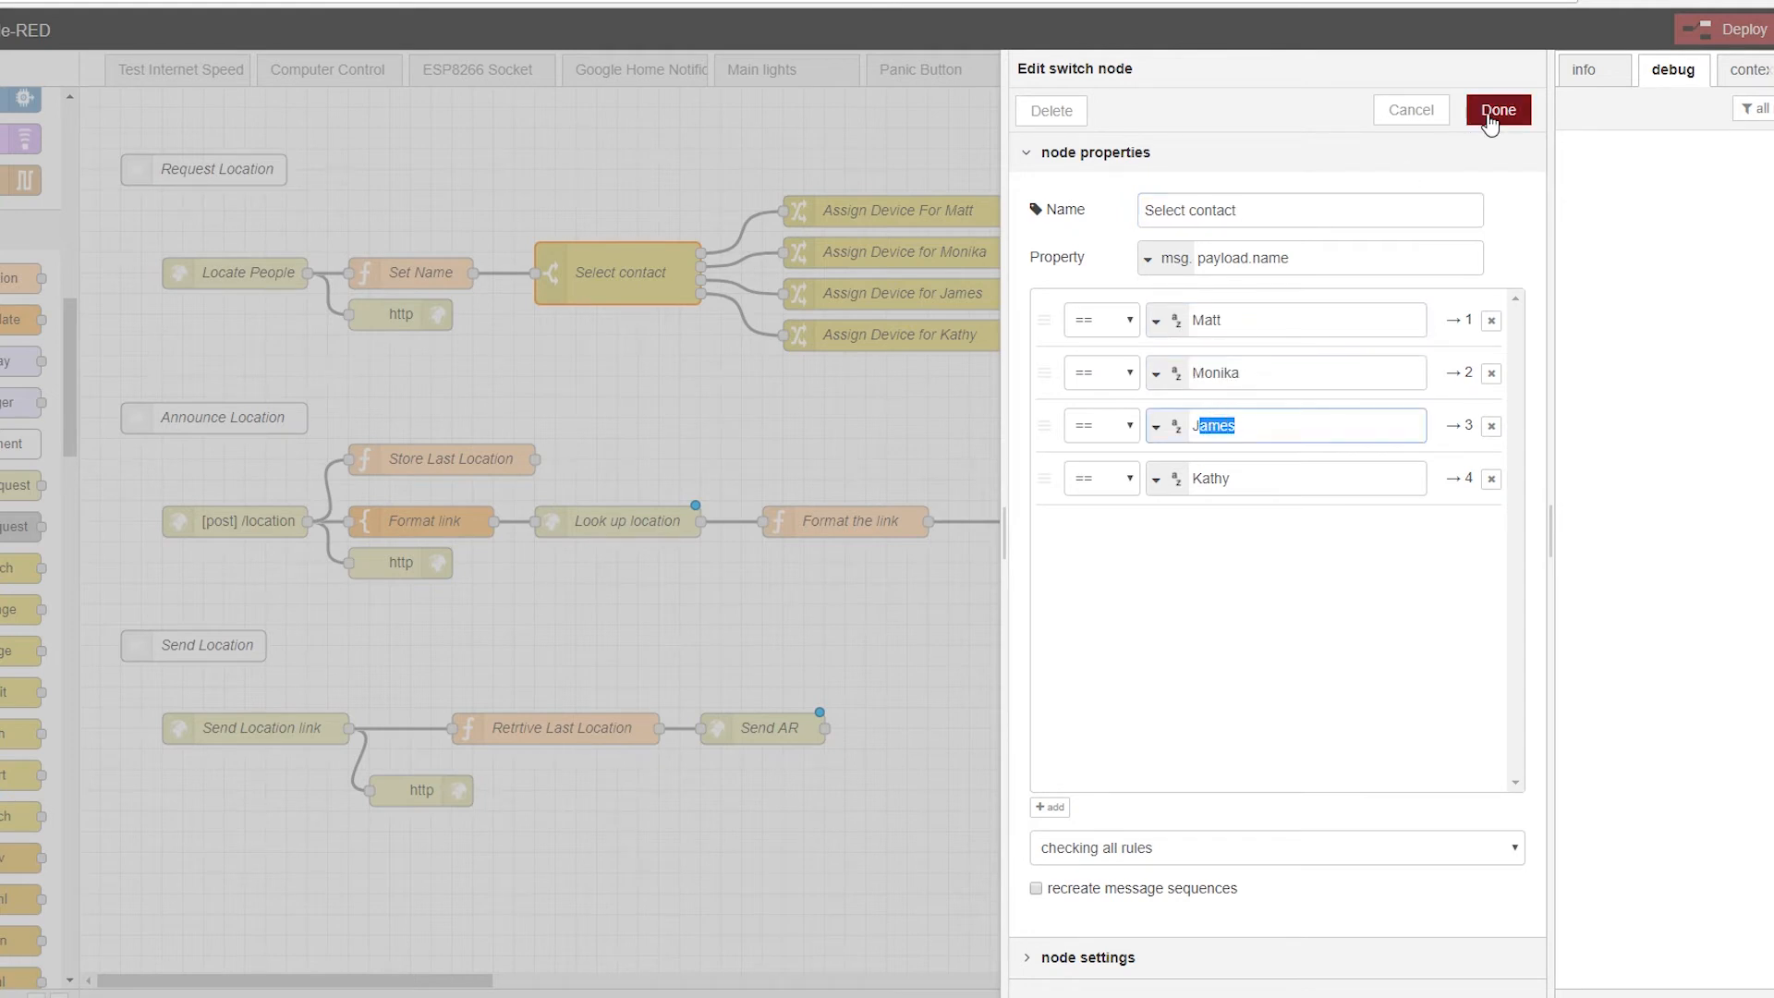
left_click(1497, 110)
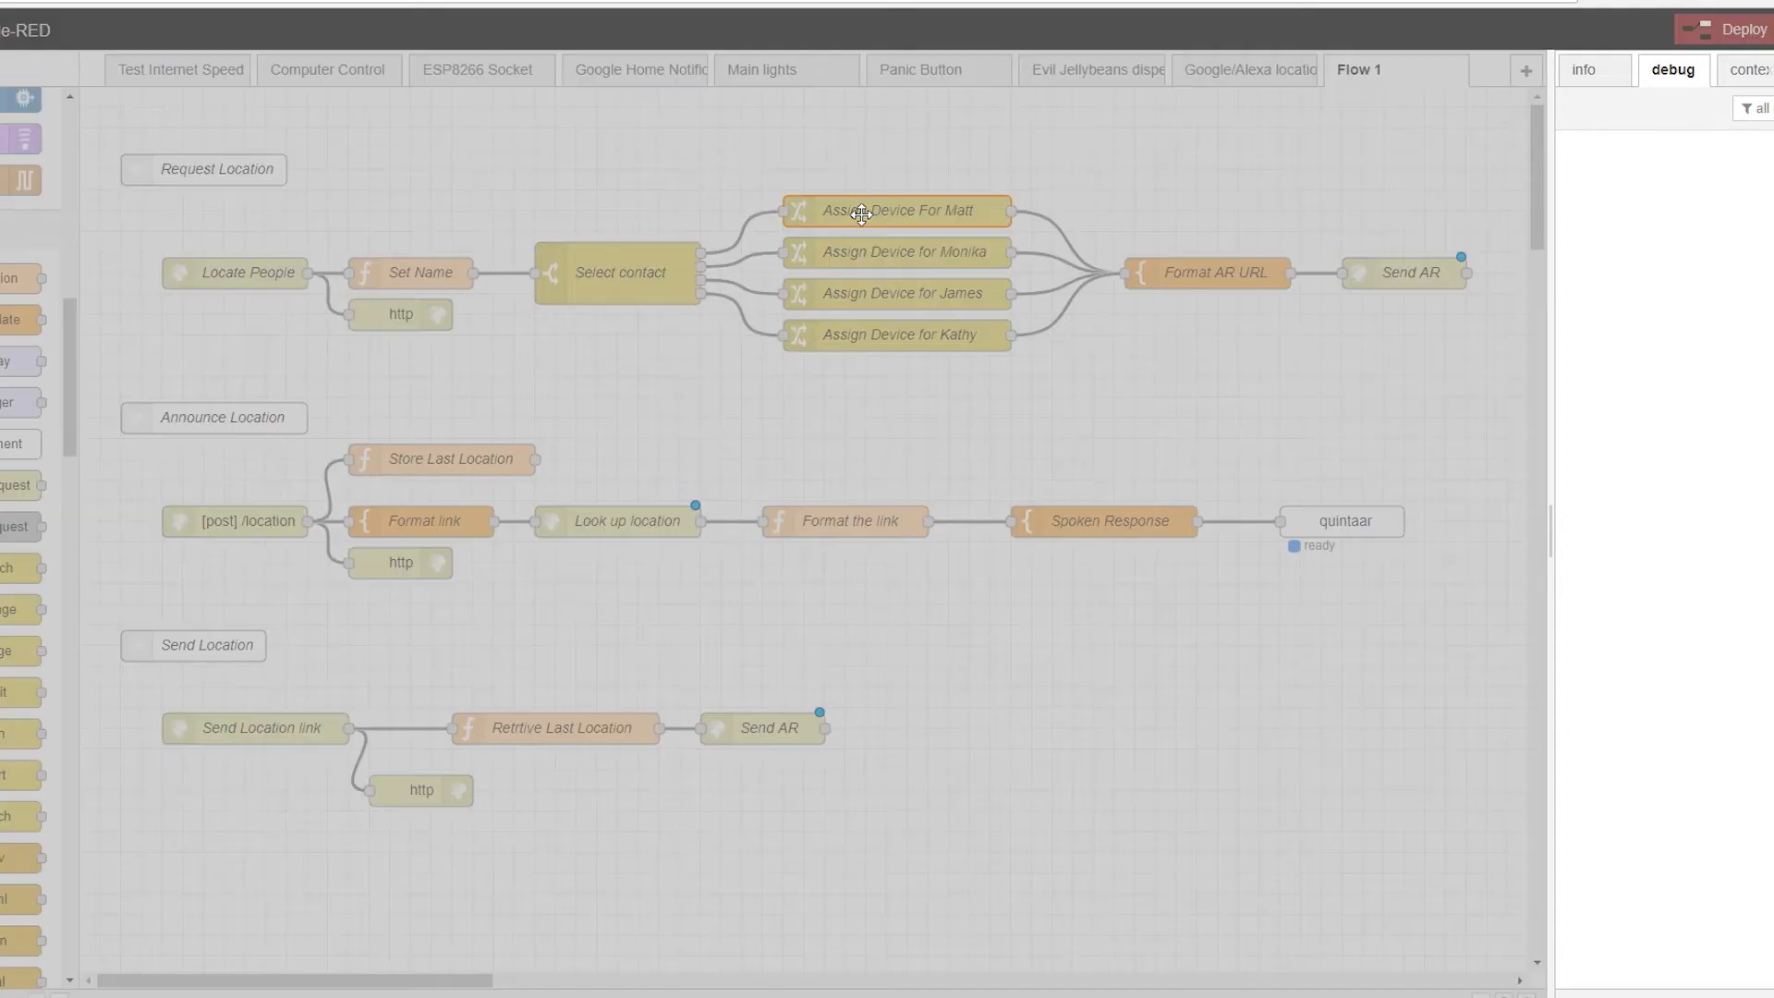
double_click(895, 211)
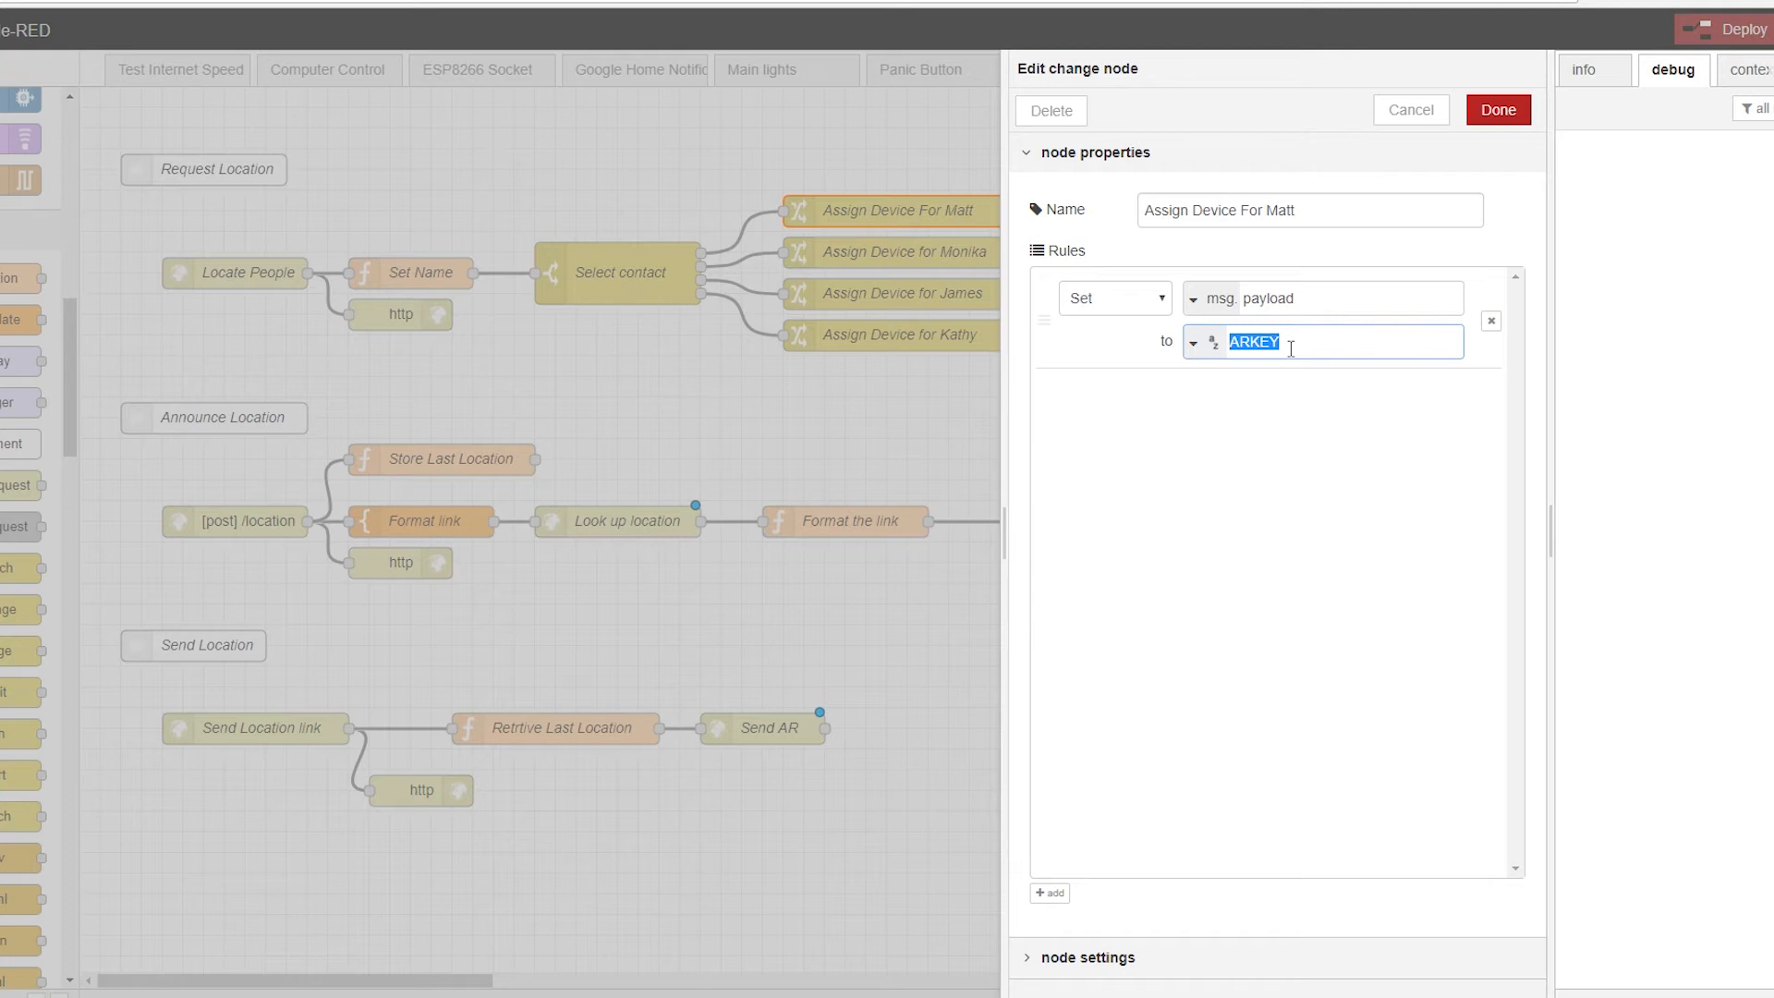
mouse_move(1301, 408)
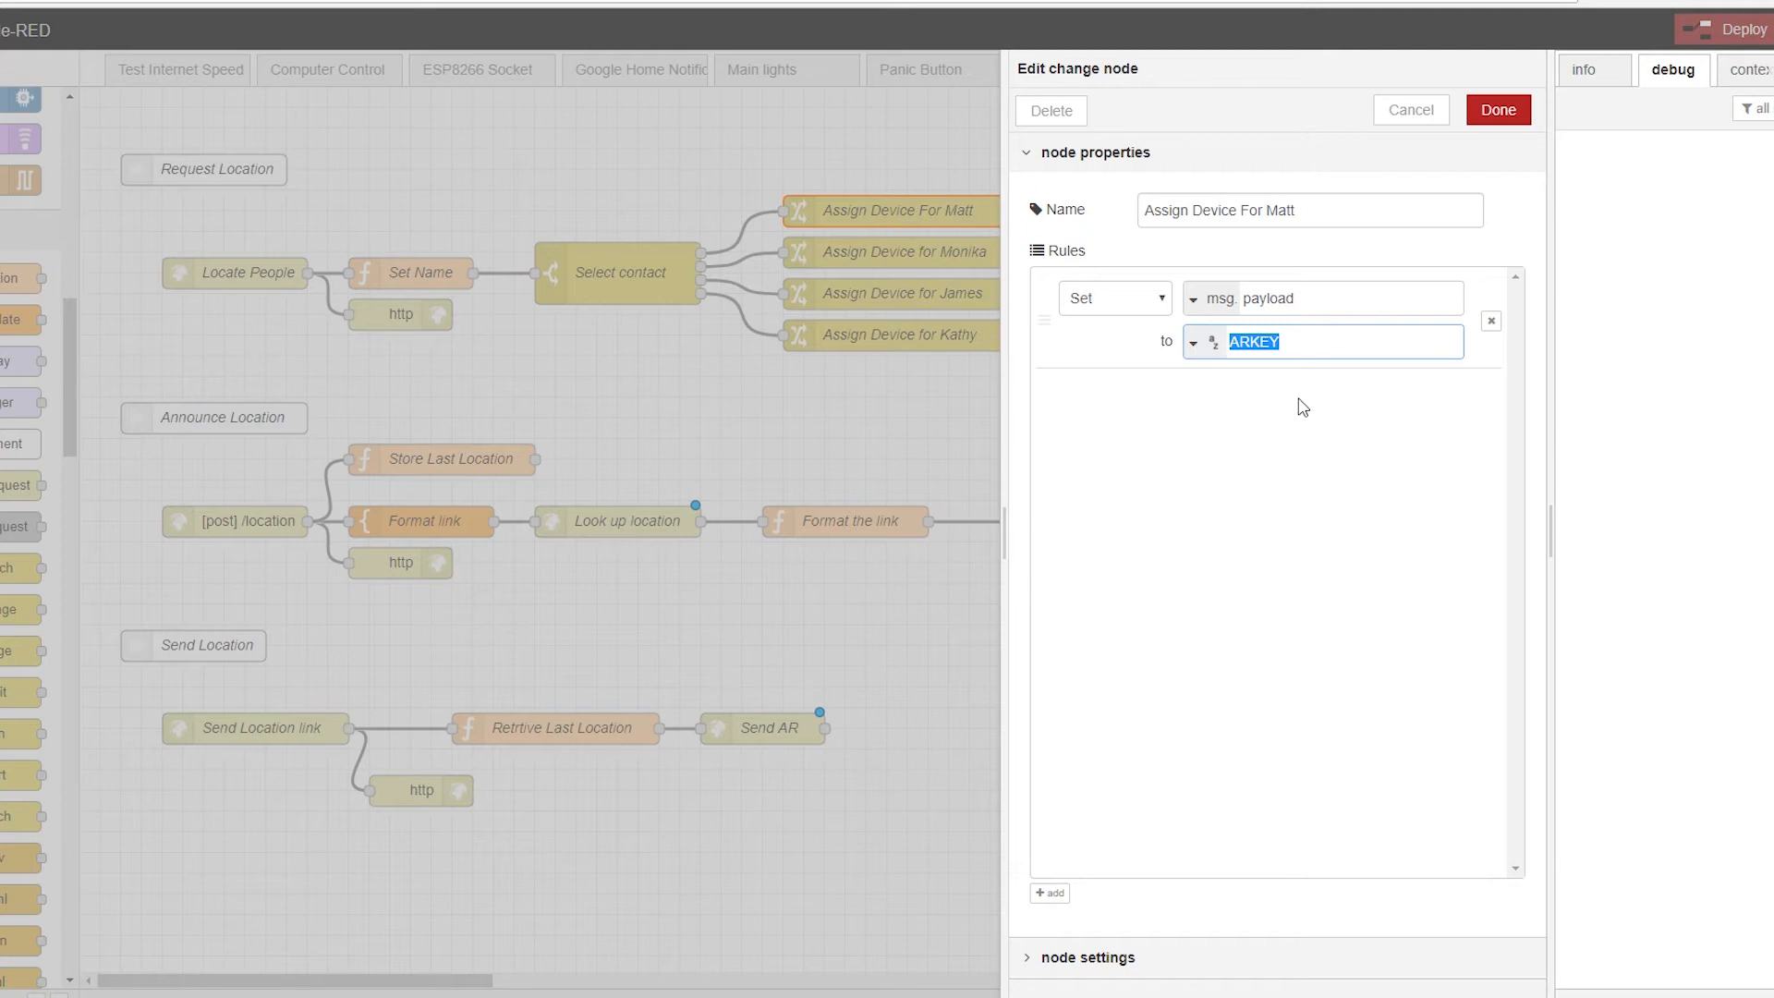
mouse_move(1457, 148)
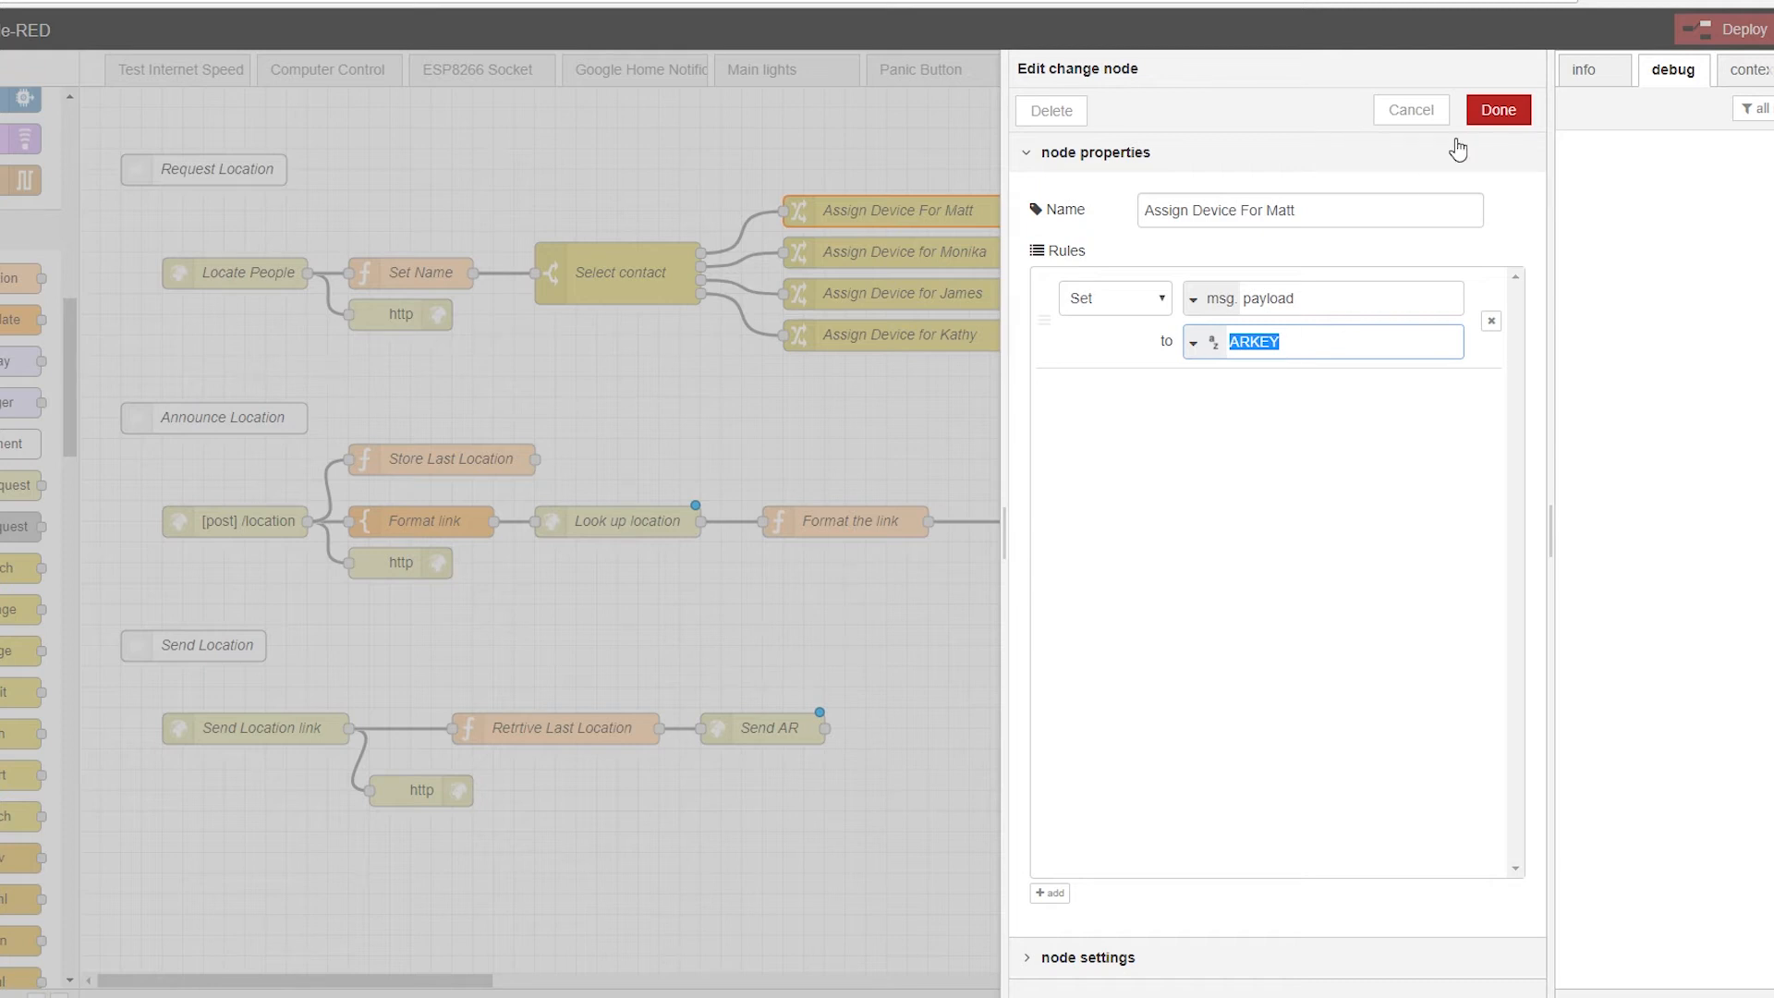
left_click(1495, 110)
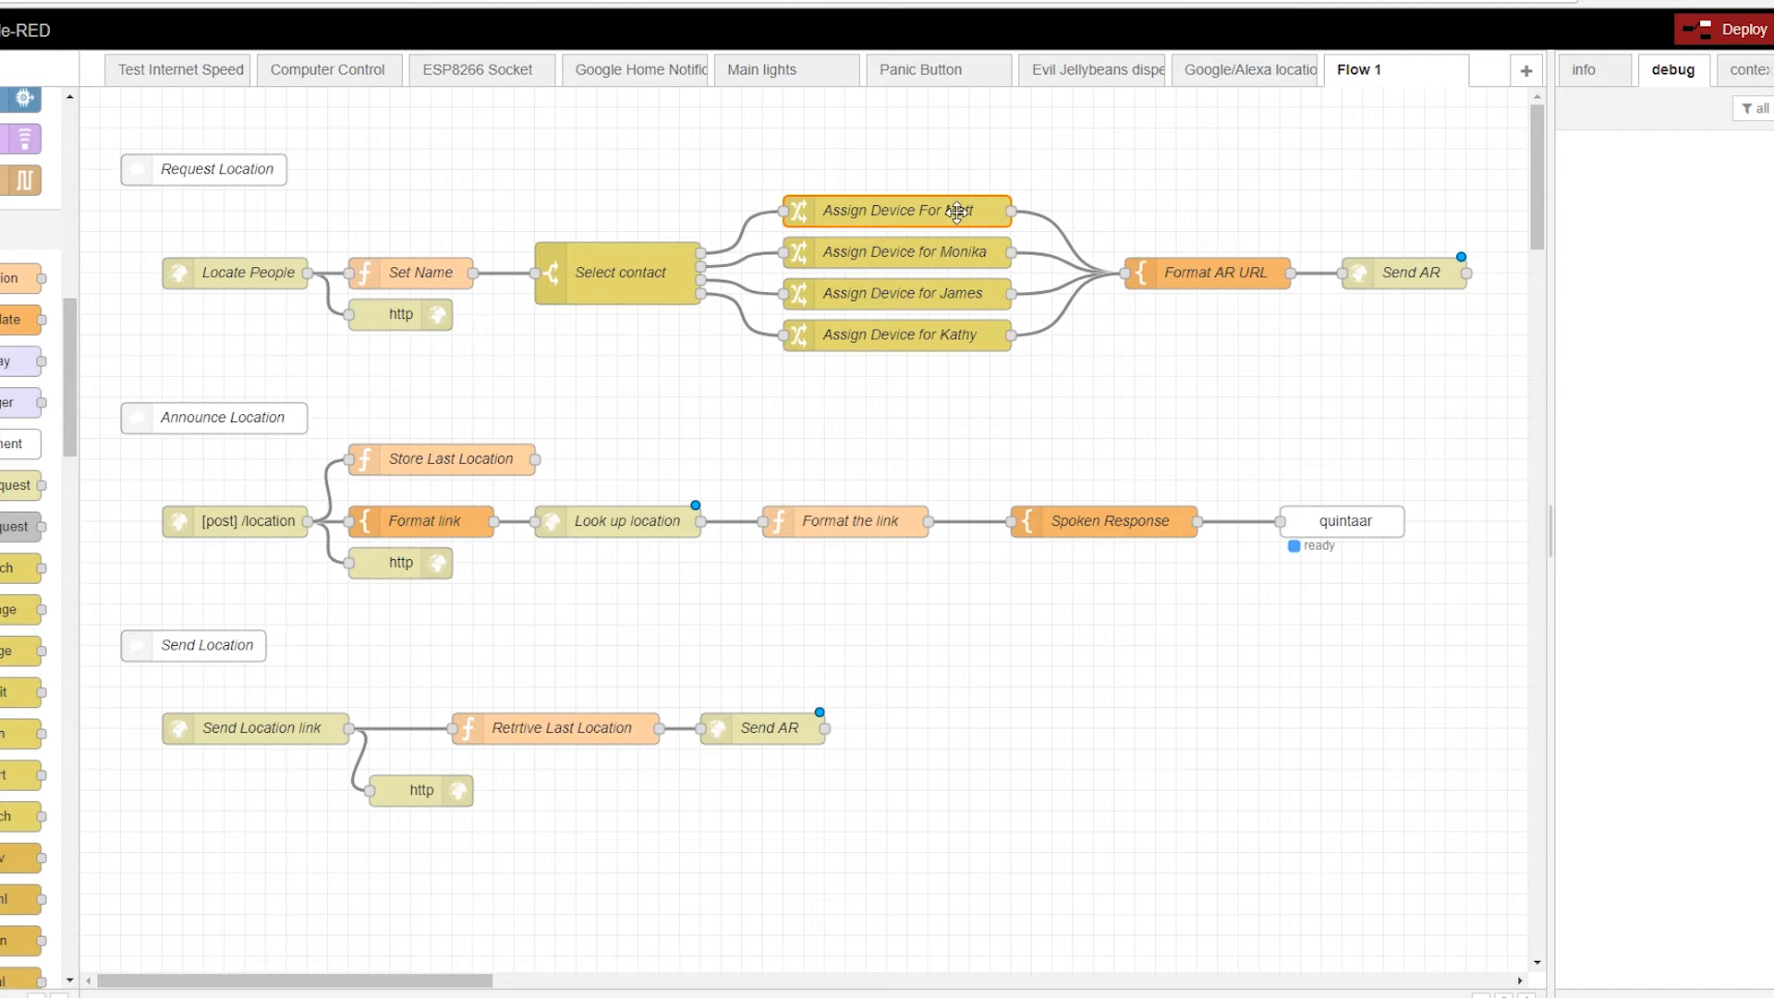
double_click(1205, 272)
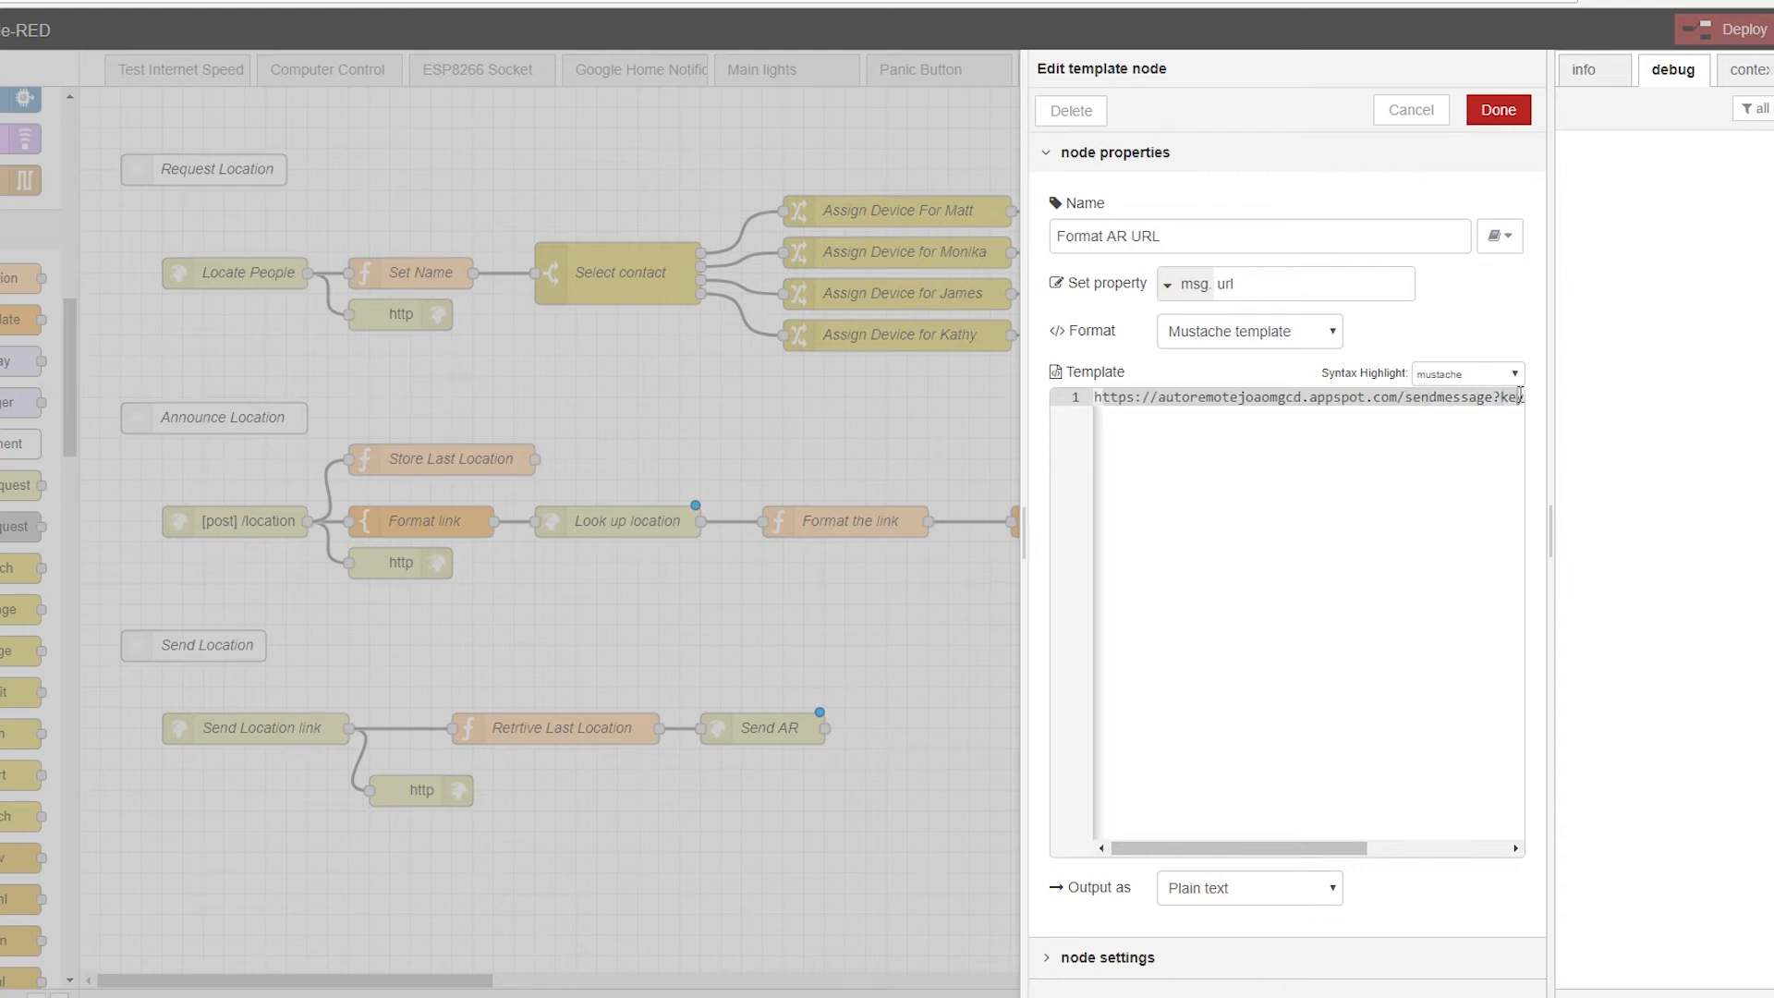
scroll("right", 3)
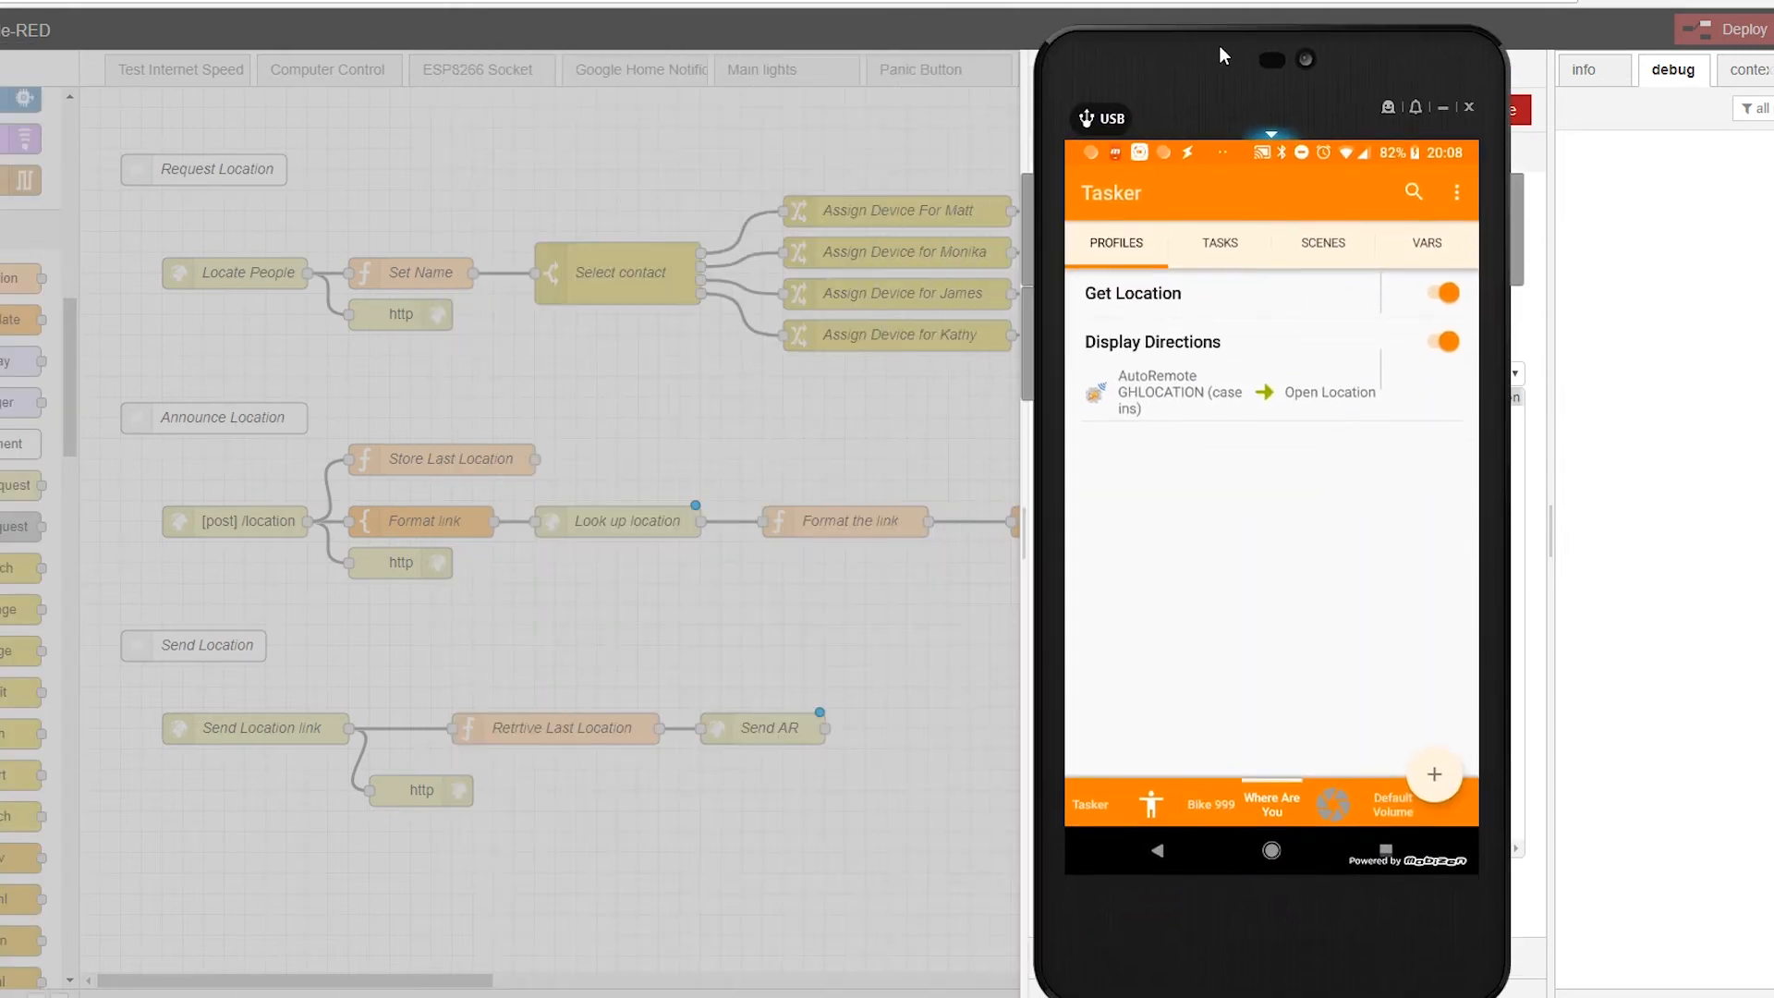
Step: Review Tasker's Get Location HTTP Post sending lat=%loc1 and long=%loc2 to /location
left_click(1132, 293)
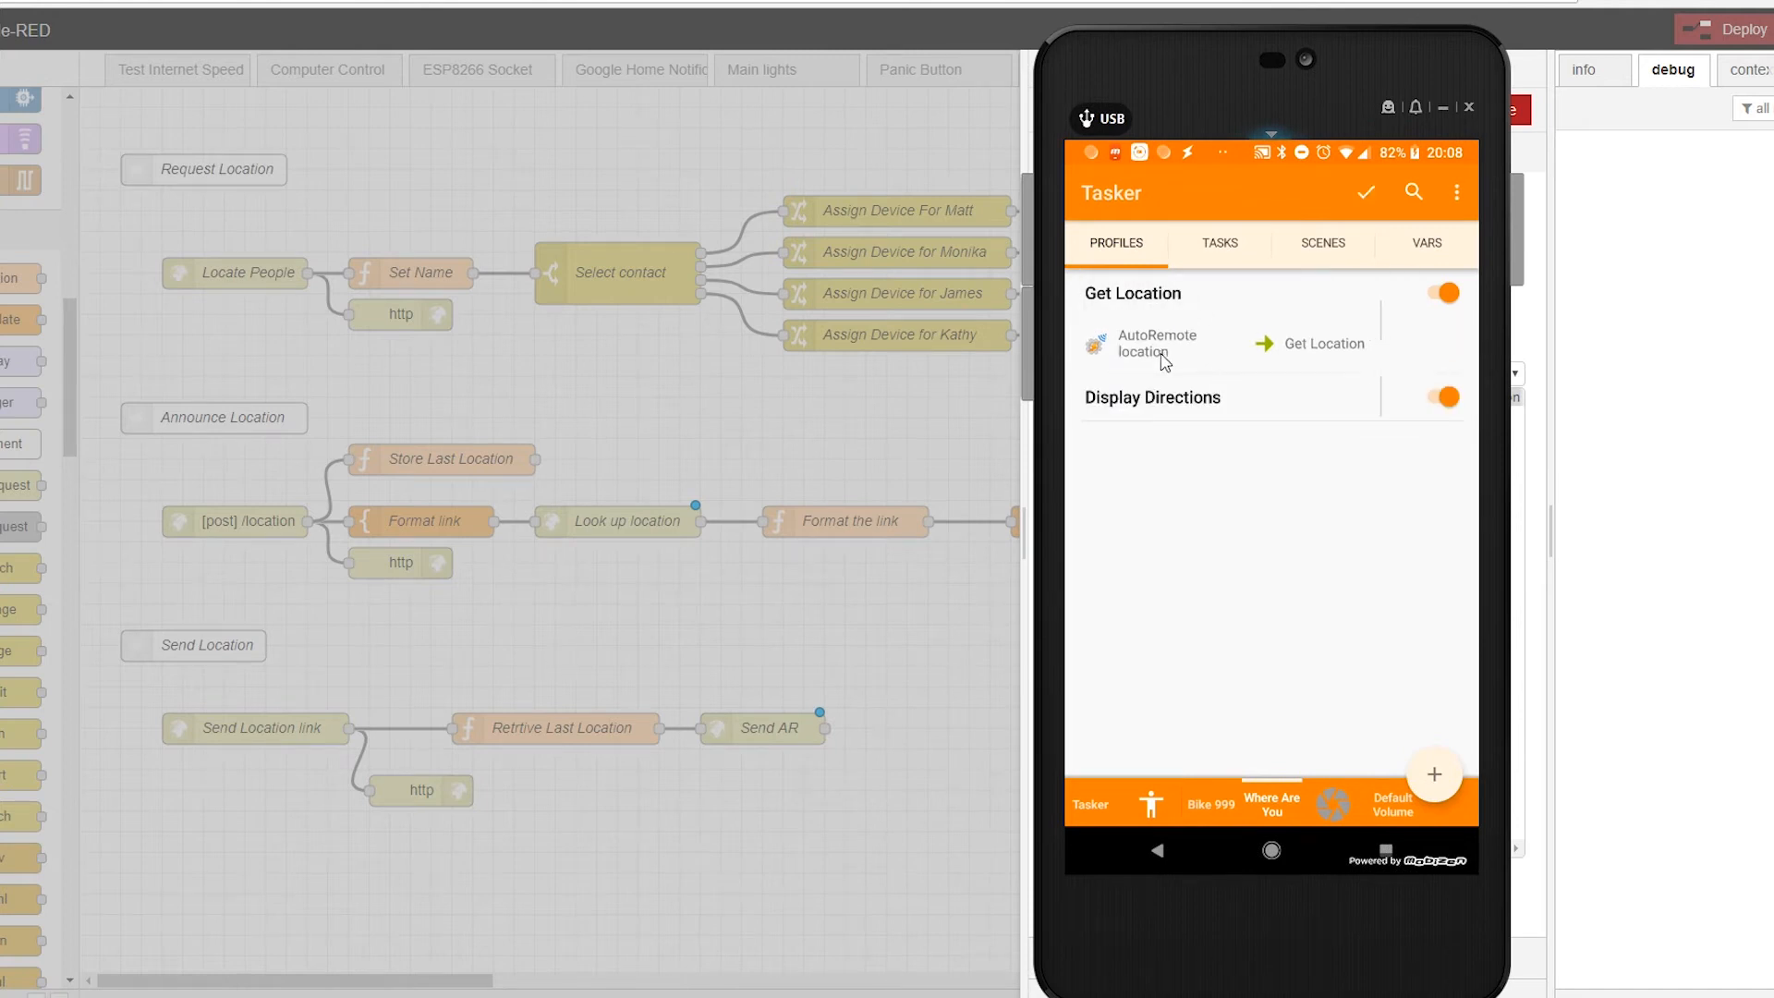
left_click(1318, 344)
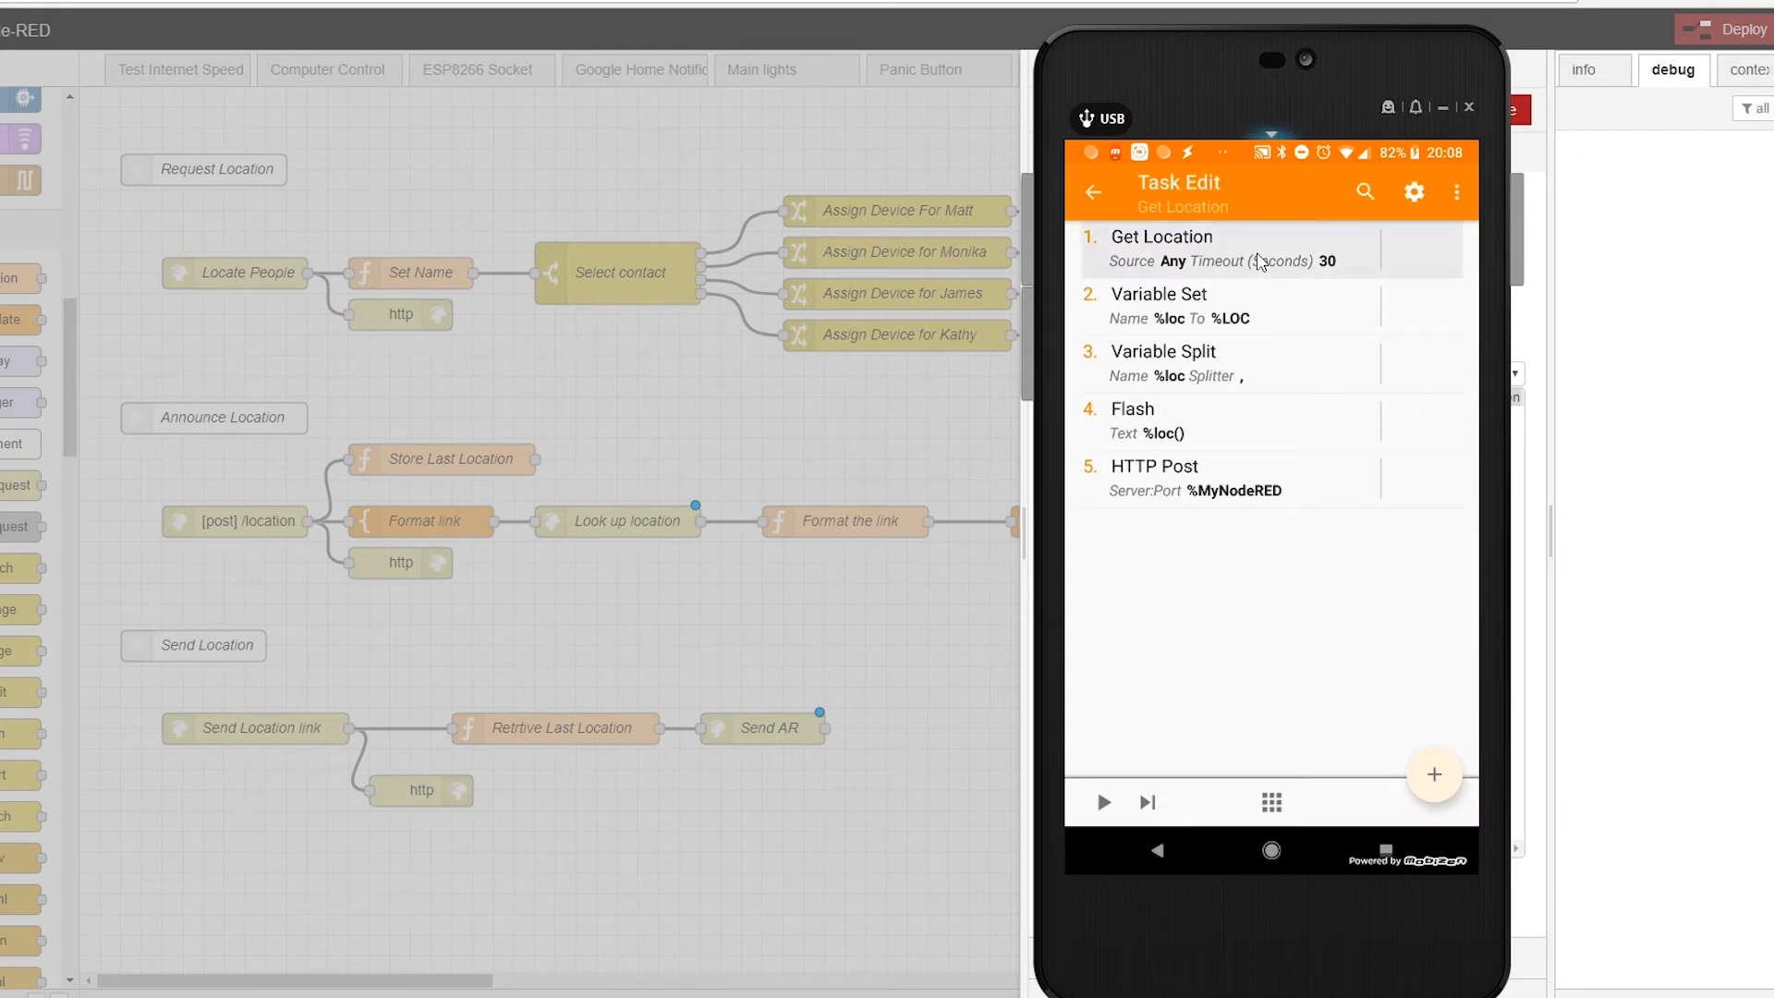
left_click(1160, 249)
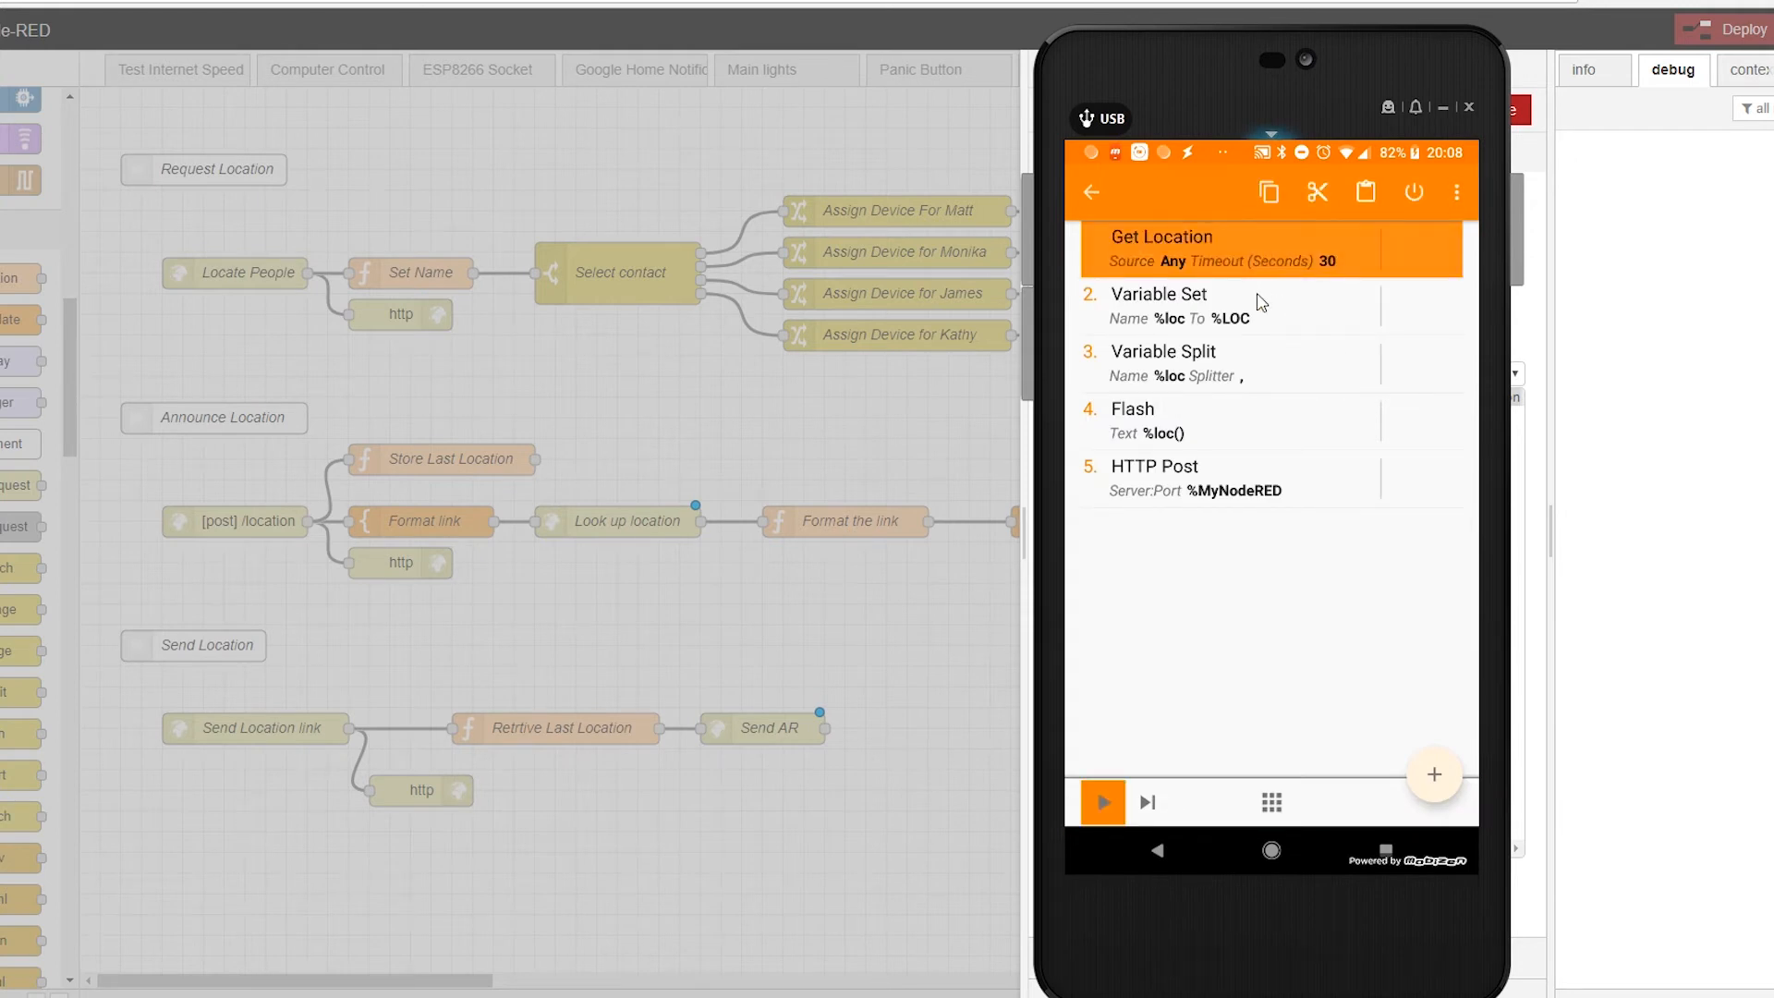
mouse_move(1332, 297)
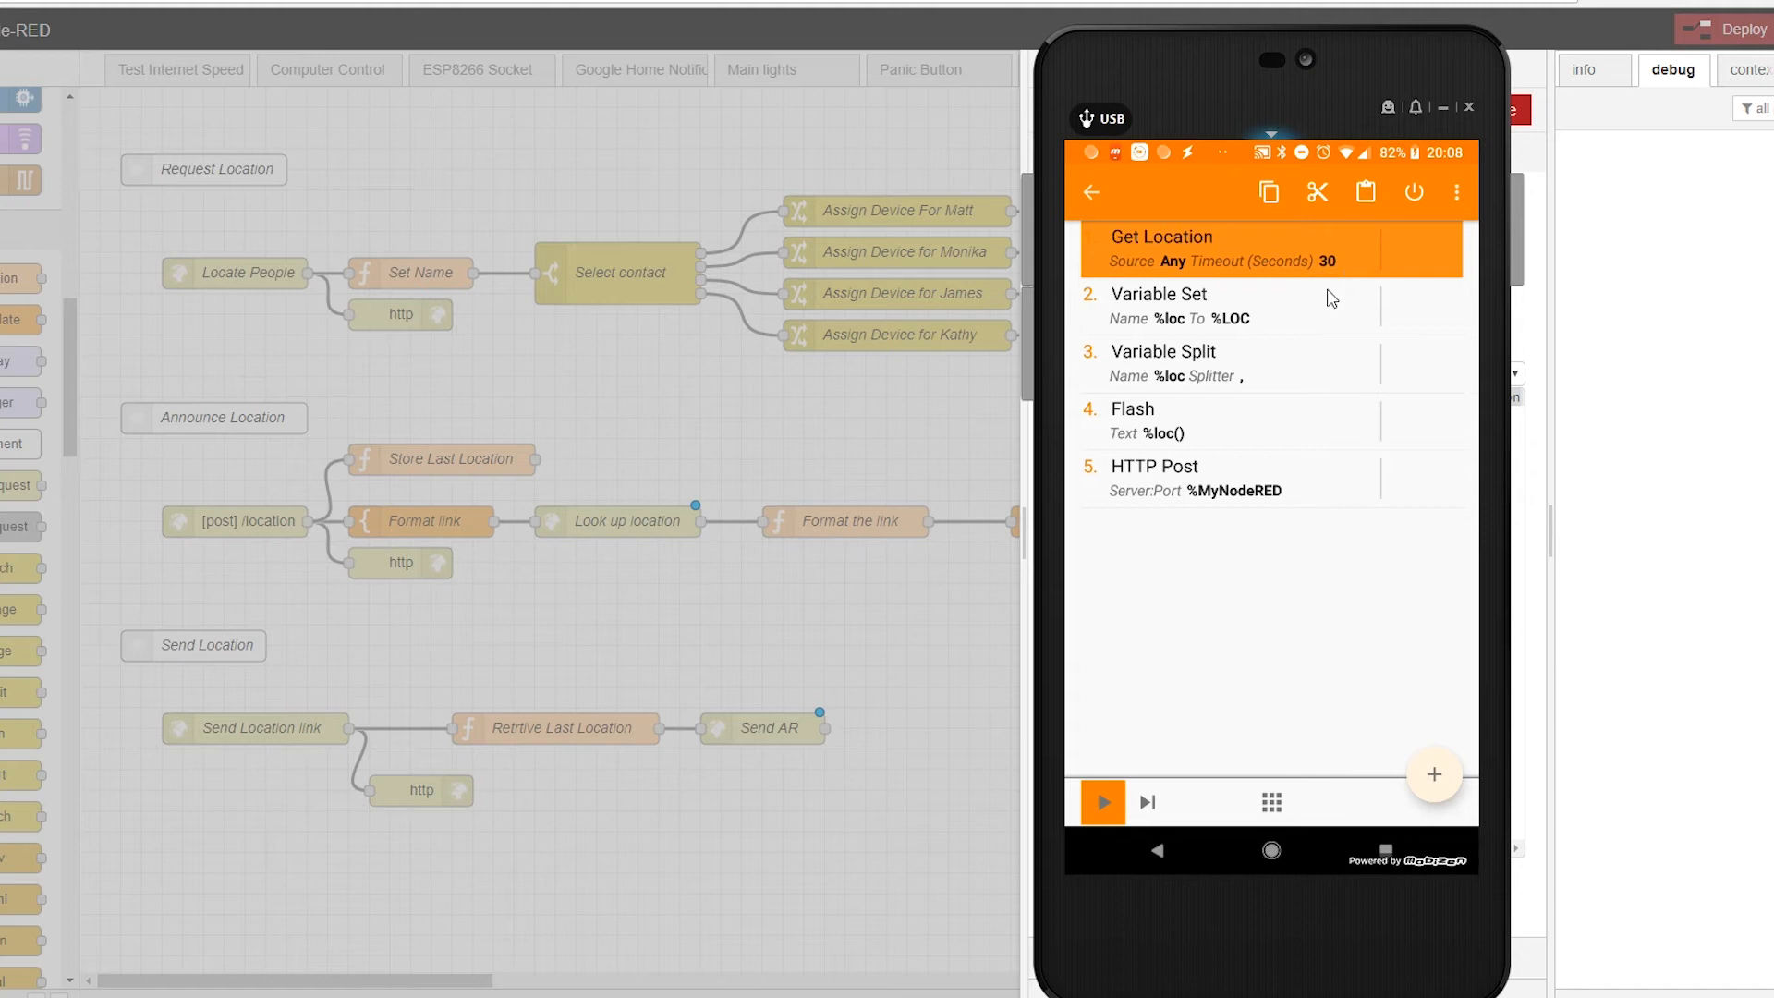
left_click(1267, 306)
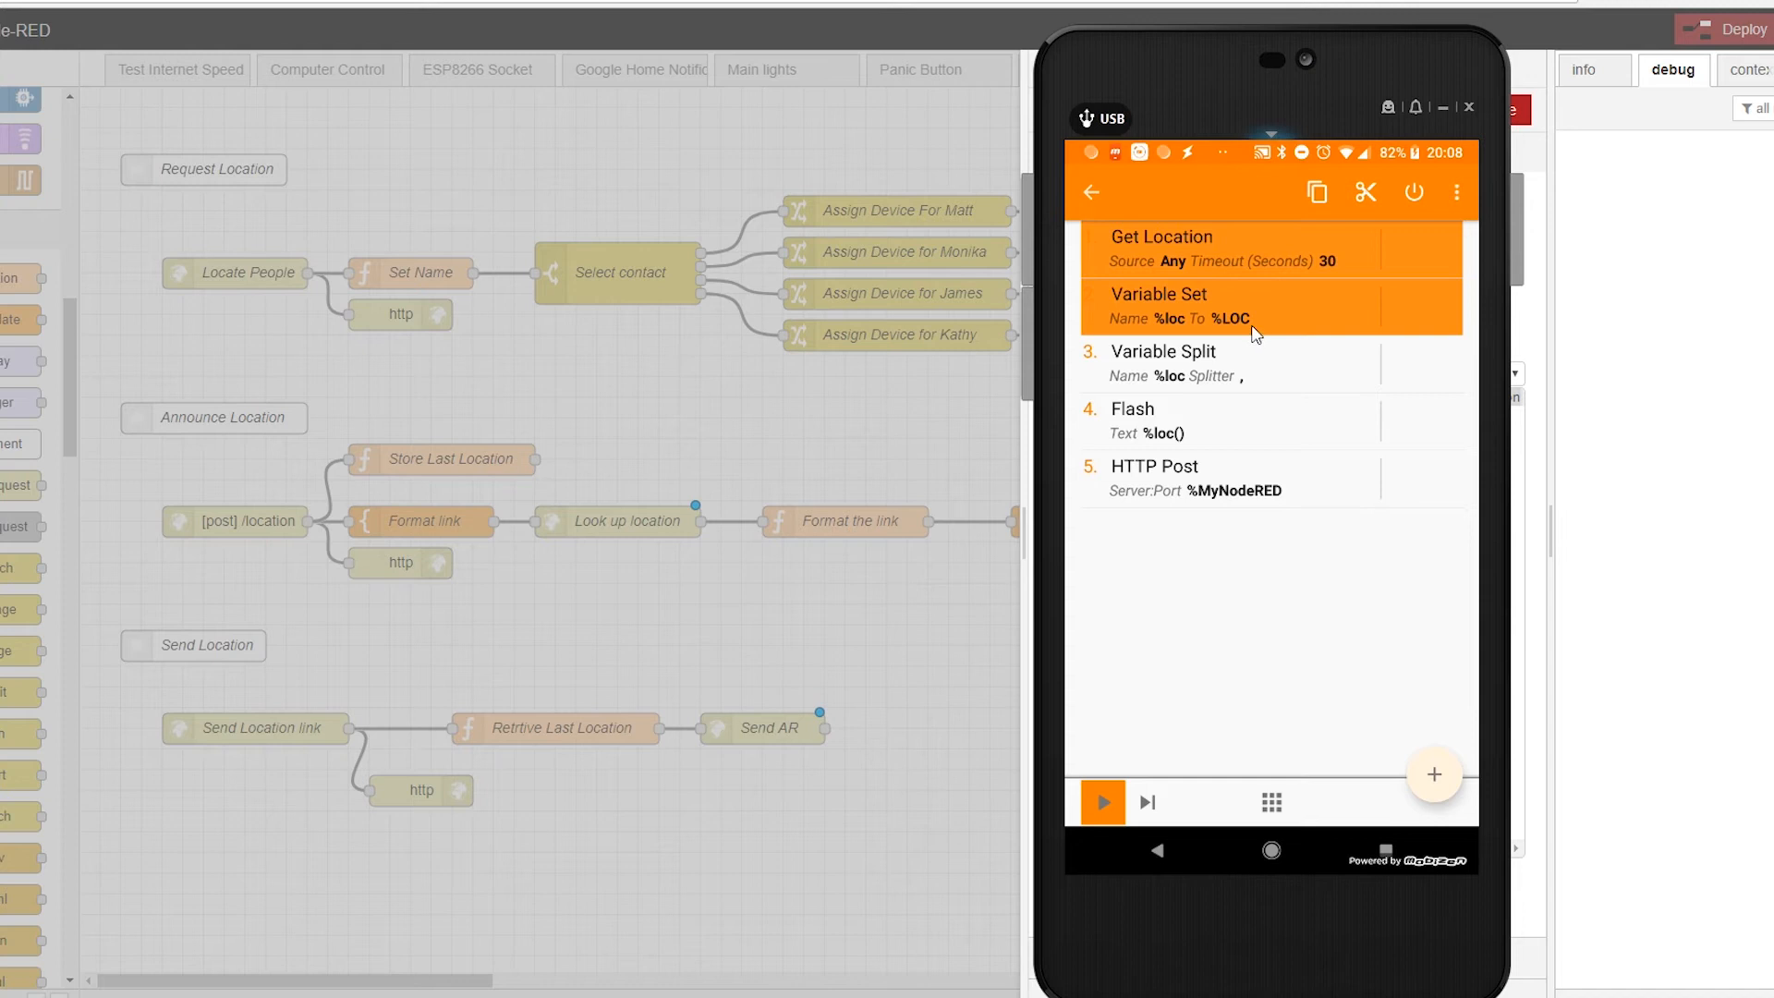
mouse_move(1279, 378)
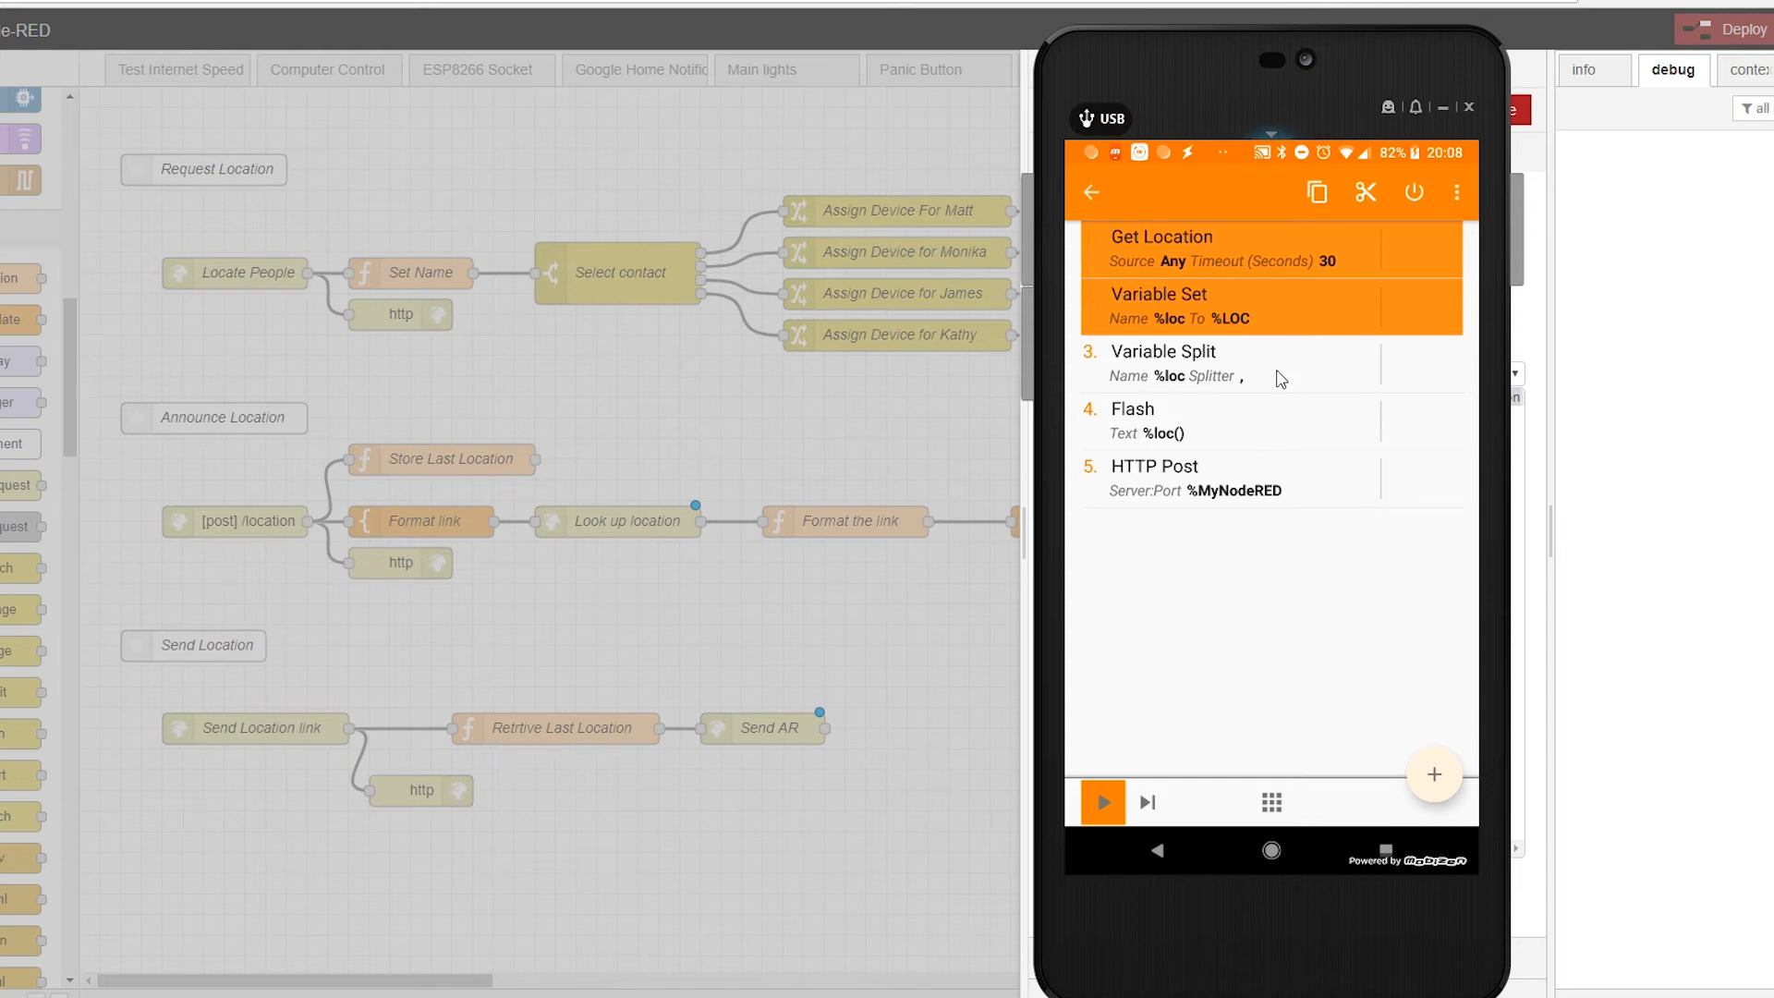
left_click(1267, 362)
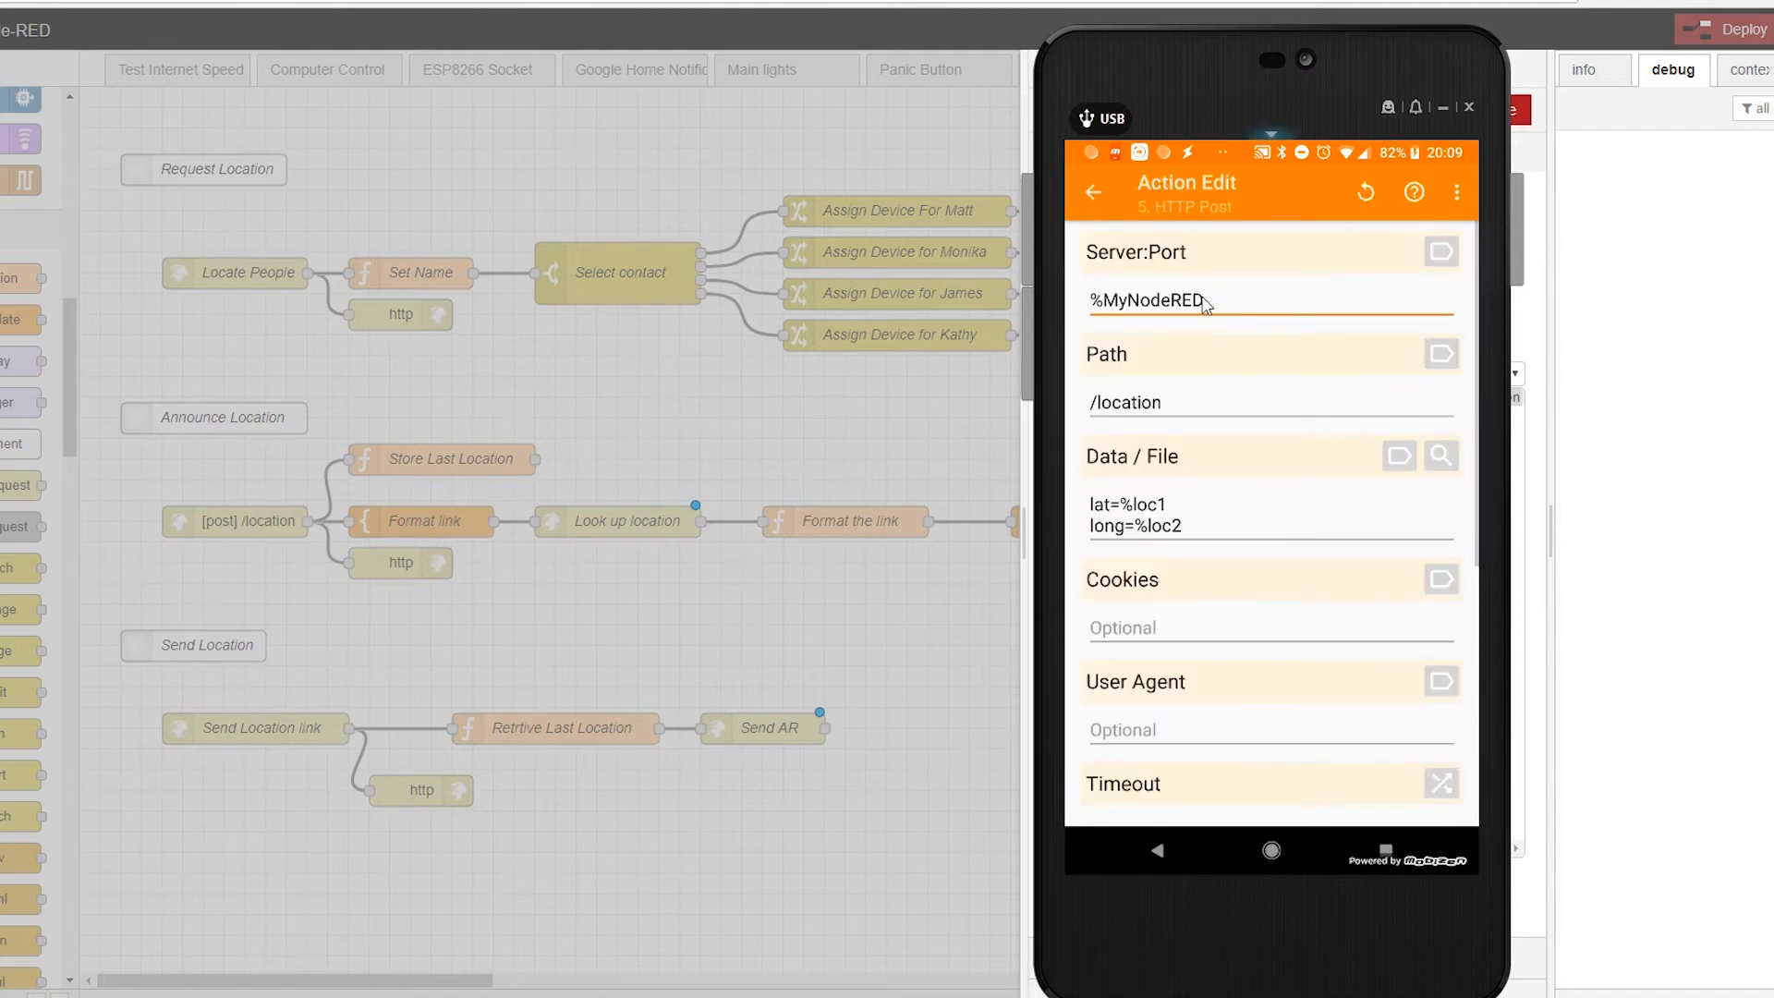
mouse_move(1128, 422)
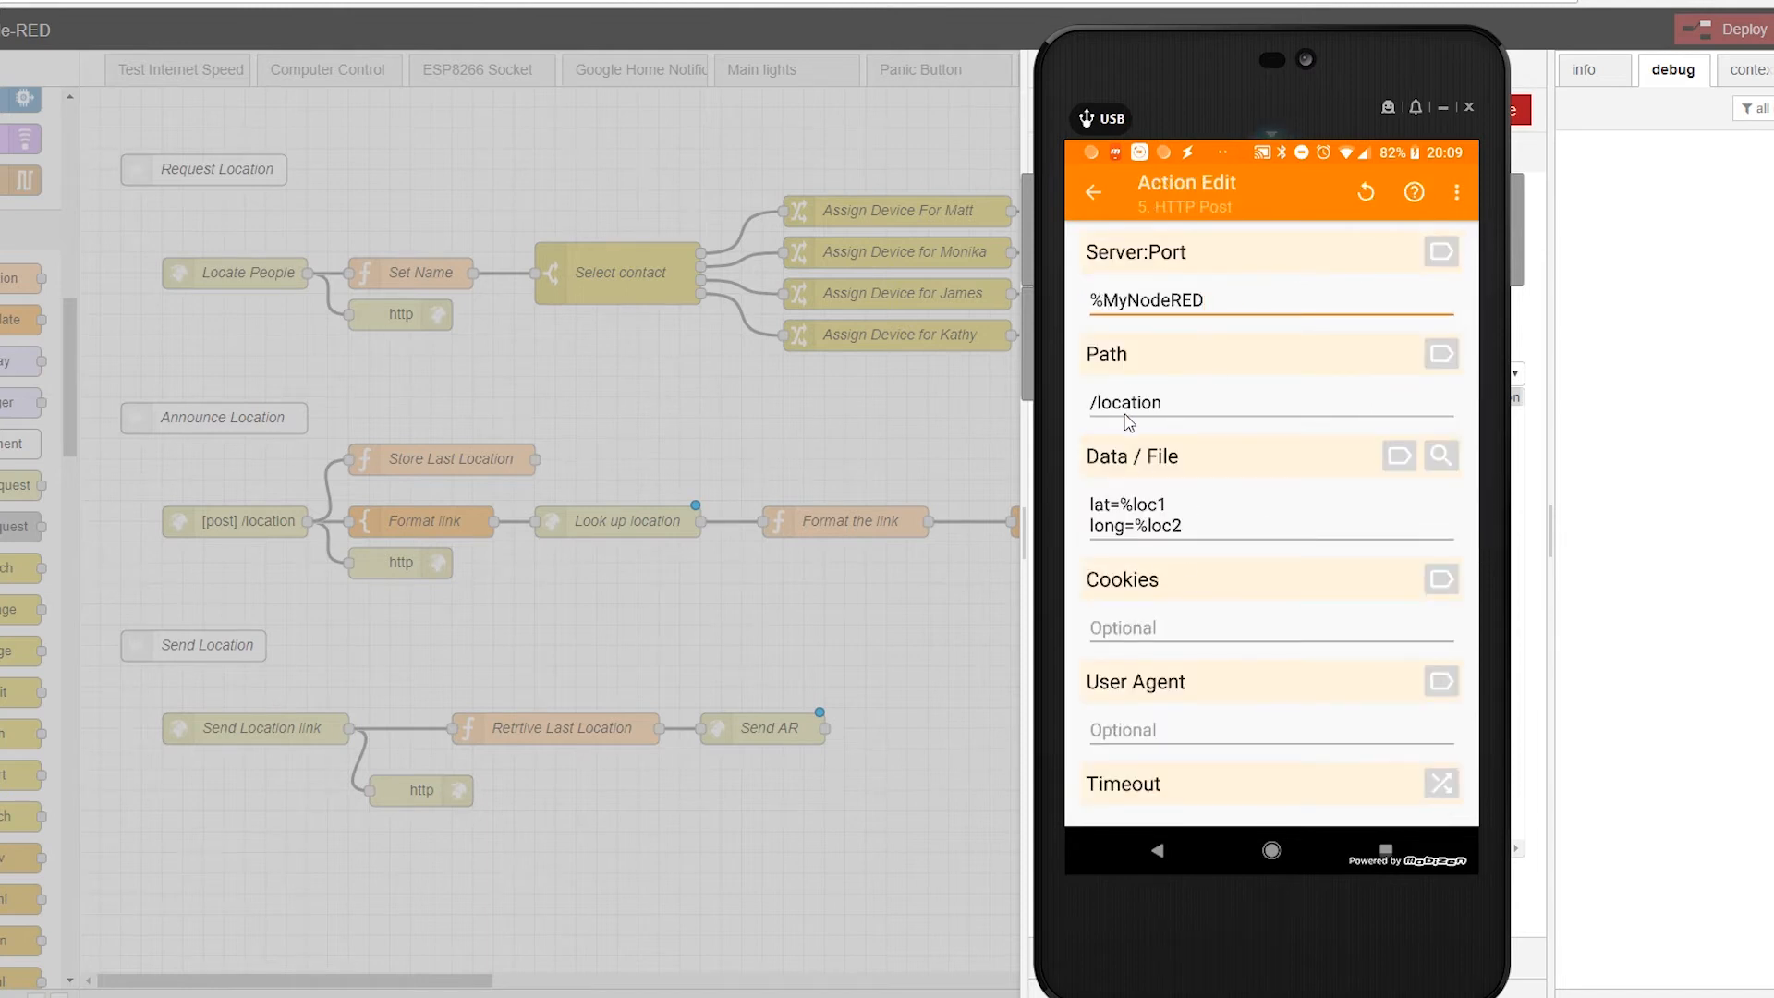
mouse_move(1174, 533)
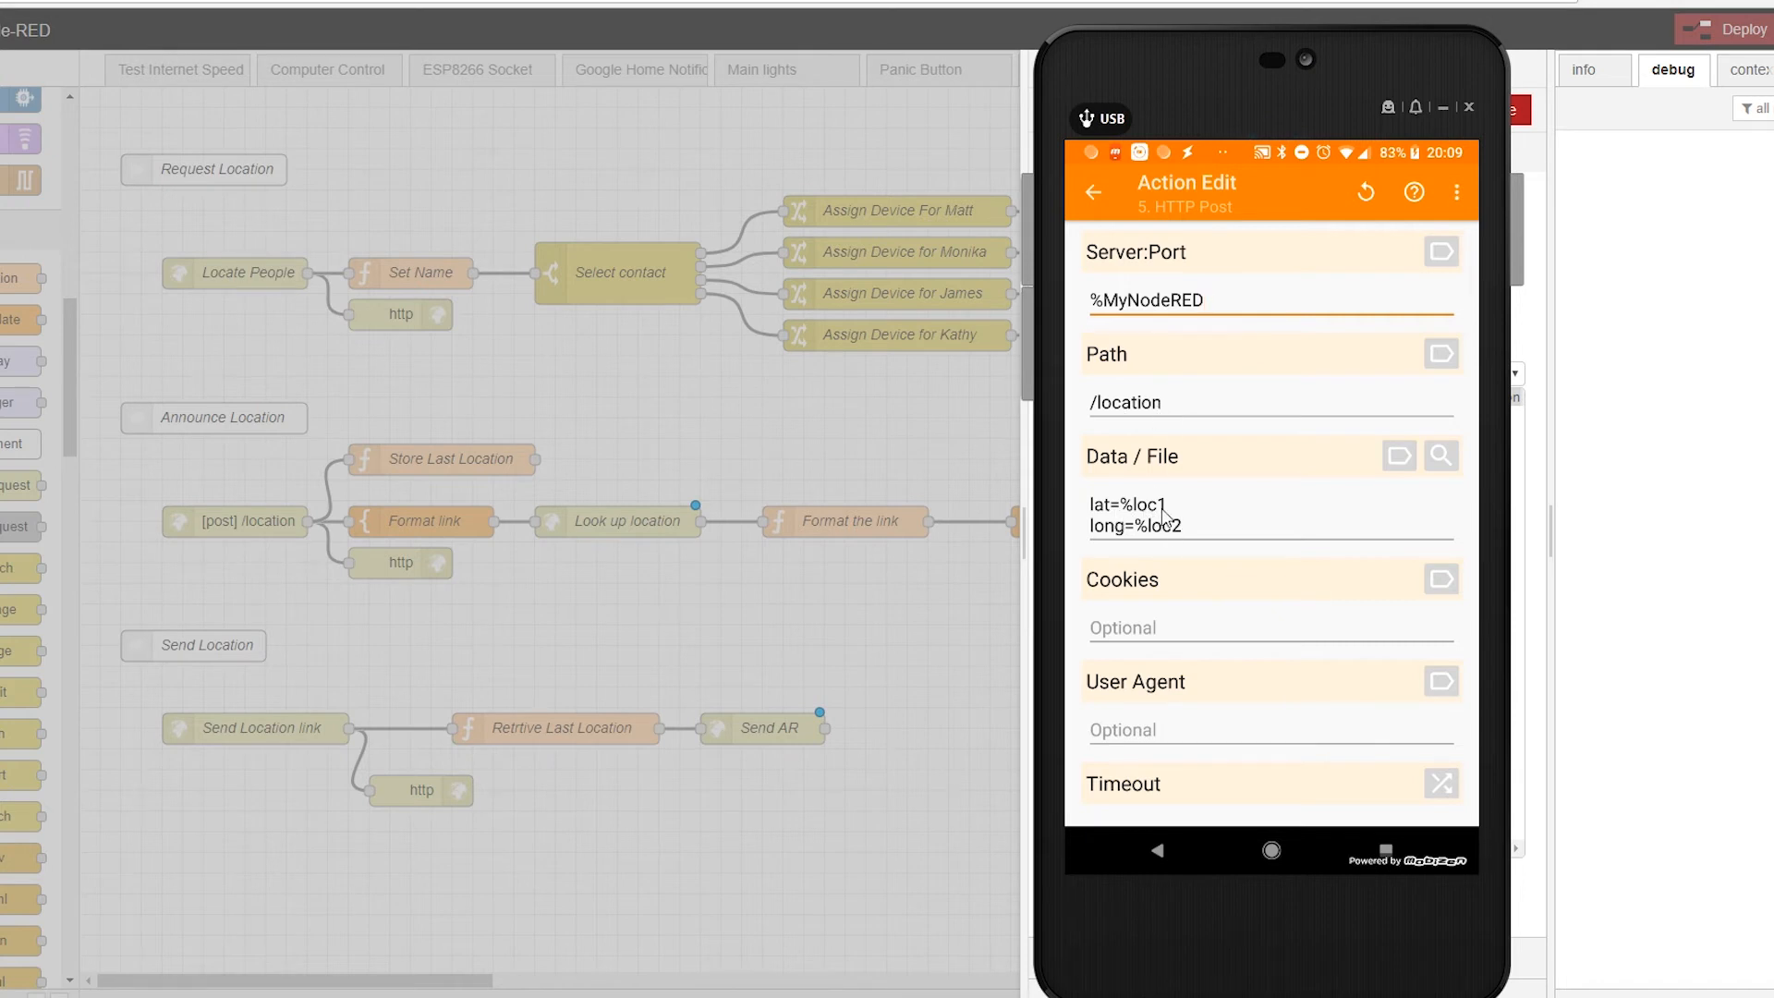
mouse_move(1133, 538)
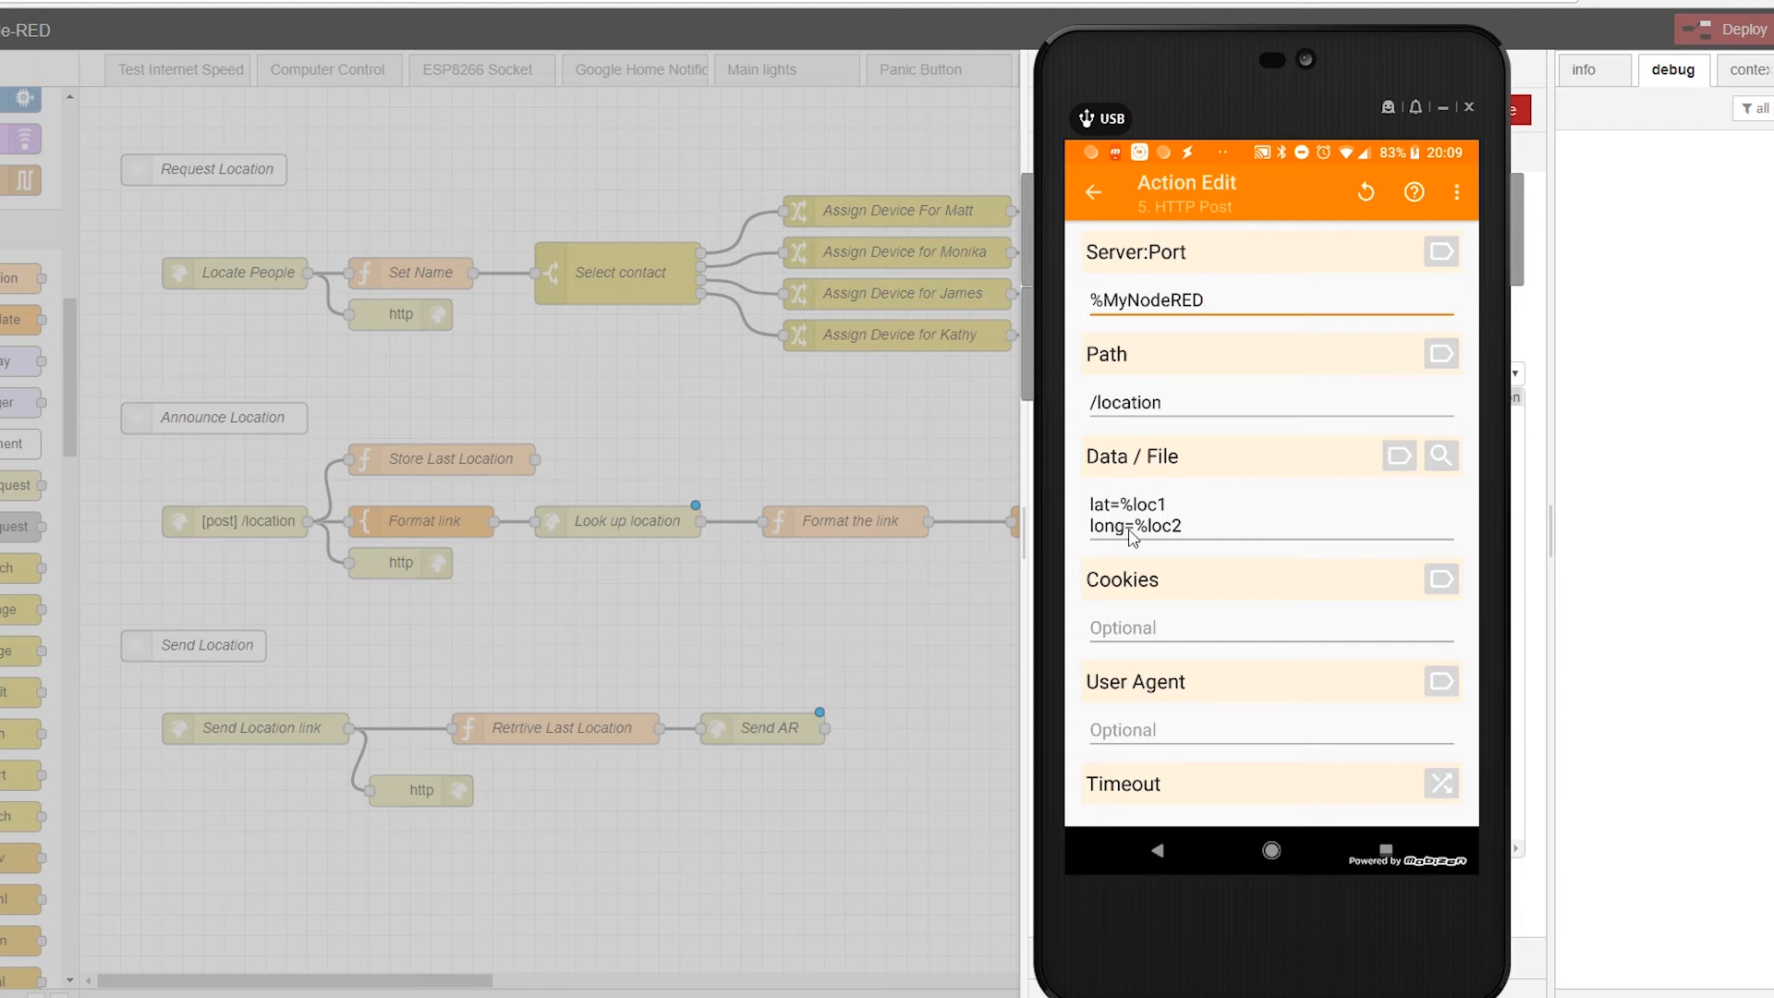
mouse_move(1188, 538)
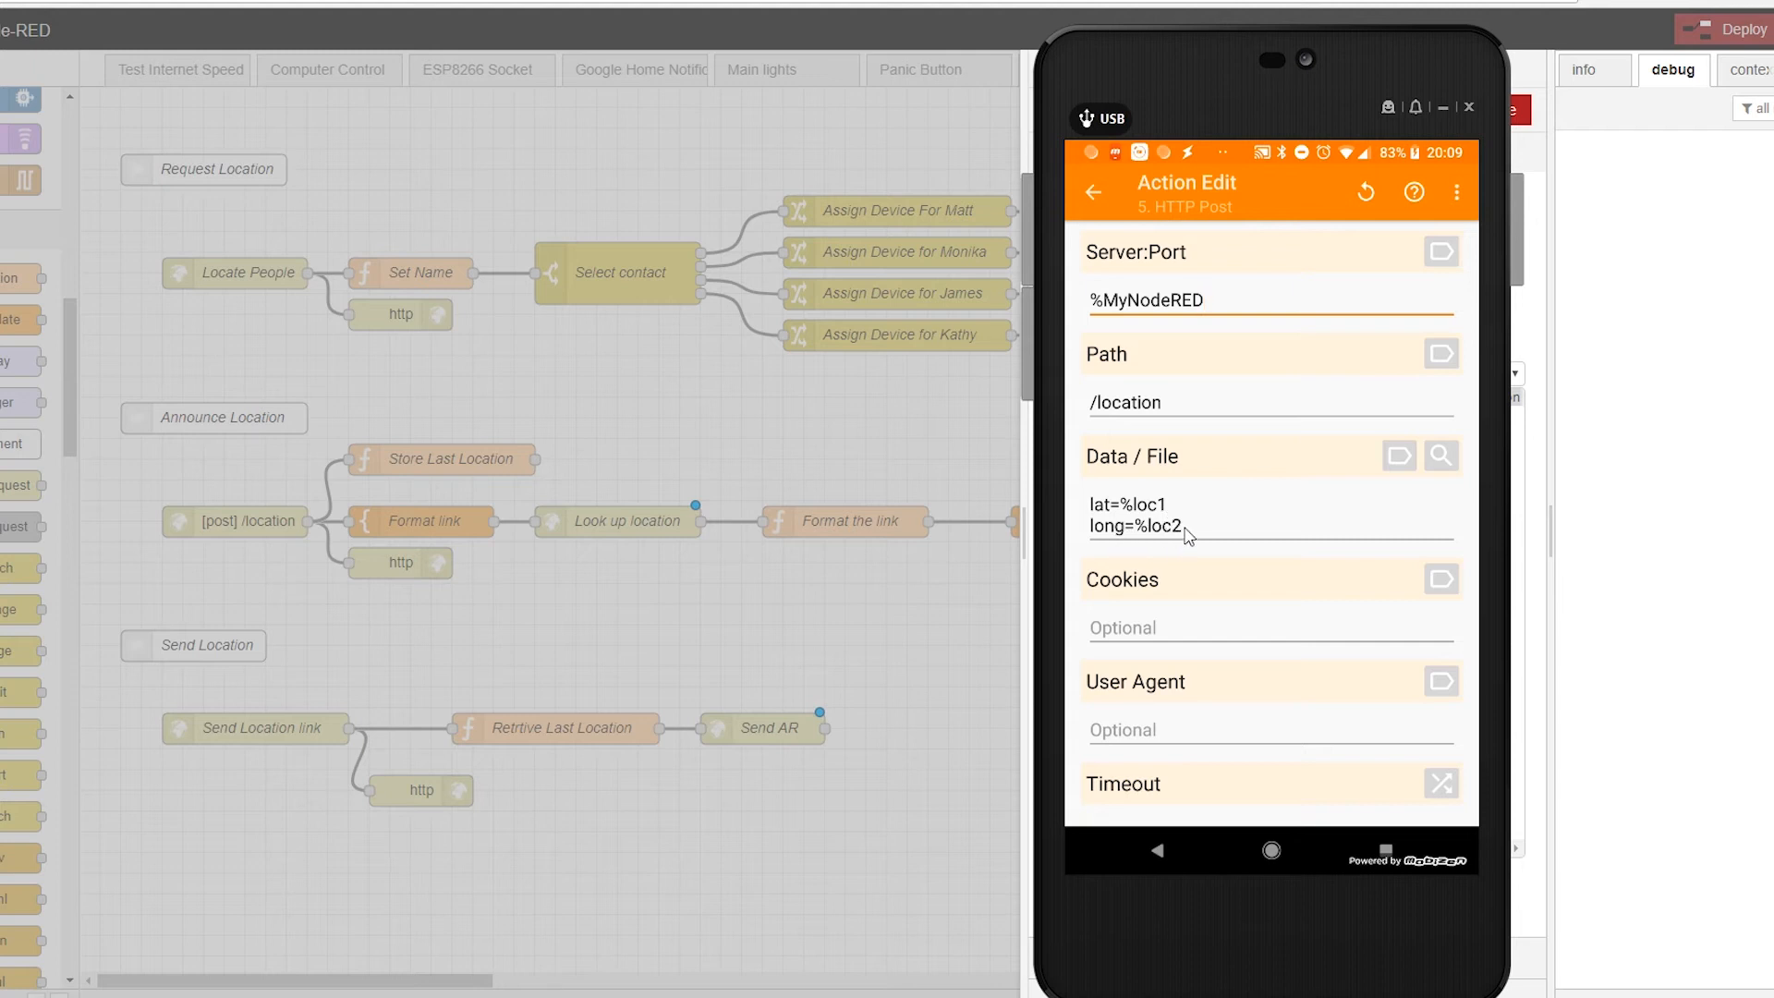
mouse_move(1189, 532)
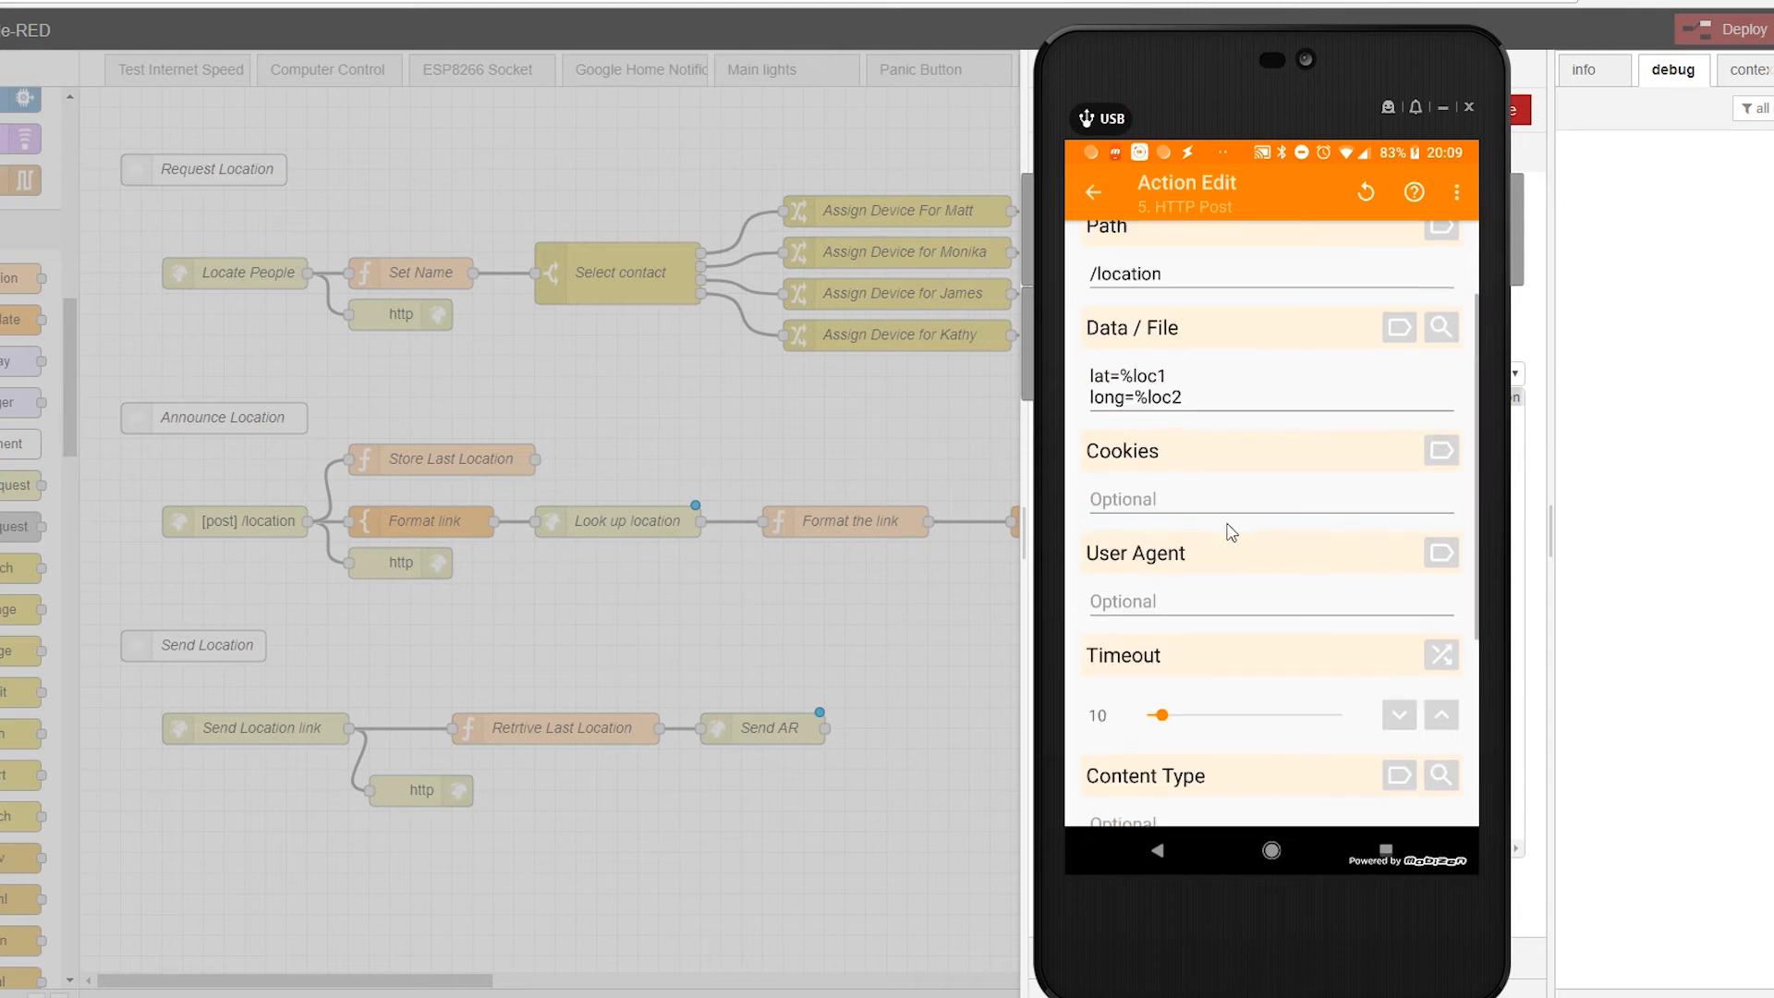
left_click(1091, 192)
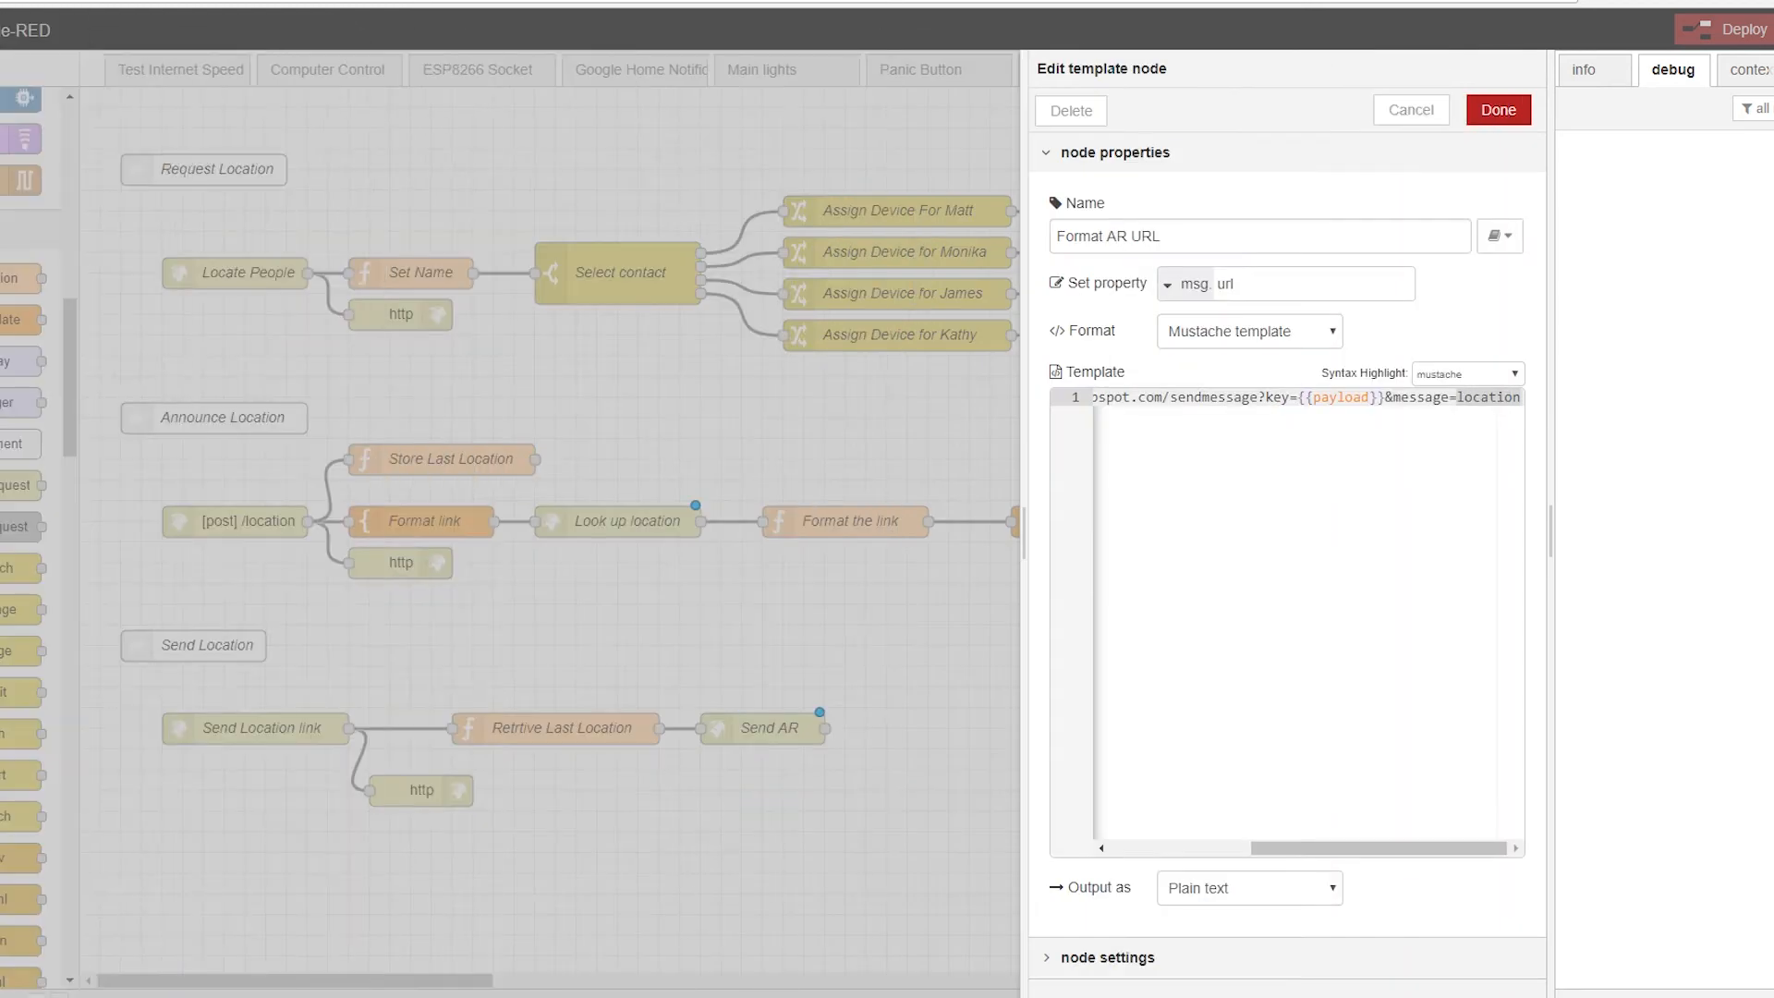
Step: Inspect the POST /location endpoint, Store Last Location function and Format link template
left_click(1496, 110)
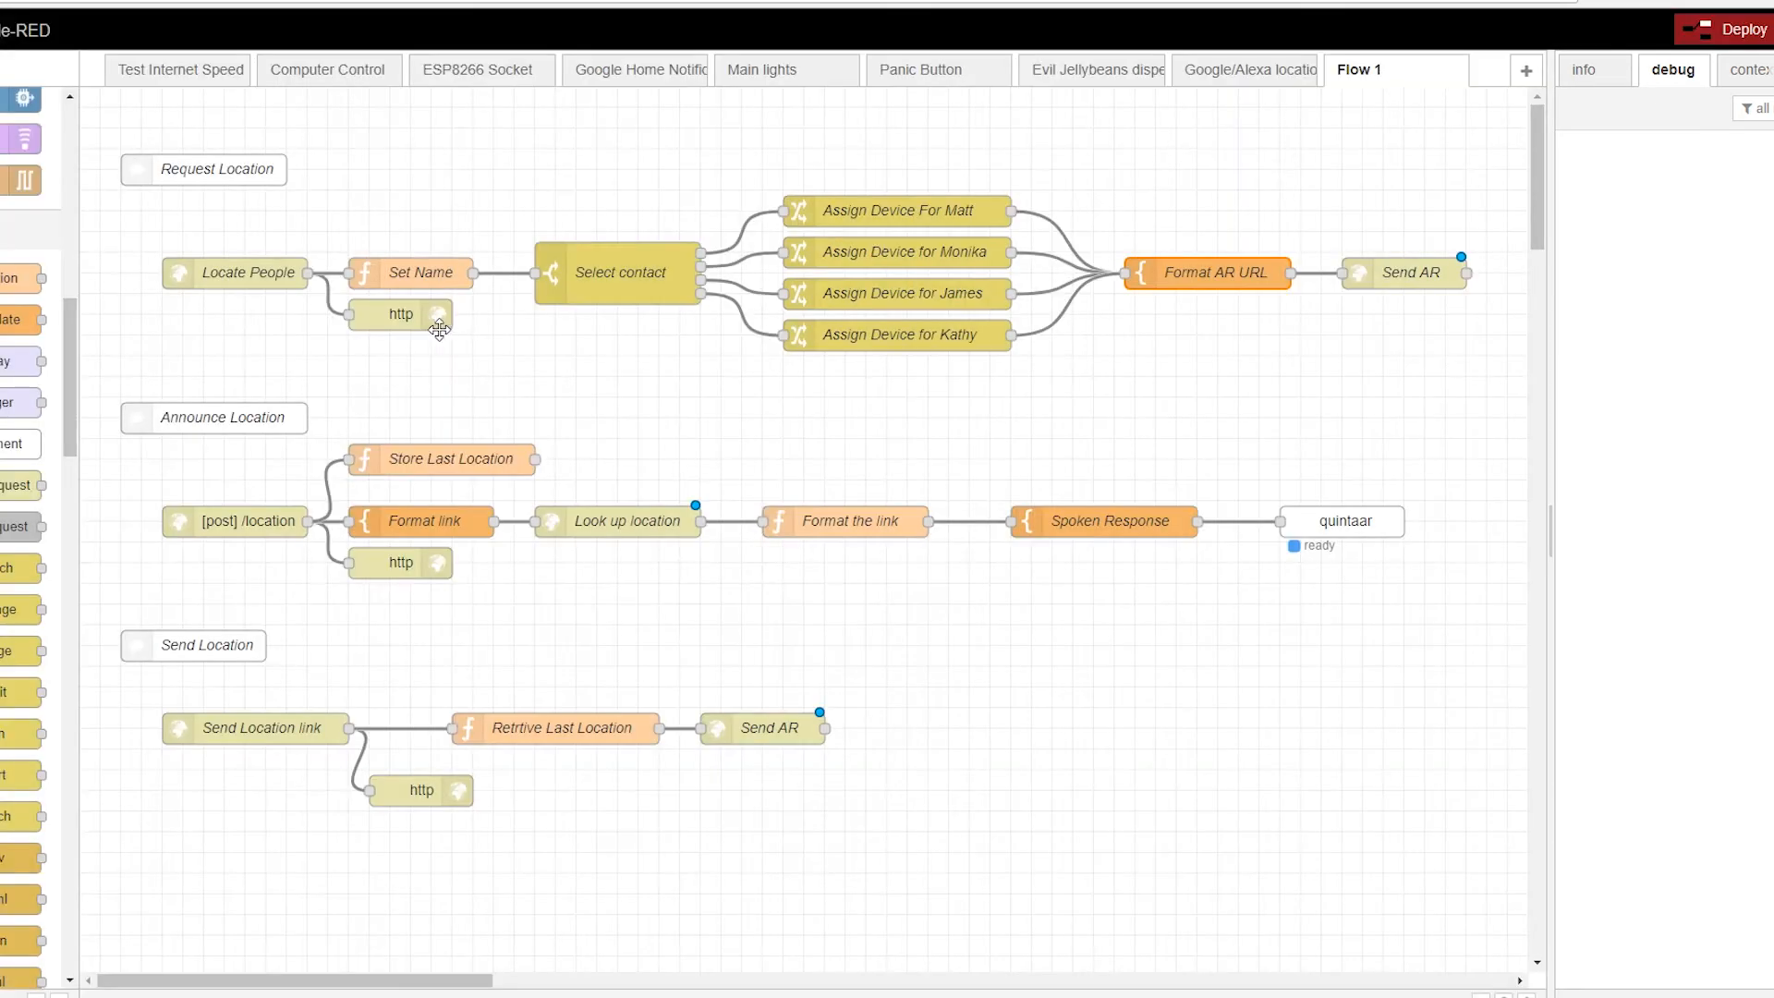
mouse_move(110, 392)
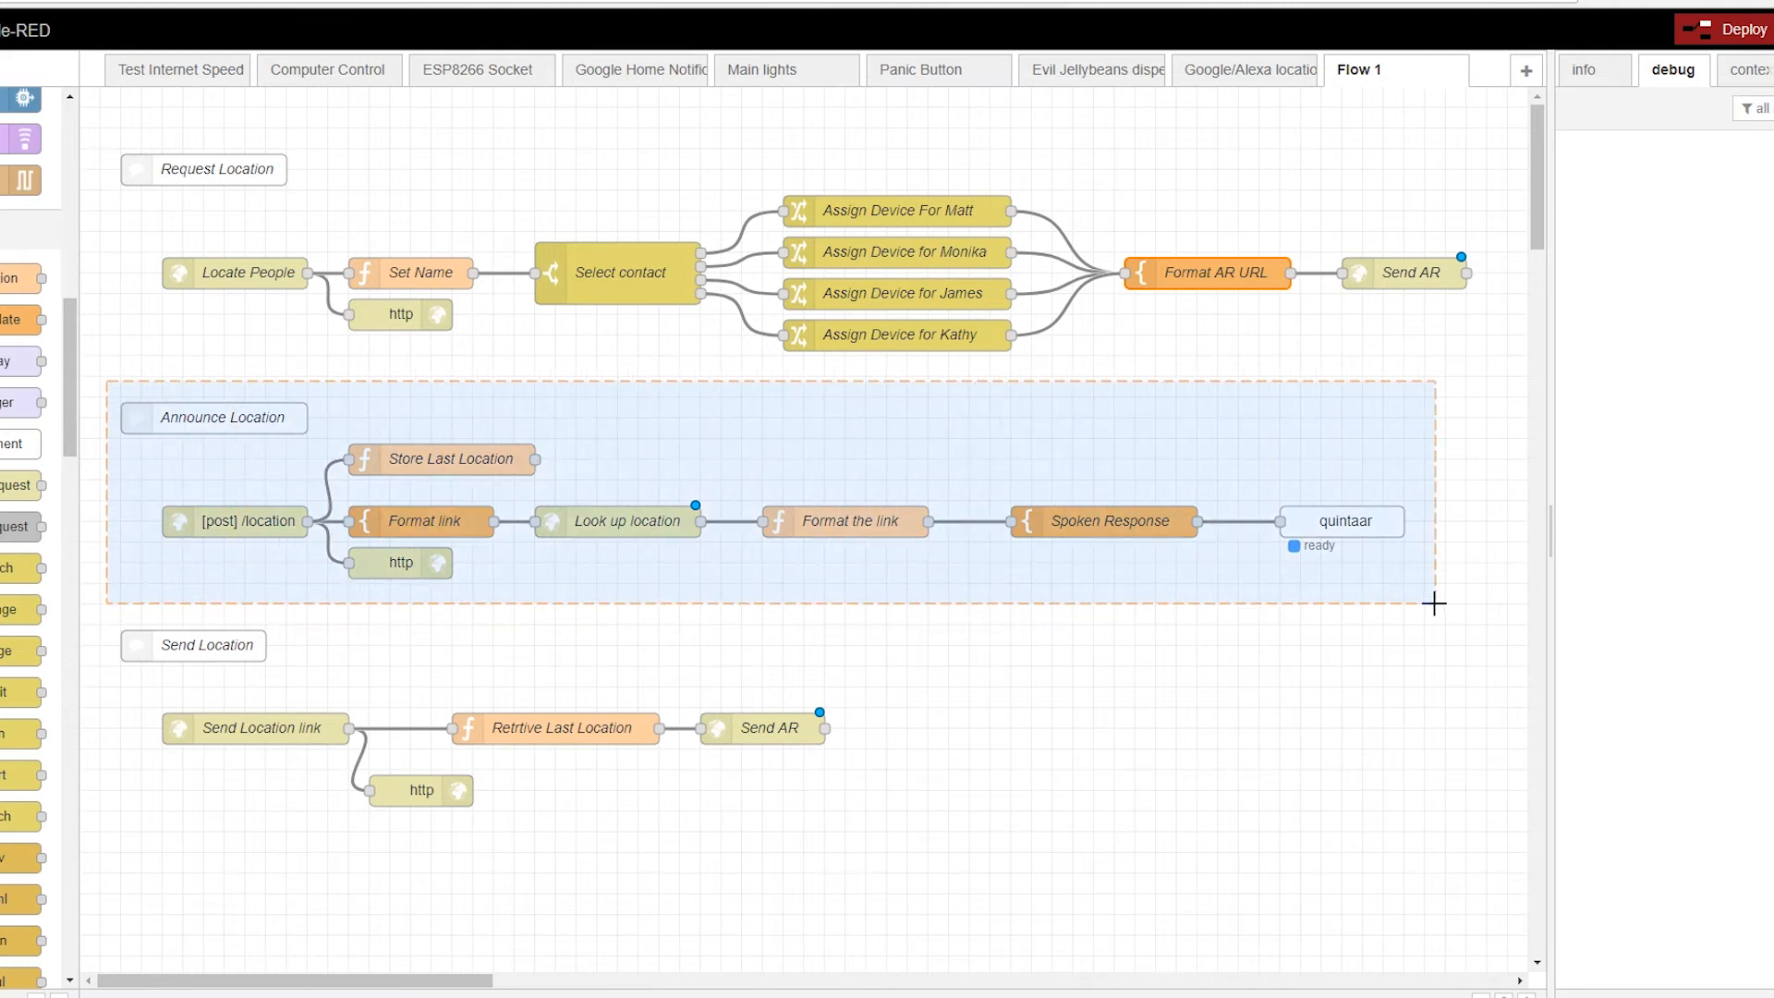
double_click(235, 521)
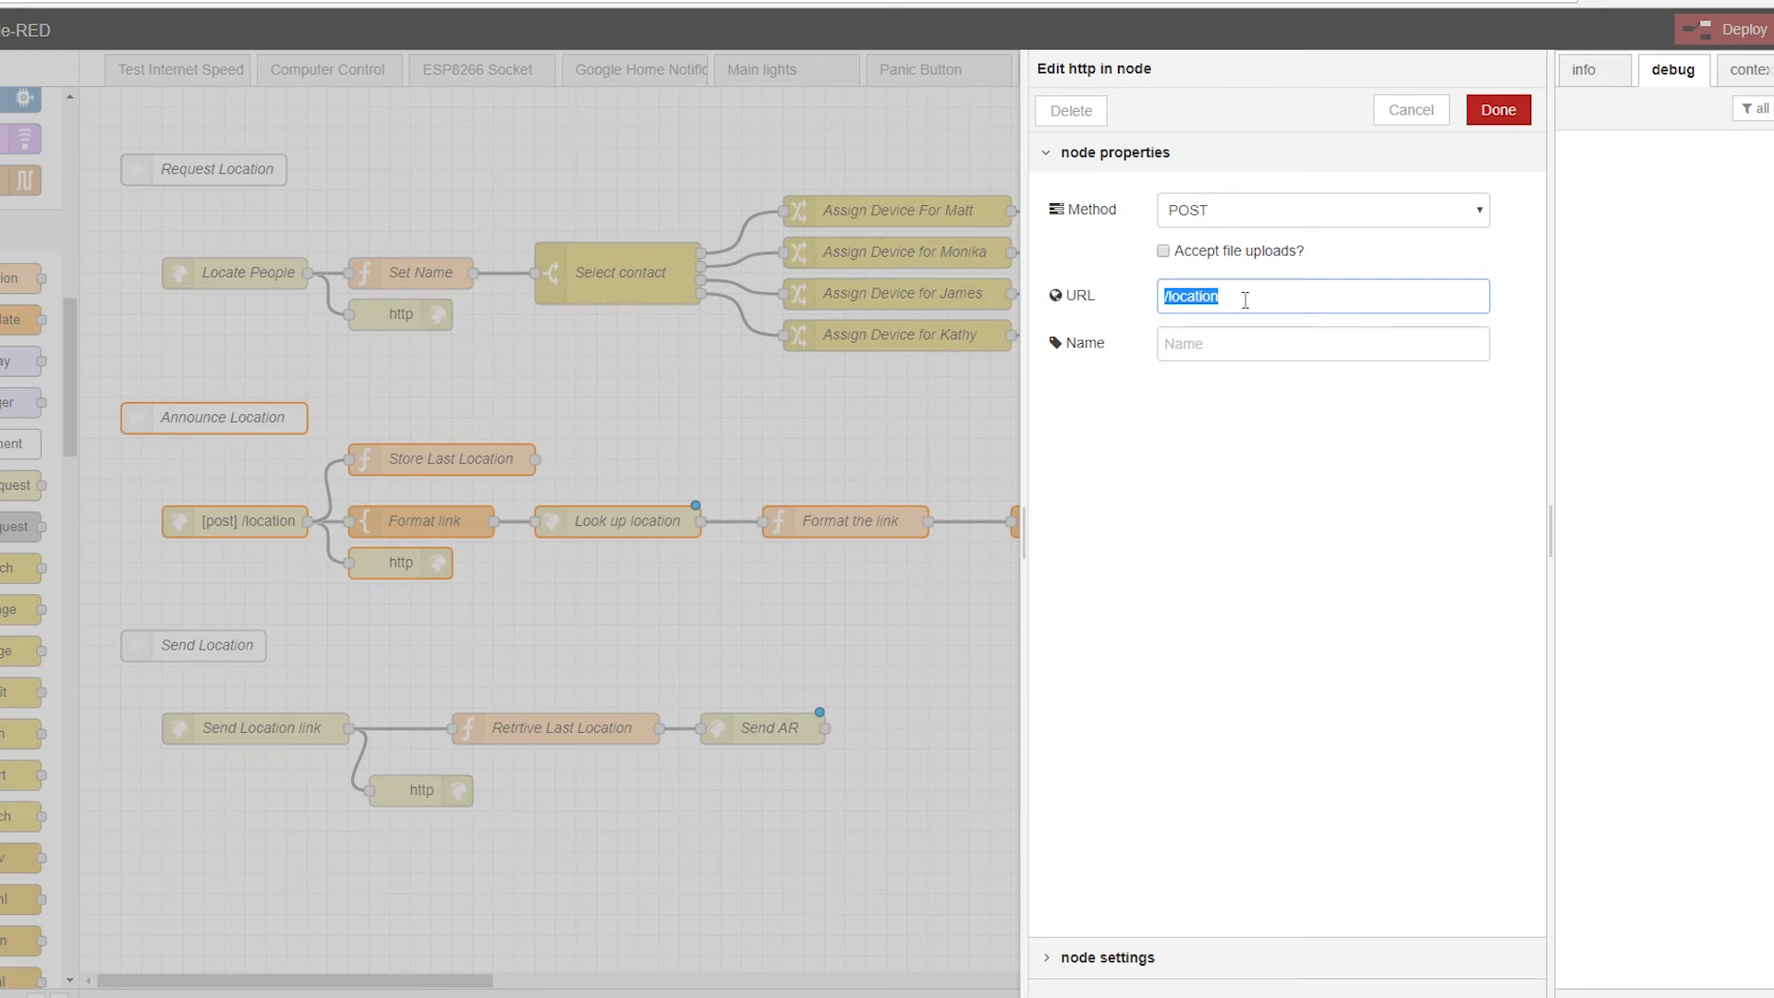
left_click(1496, 110)
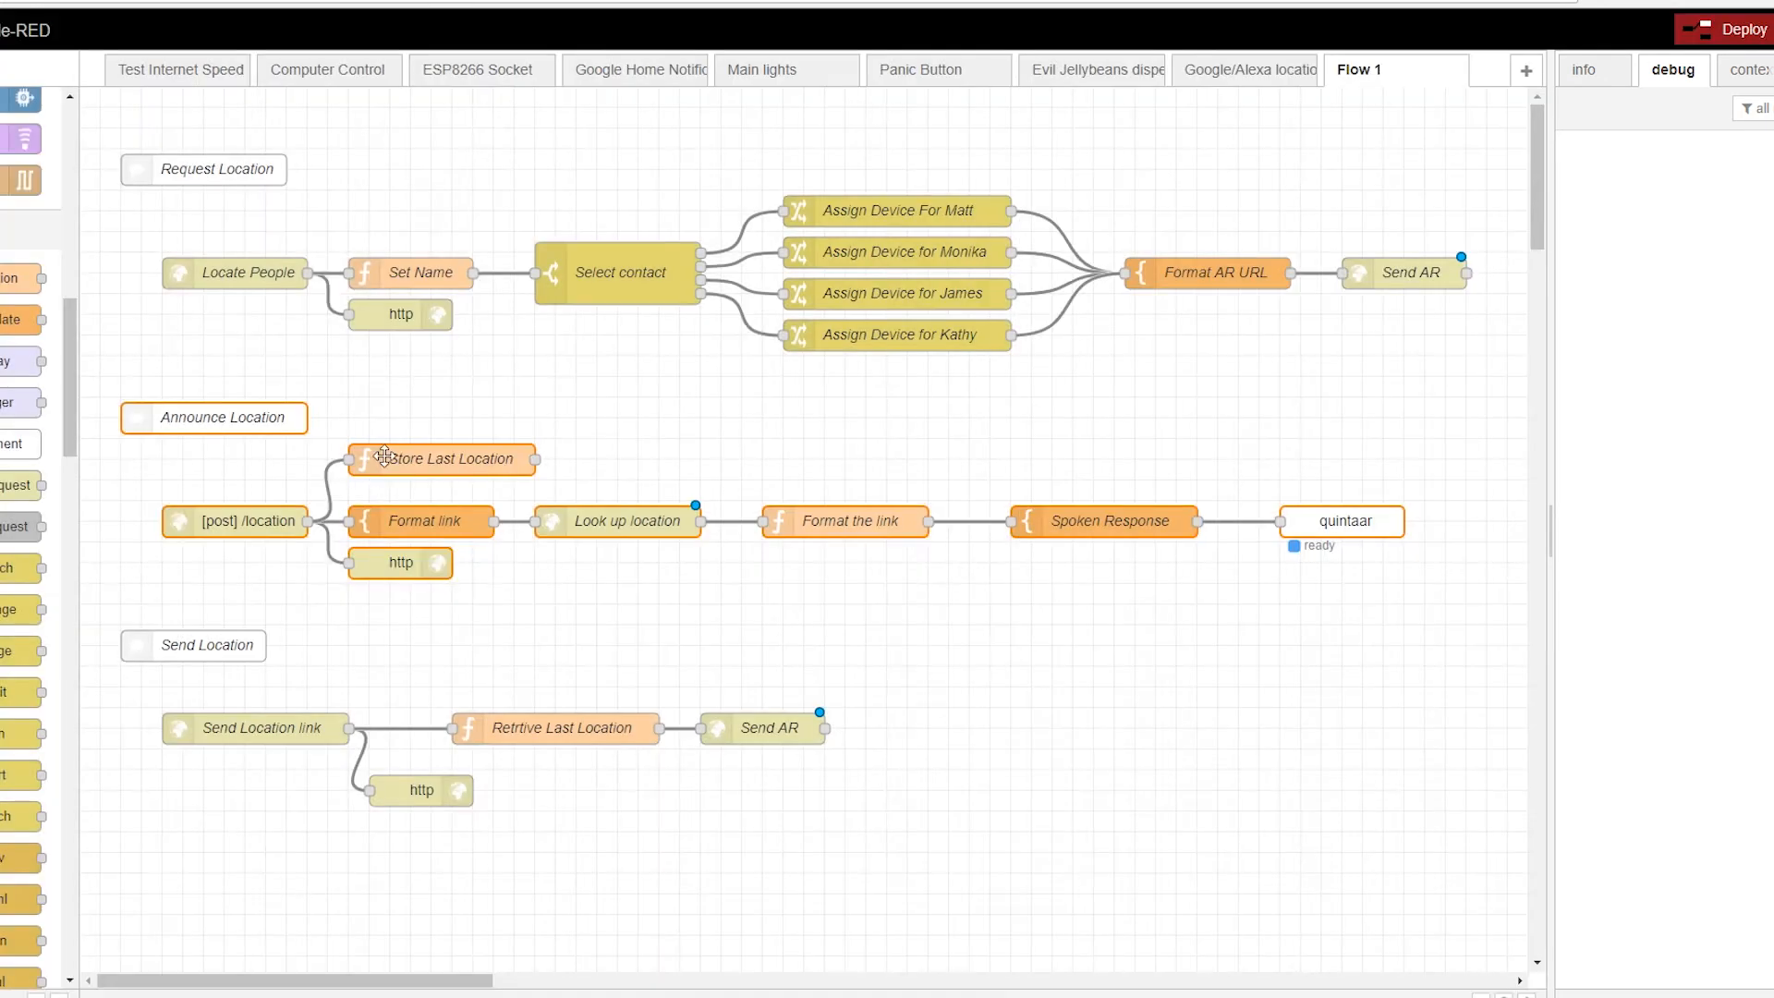
double_click(441, 458)
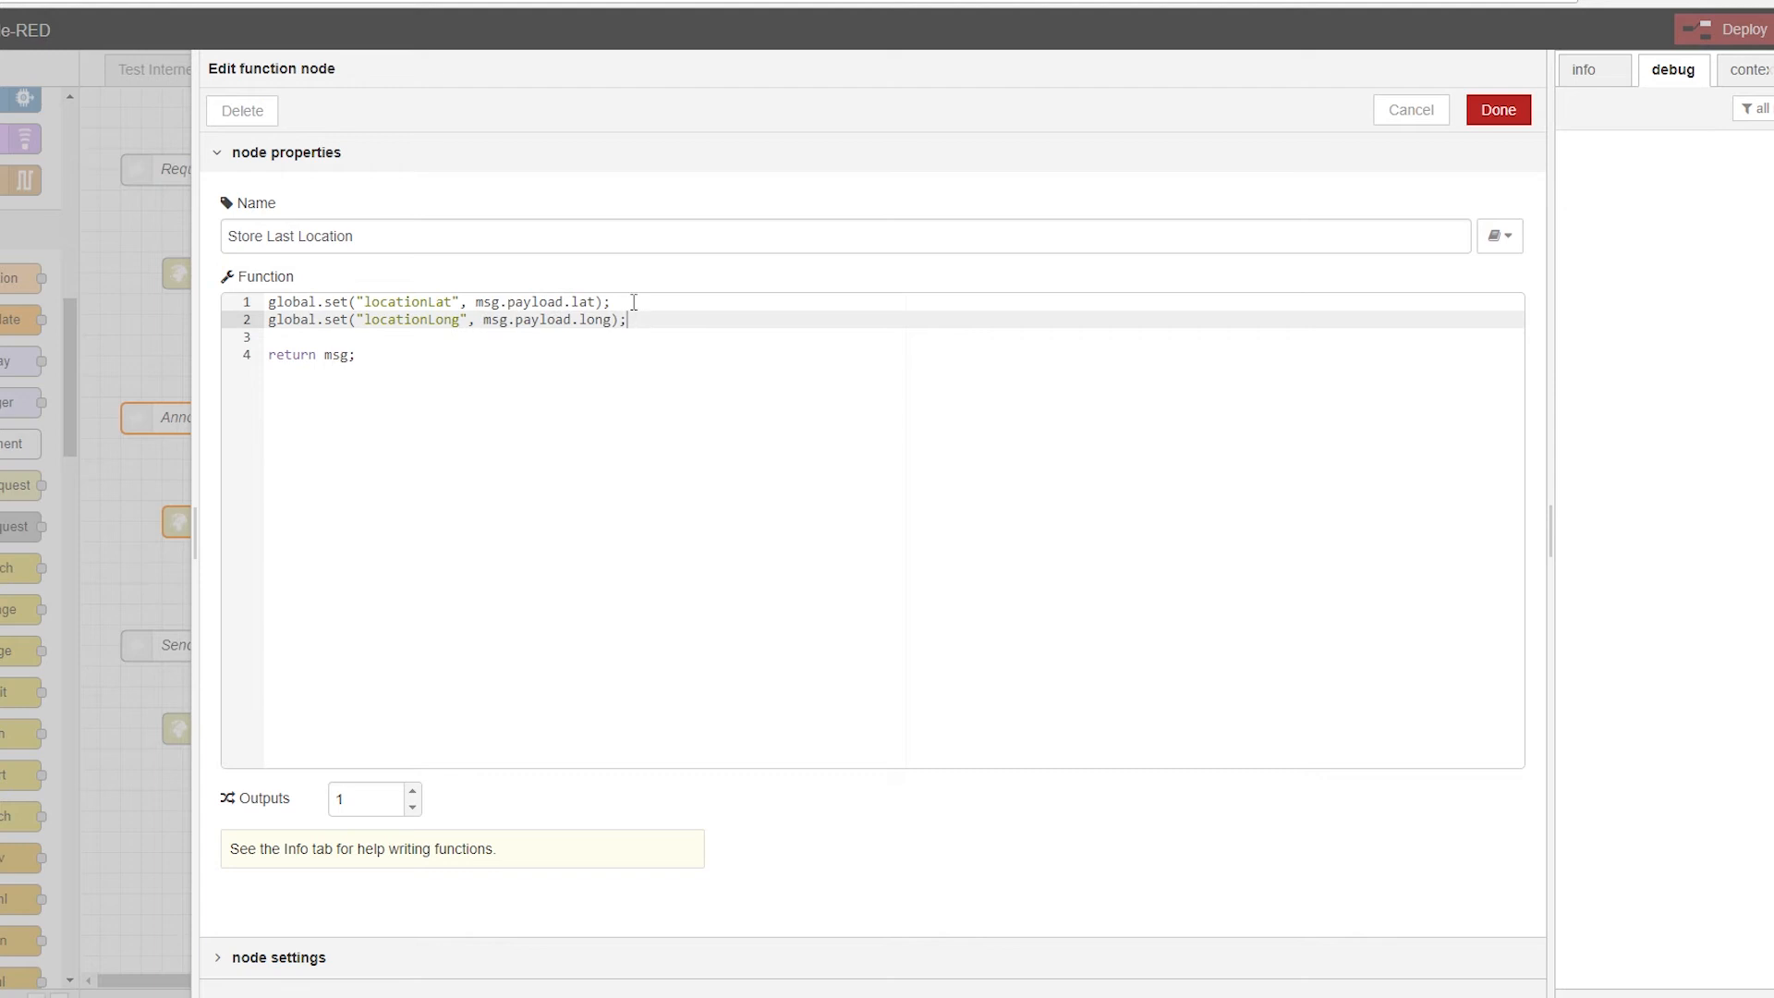
left_click(1497, 110)
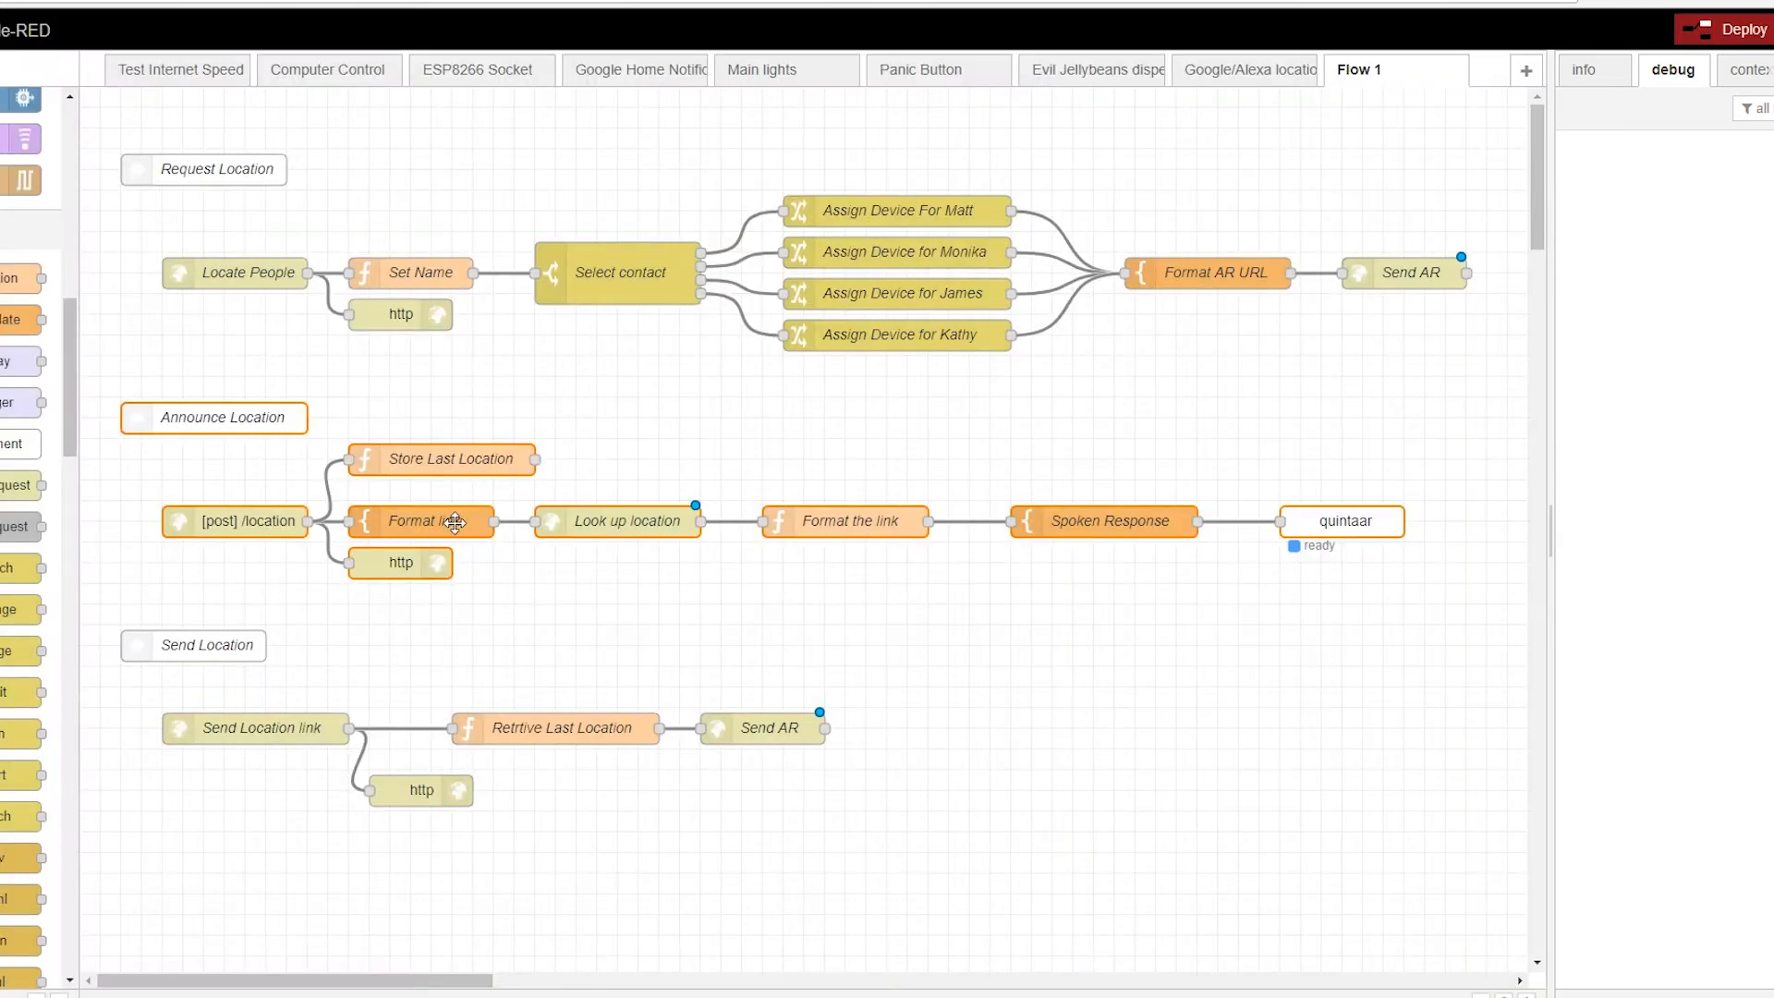
double_click(419, 521)
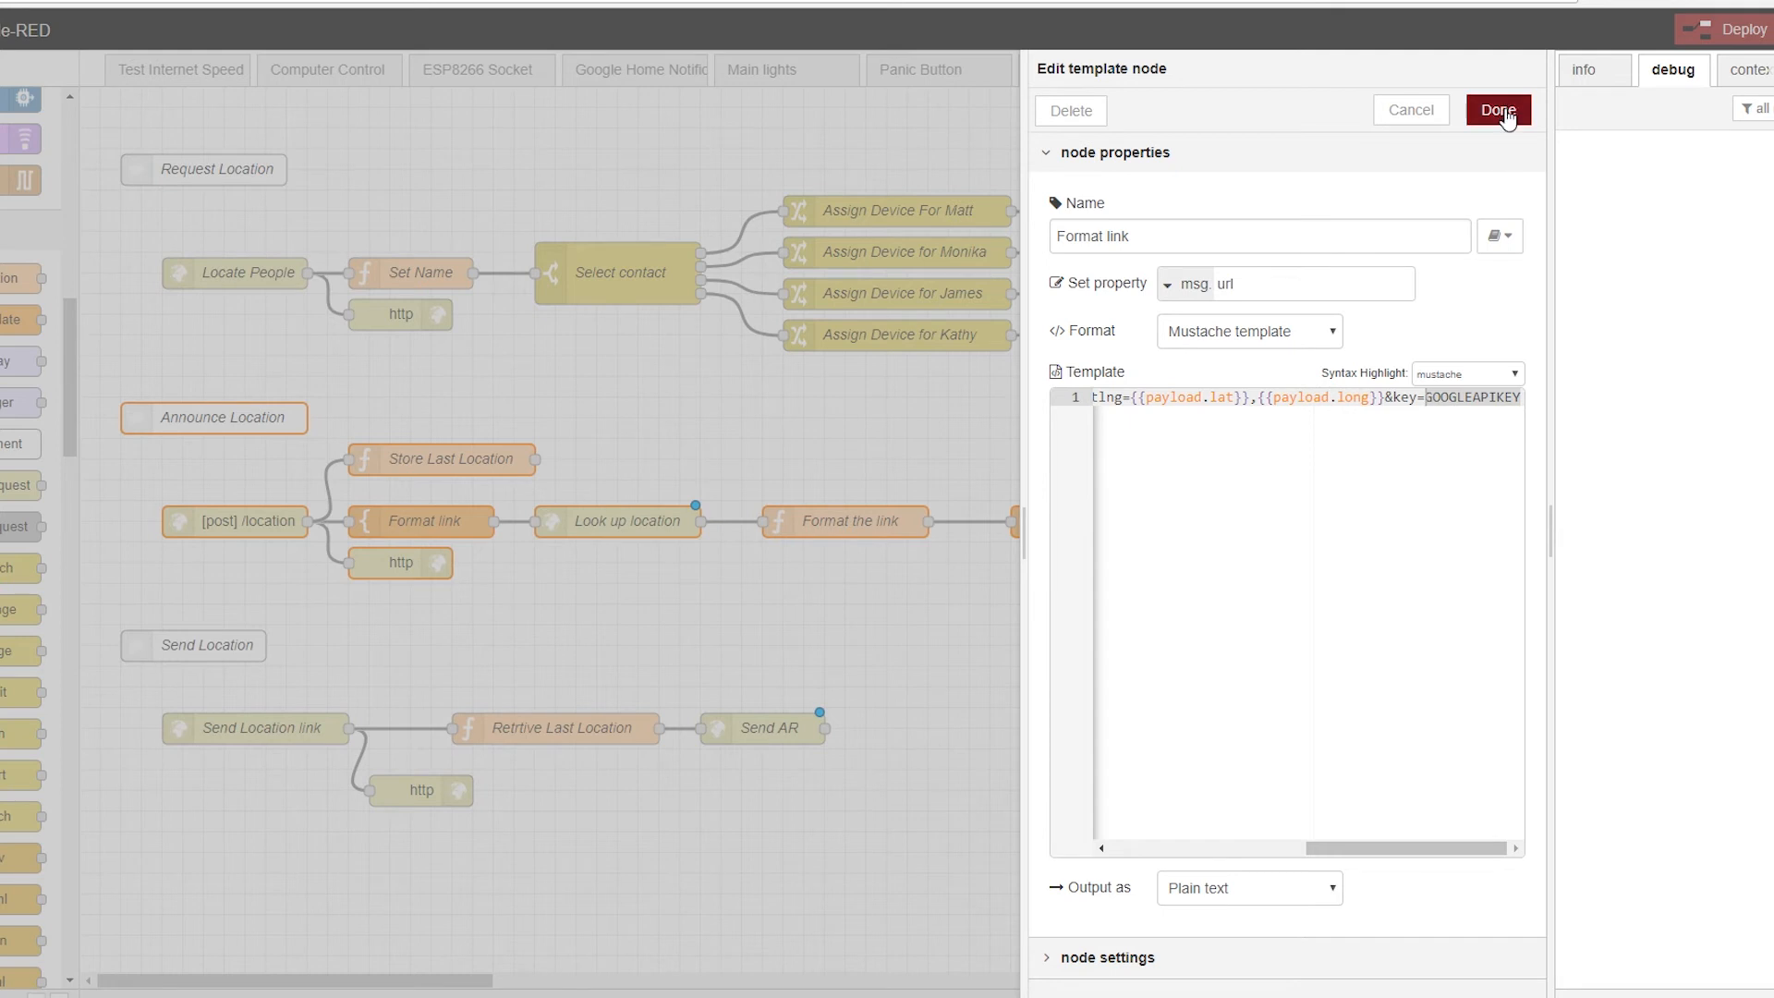
Step: Inspect the Look up location request and the Format the link function code
left_click(1496, 110)
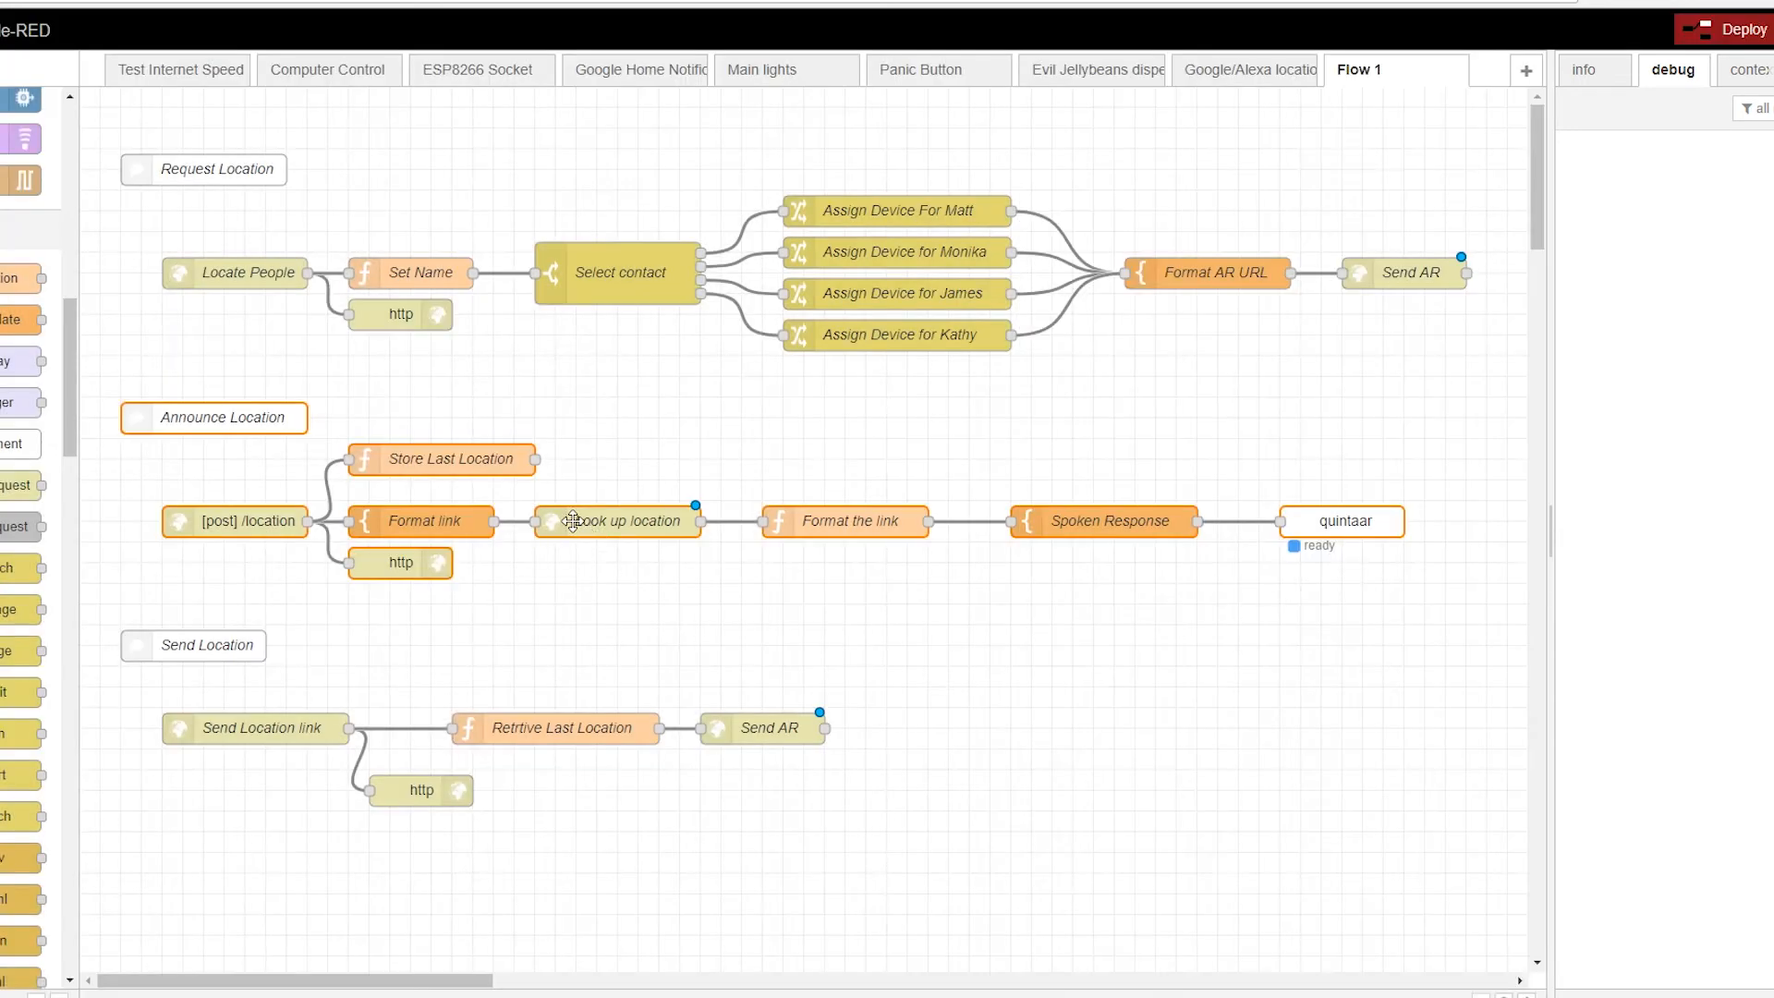
double_click(619, 520)
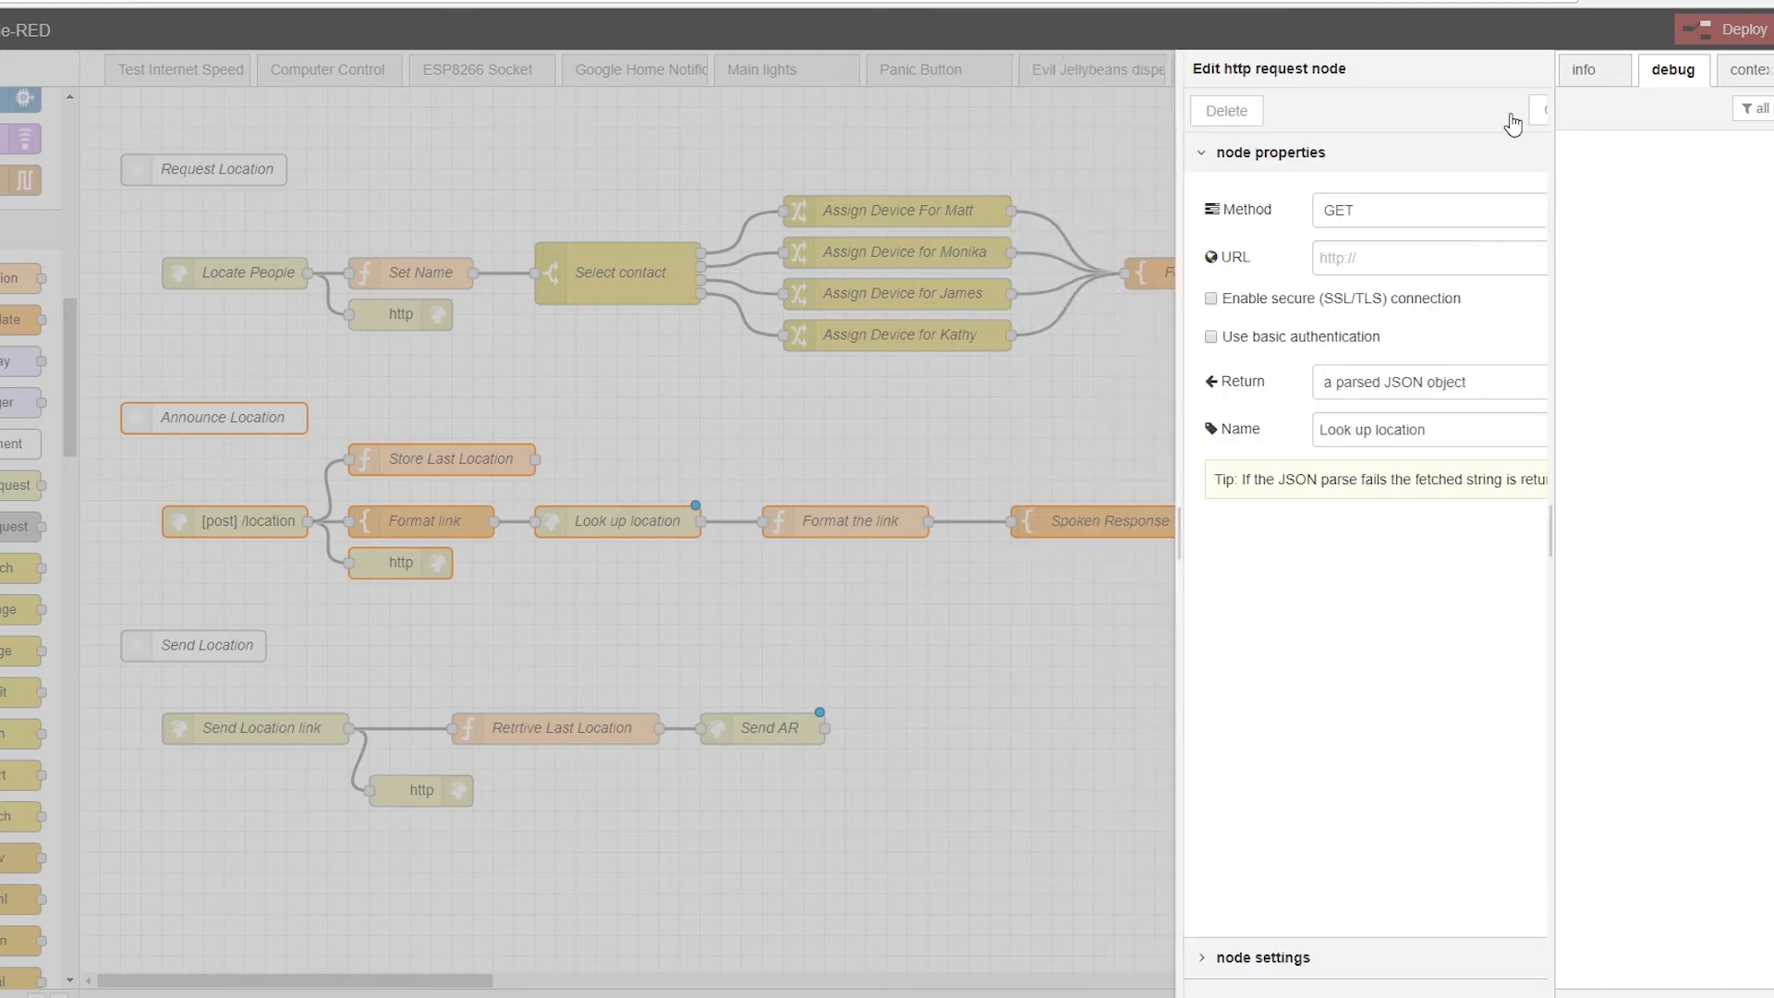
double_click(844, 522)
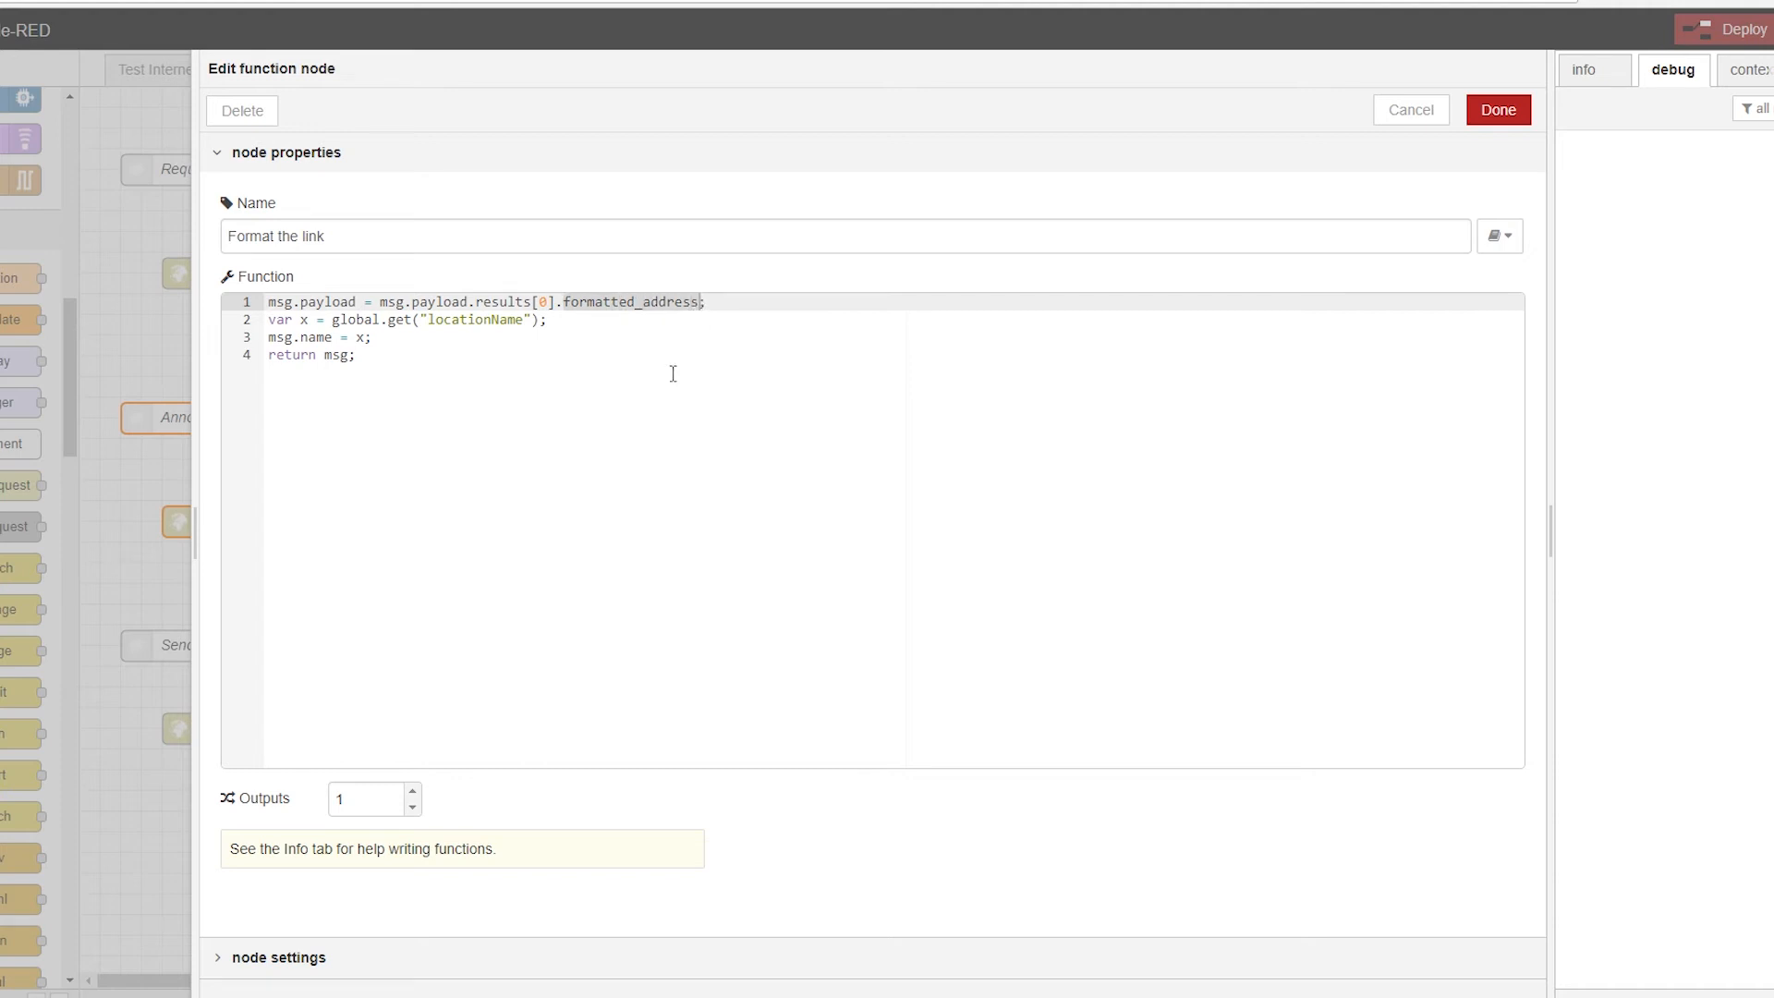
mouse_move(777, 383)
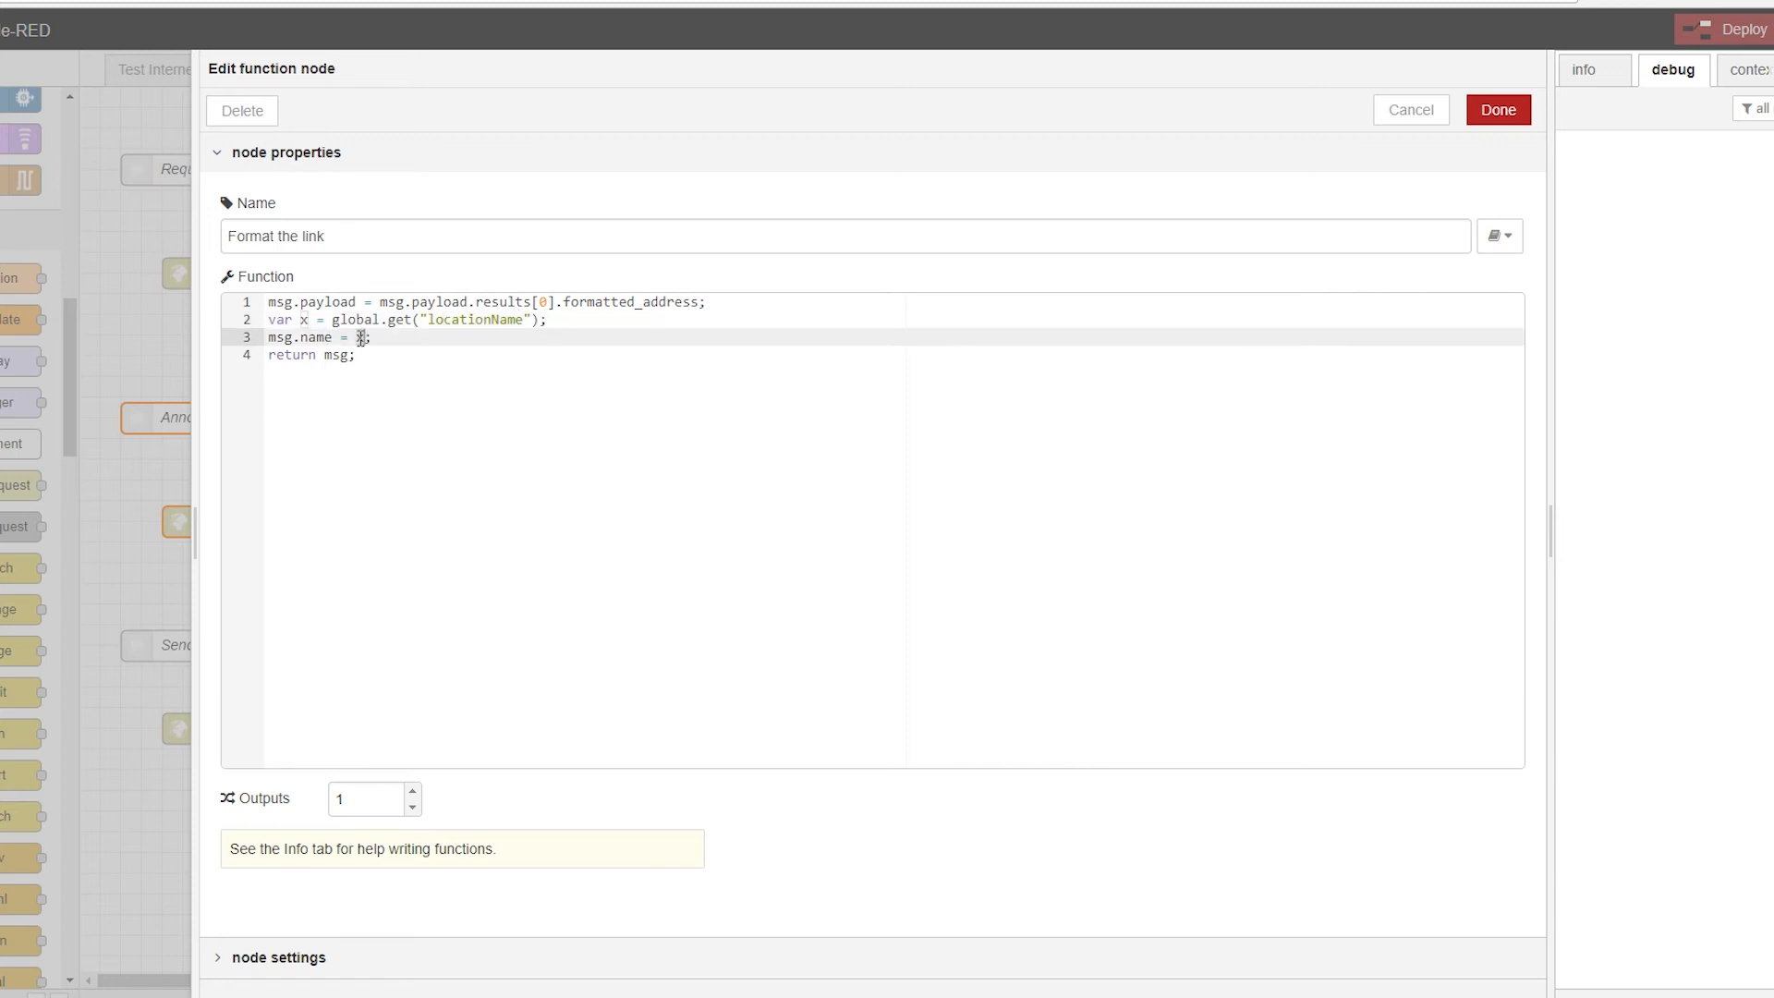
type("x")
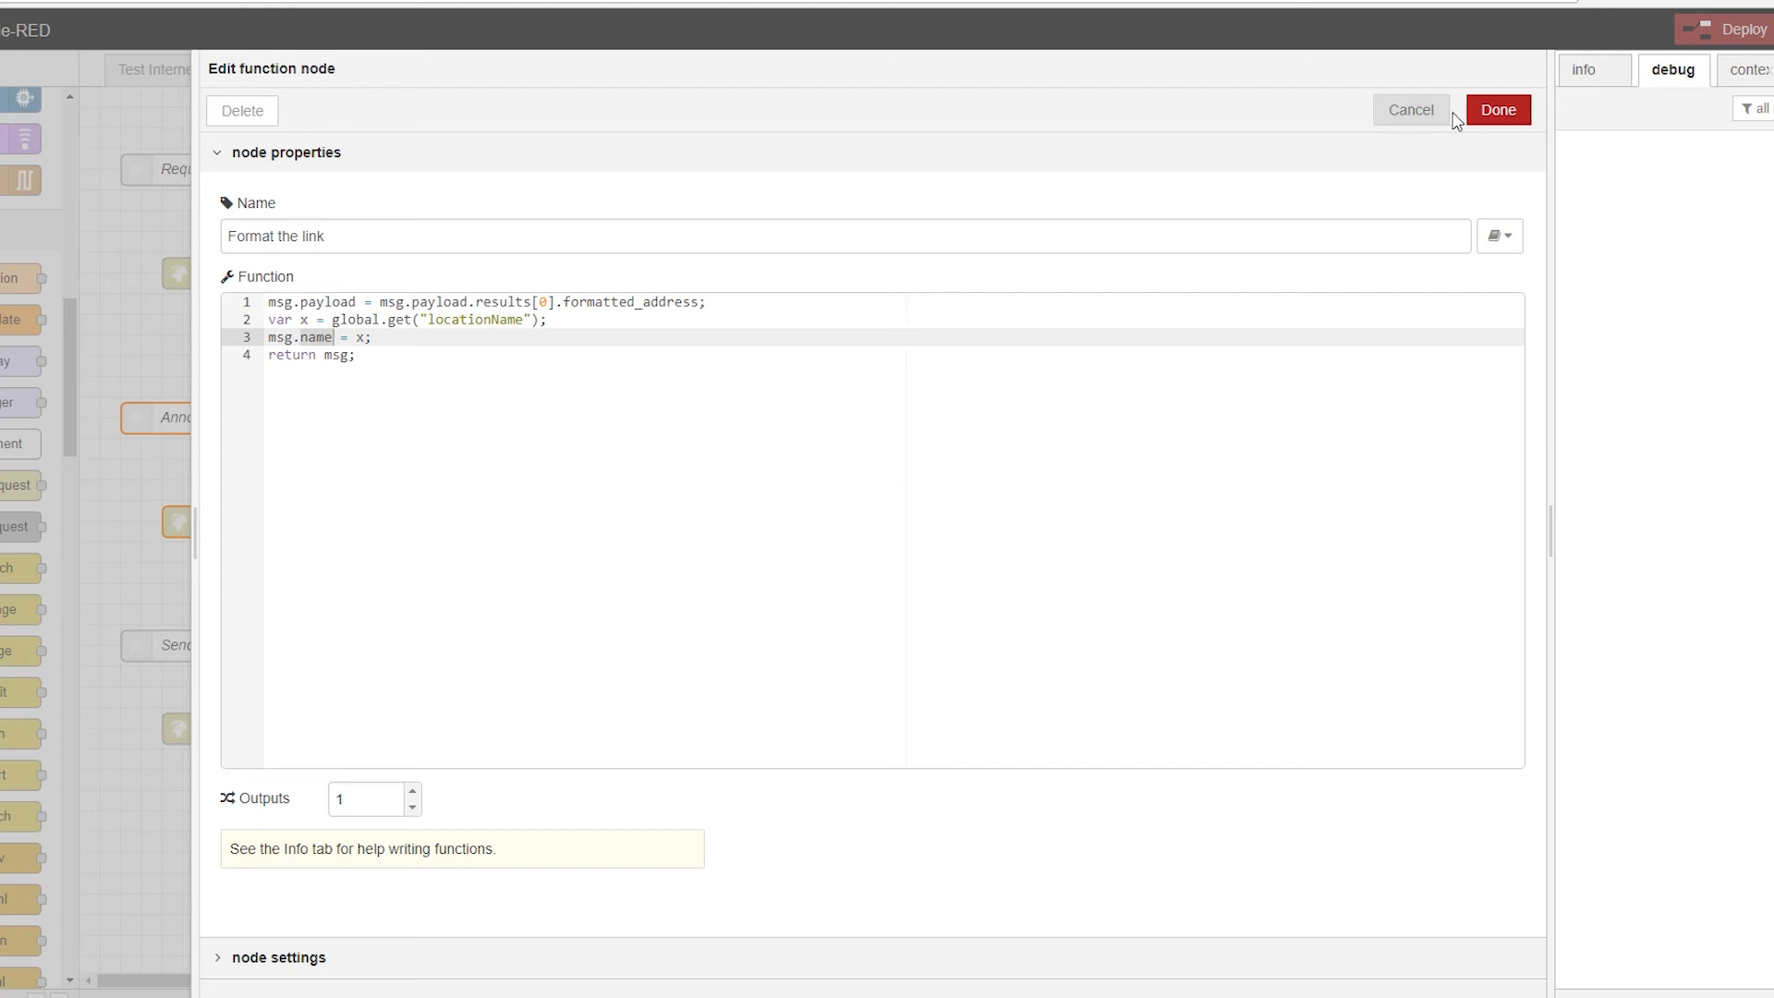
left_click(1497, 110)
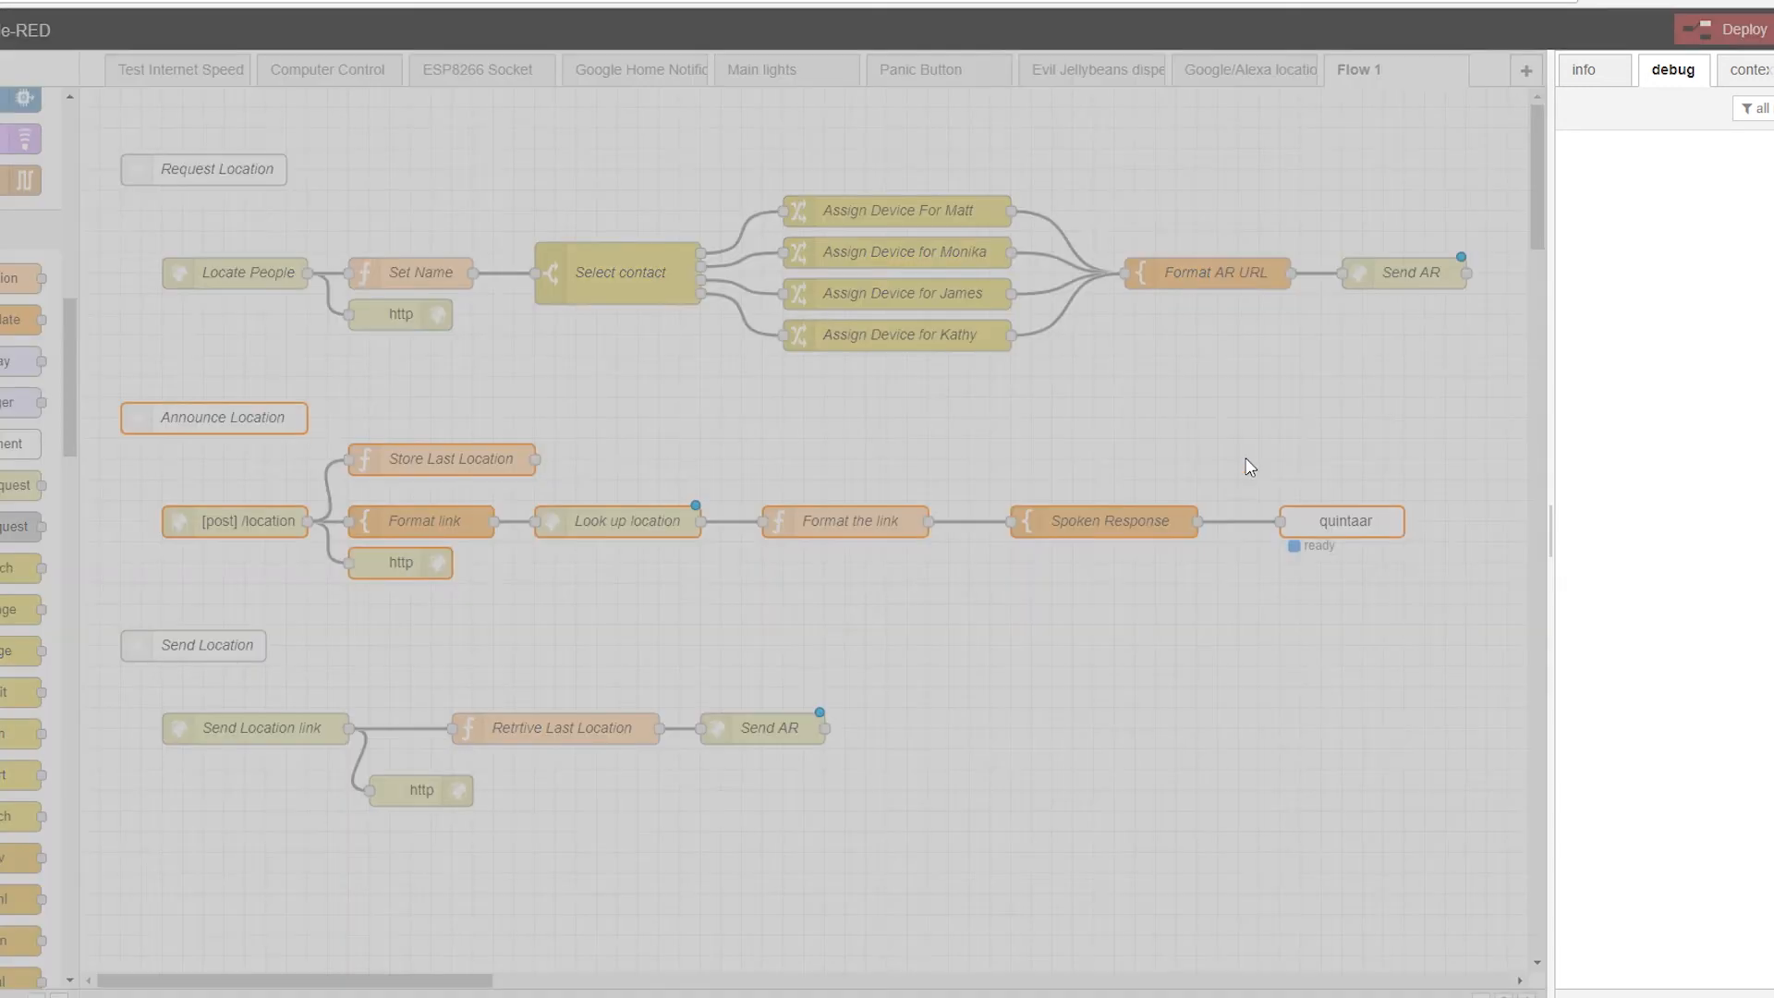
double_click(1100, 521)
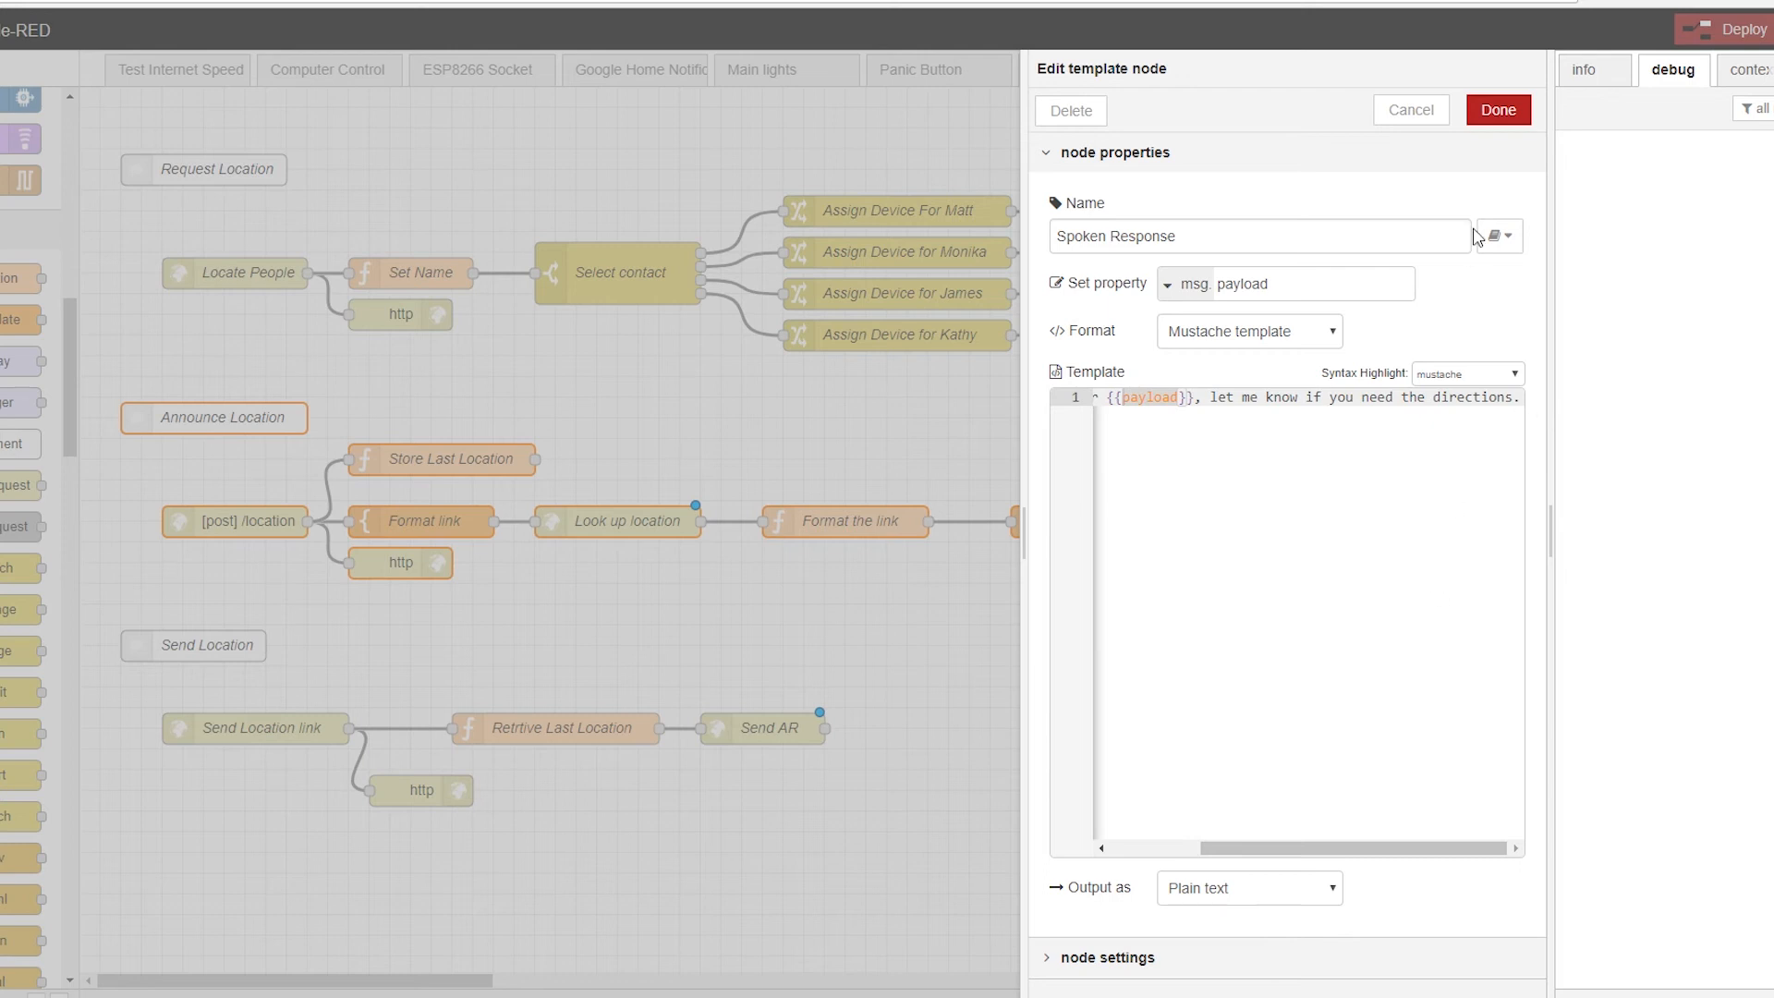
left_click(1496, 110)
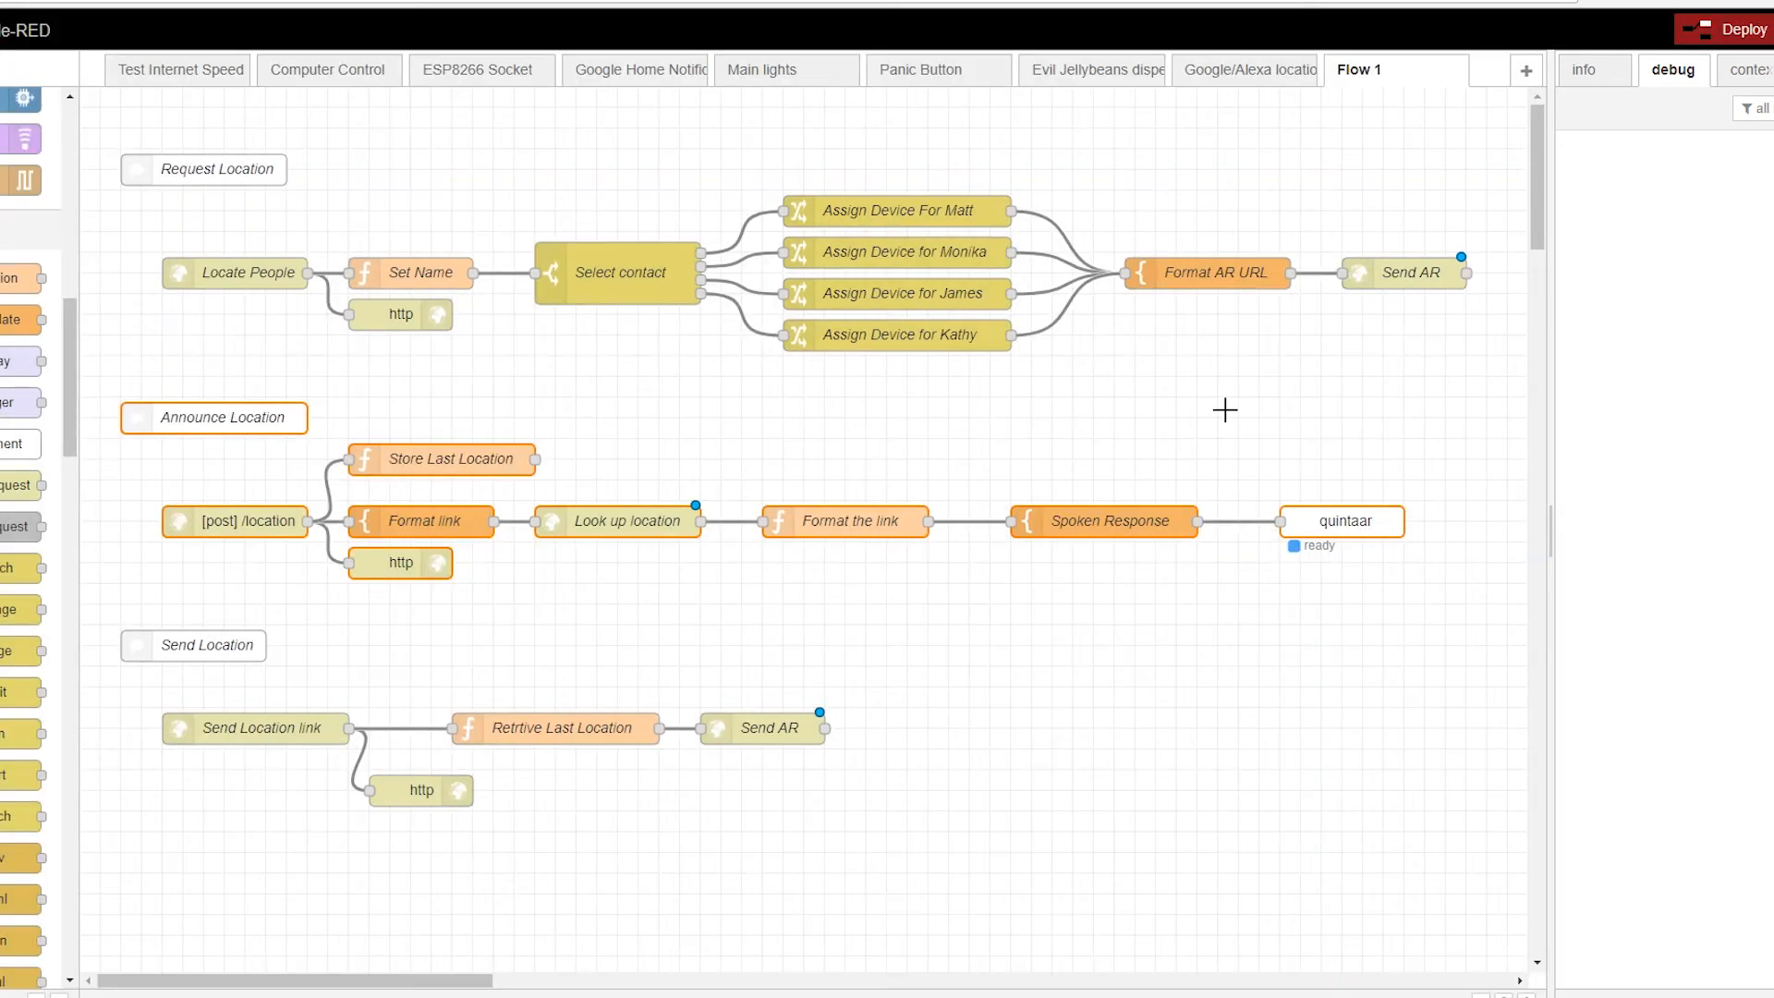
mouse_move(1037, 521)
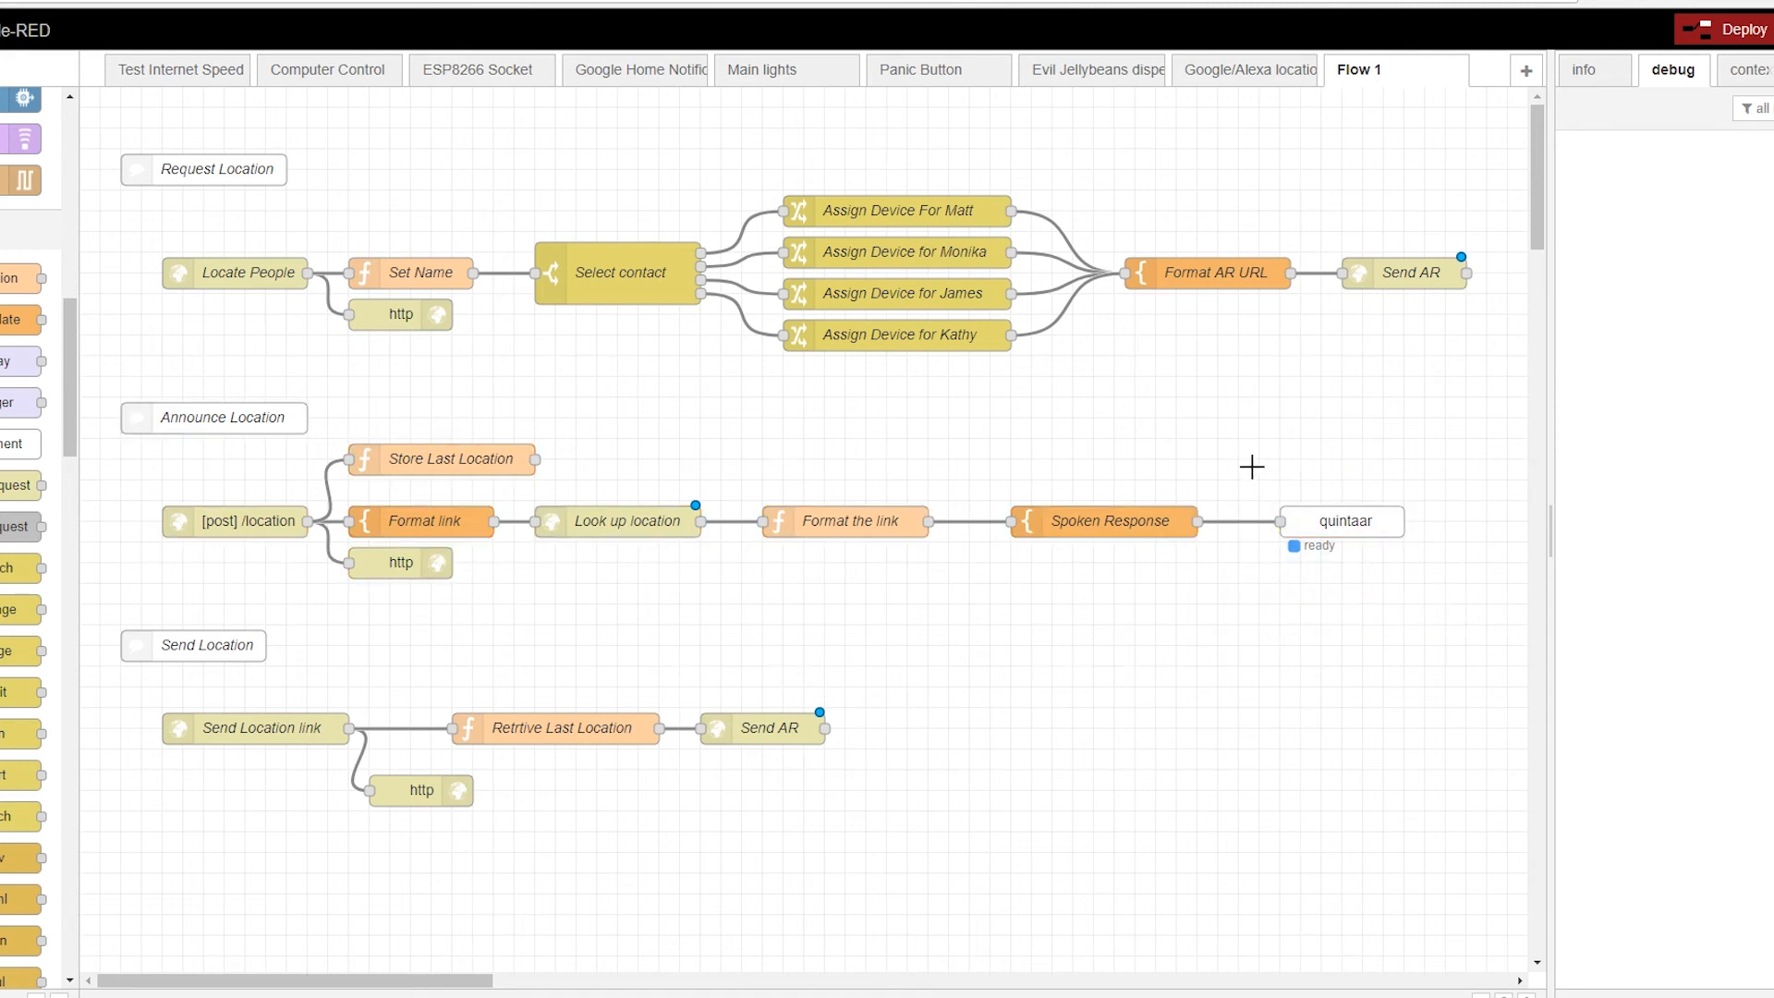
left_click(1341, 521)
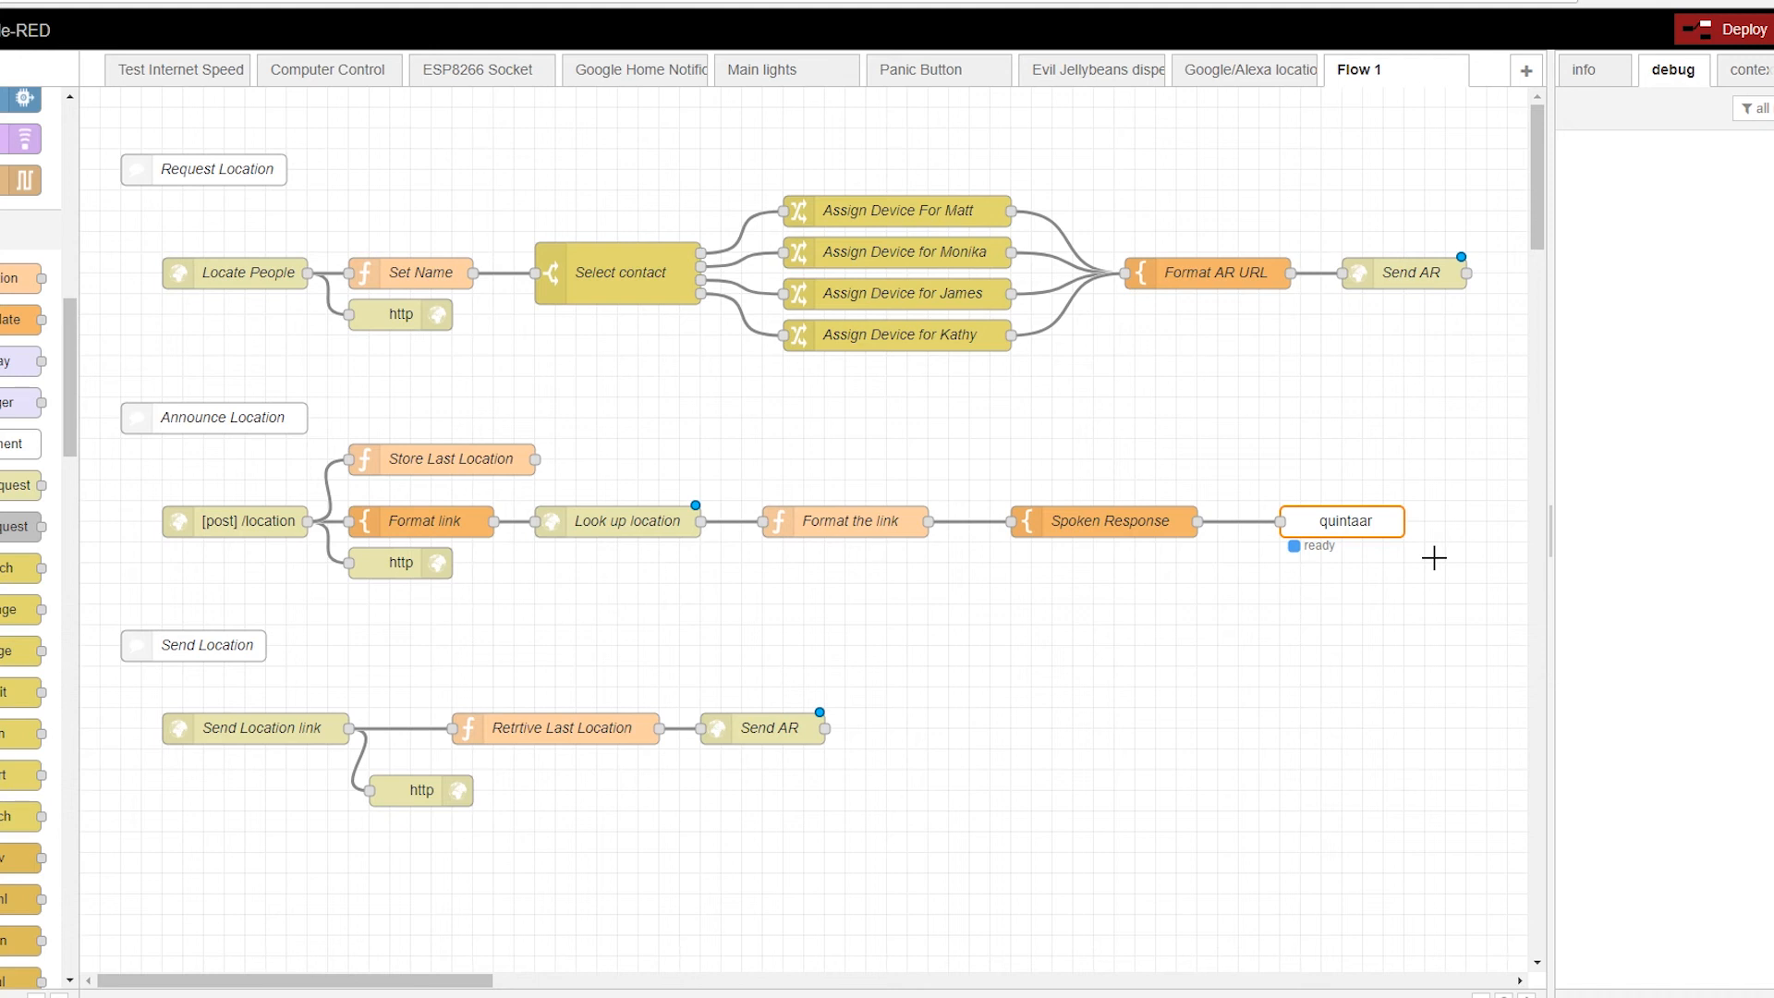
mouse_move(1425, 546)
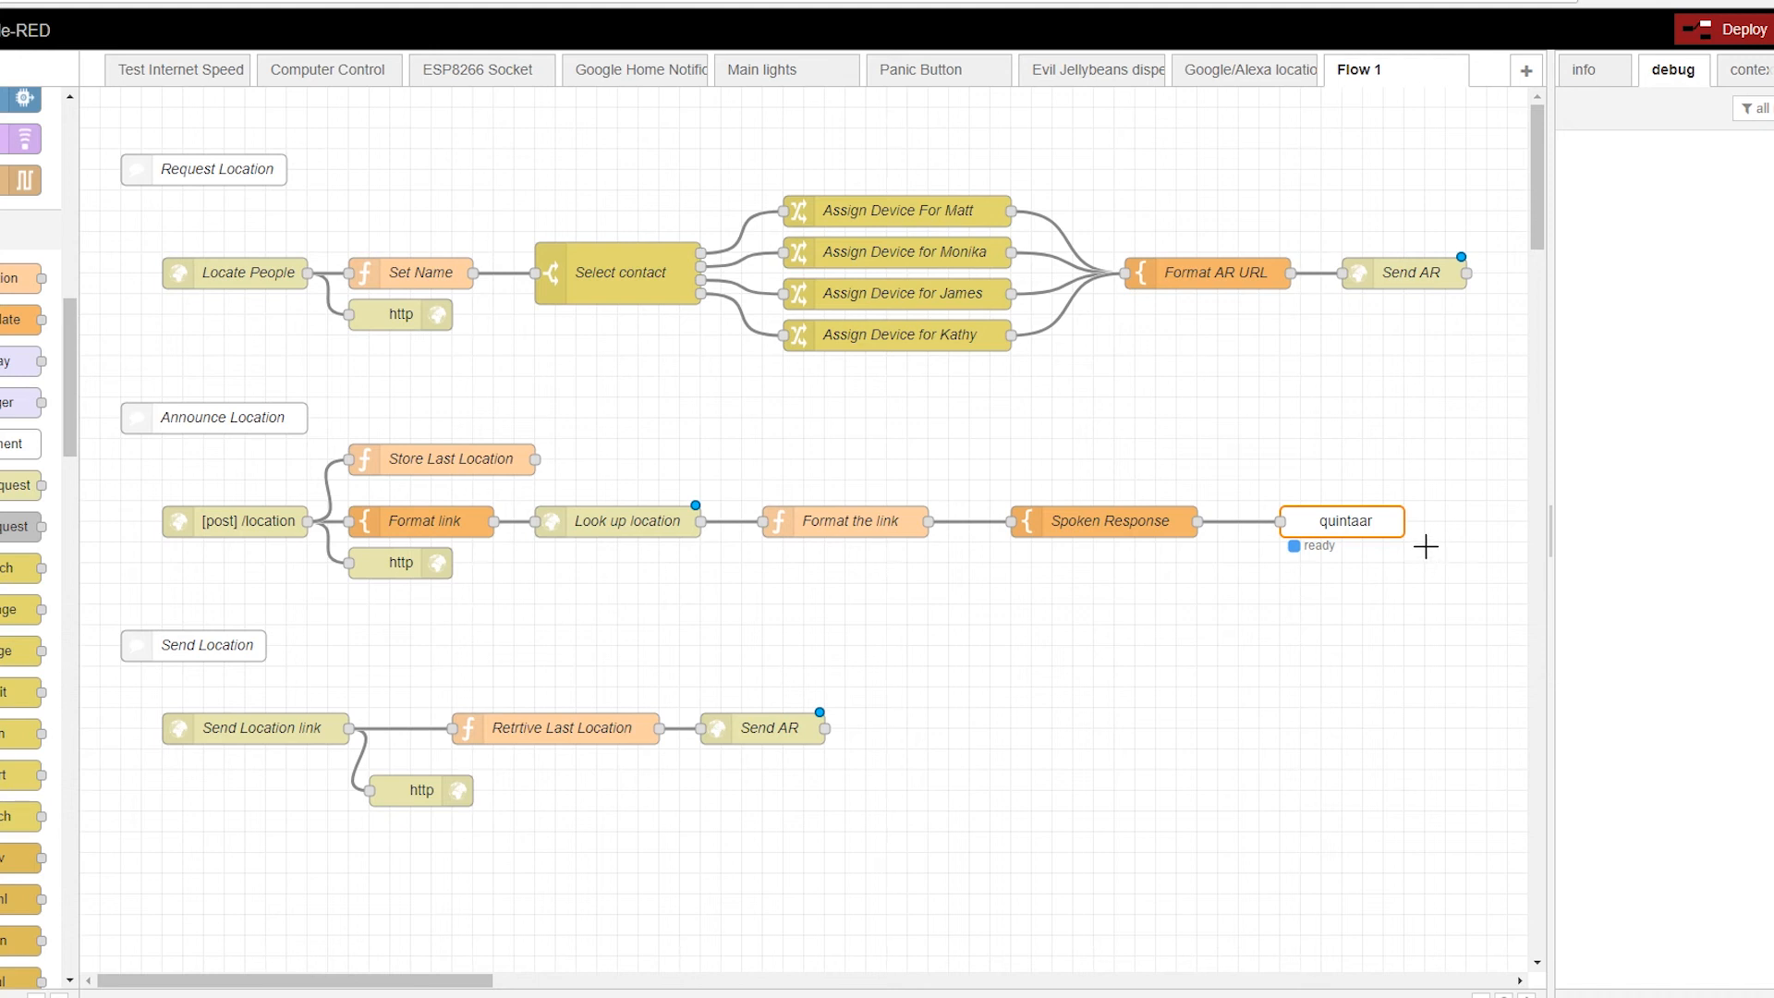
mouse_move(1381, 578)
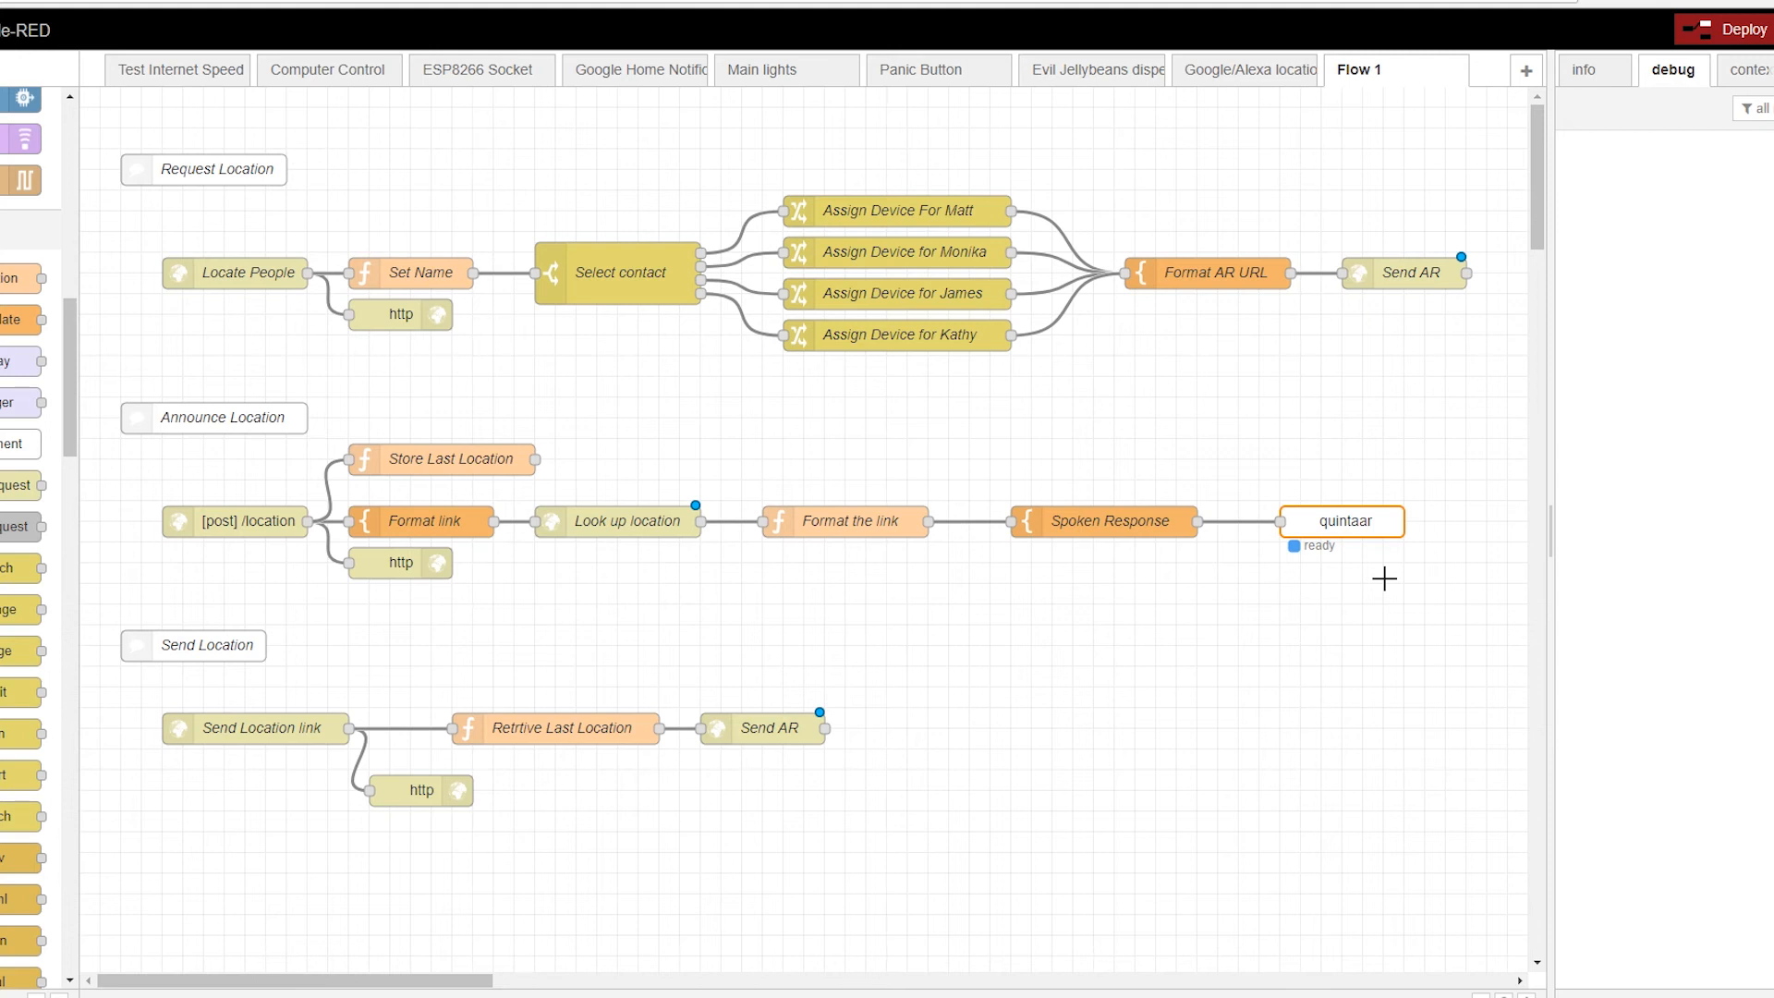
mouse_move(570, 250)
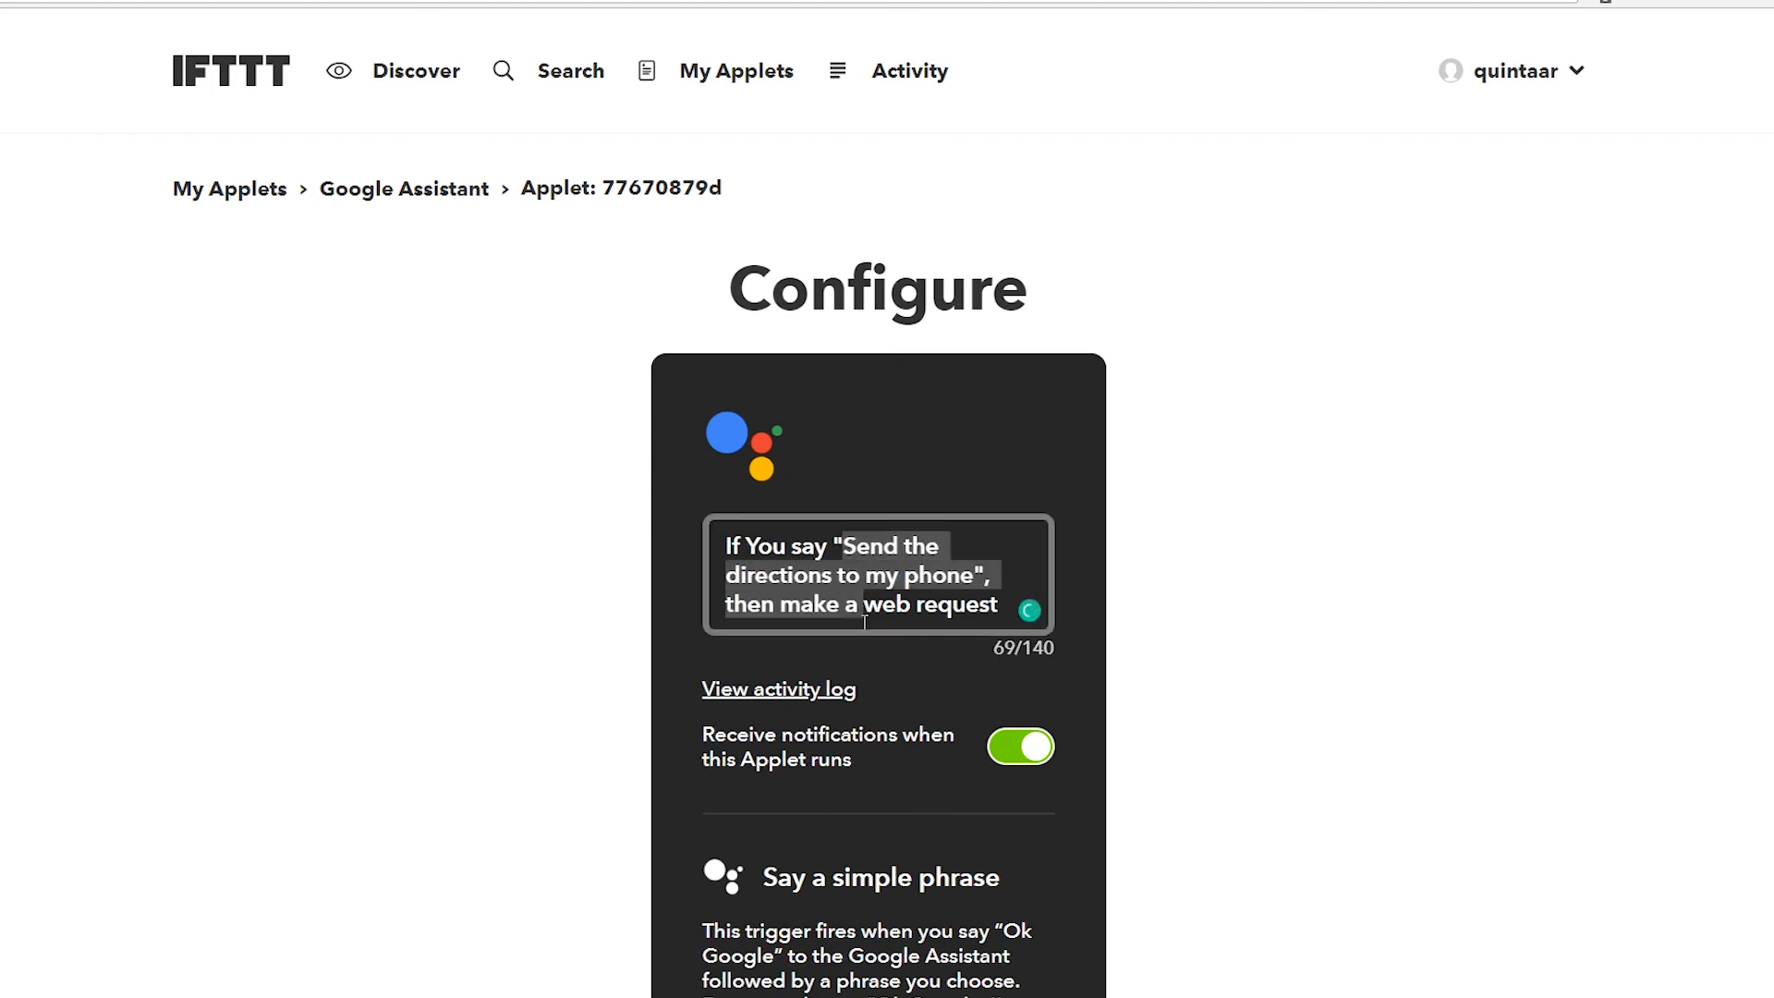
Step: Scroll through the Webhooks action showing the POST application/json request to /location/send
scroll("down", 3)
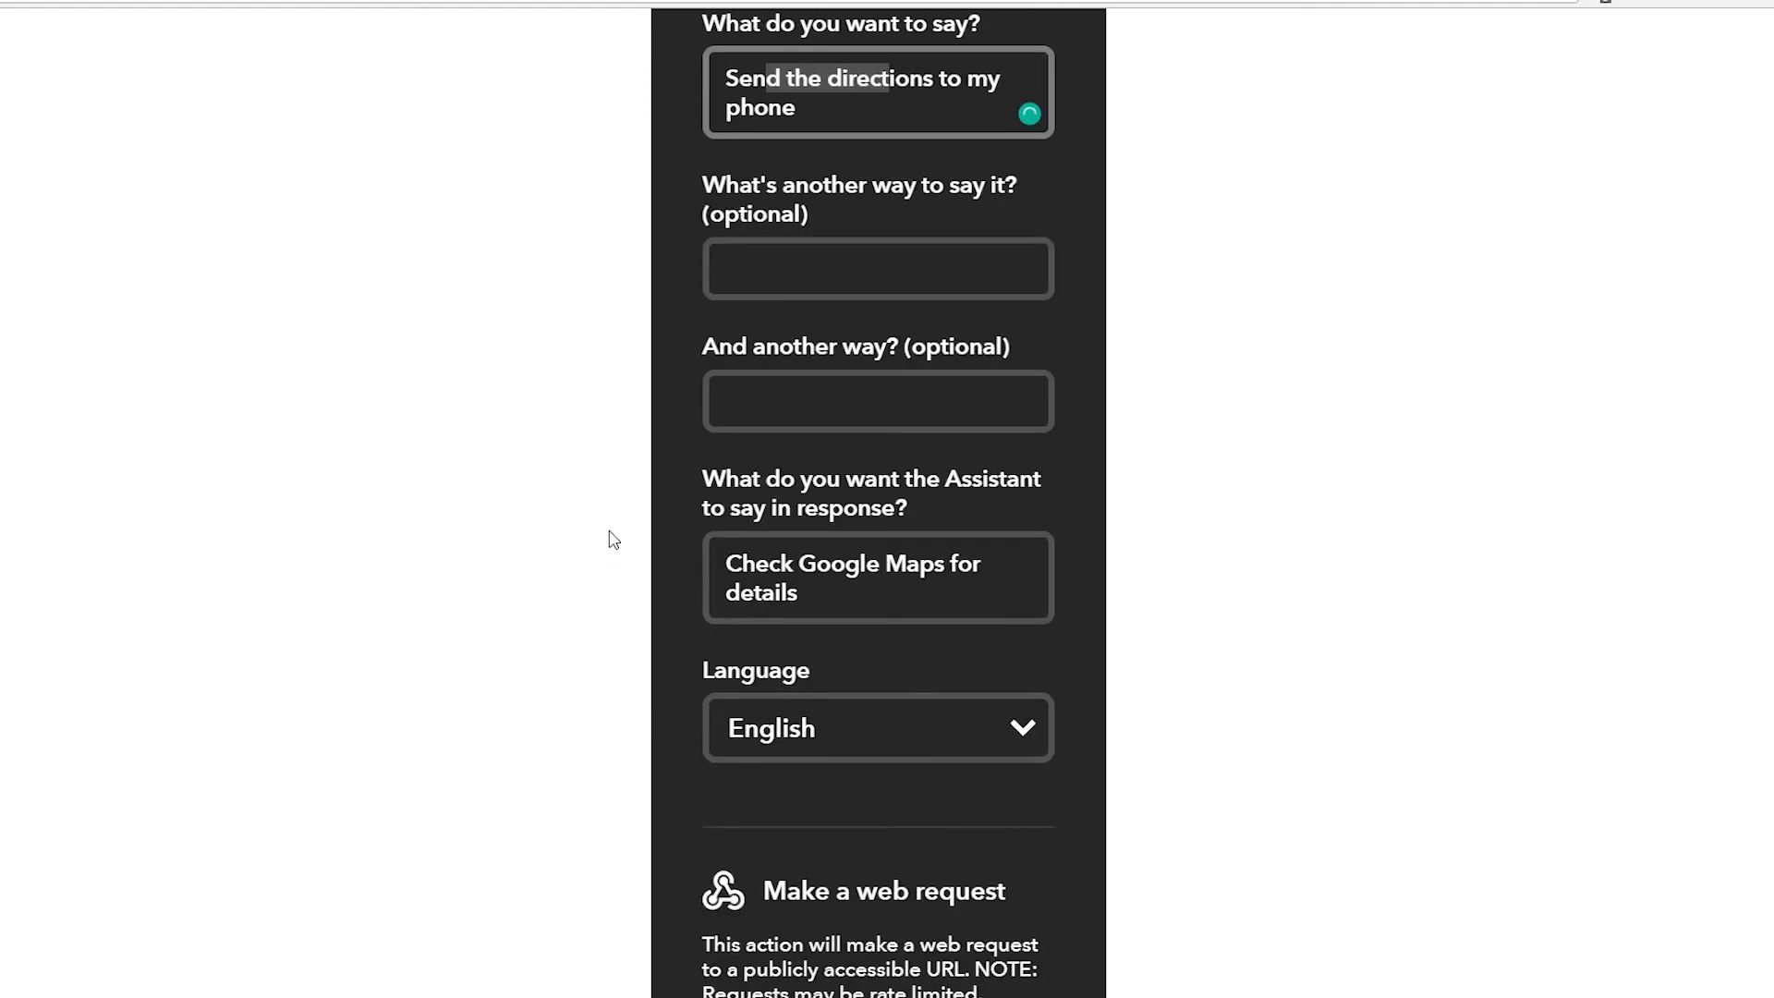
scroll("down", 3)
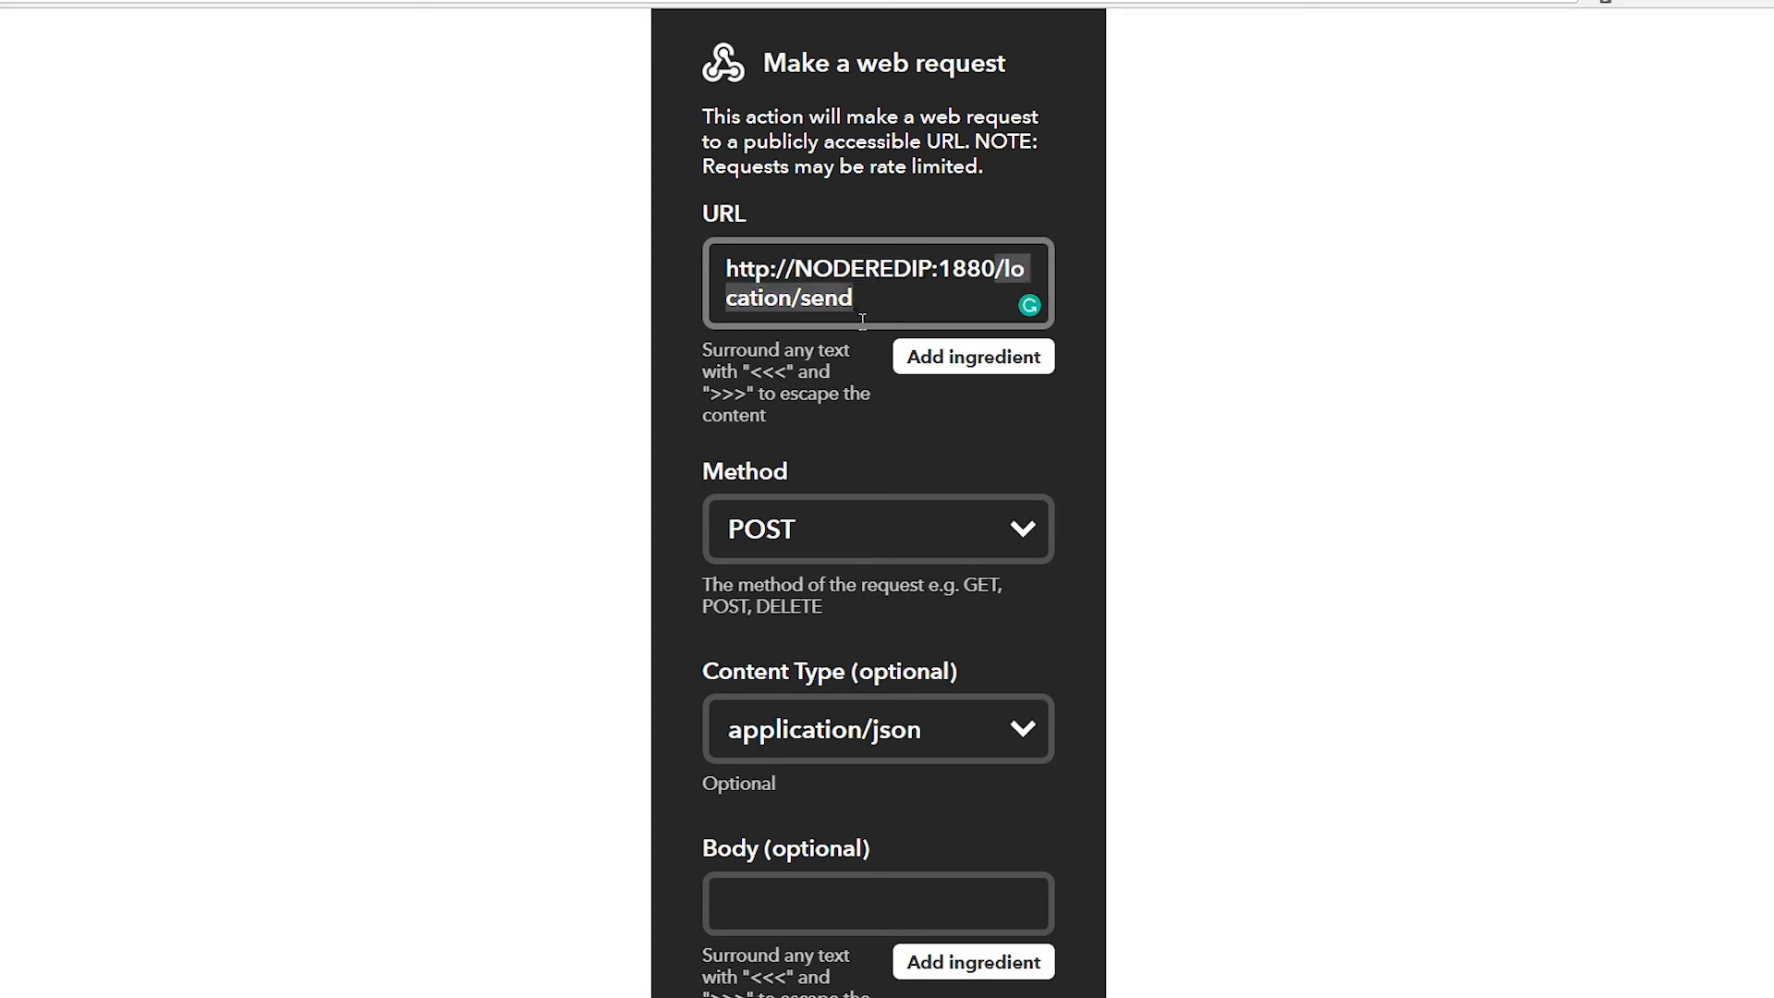
mouse_move(812, 525)
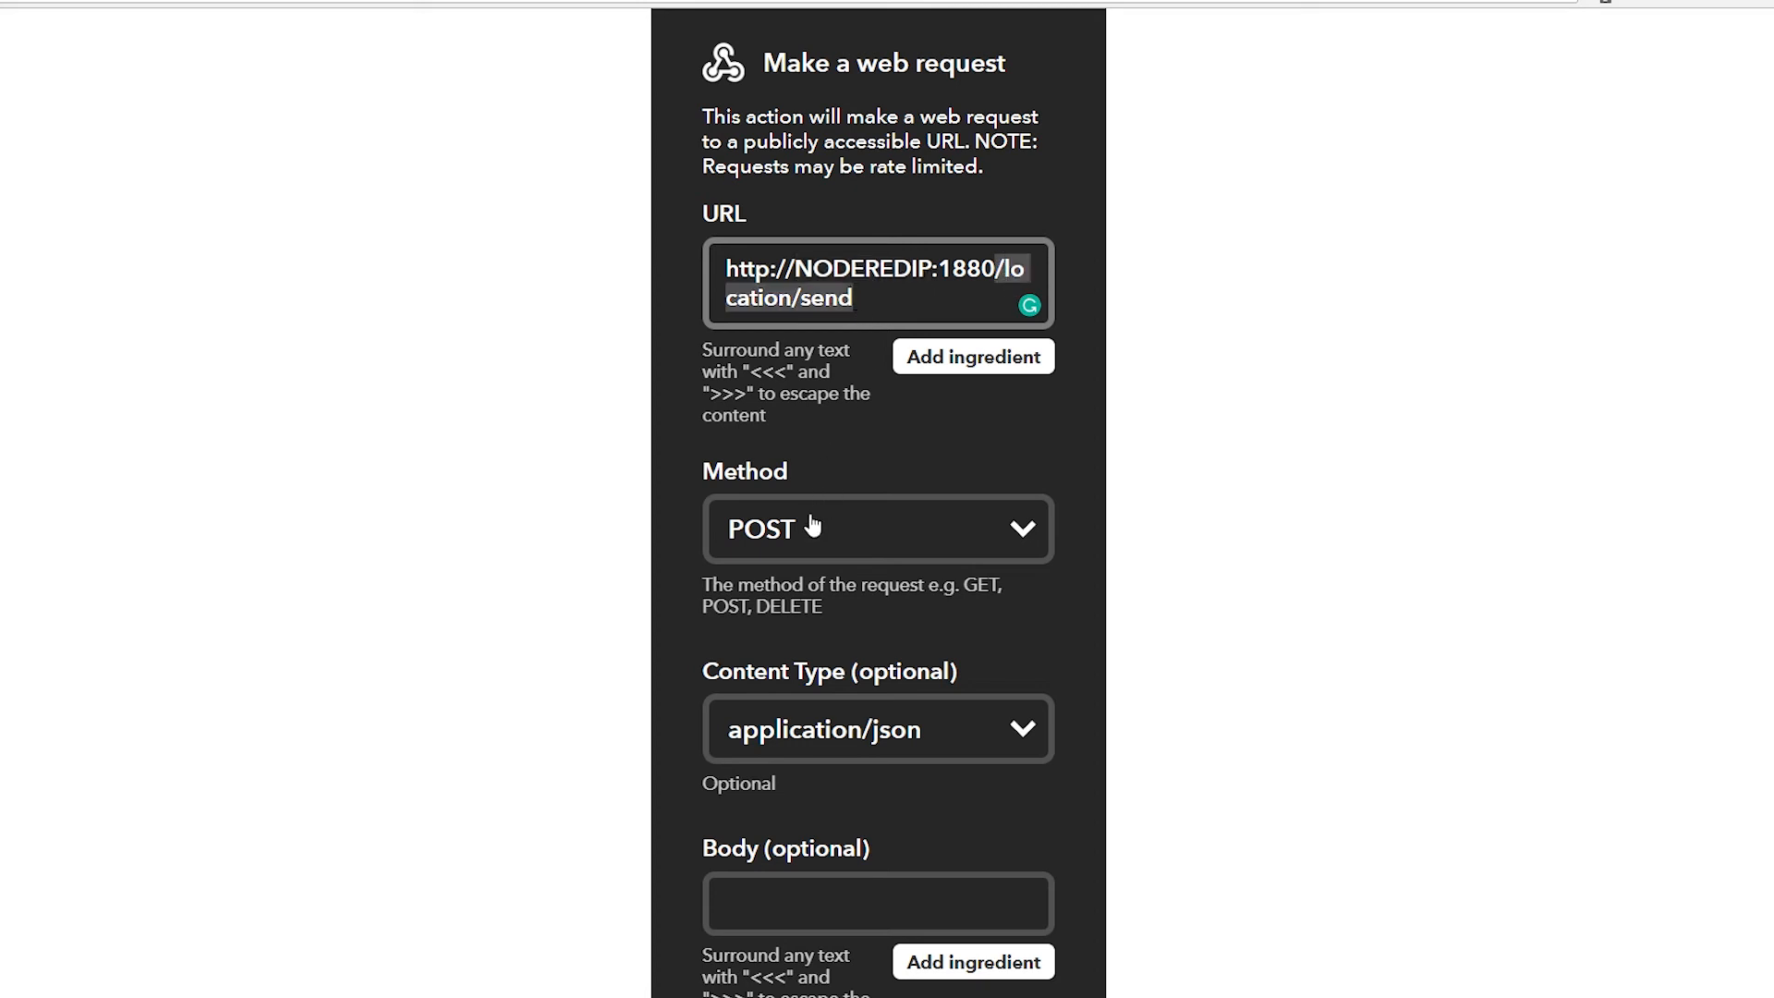
mouse_move(902, 895)
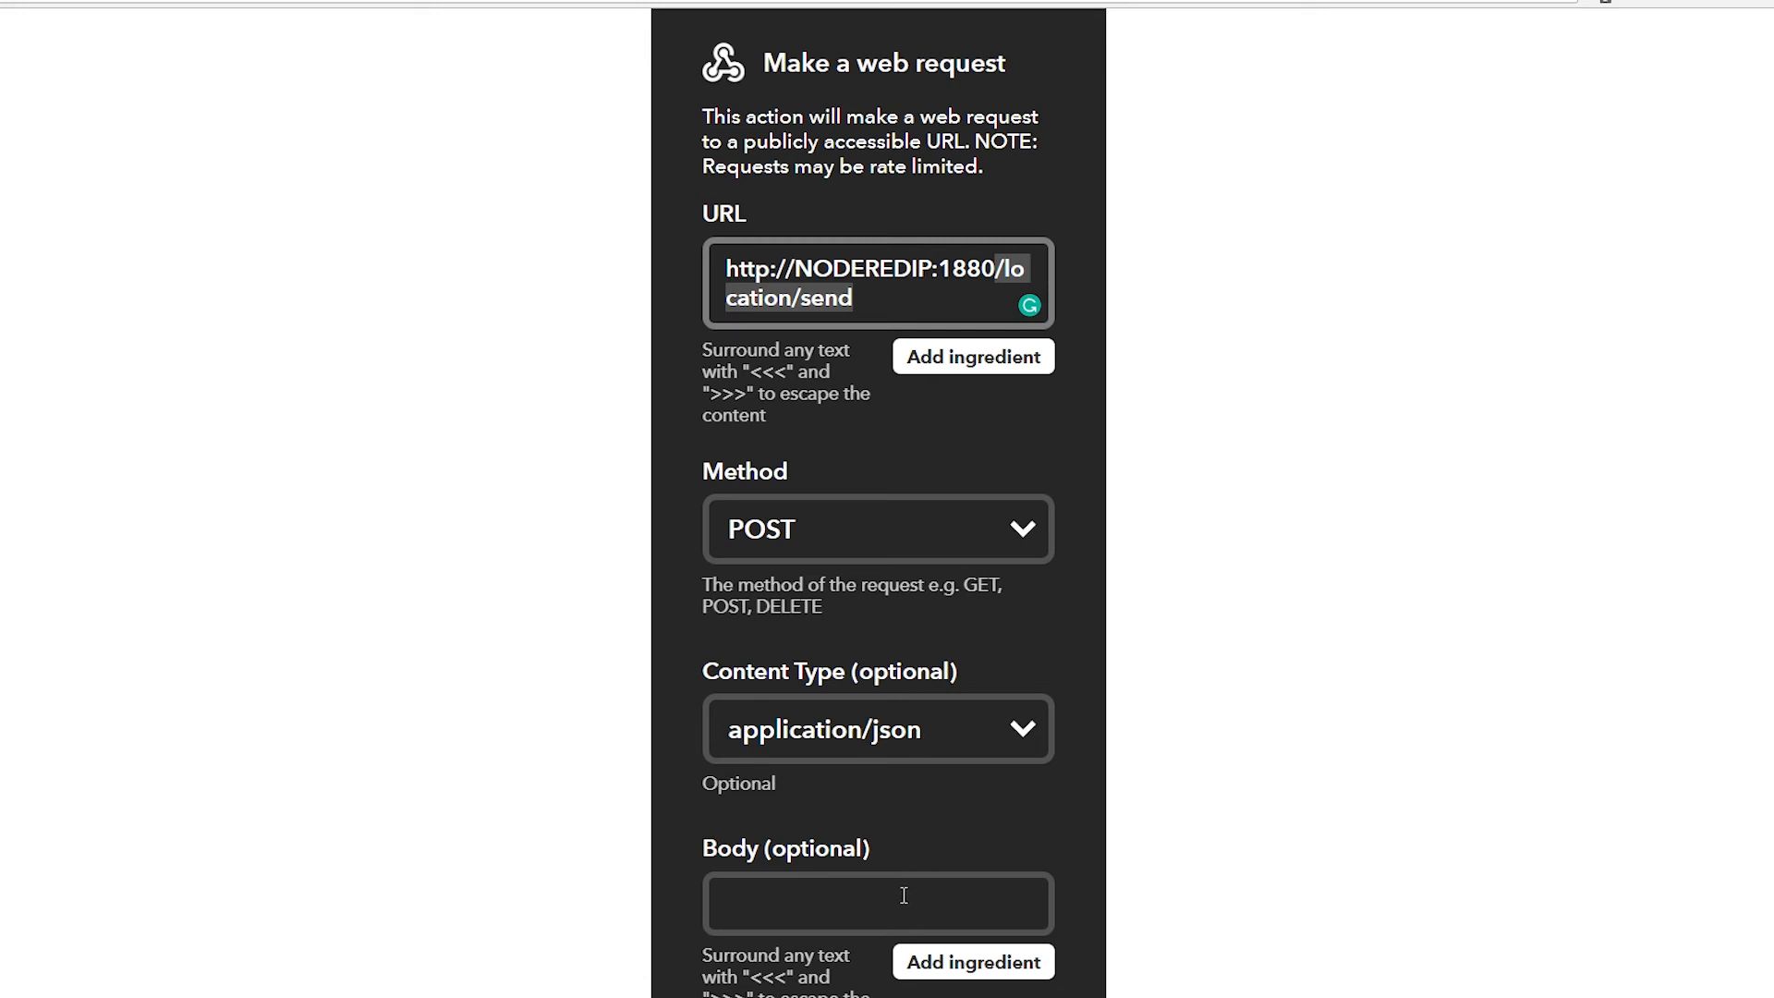
mouse_move(539, 650)
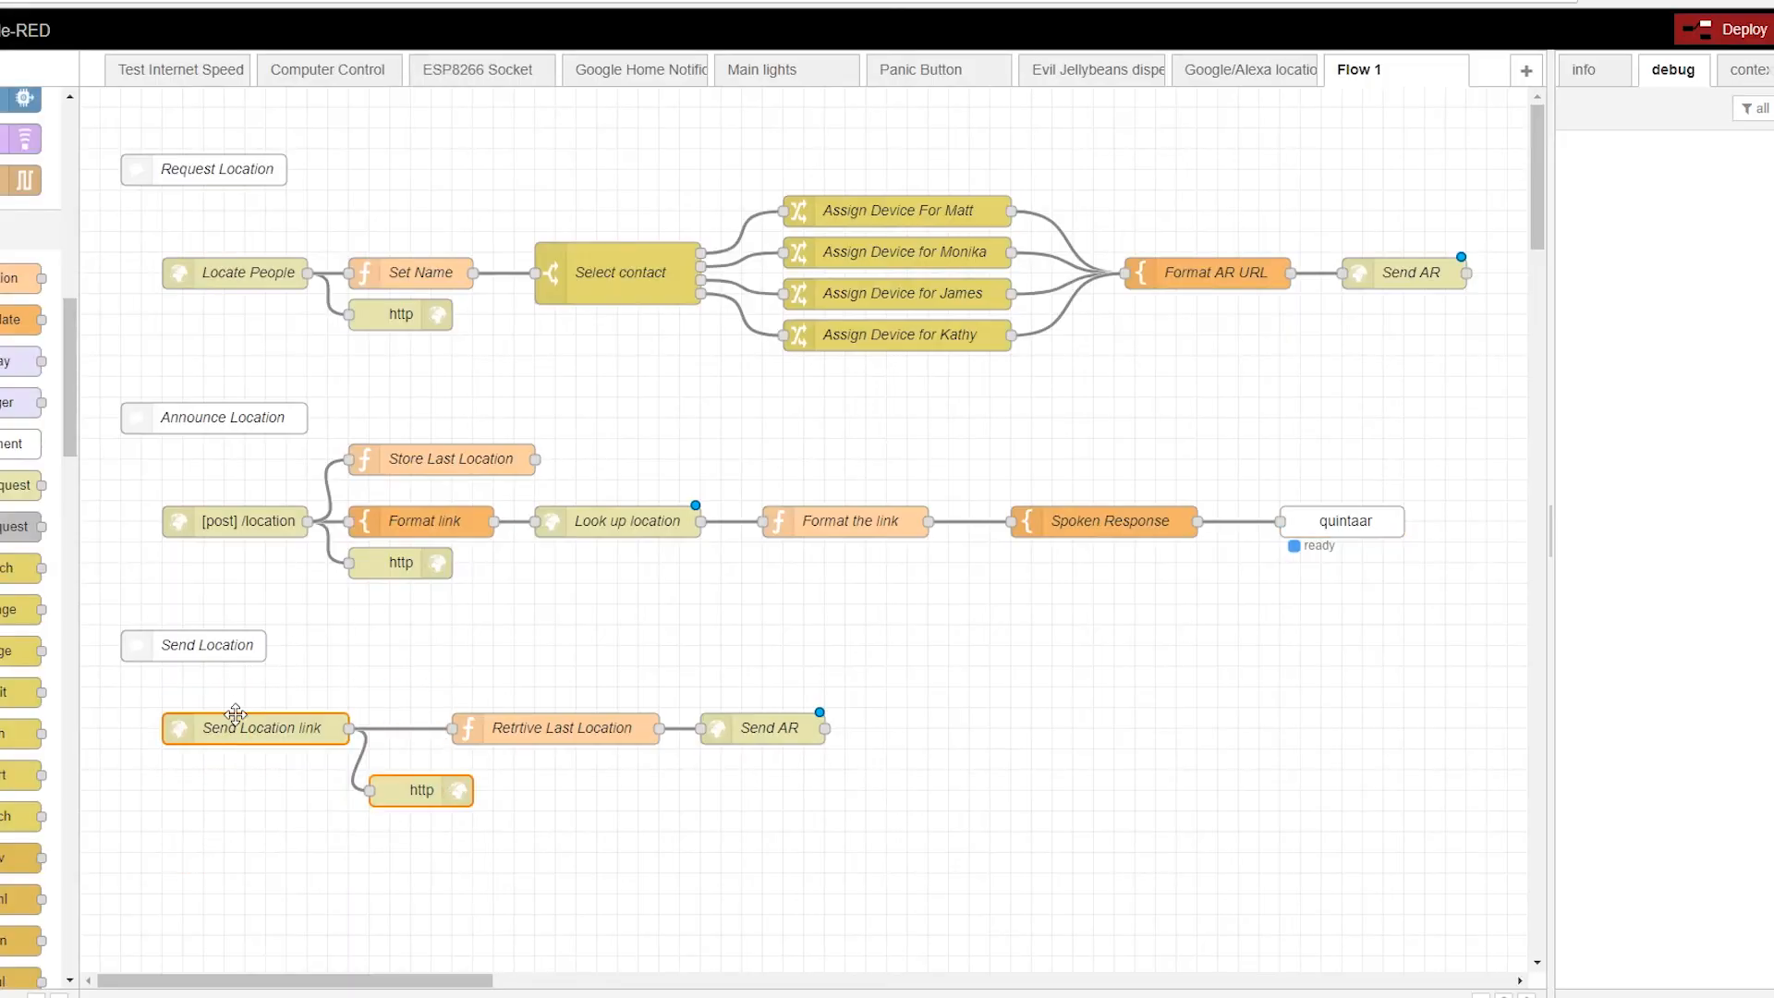
Step: Check the Send Location endpoint's POST /location/send URL, then open Retrive Last Location
double_click(255, 727)
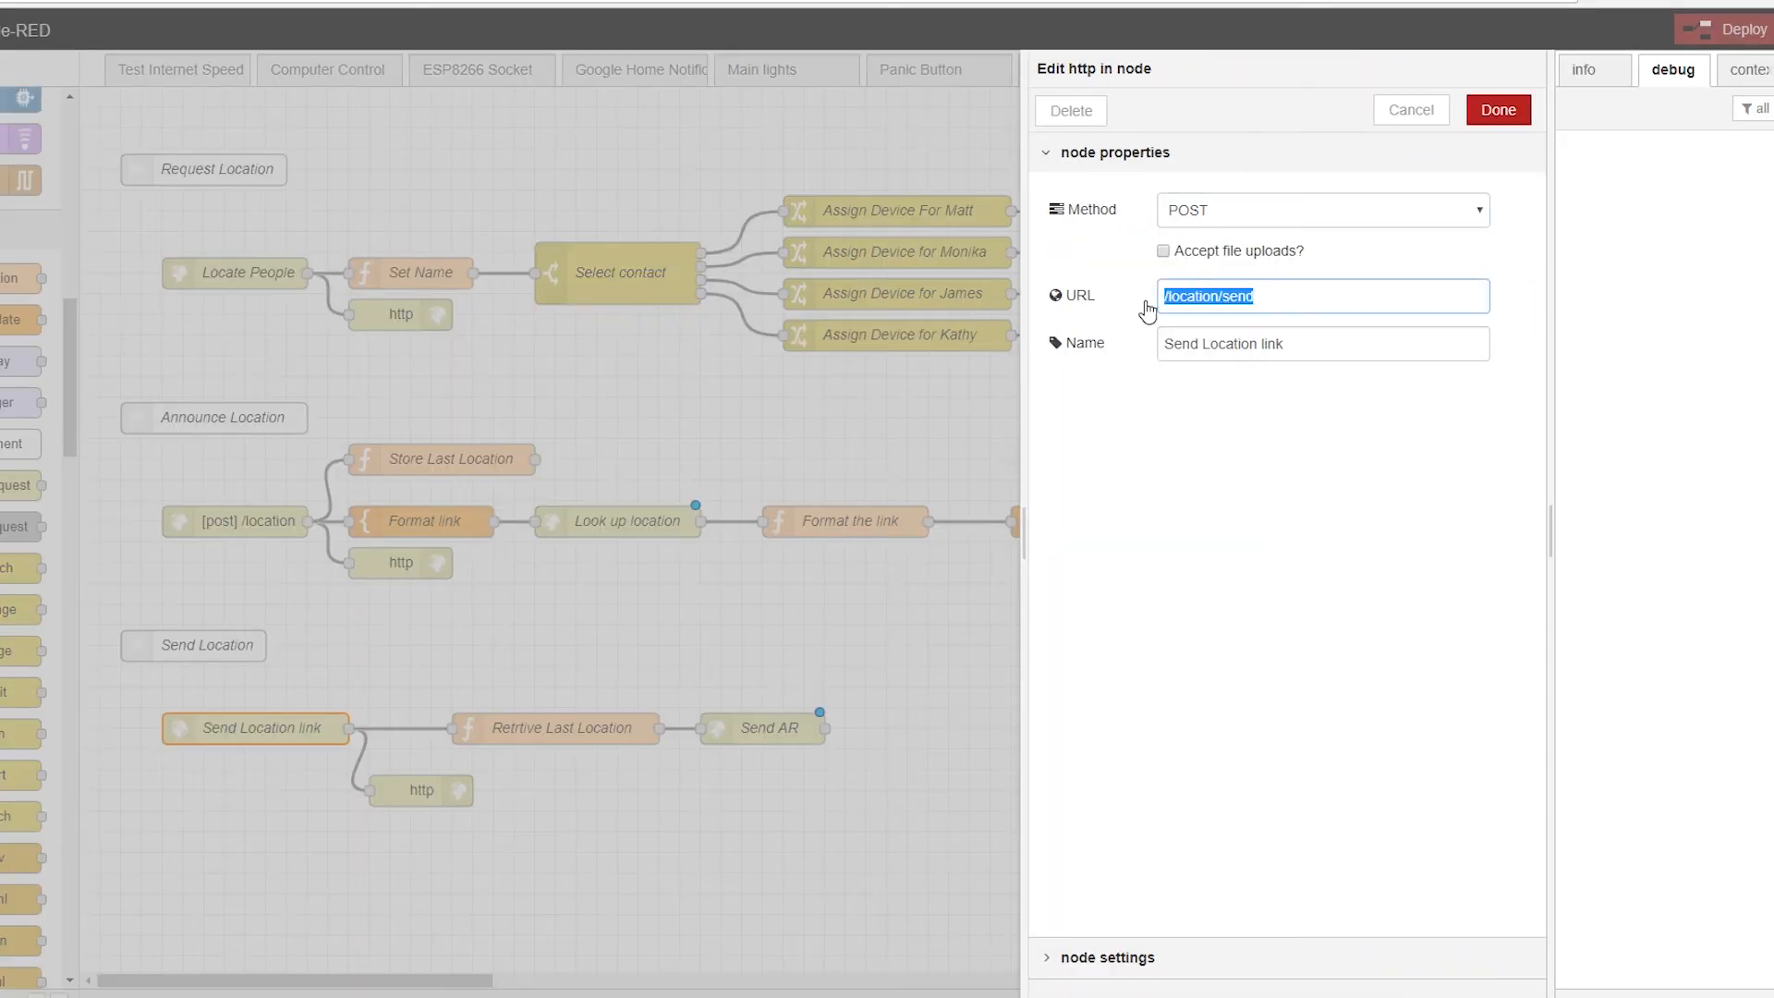
left_click(1496, 110)
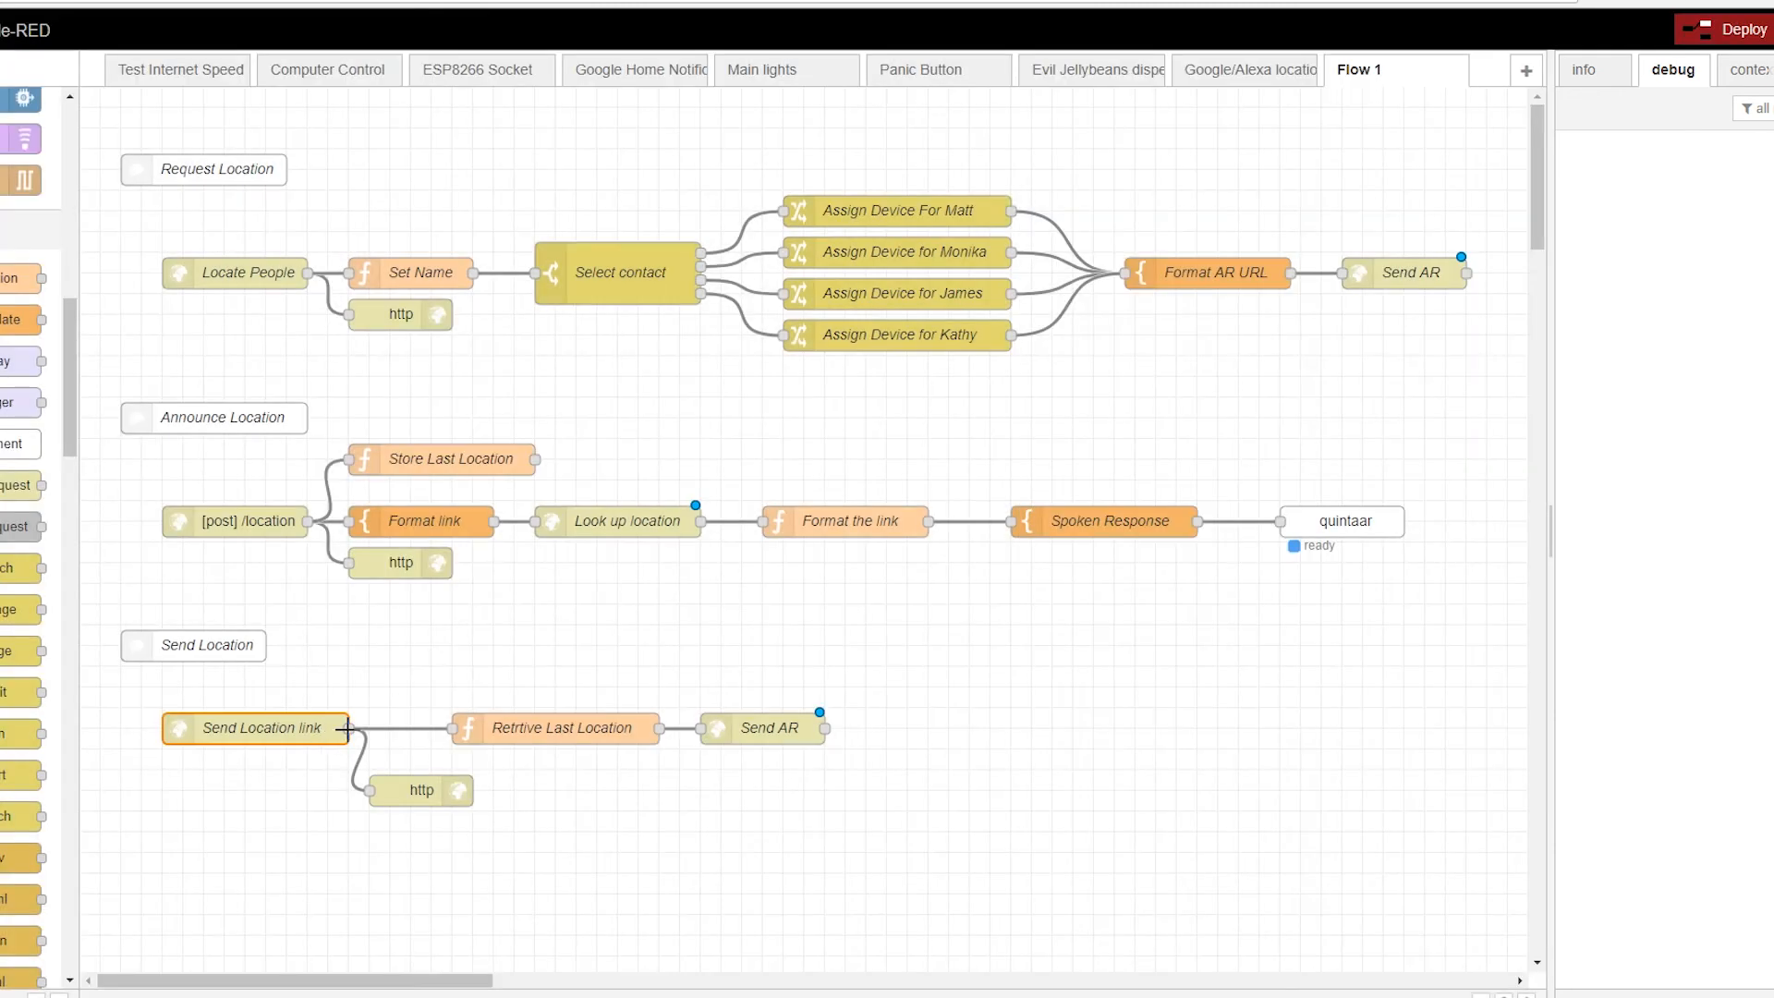
double_click(555, 727)
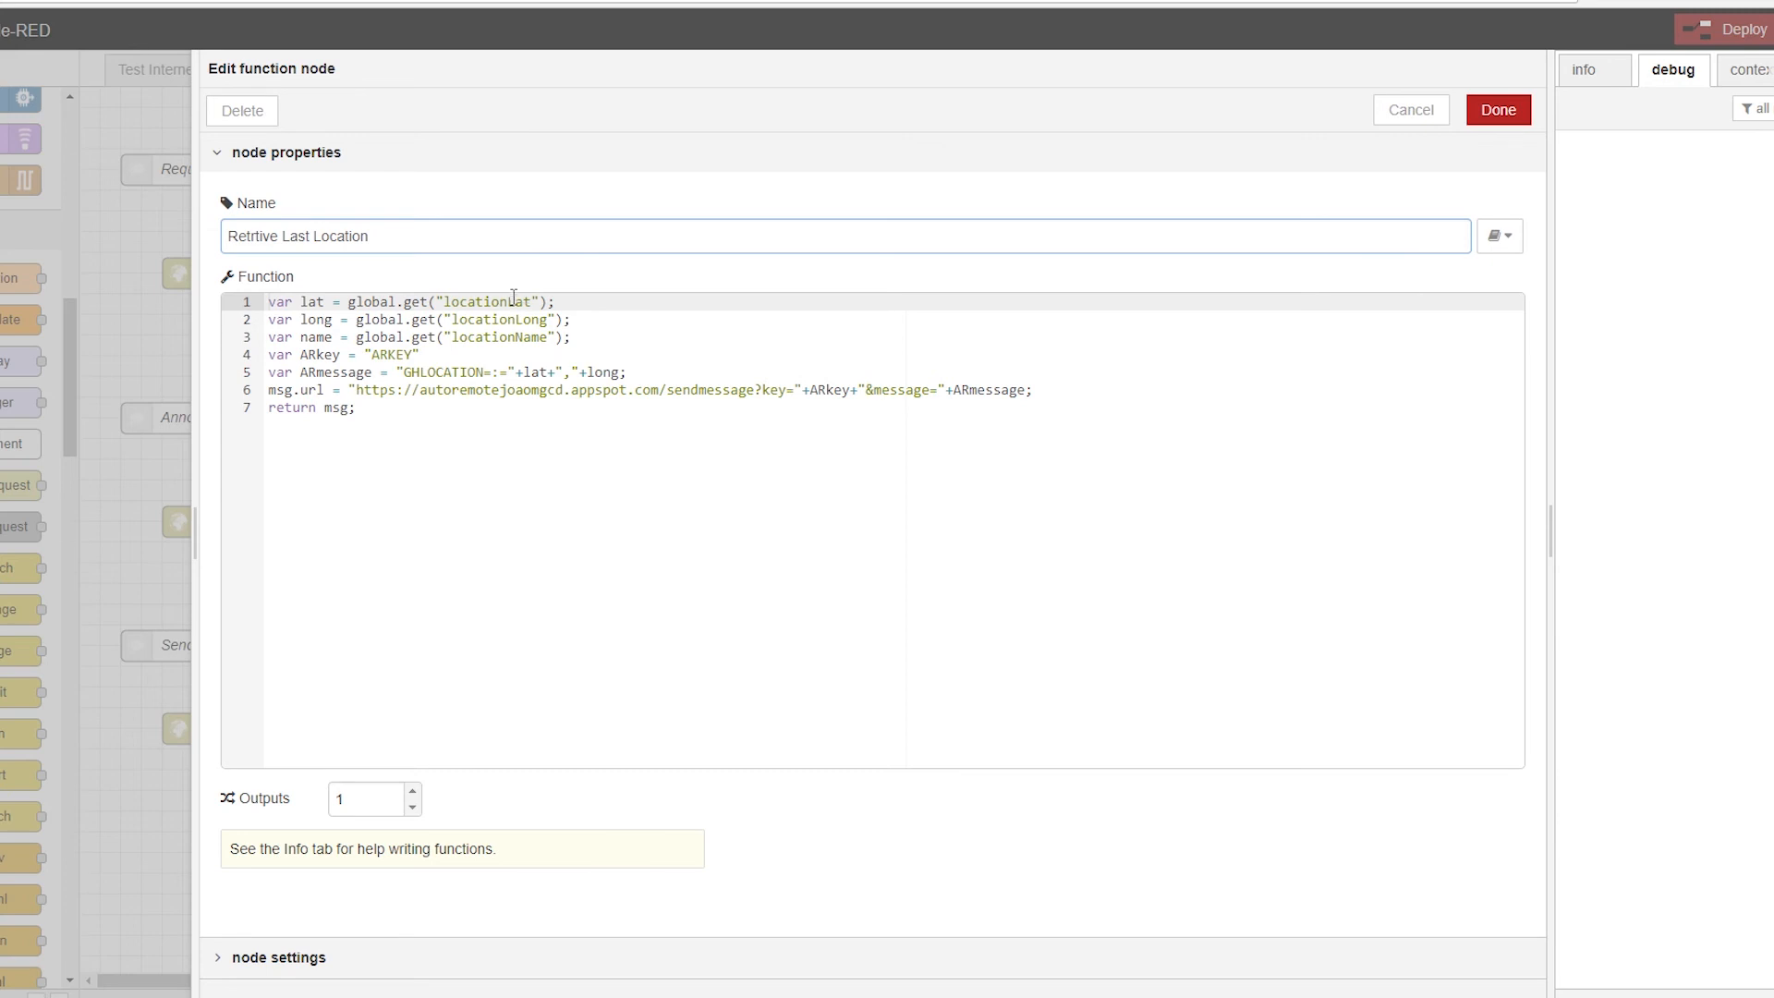
Step: Review the stored latitude lookup and ARKEY placeholder in the function, then close it
left_click(524, 319)
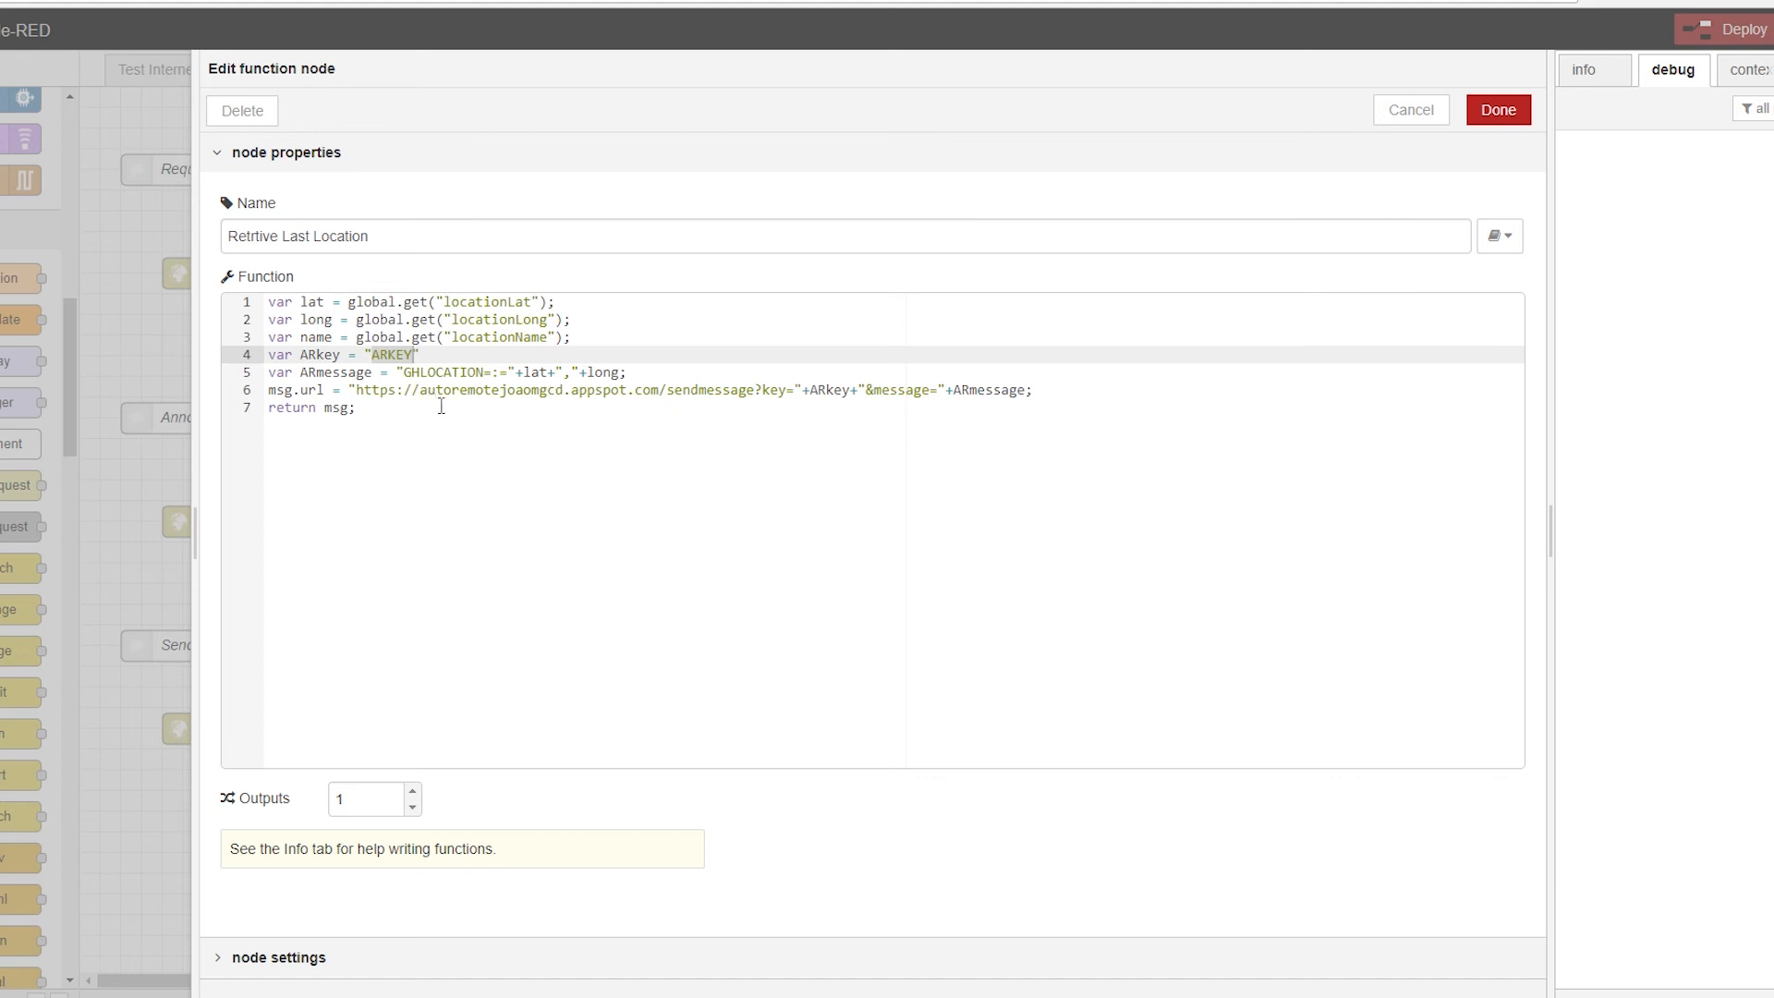
left_click(407, 372)
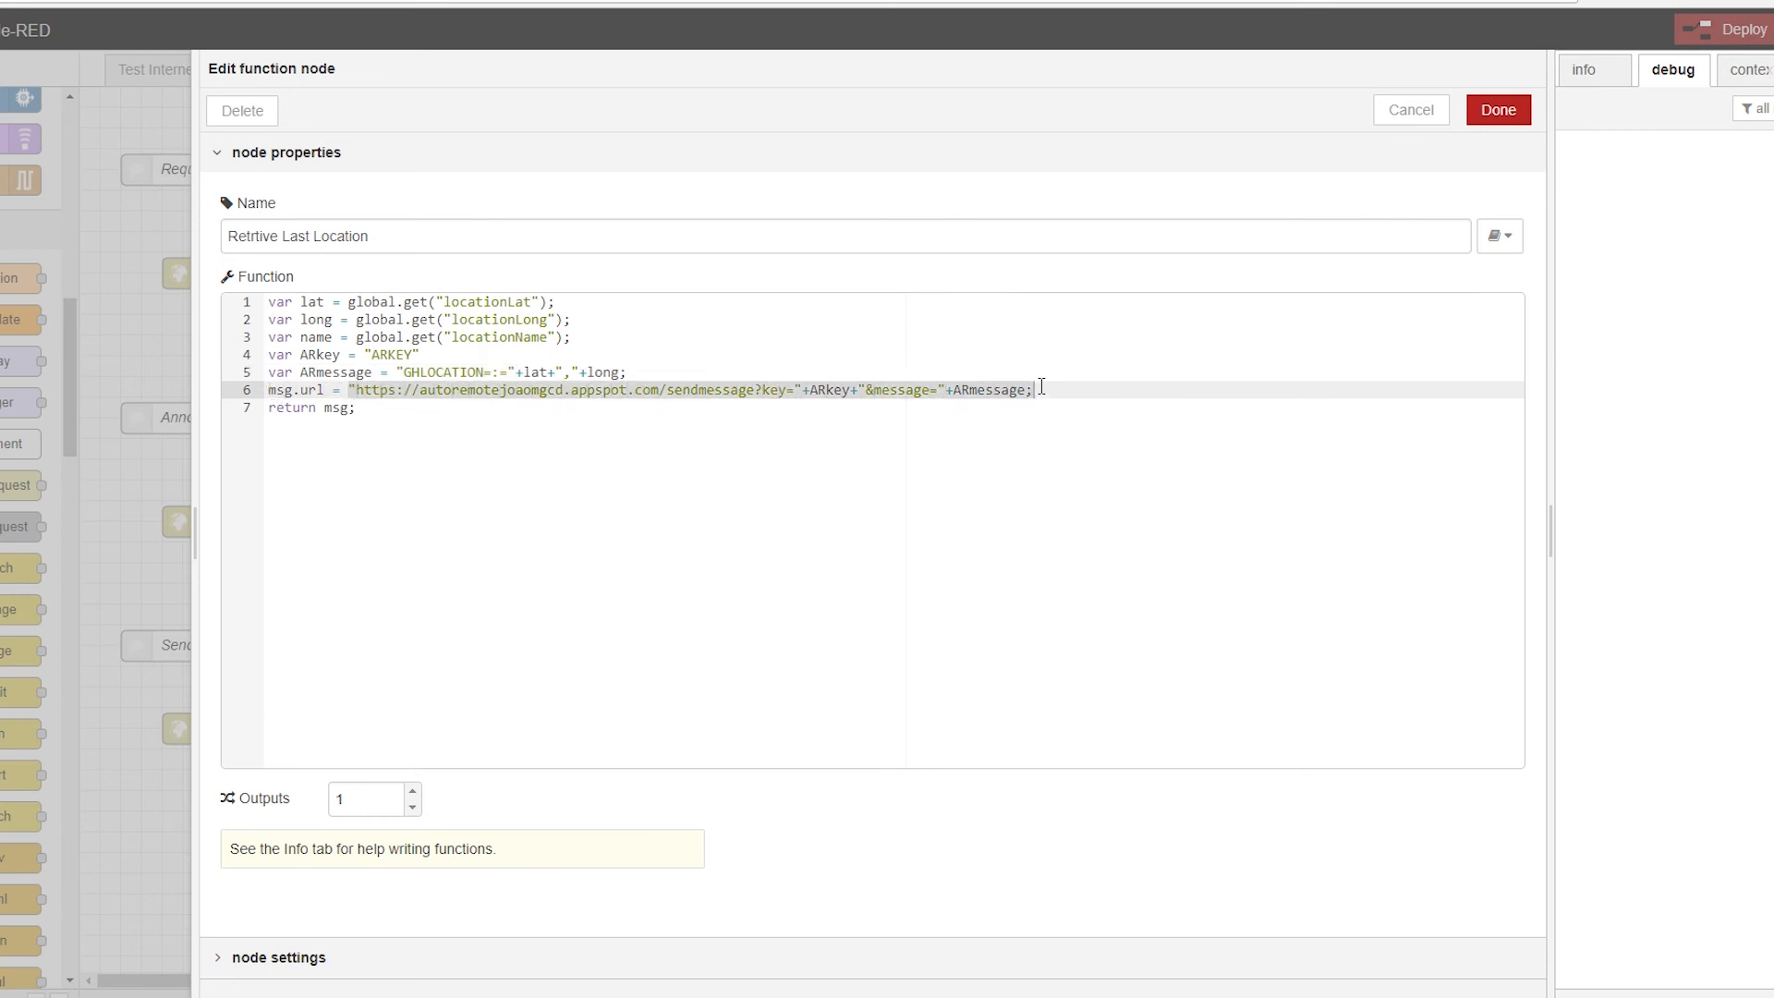
left_click(1496, 110)
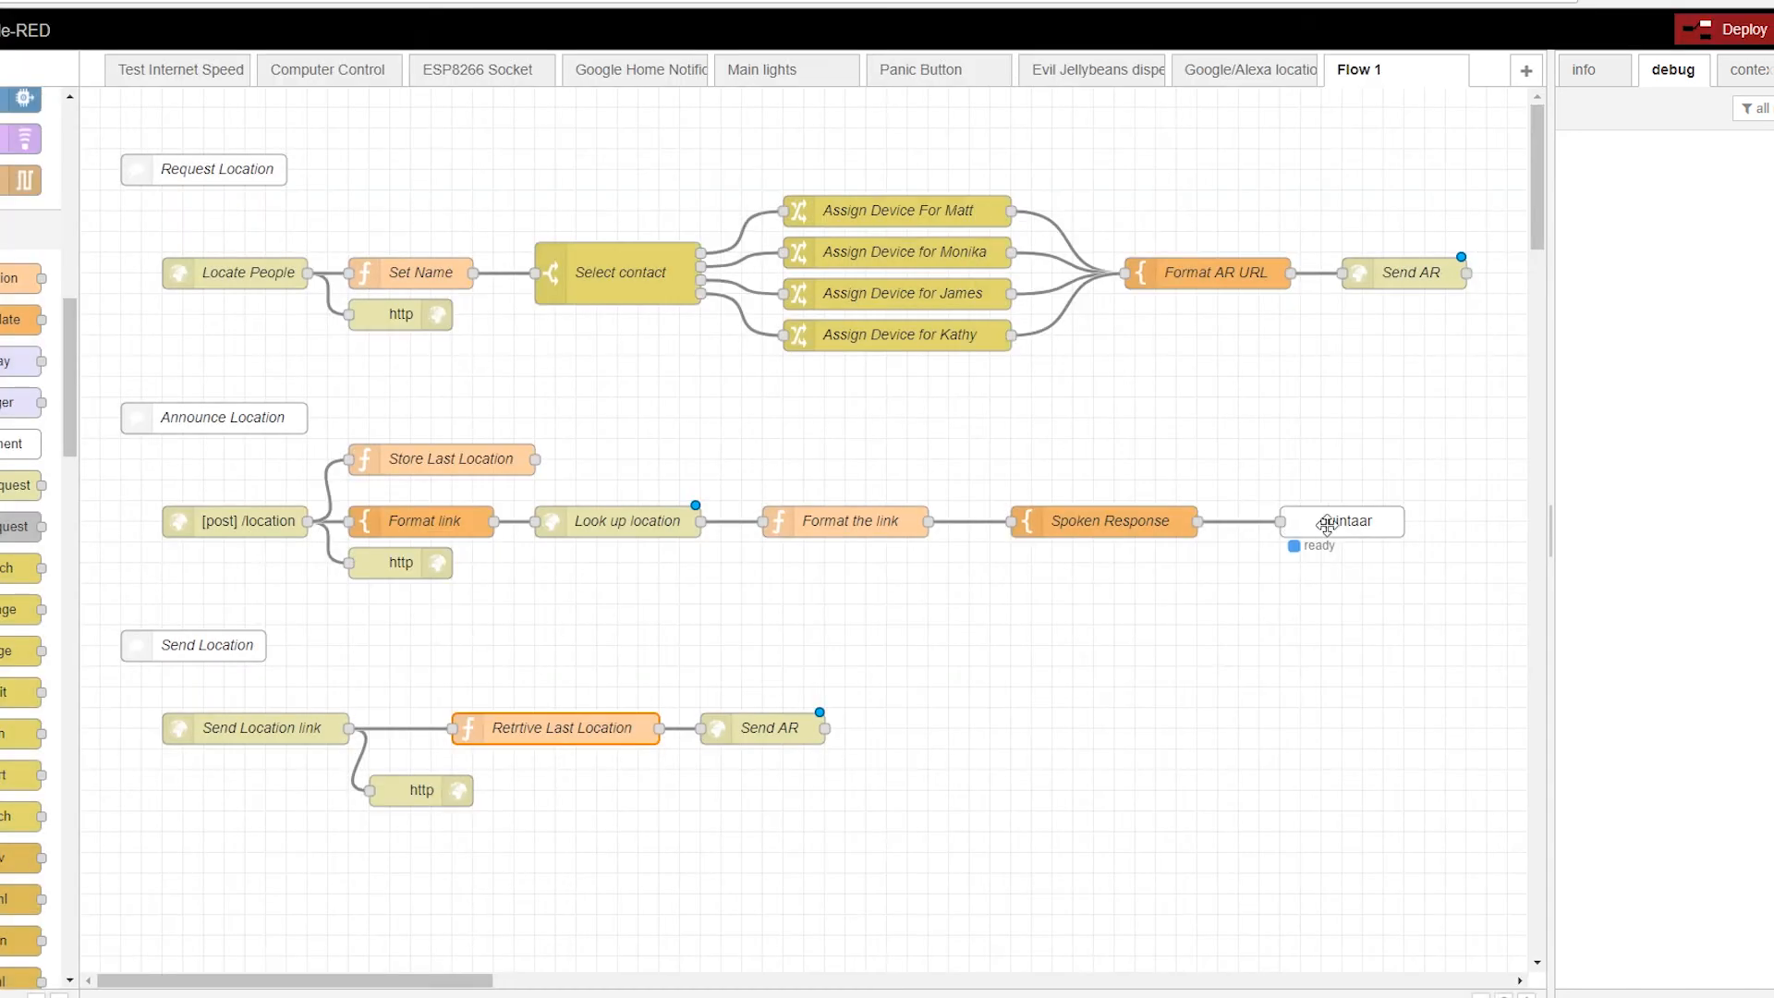
Step: Confirm the Send AR http request node uses POST with an empty URL, then close it
double_click(764, 727)
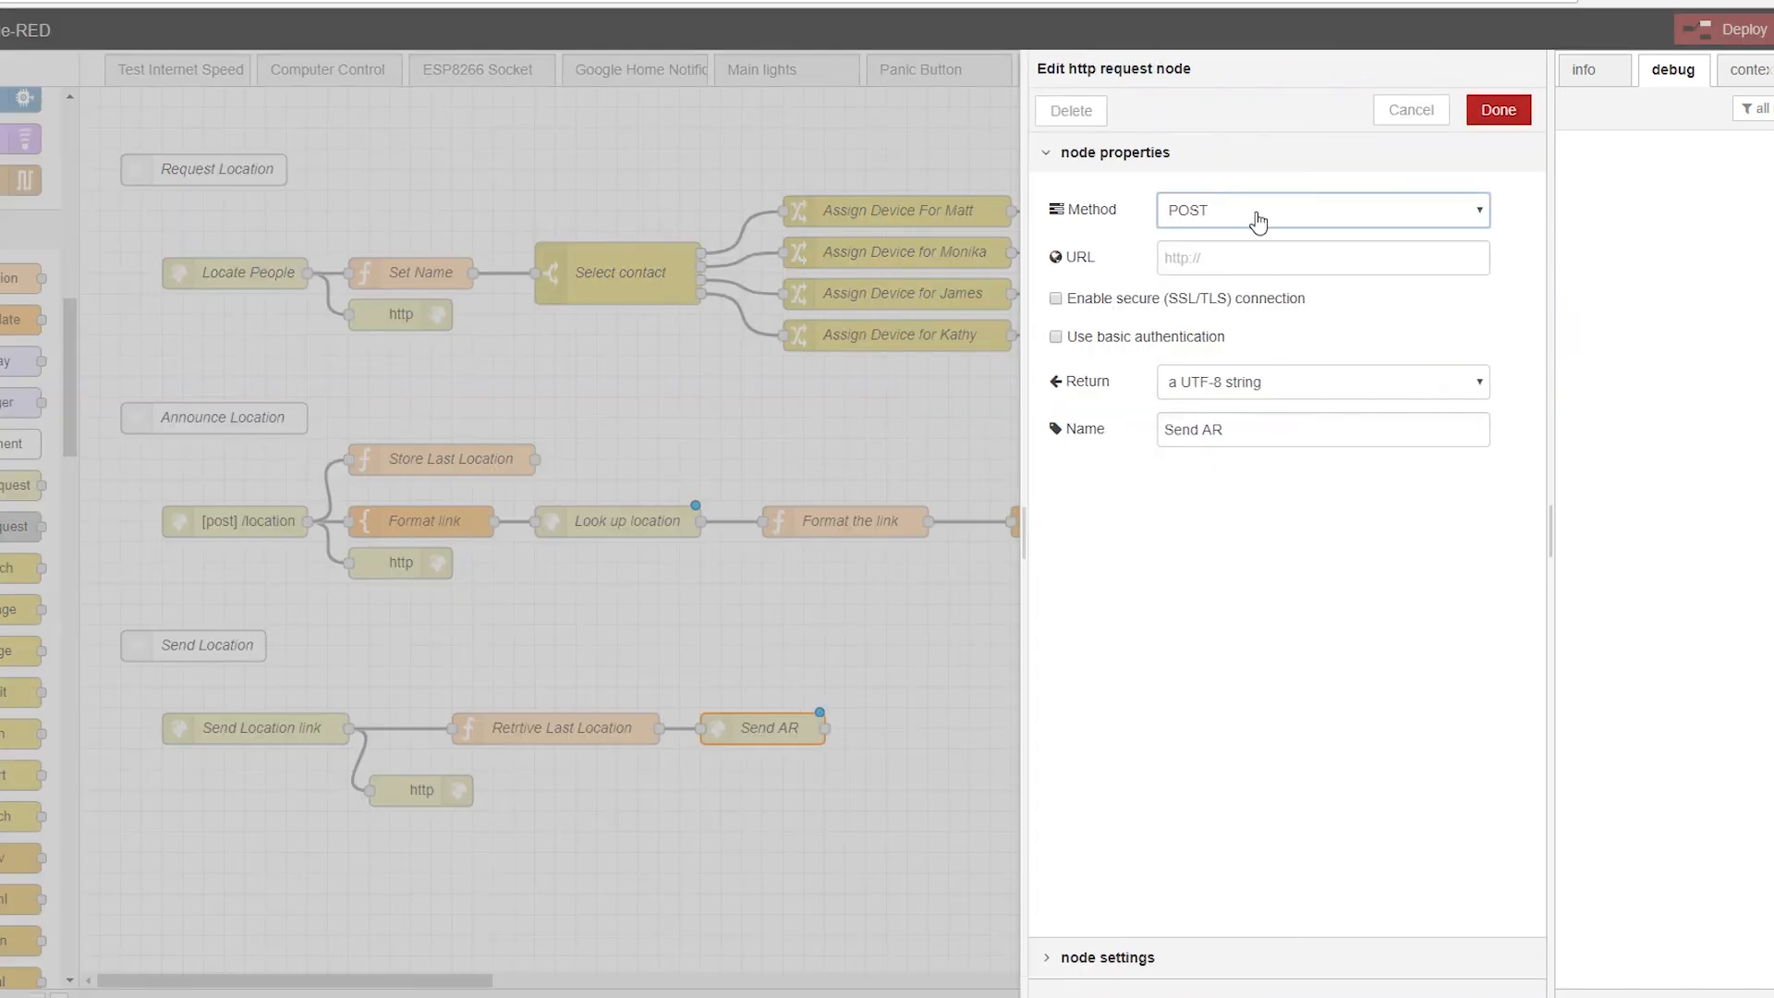
left_click(1320, 257)
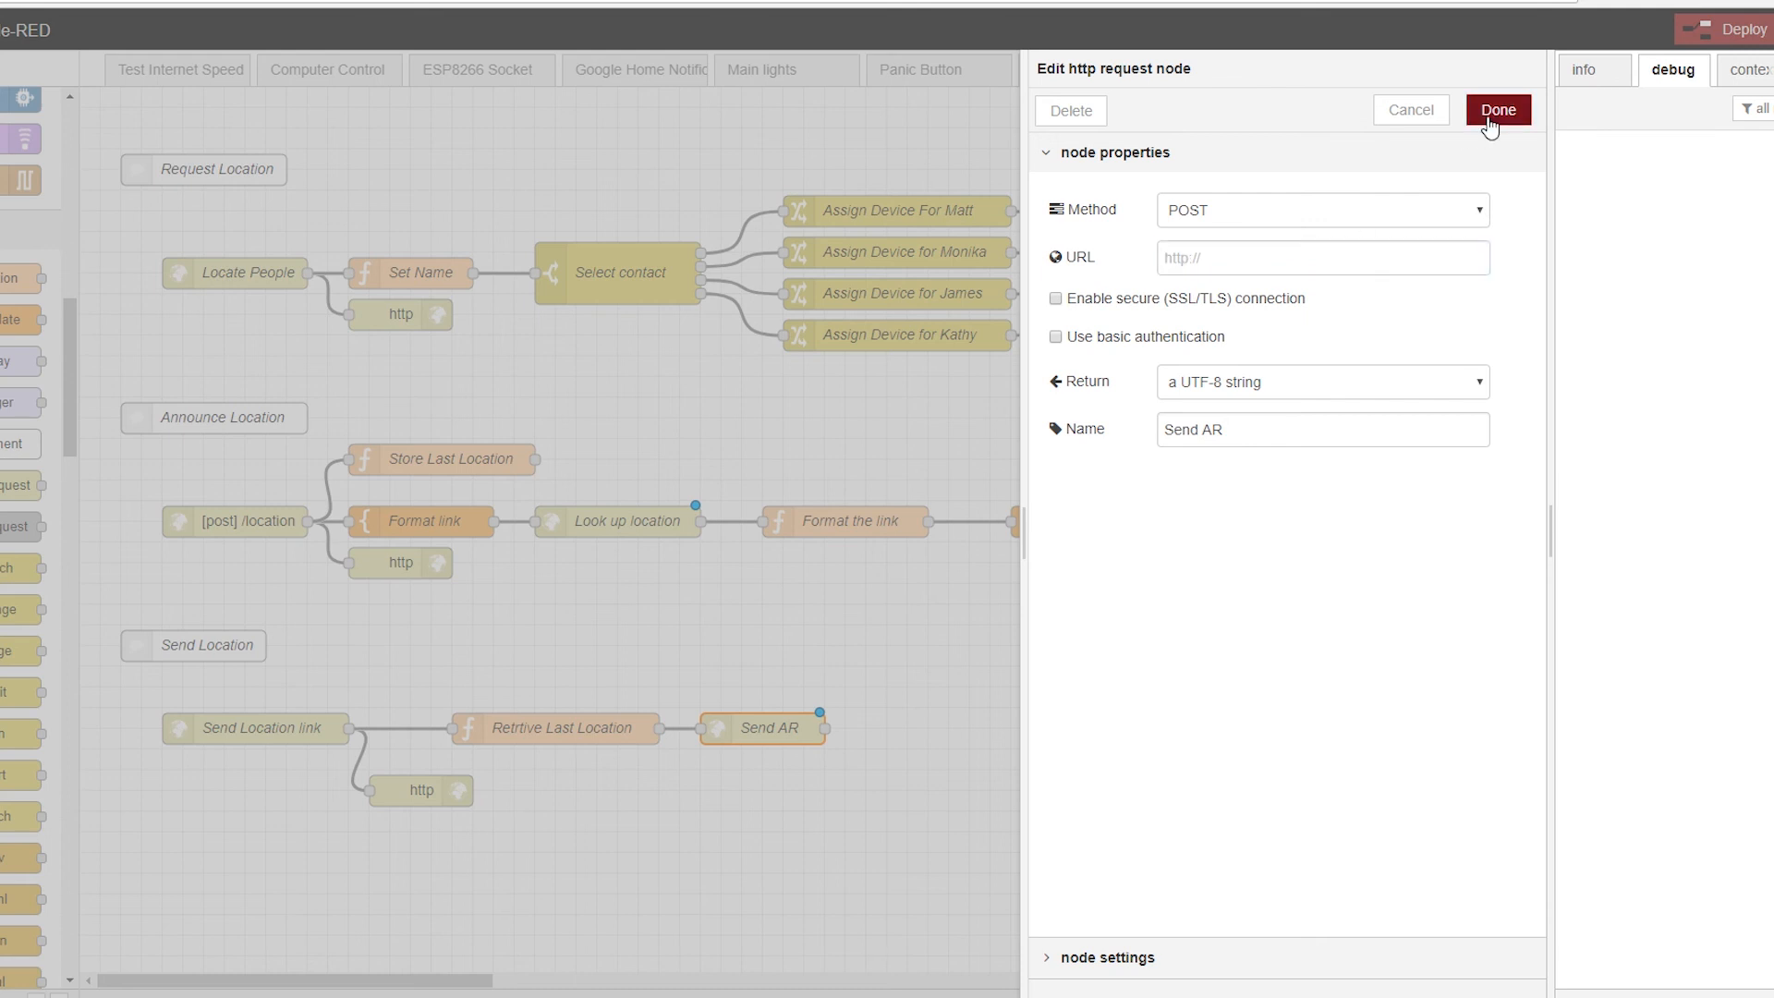
left_click(1496, 110)
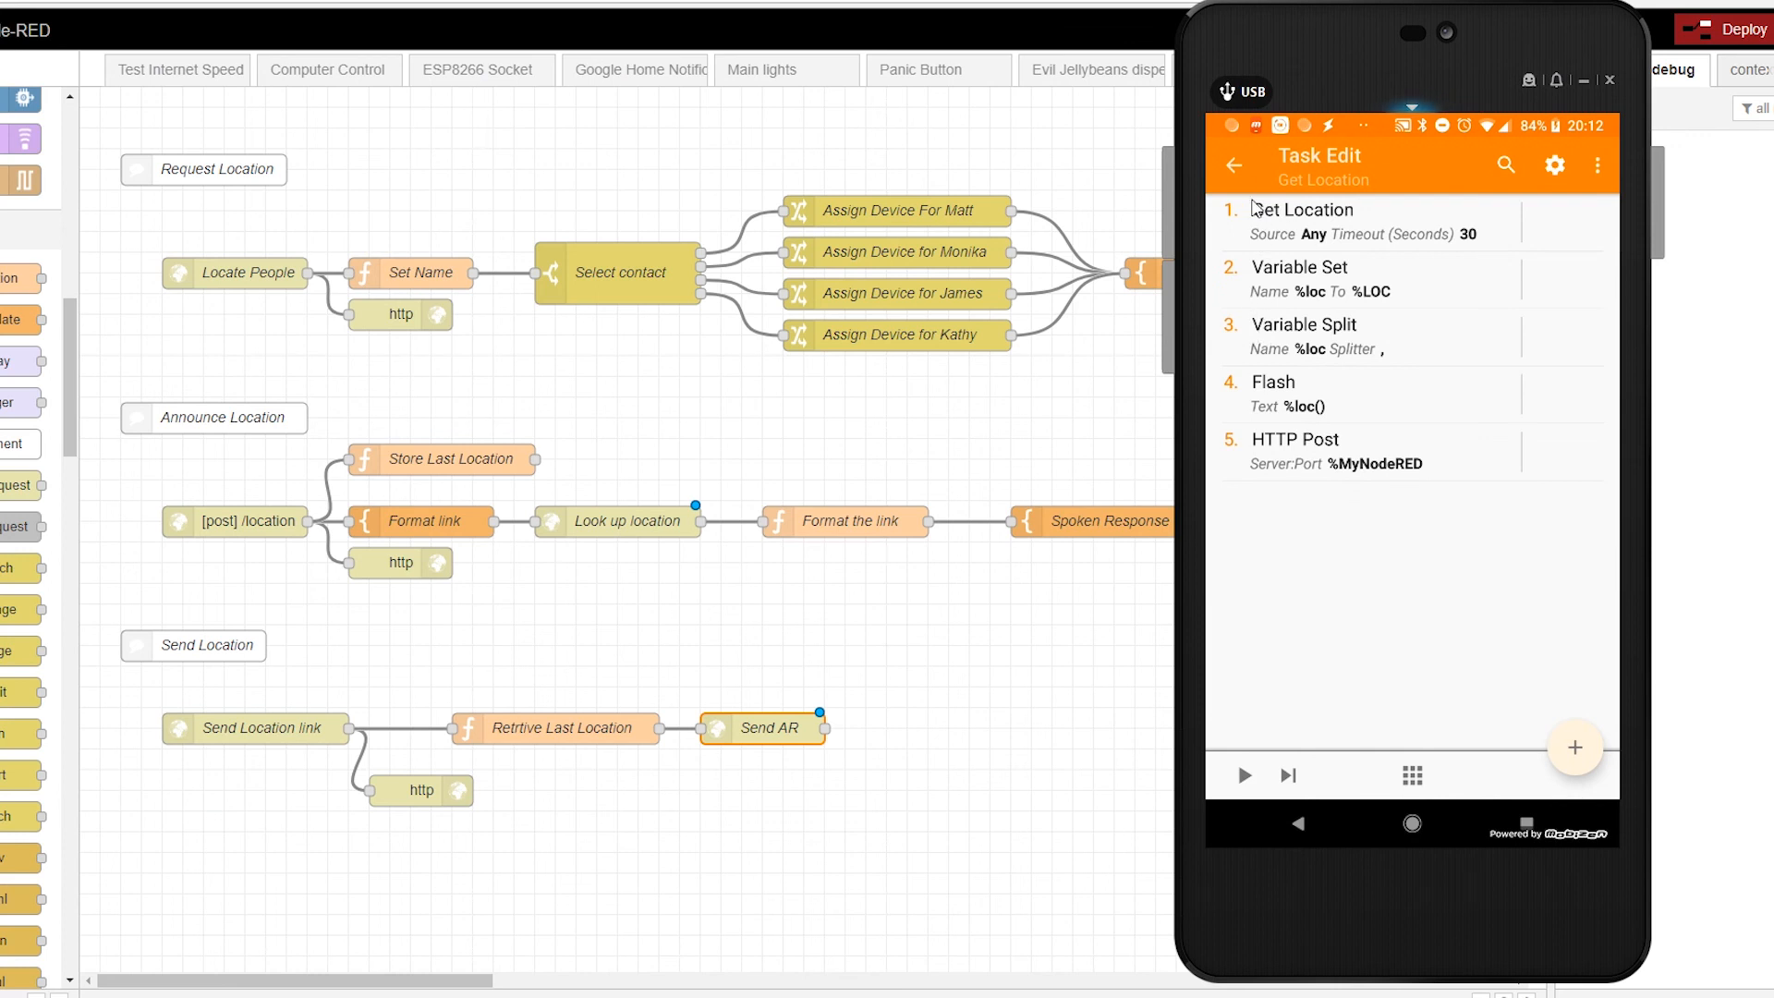
Step: Expand the Get Location and Display Directions profiles and open the Open Location task
left_click(1234, 165)
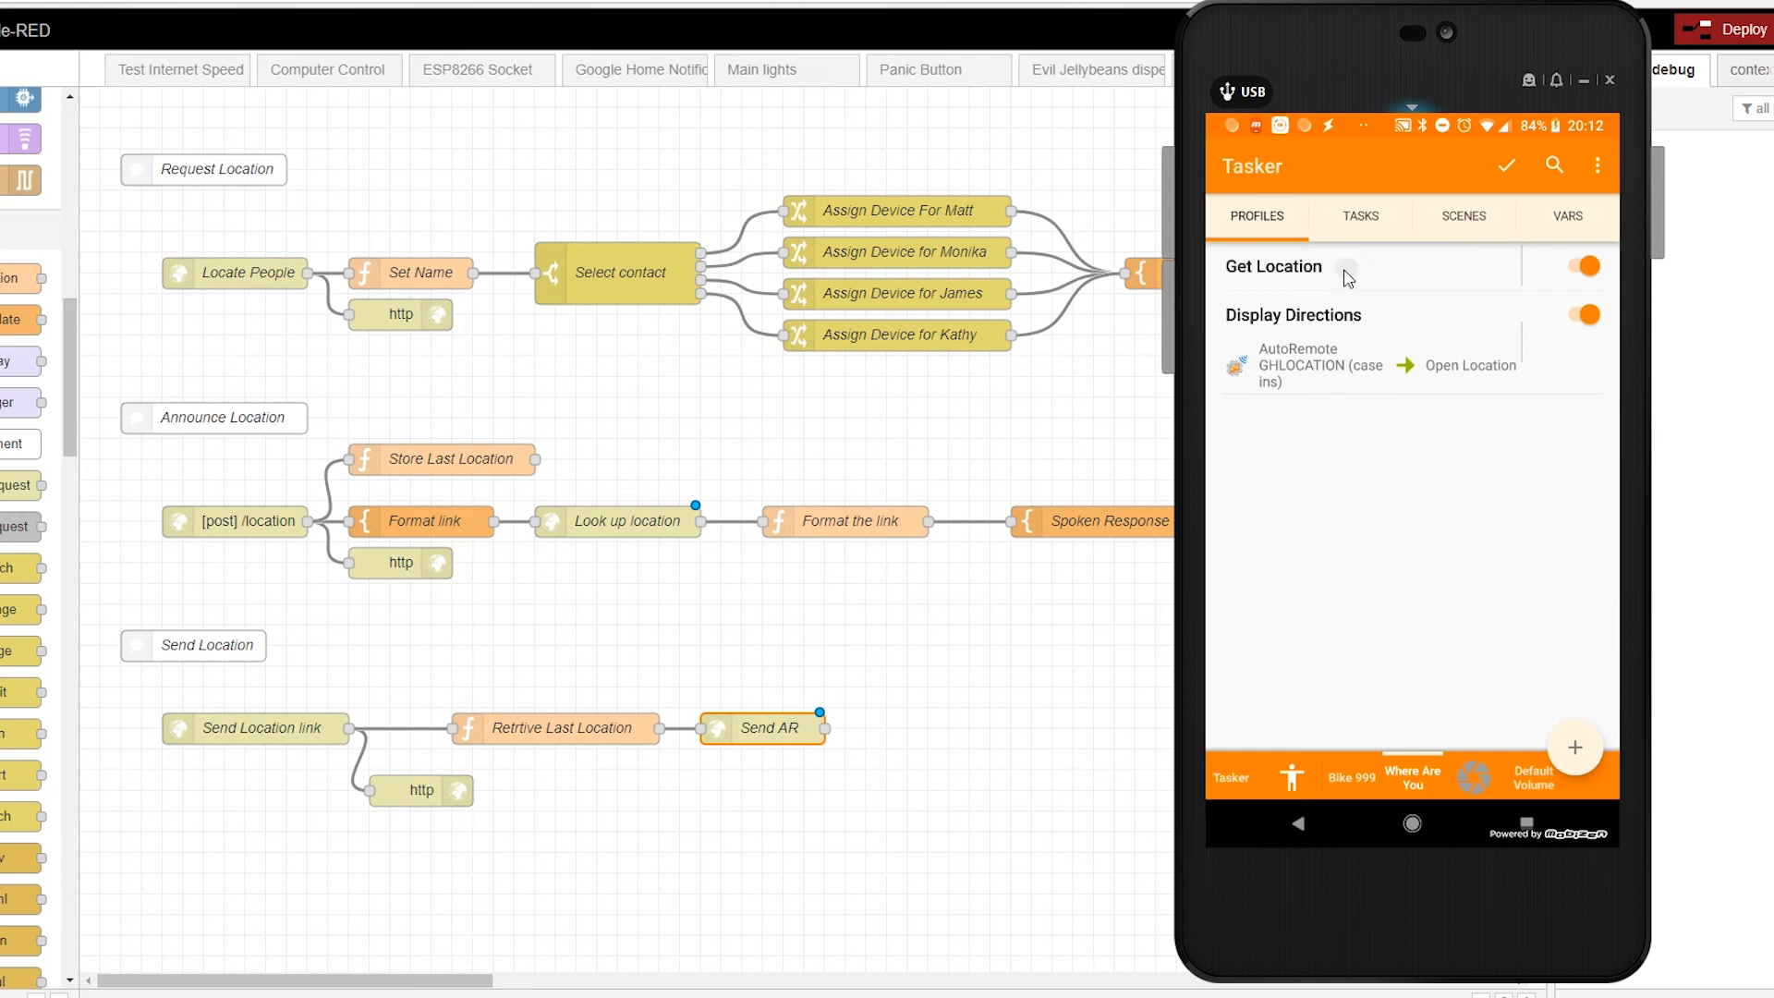
left_click(1273, 266)
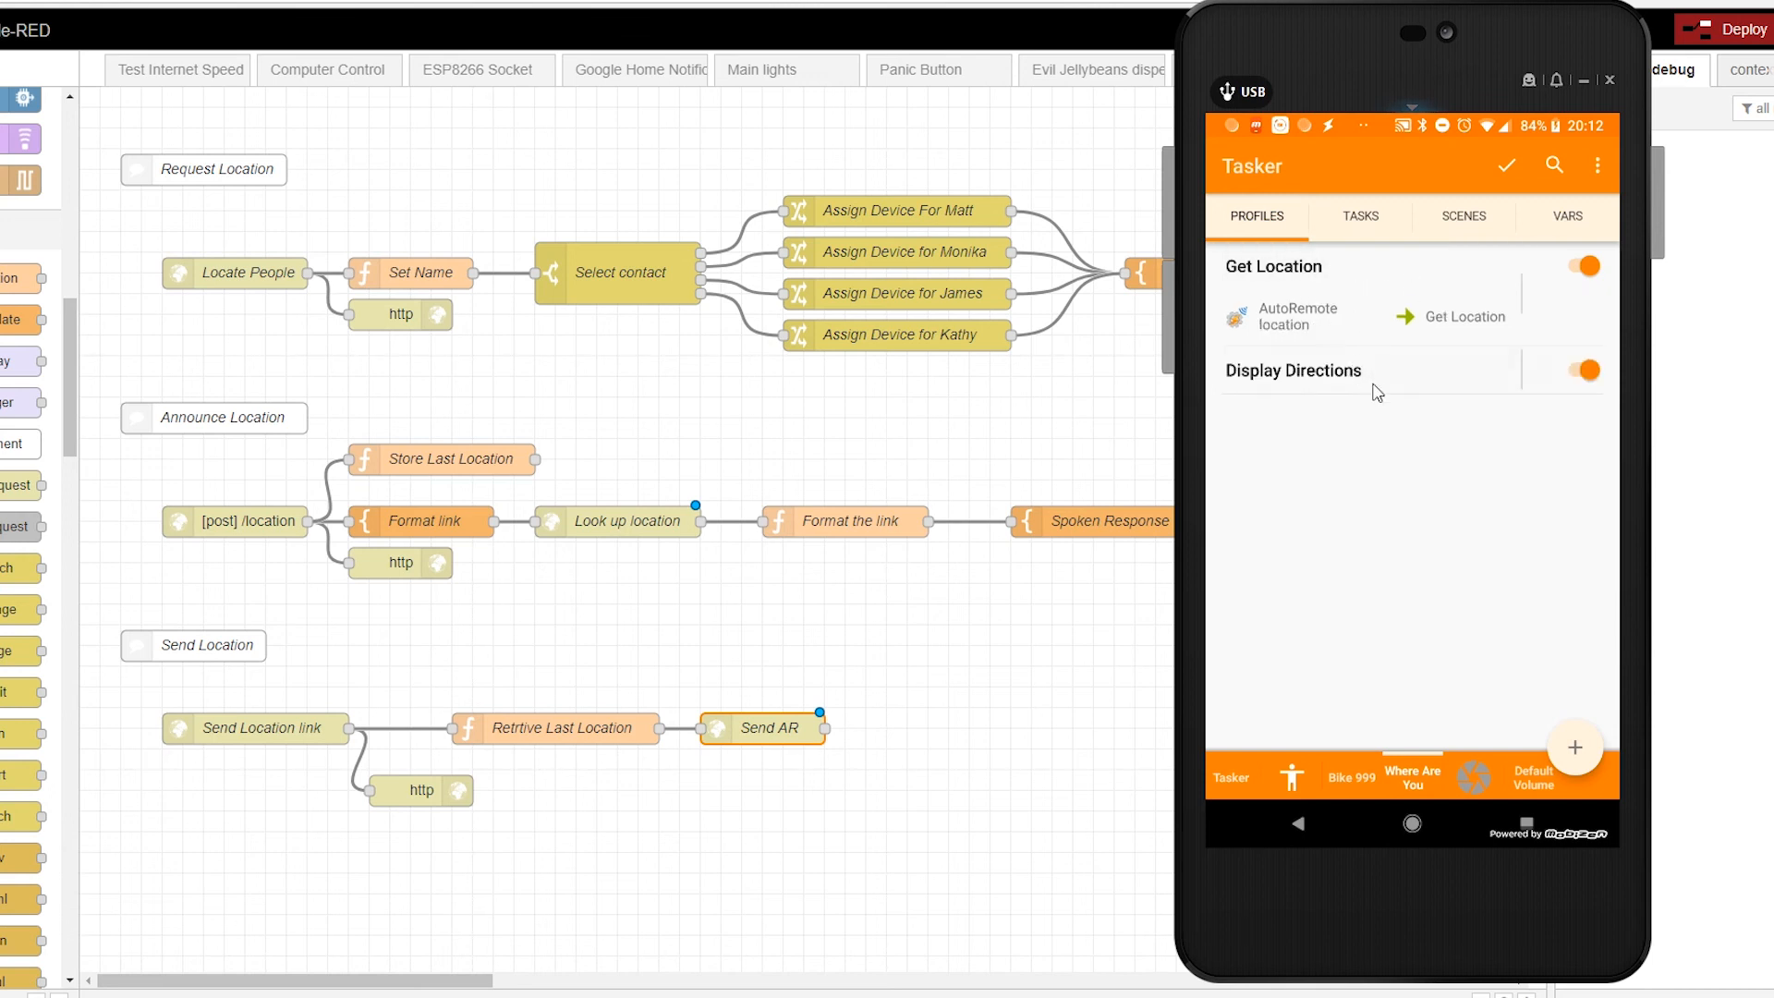
left_click(1293, 370)
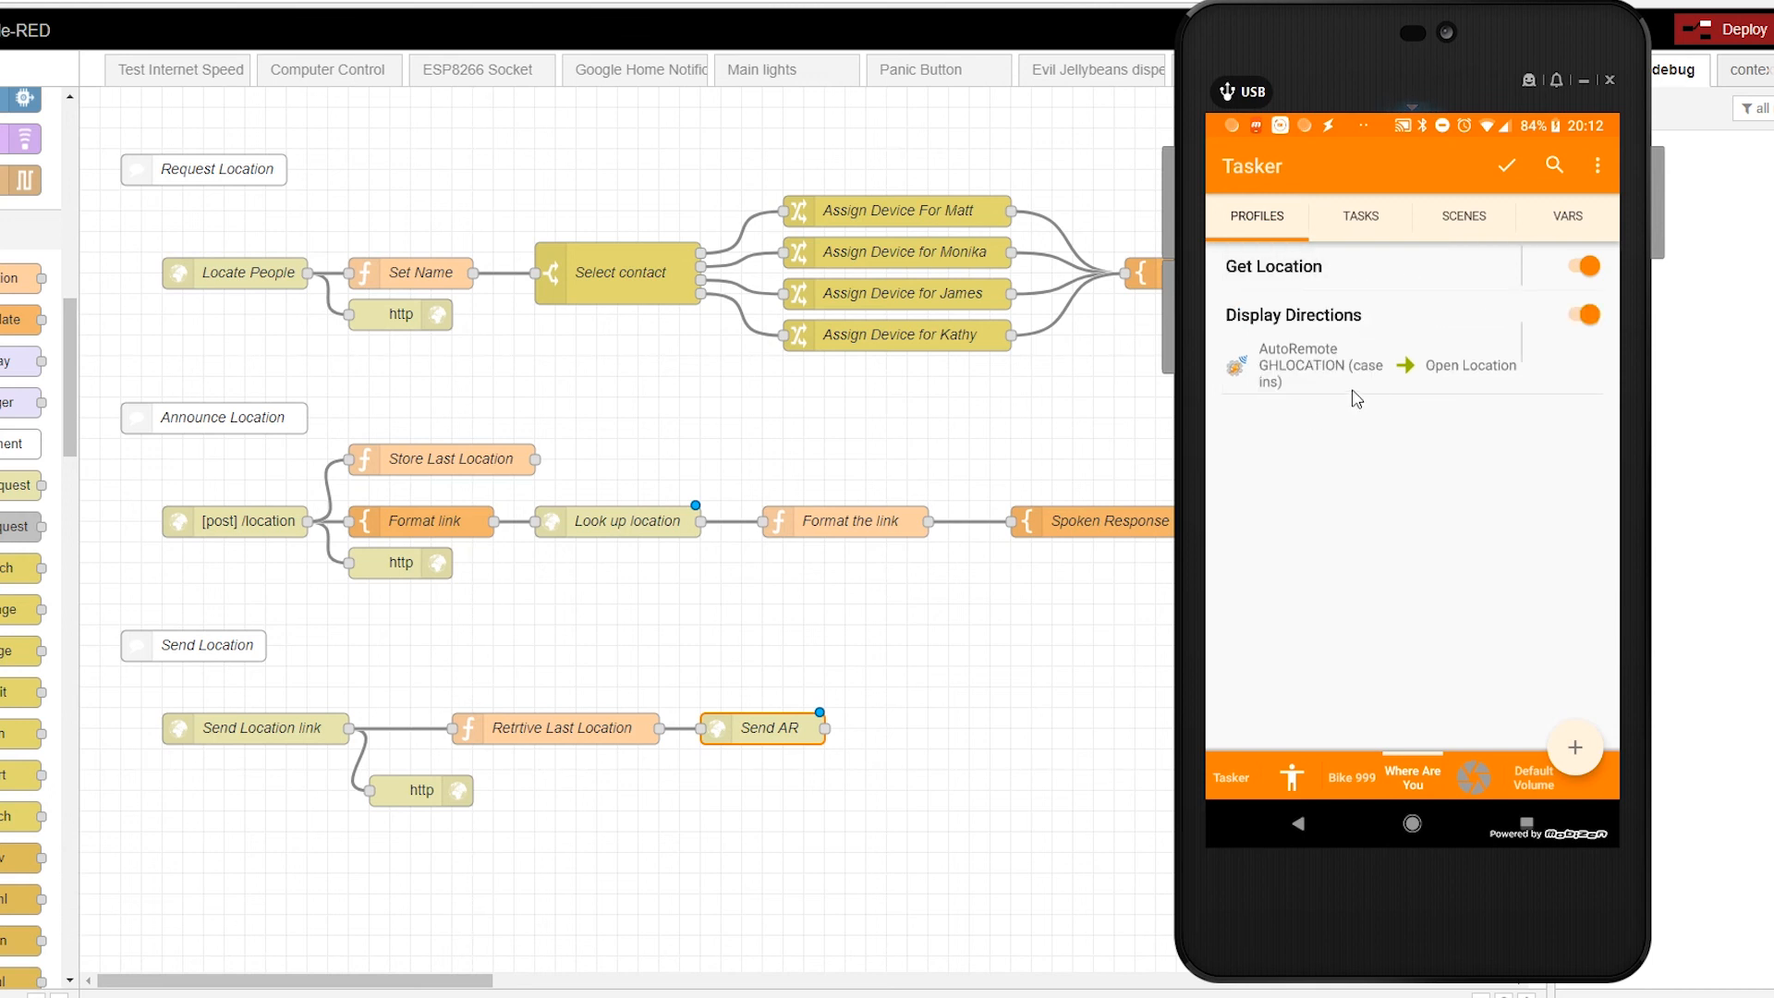
mouse_move(1299, 382)
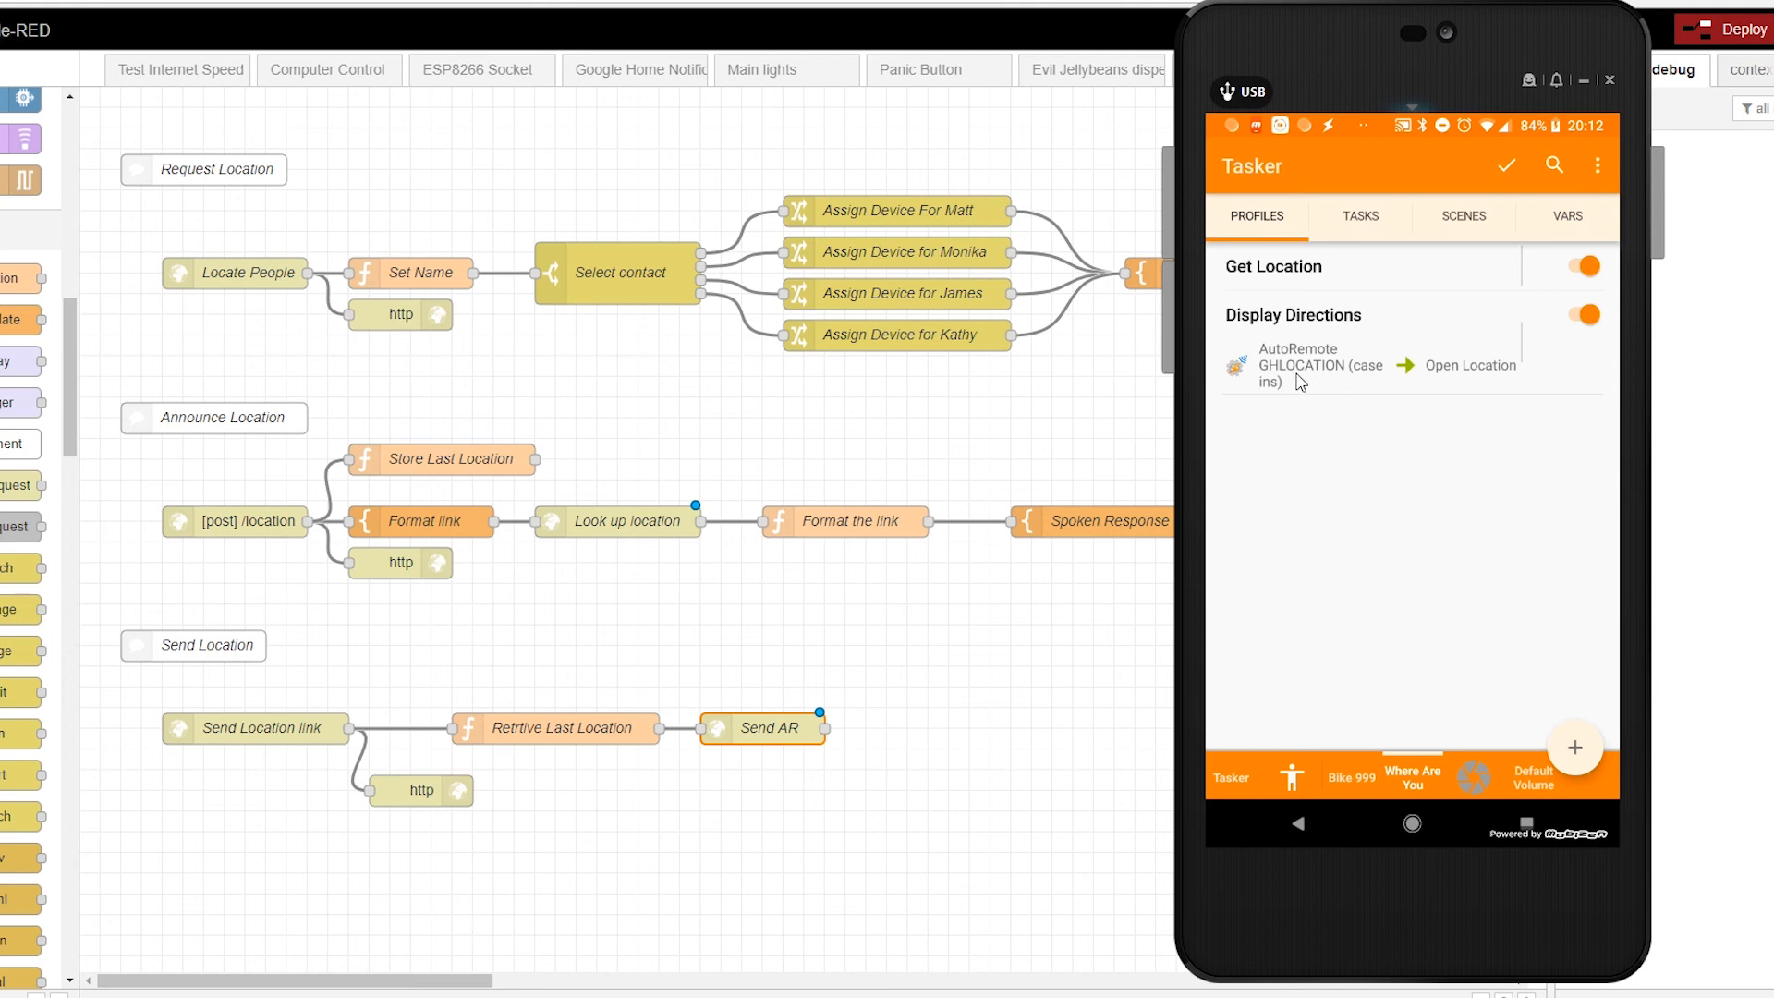
mouse_move(1453, 377)
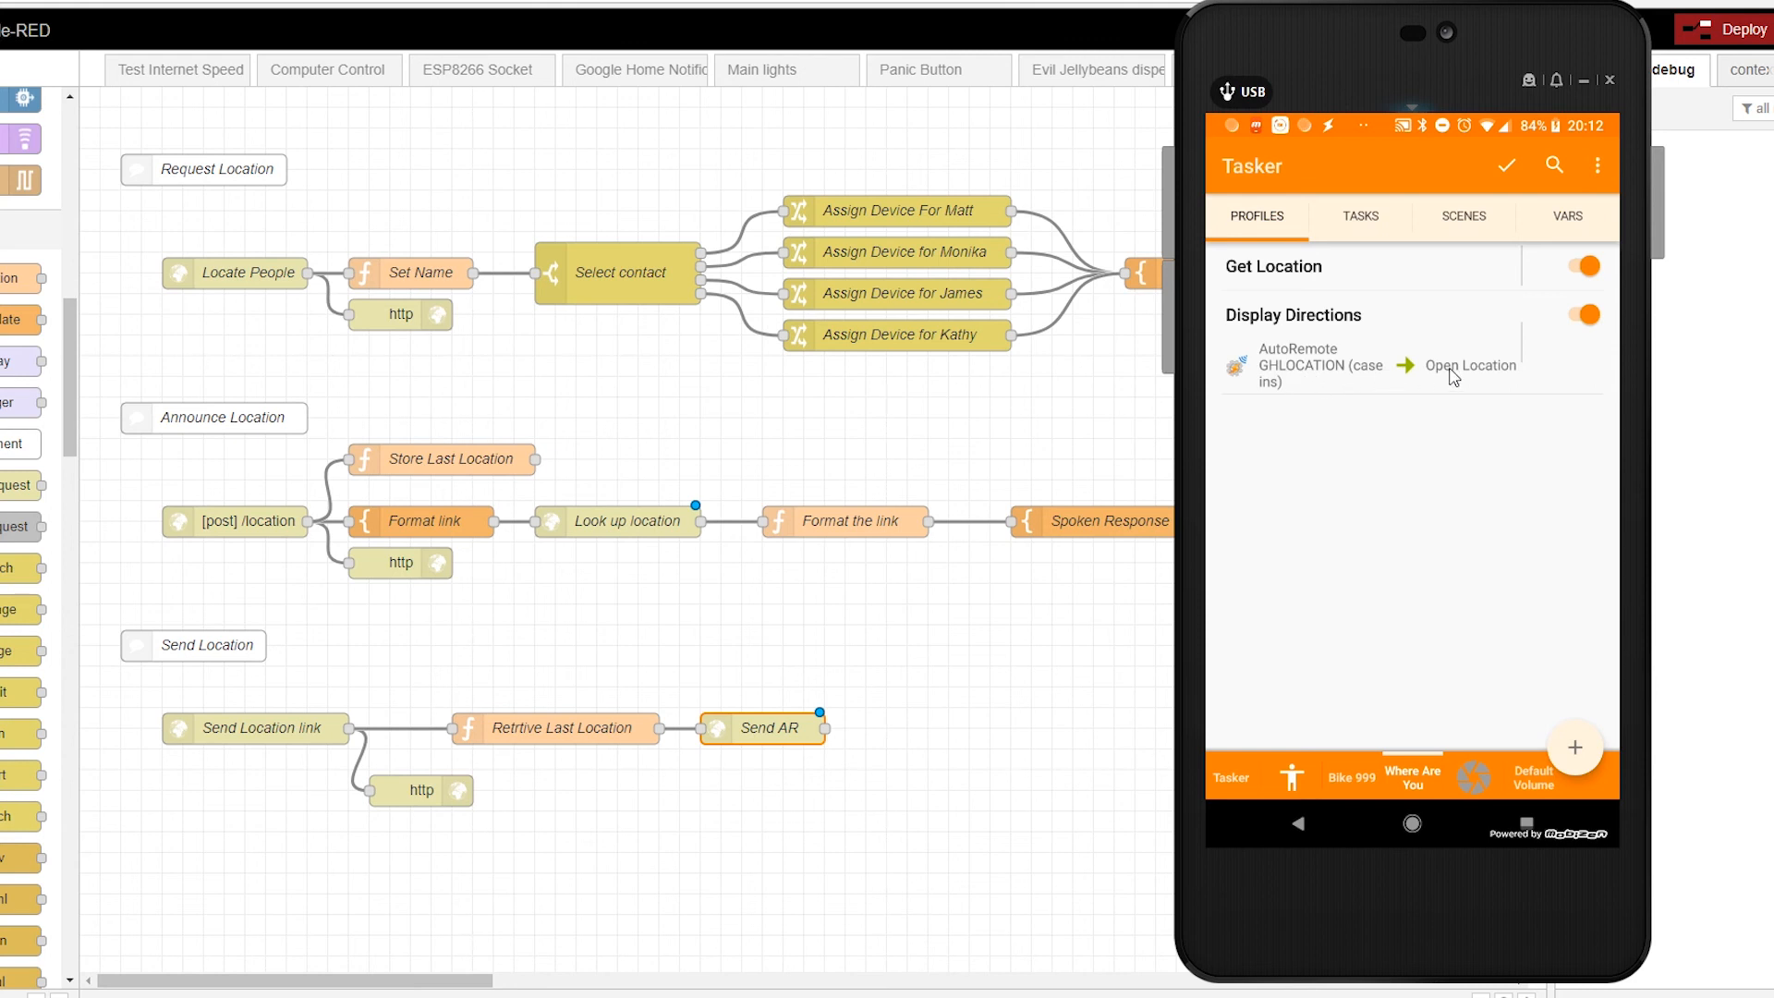
left_click(1470, 364)
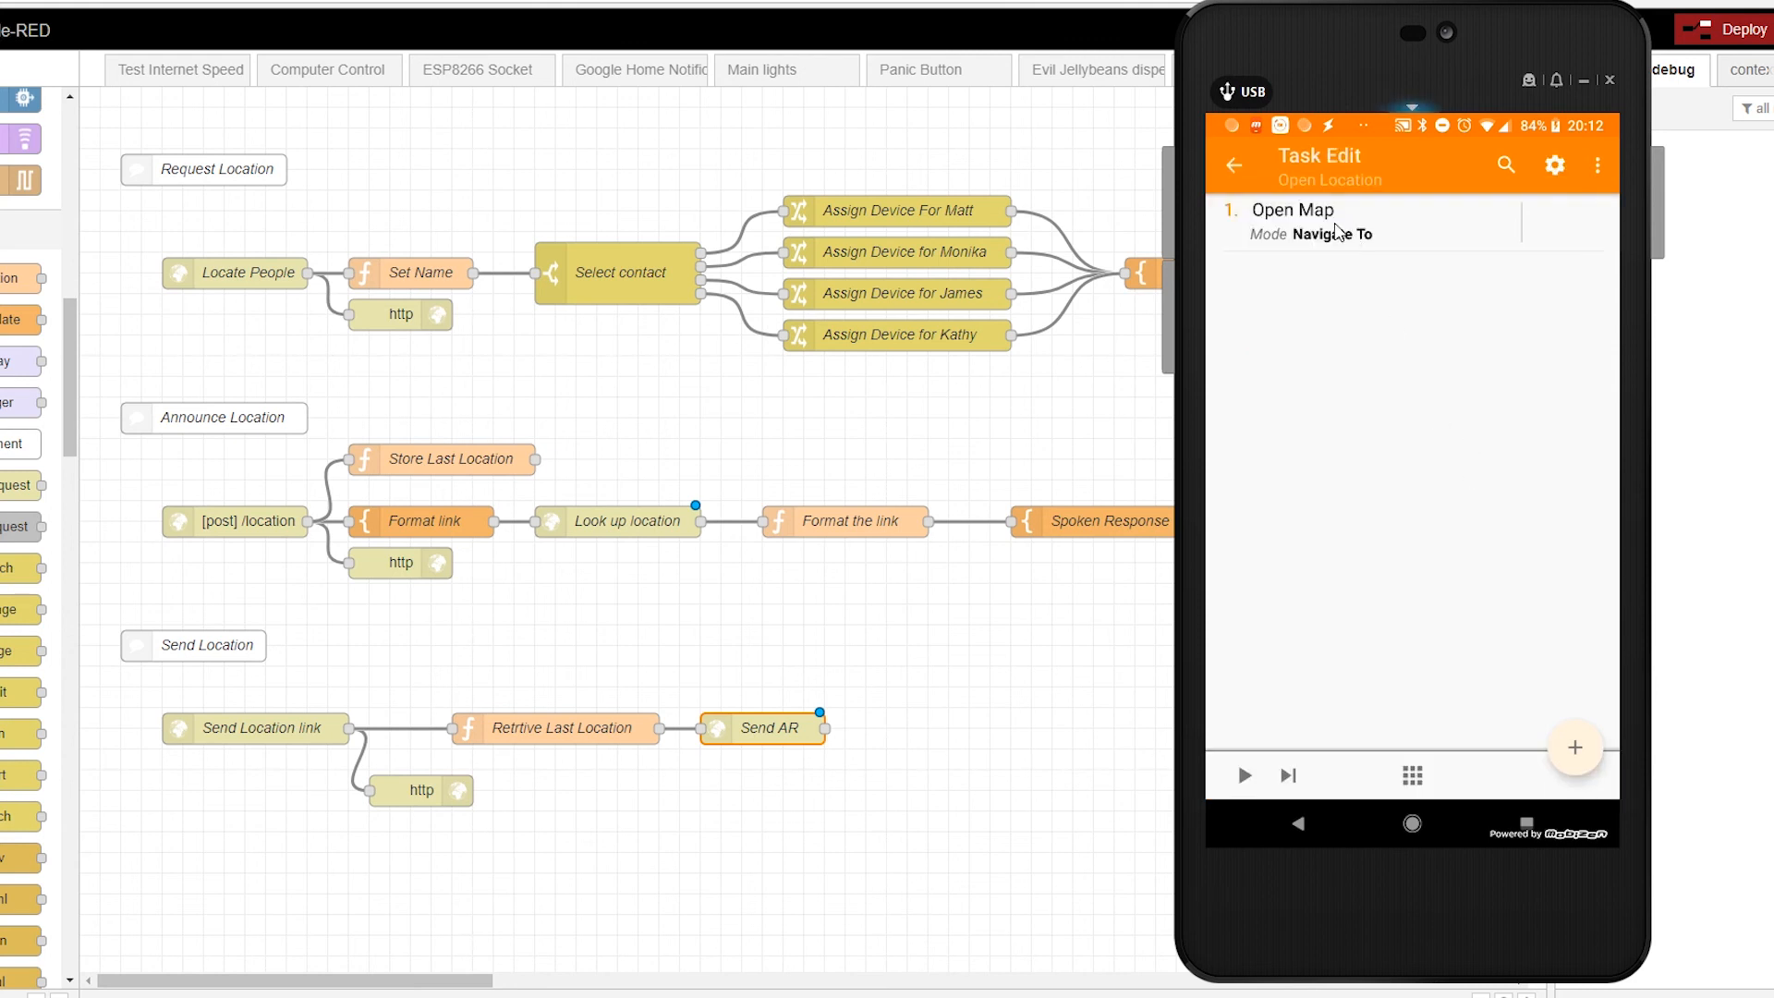
Step: Change the Open Map action's mode from Navigate To to Point and save it
left_click(1291, 210)
type("%arcomm")
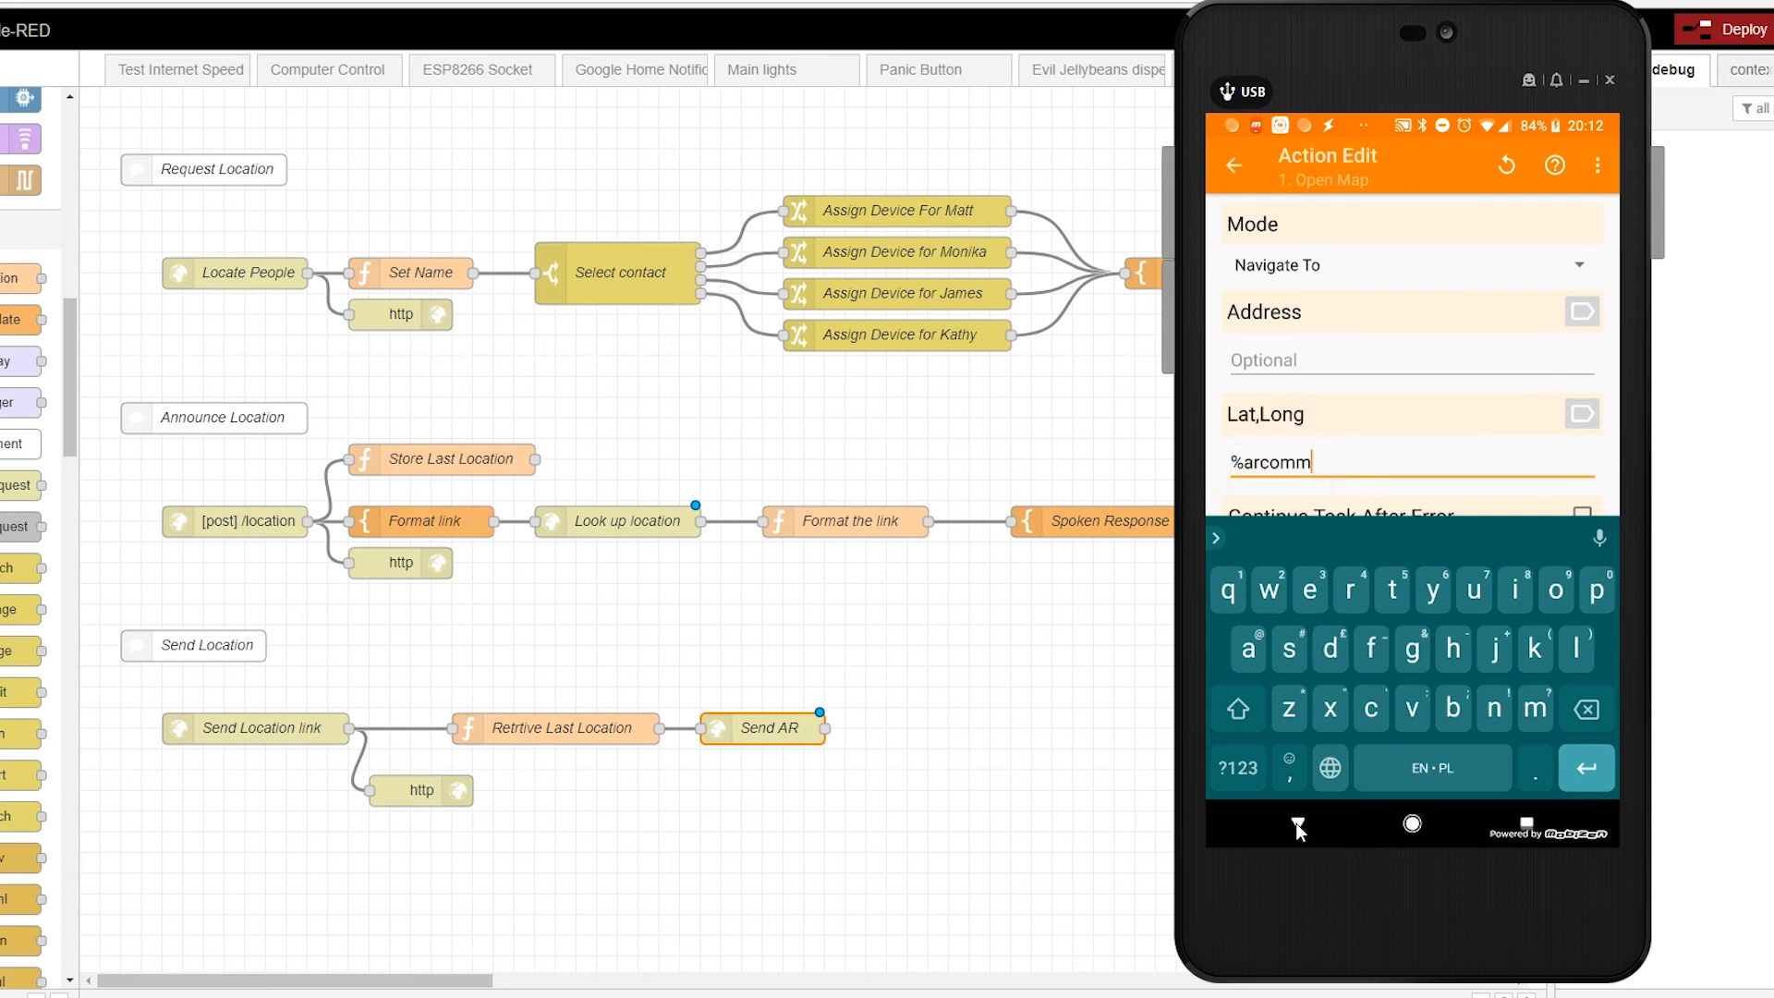
left_click(1408, 265)
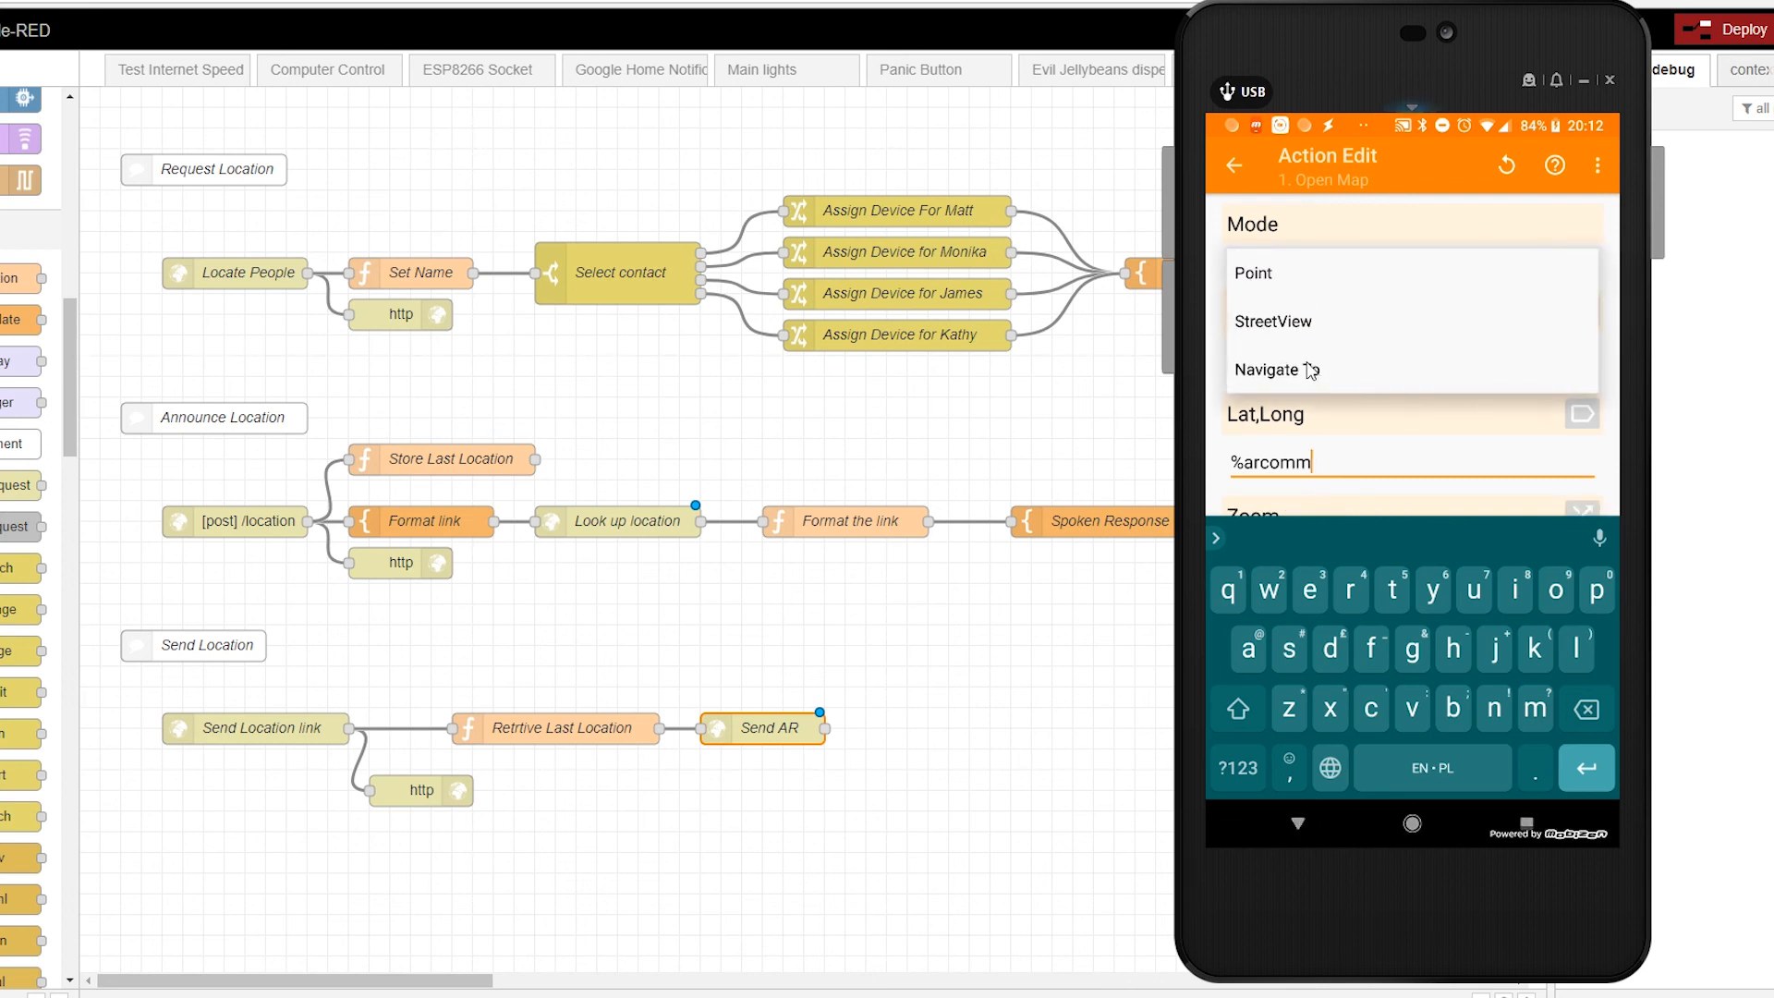
left_click(1251, 272)
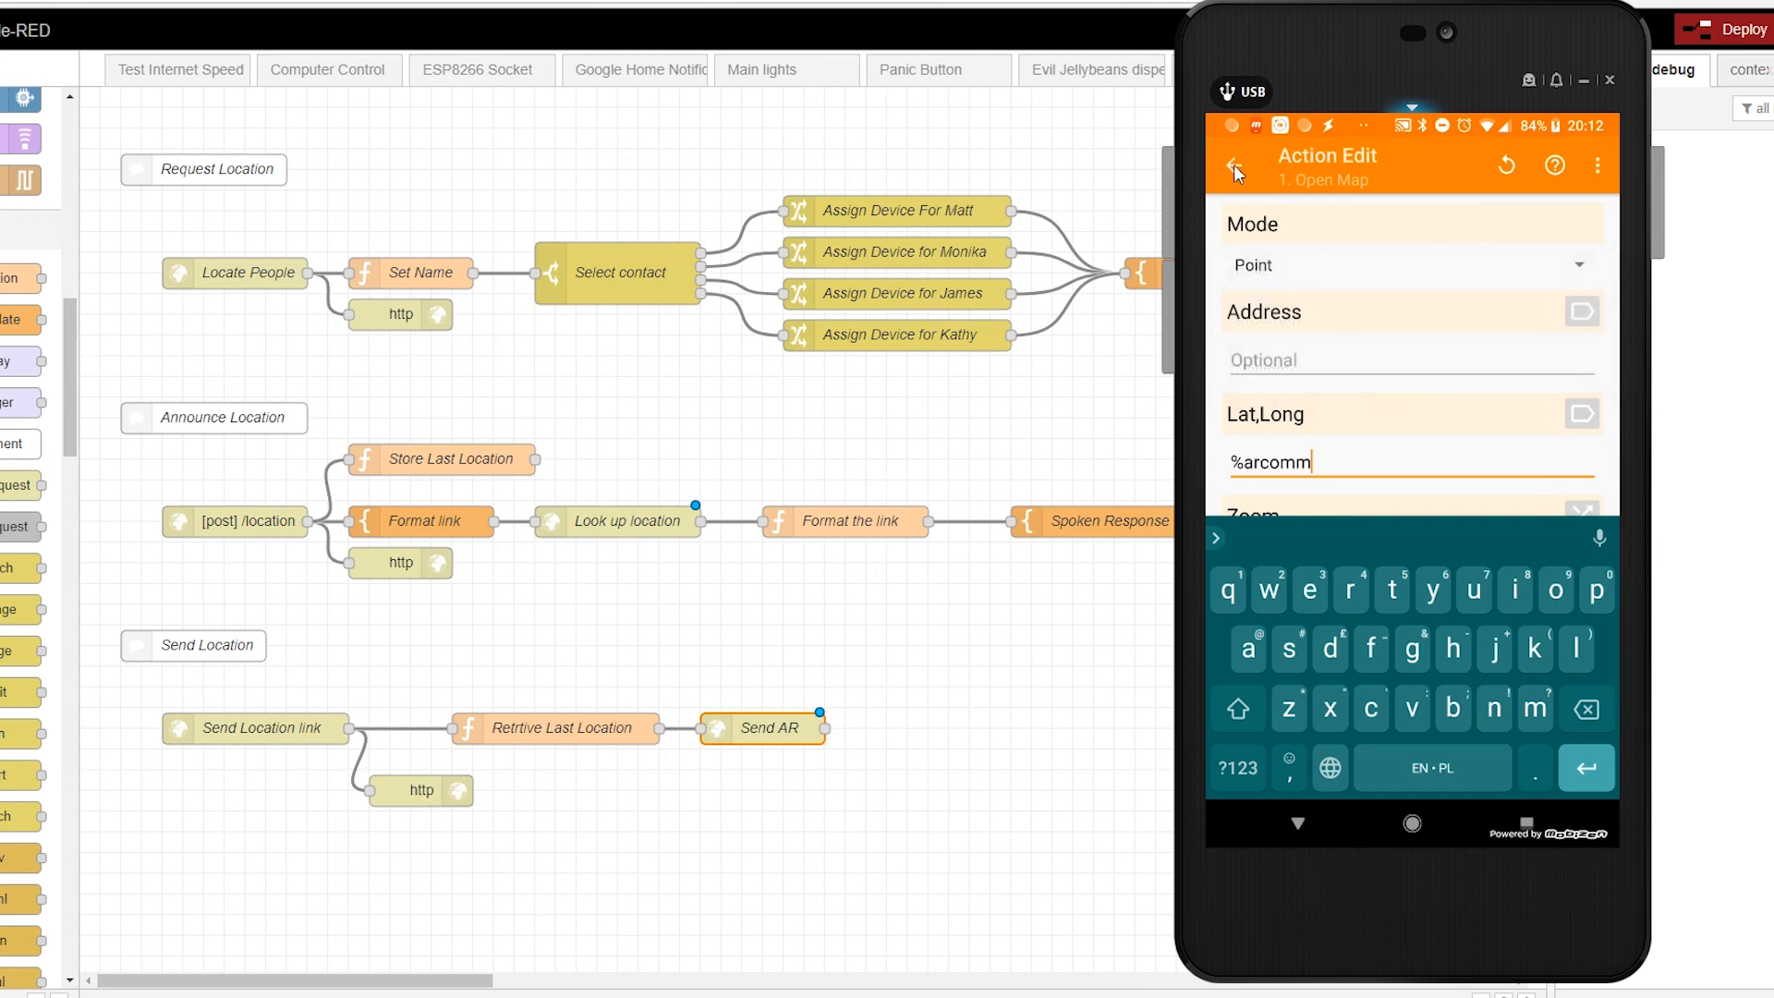
left_click(1234, 165)
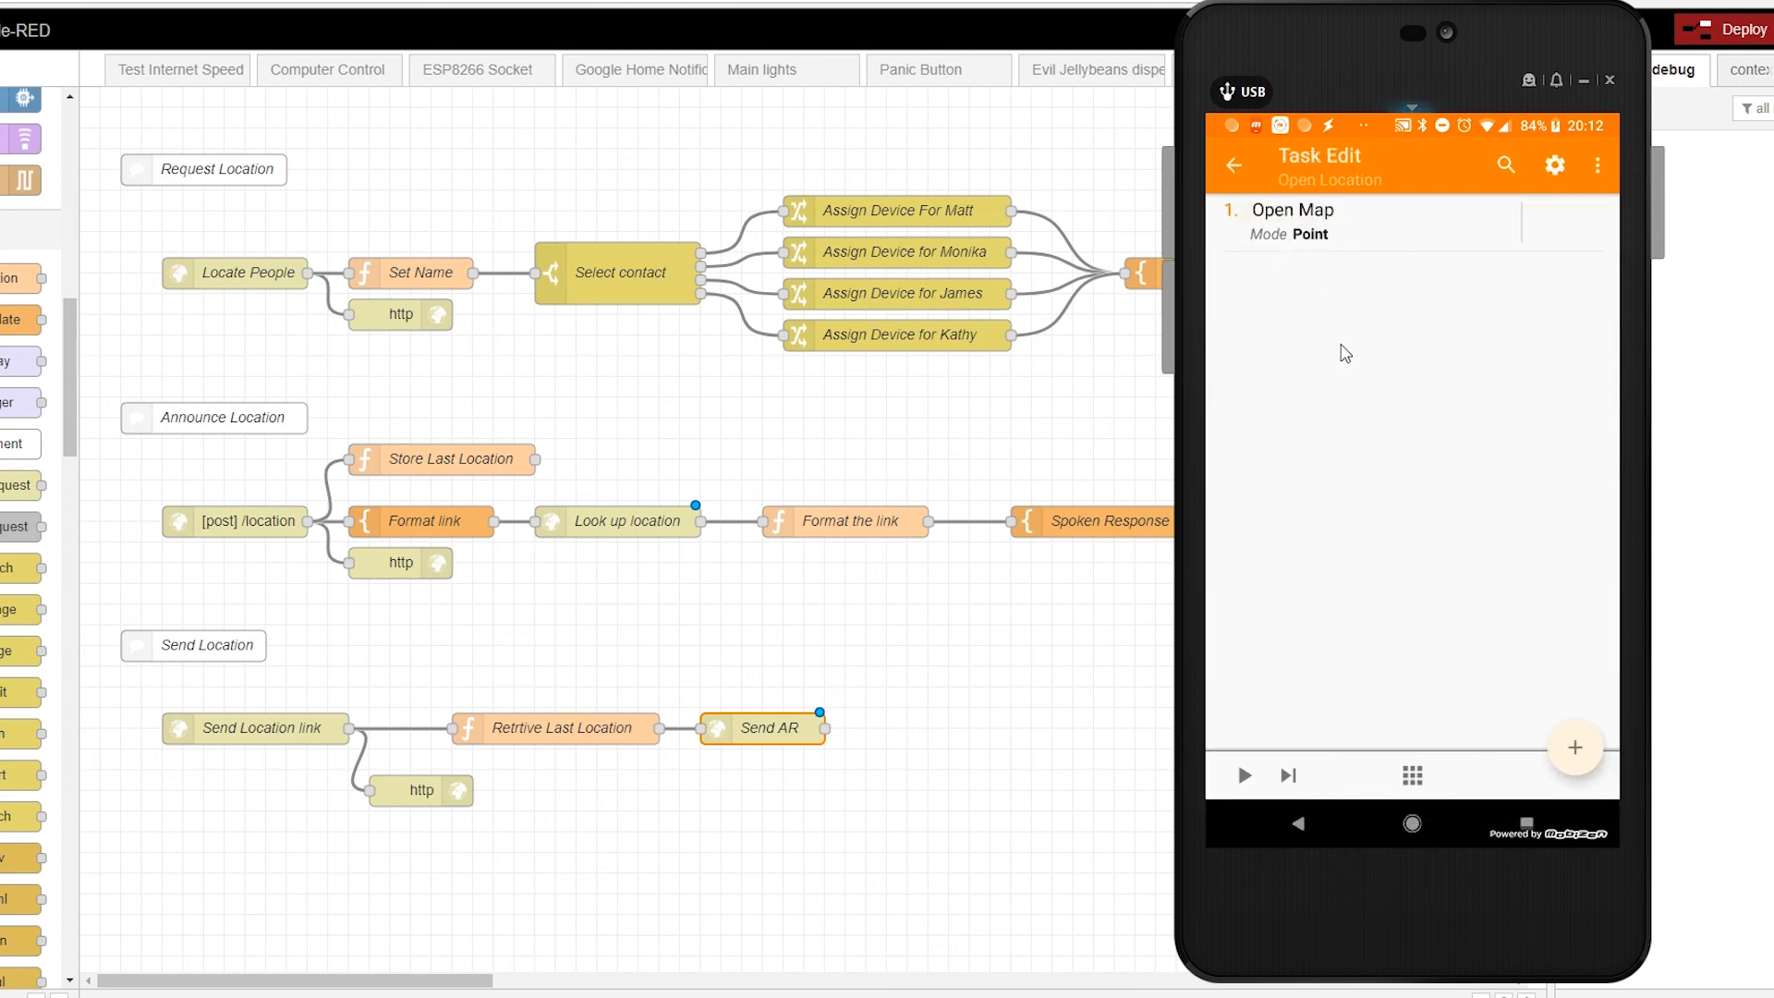
mouse_move(1519, 37)
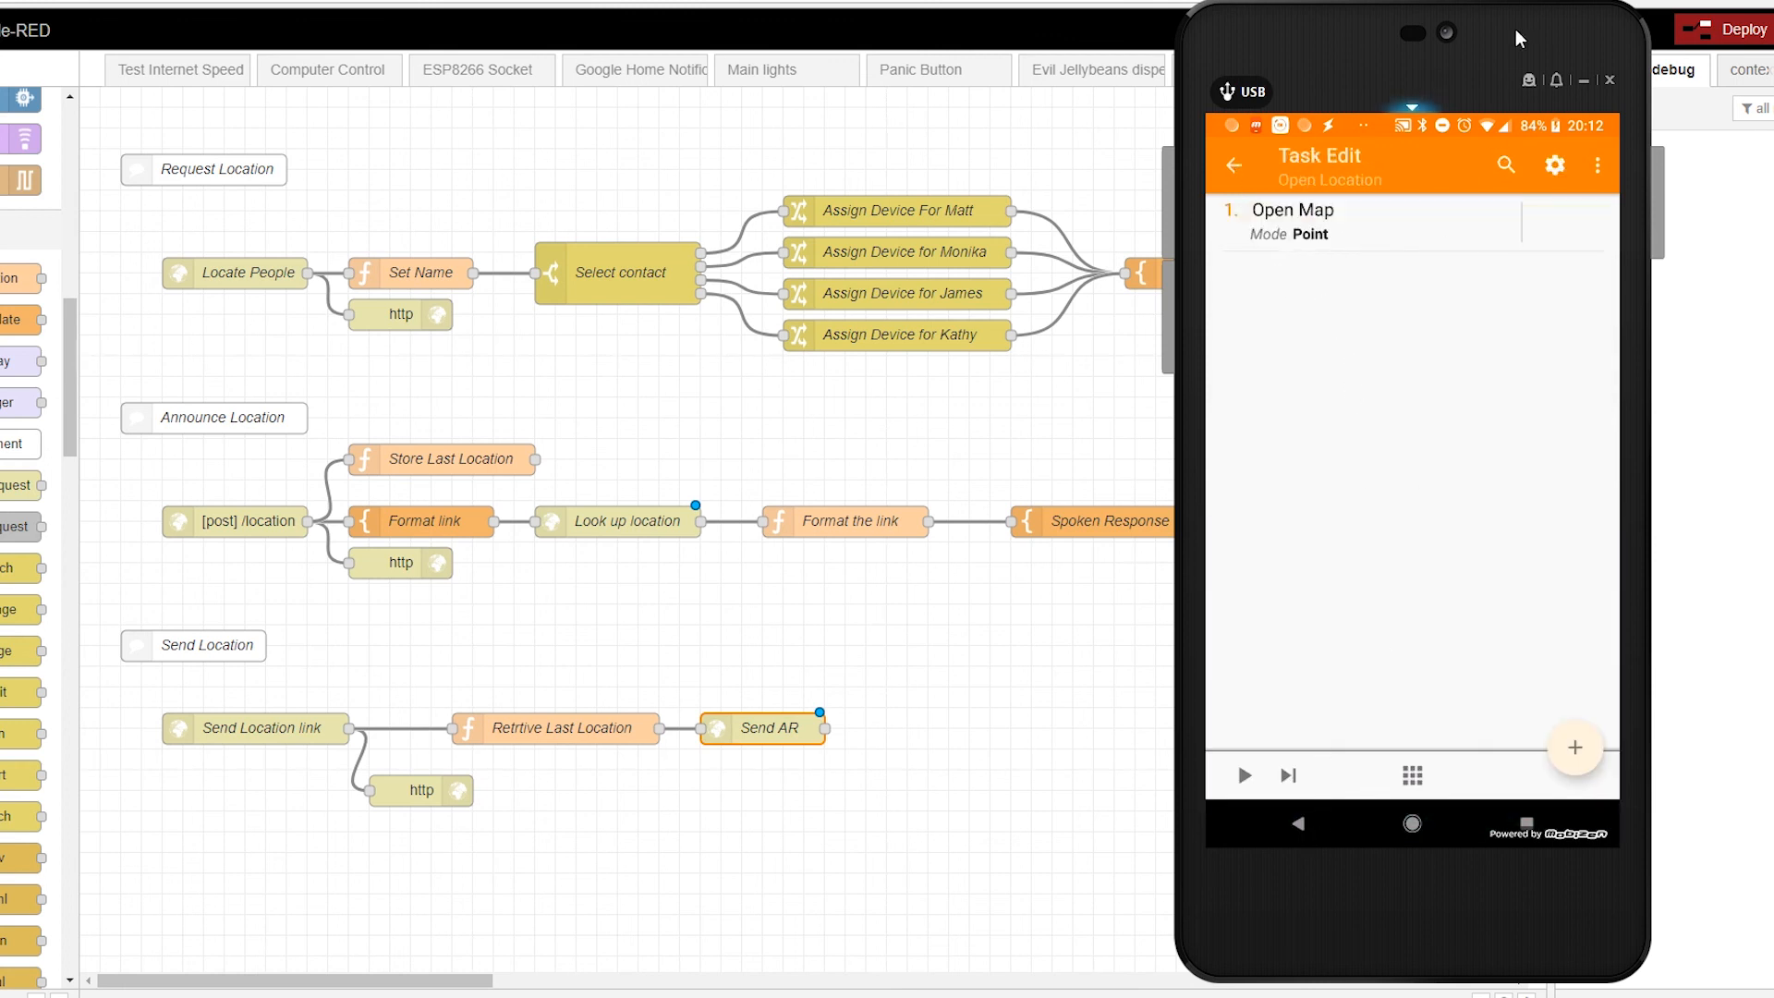